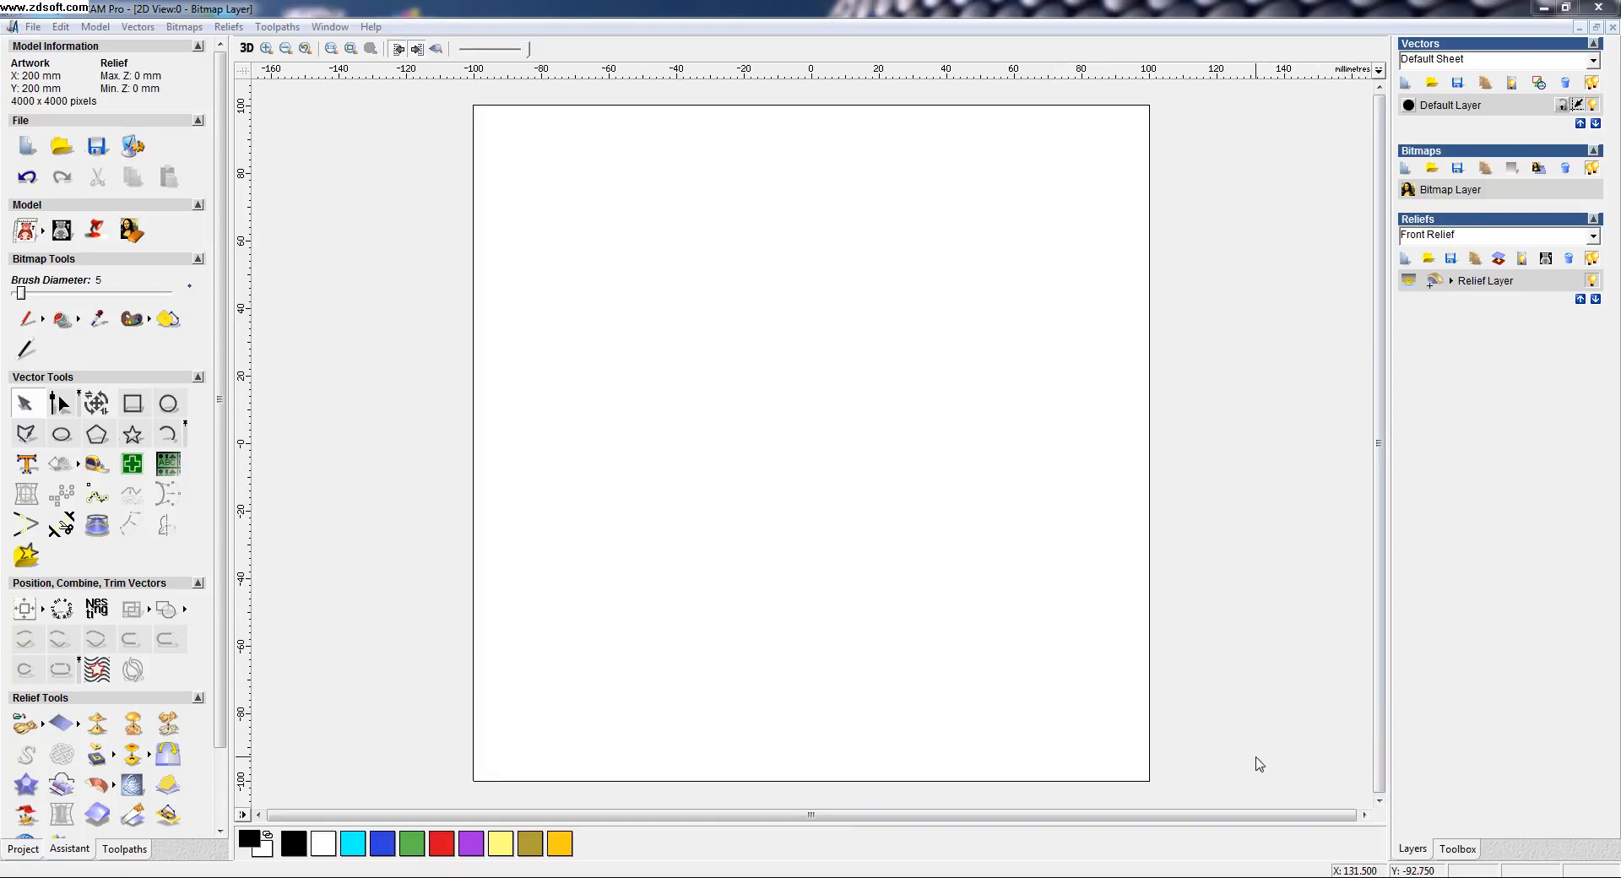
{"action": "mouse_move", "coordinate": [1259, 765]}
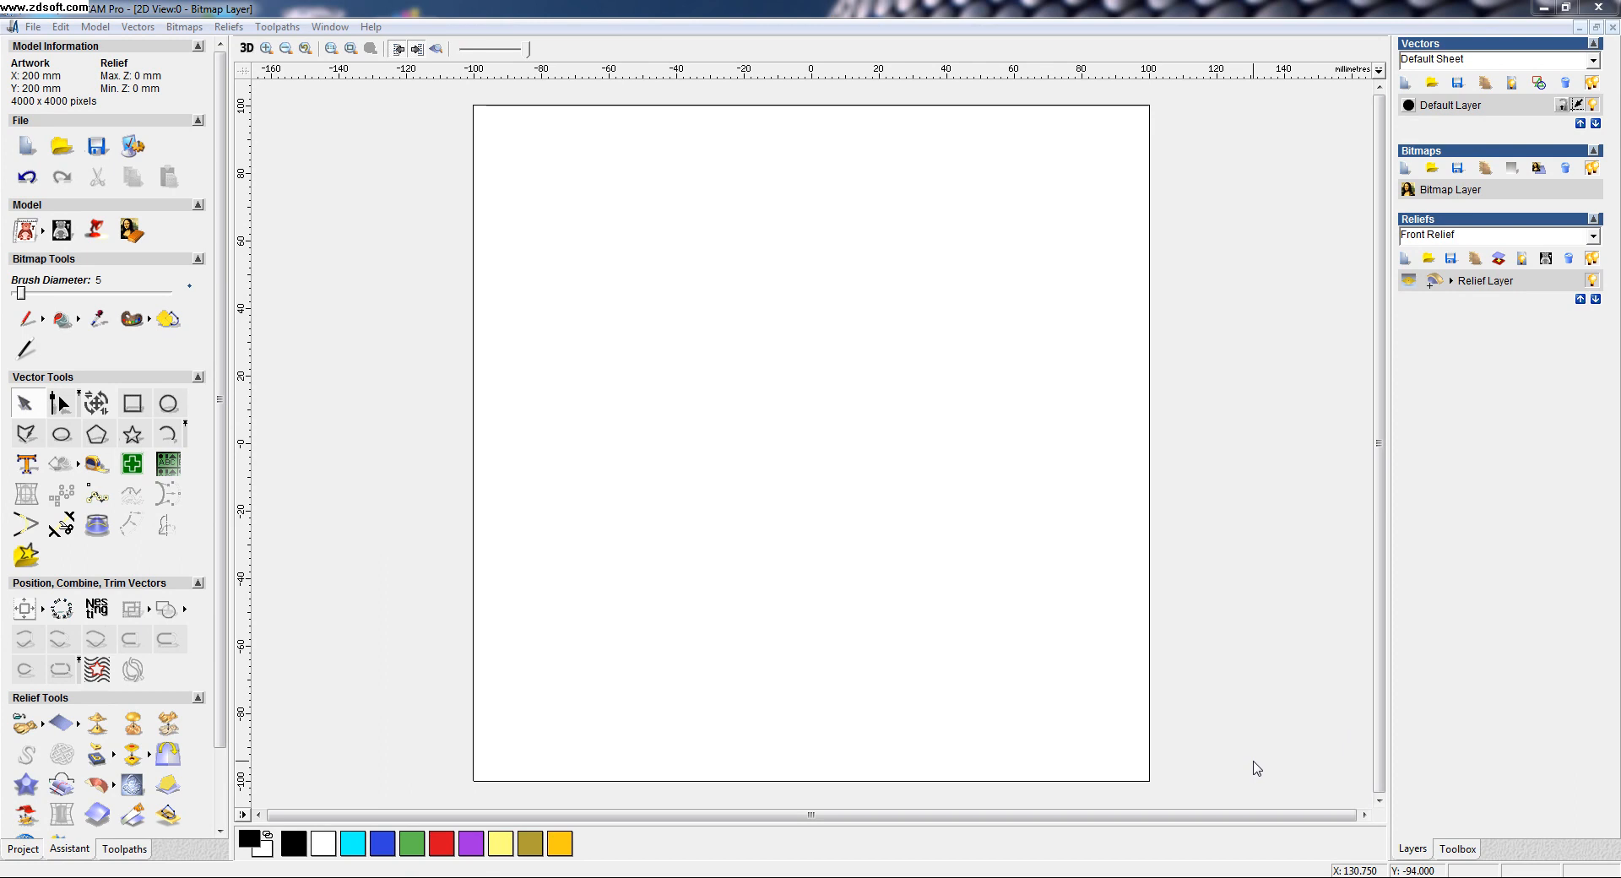
{"action": "mouse_move", "coordinate": [954, 754]}
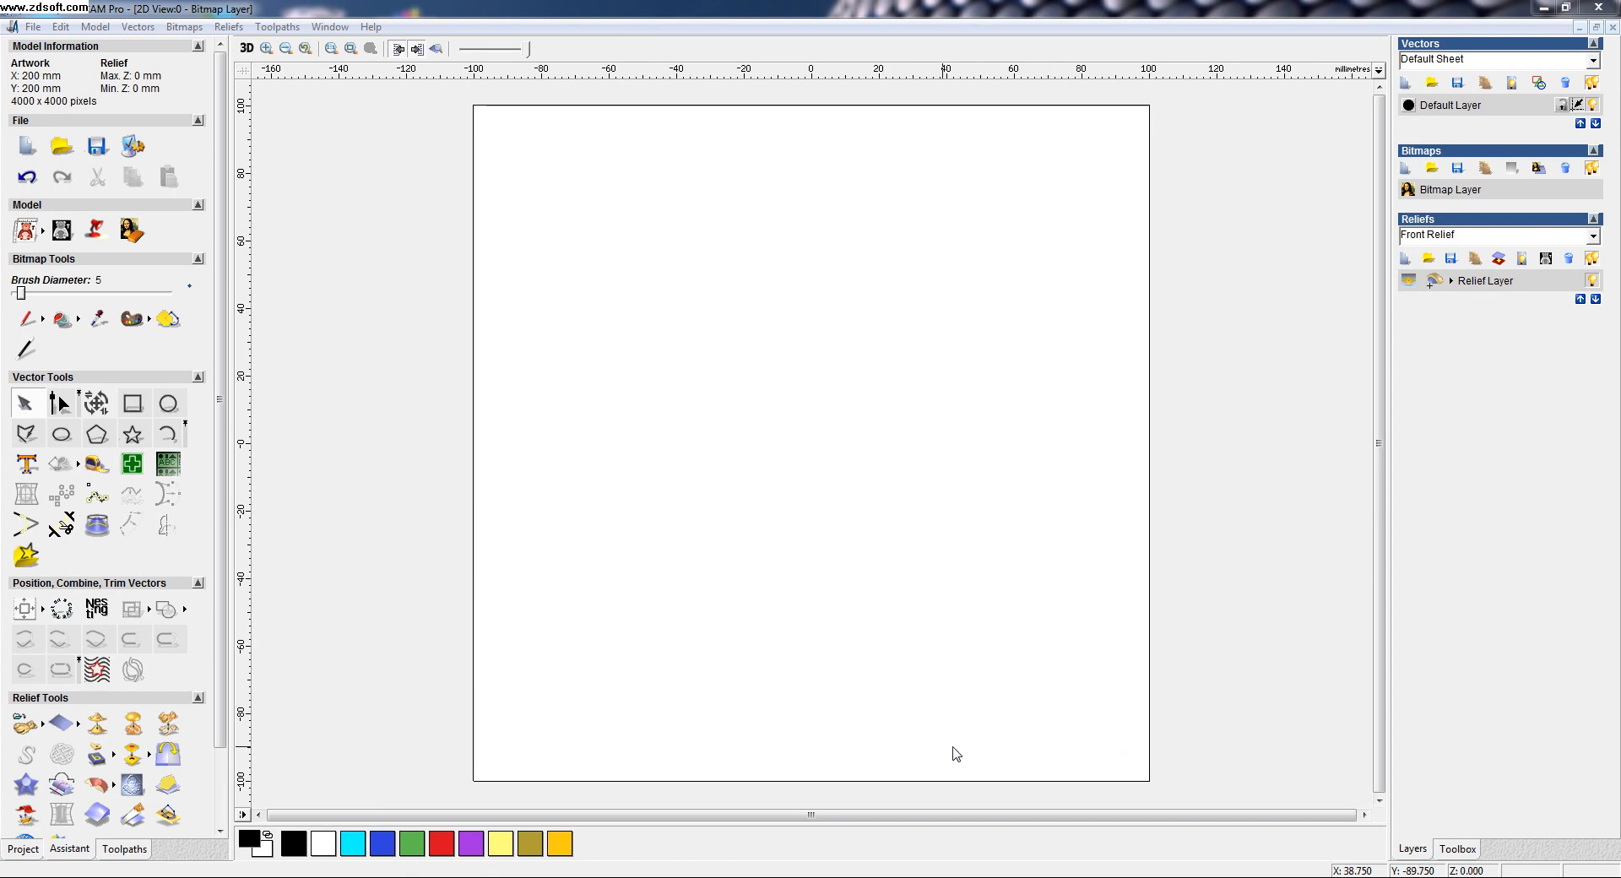
{"action": "mouse_move", "coordinate": [93, 869]}
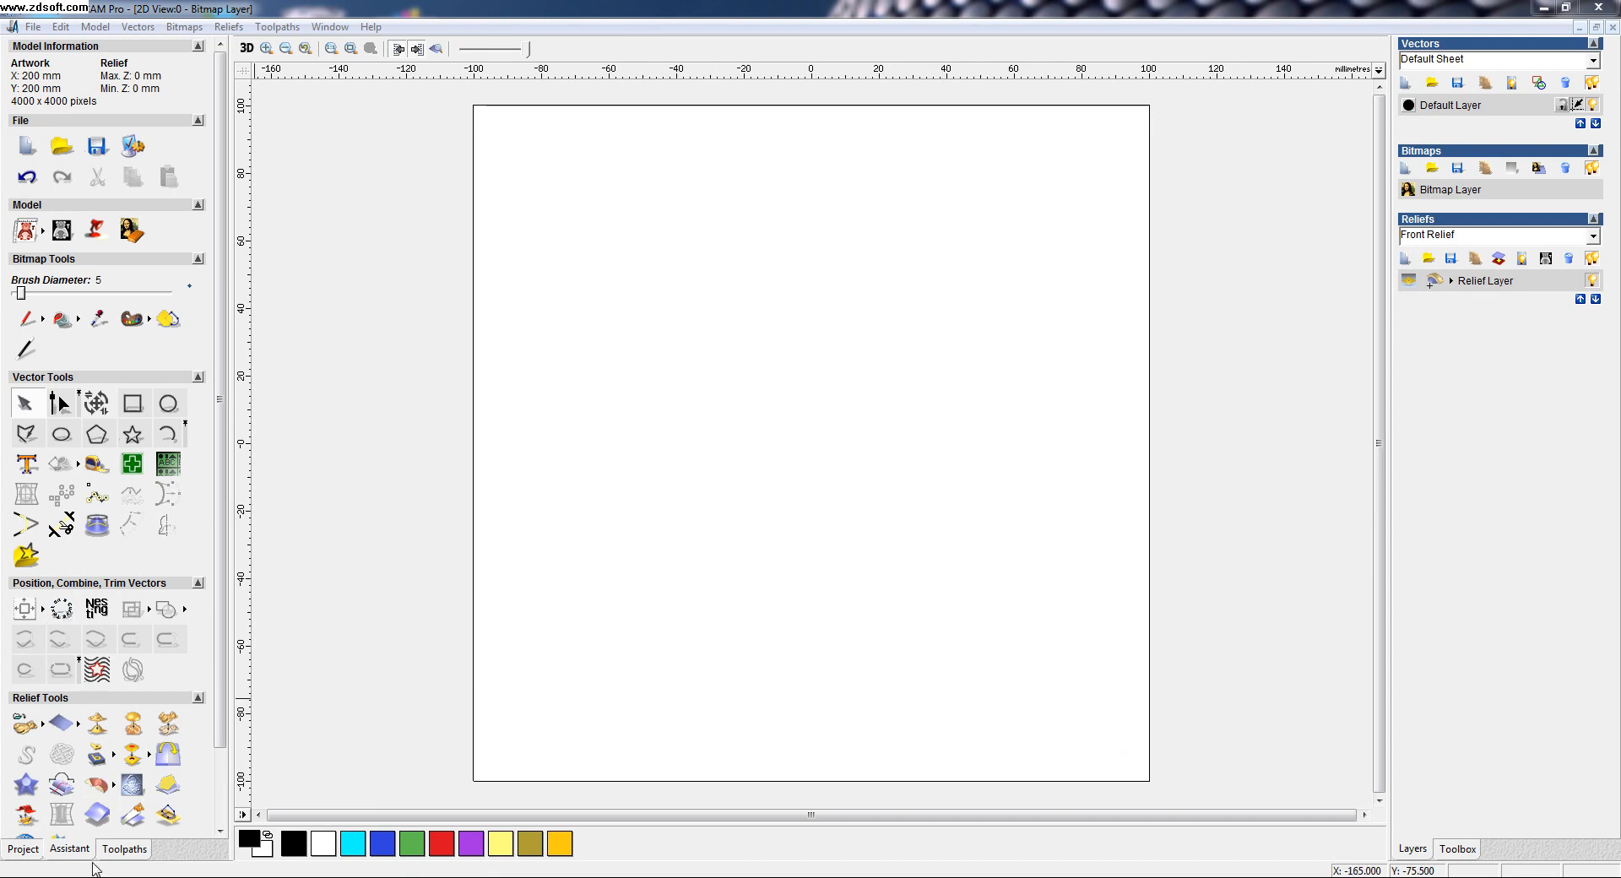
{"action": "mouse_move", "coordinate": [61, 608]}
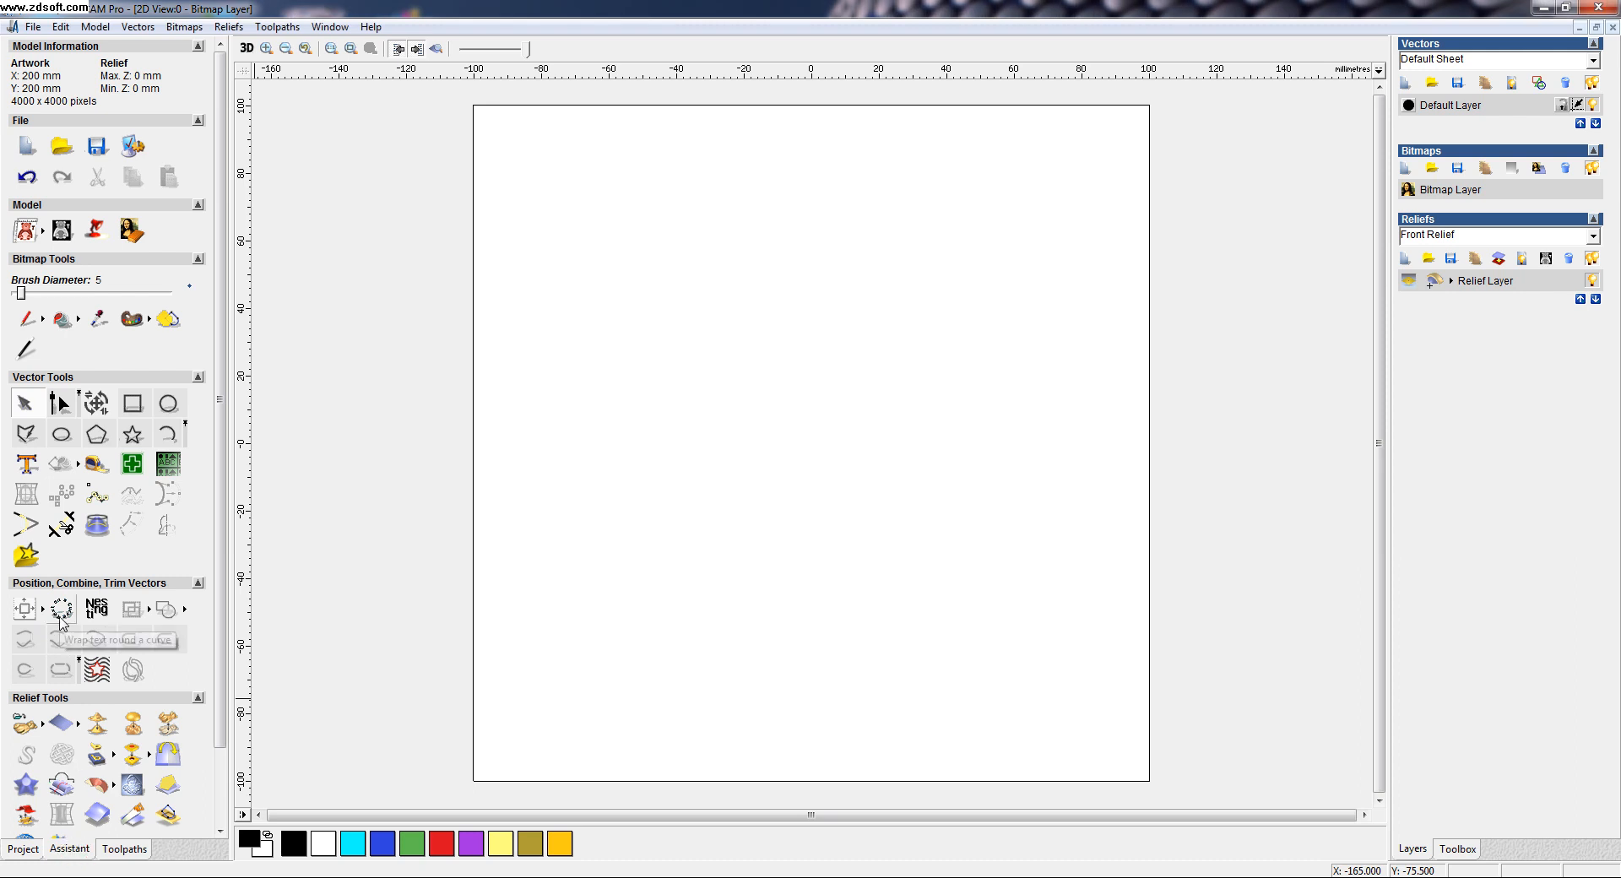
{"action": "mouse_move", "coordinate": [61, 610]}
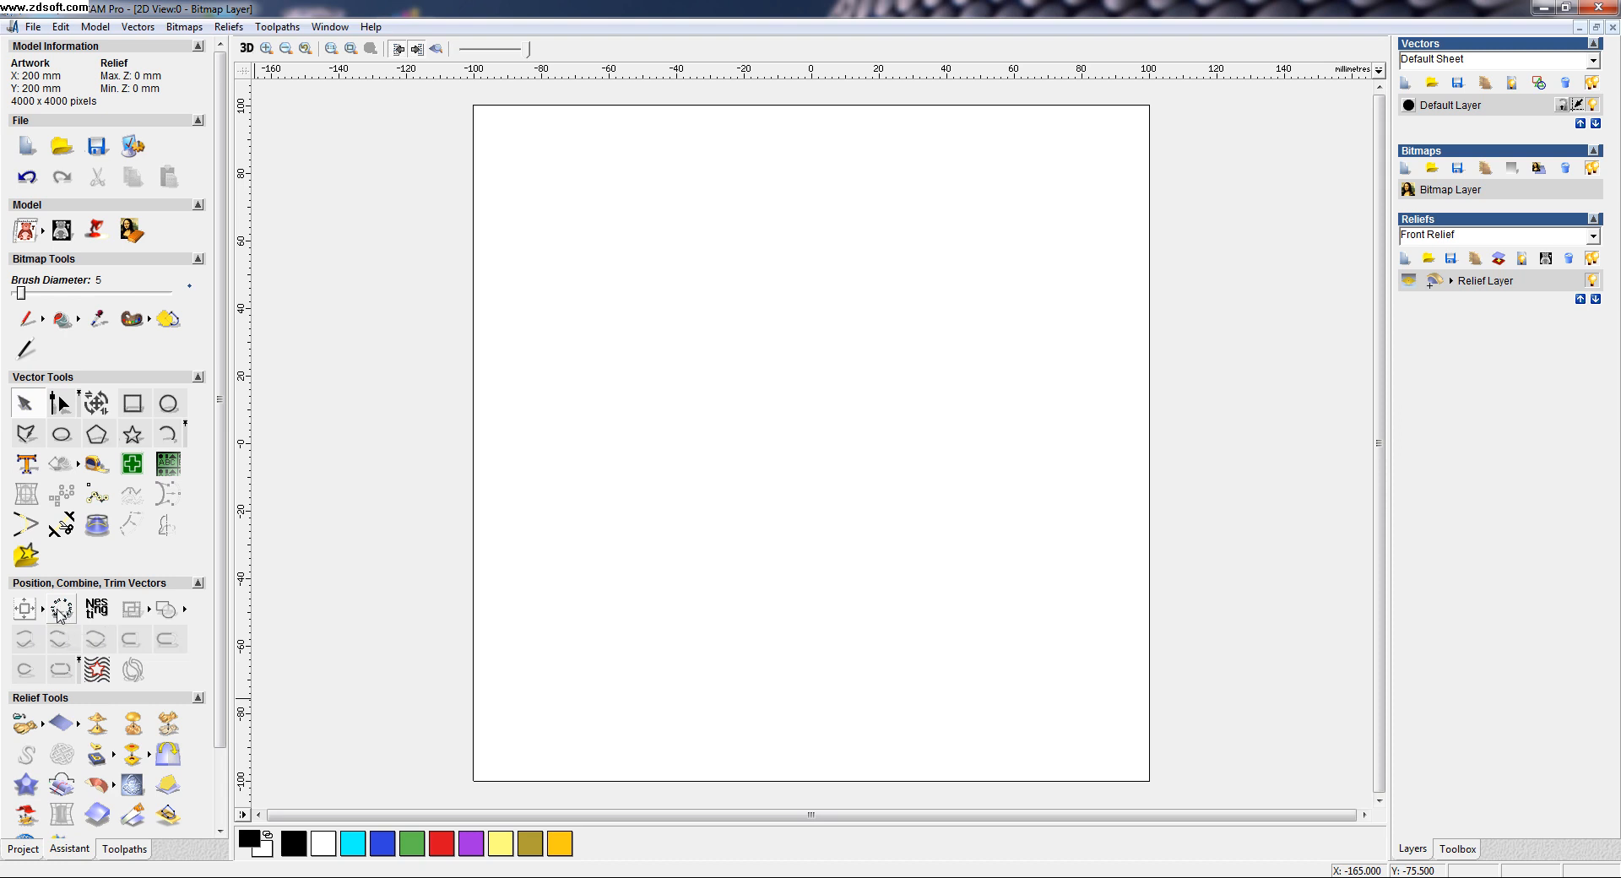
{"action": "mouse_move", "coordinate": [60, 608]}
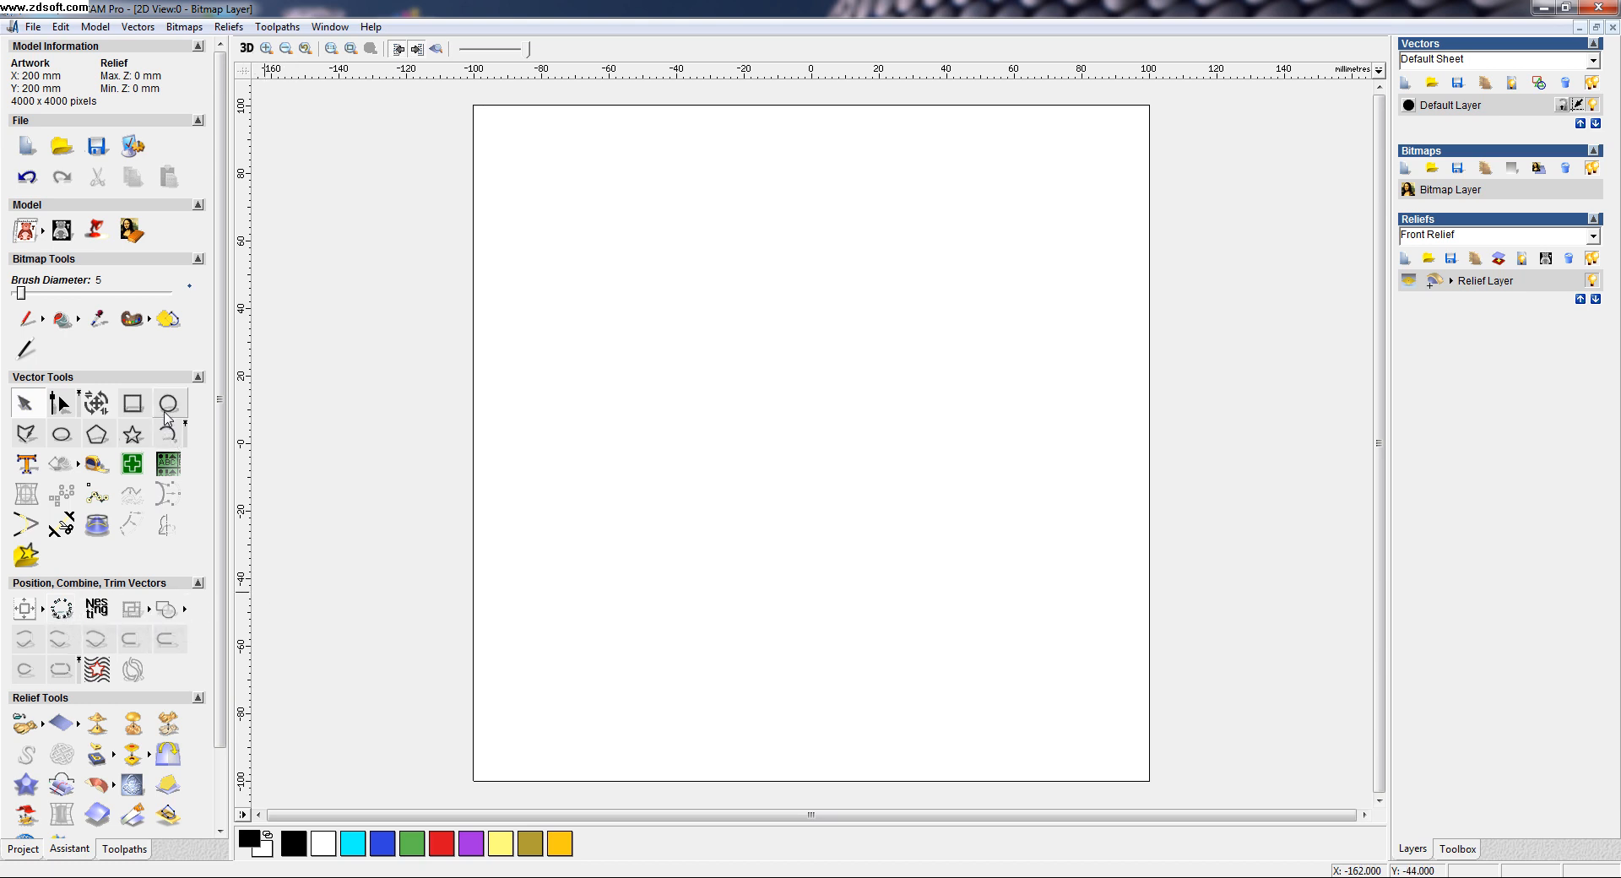
{"action": "mouse_move", "coordinate": [169, 404]}
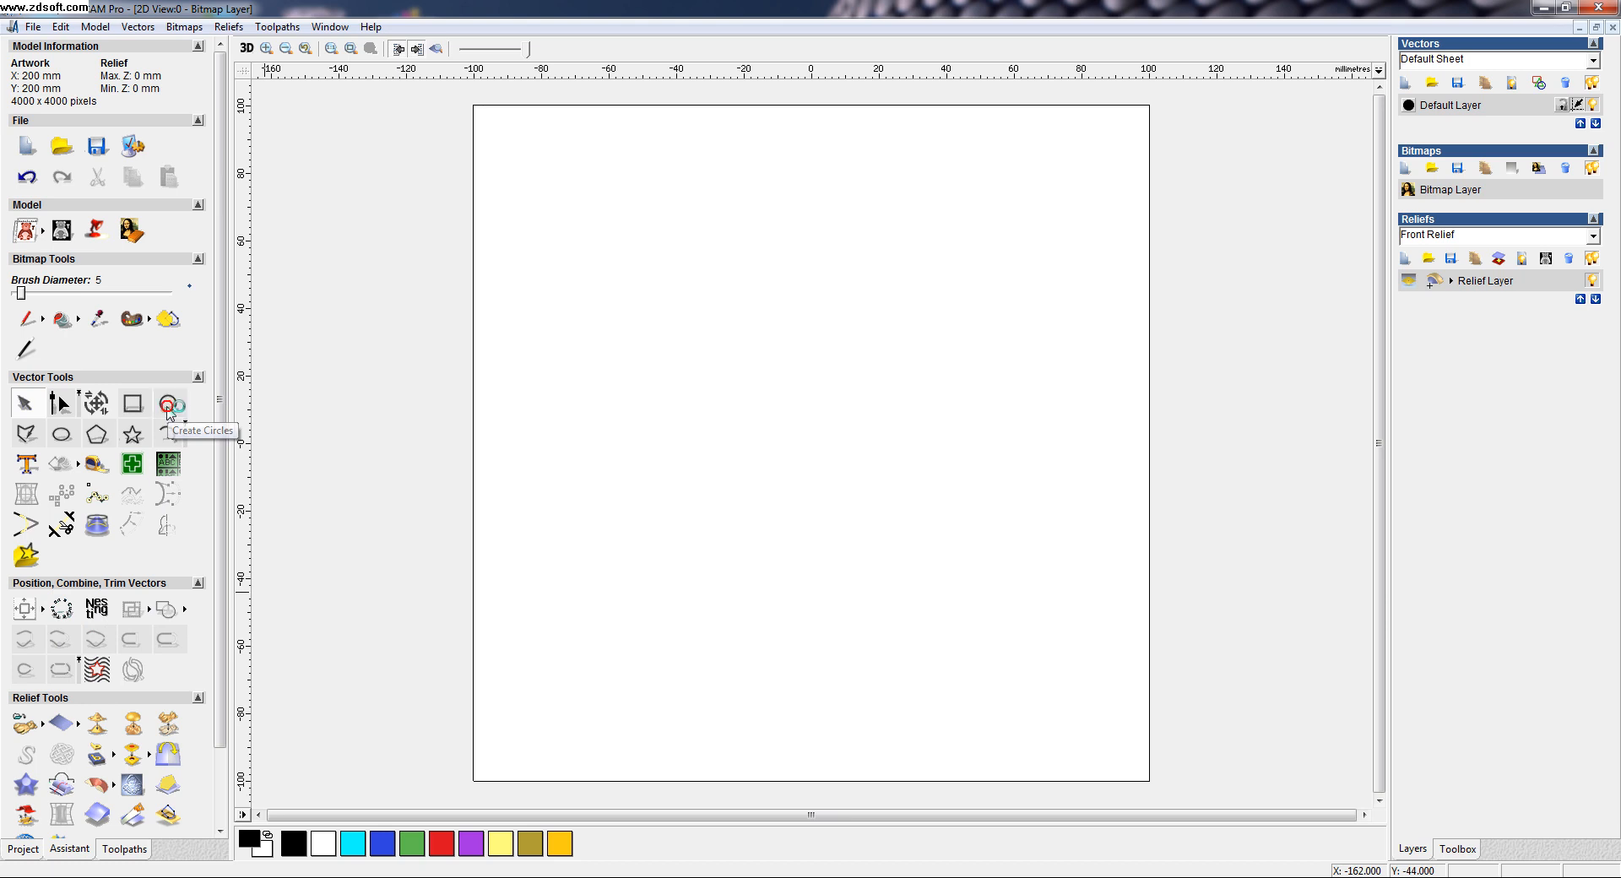
- Create a circle near the top, then a smooth wavy polyline across the lower half
{"action": "left_click", "coordinate": [170, 404]}
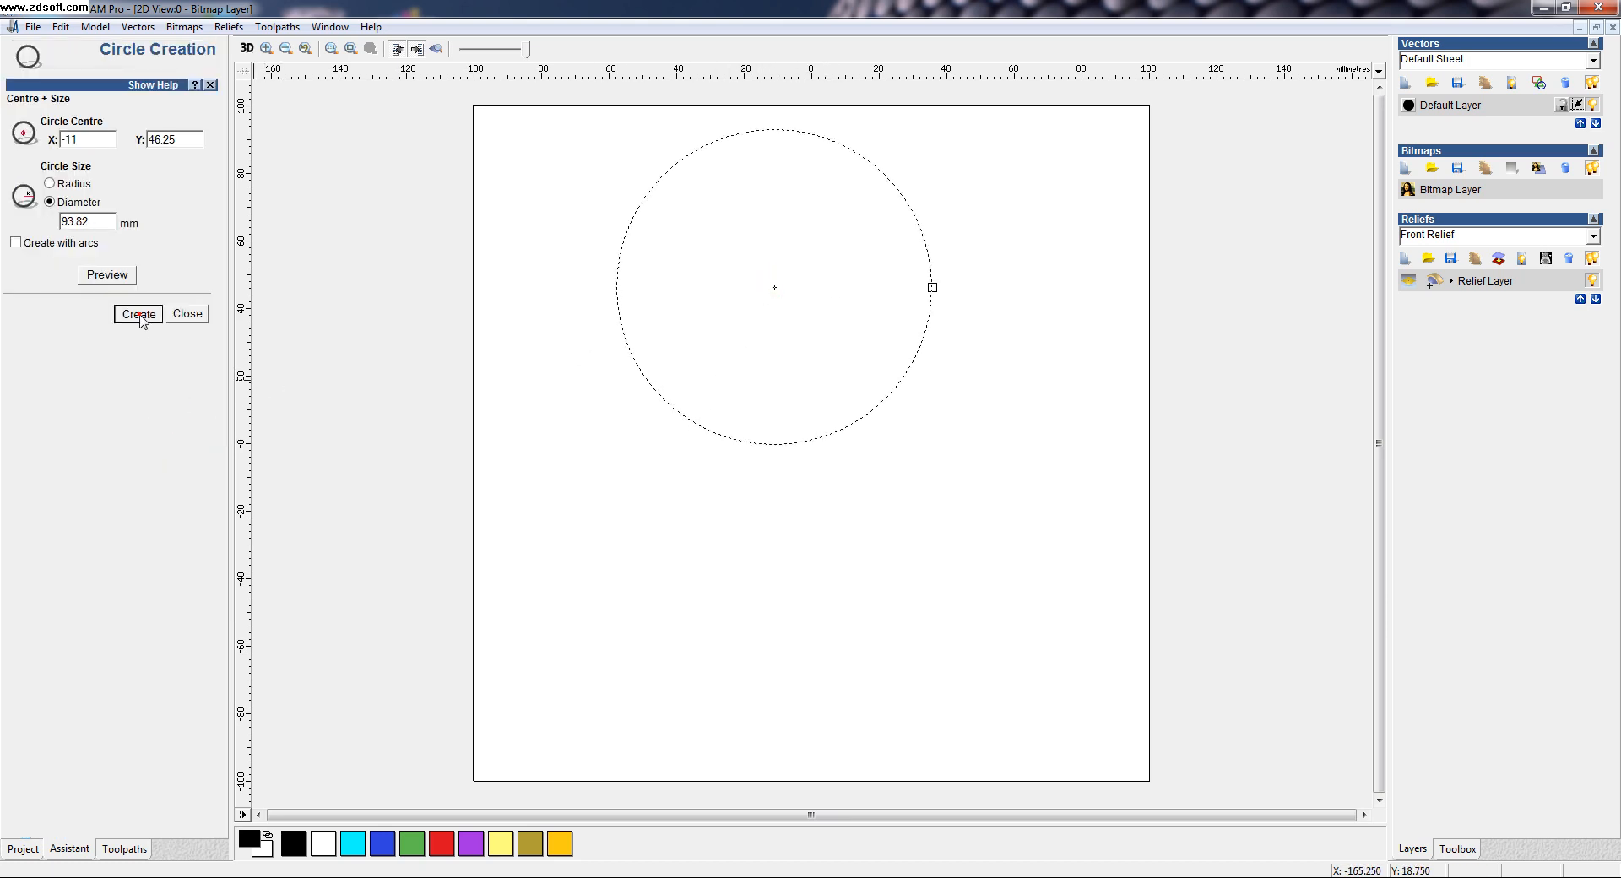
{"action": "left_click", "coordinate": [137, 314]}
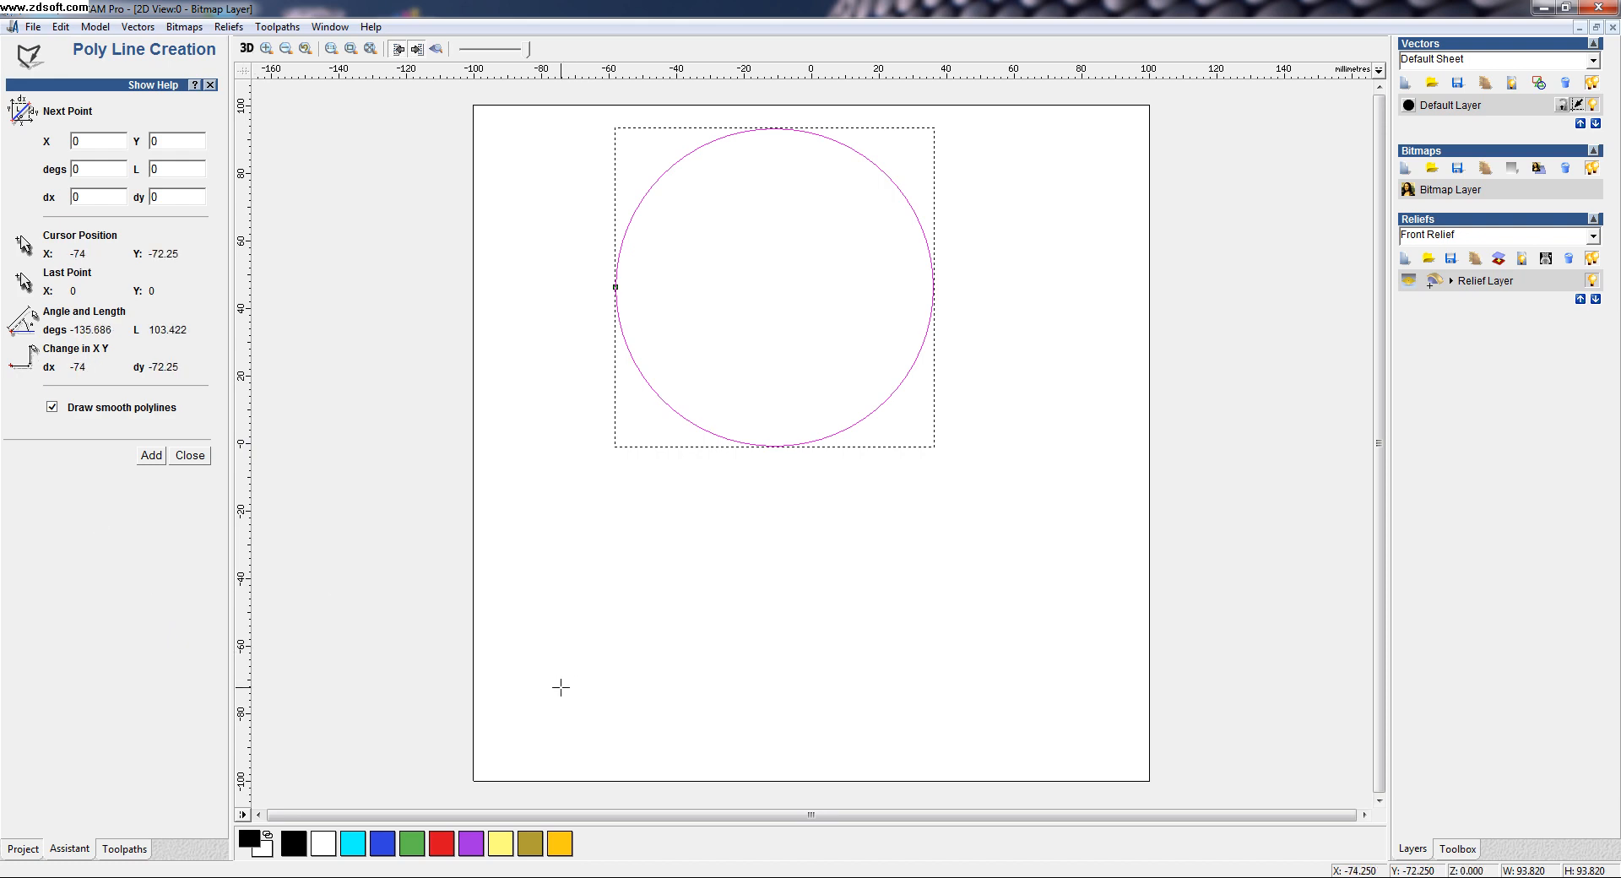
{"action": "left_click", "coordinate": [670, 561]}
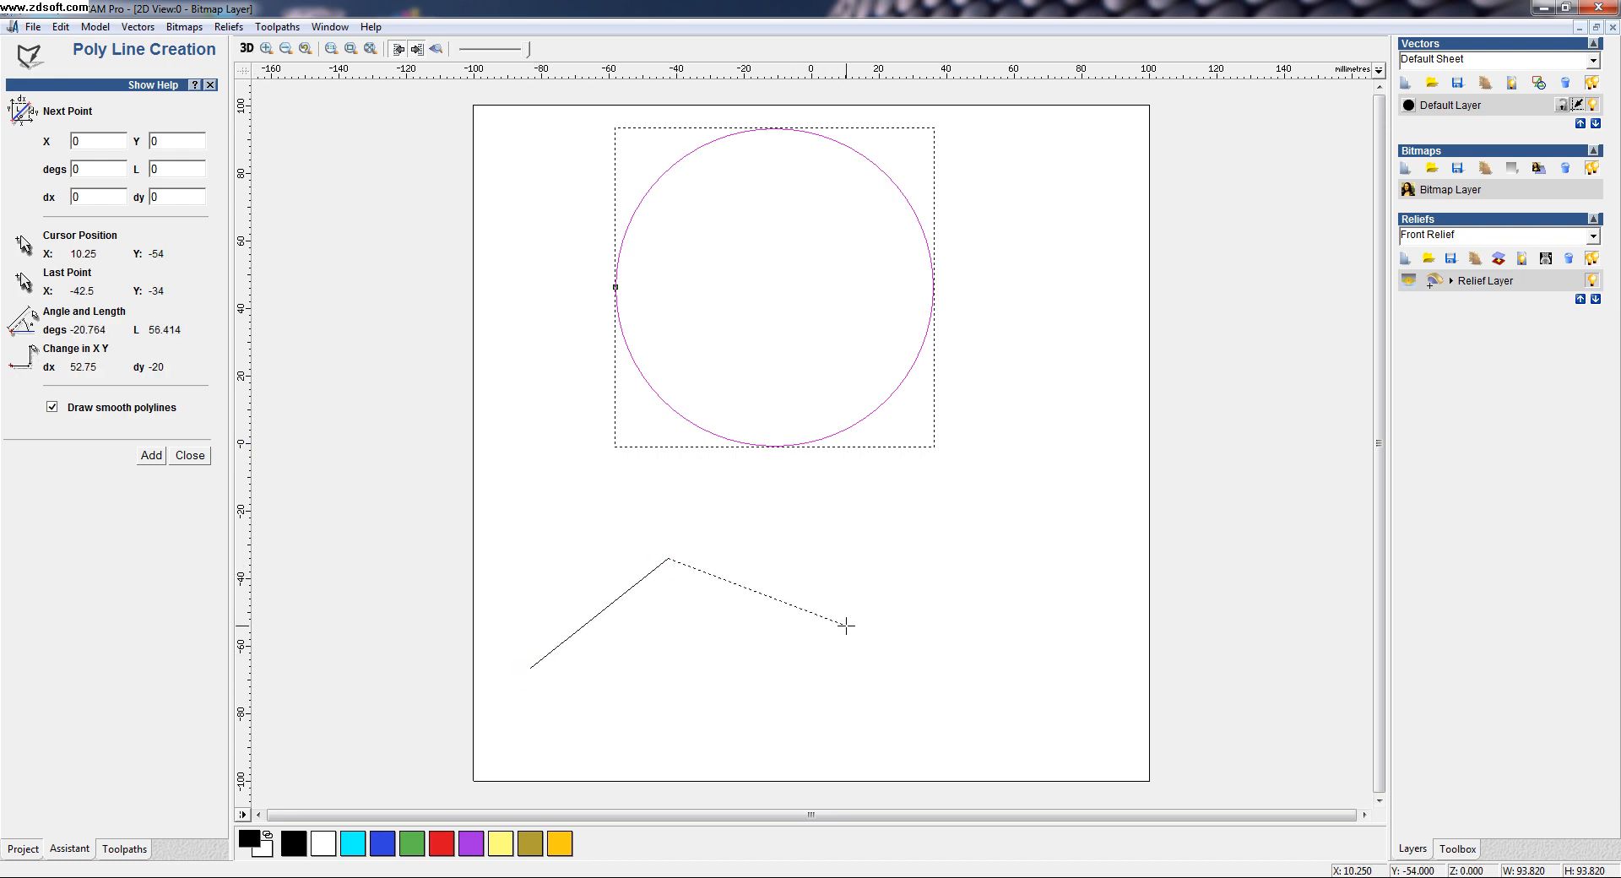
{"action": "left_click", "coordinate": [1018, 535]}
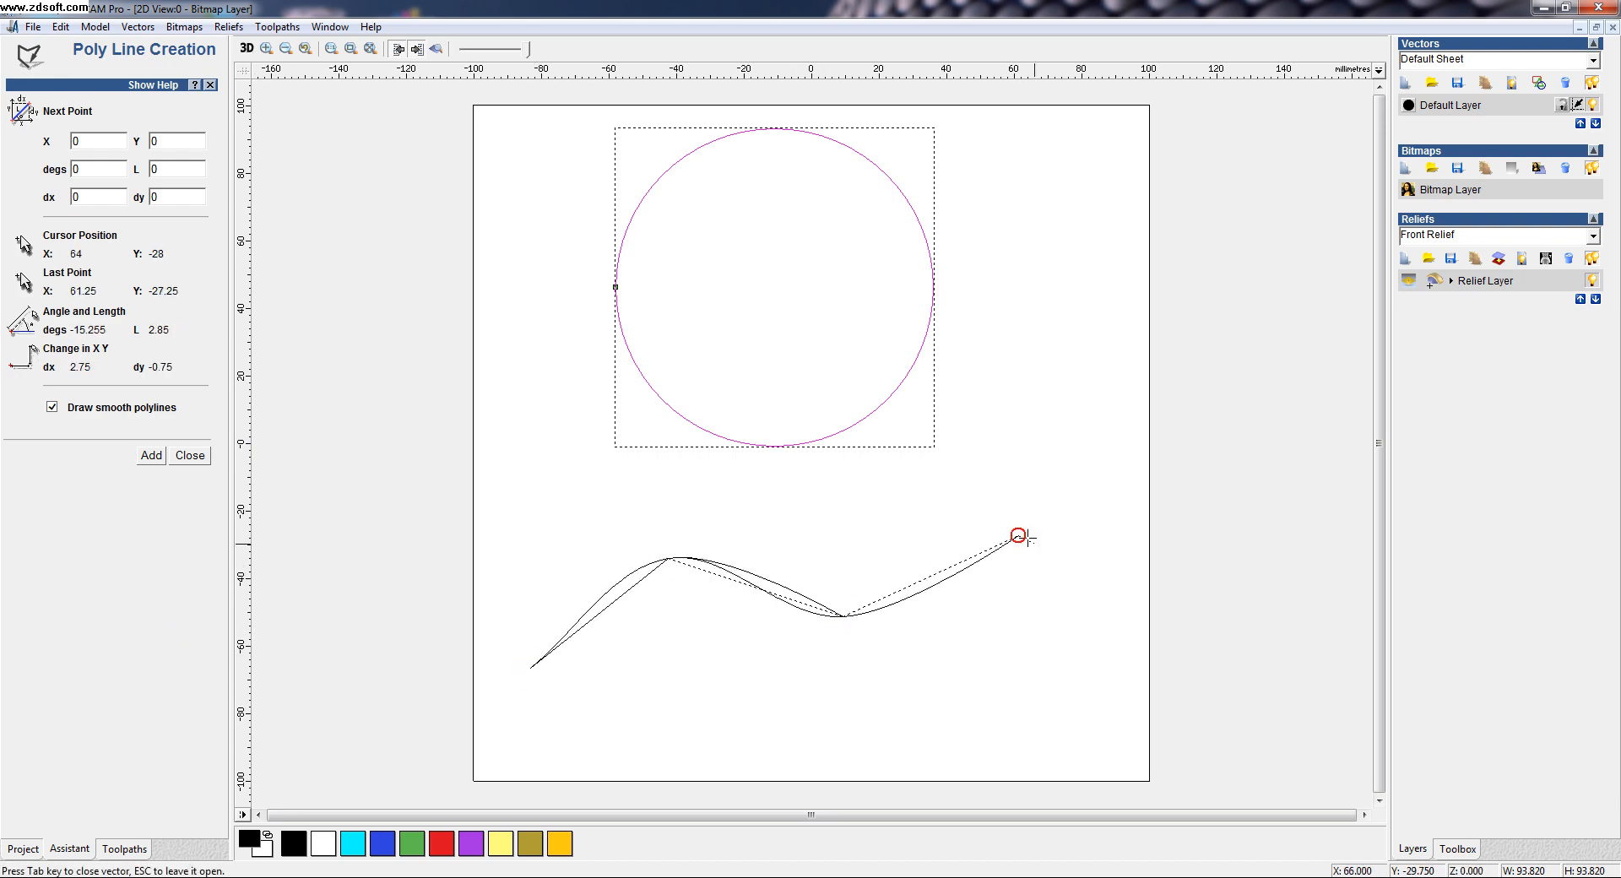
{"action": "left_click", "coordinate": [1018, 536]}
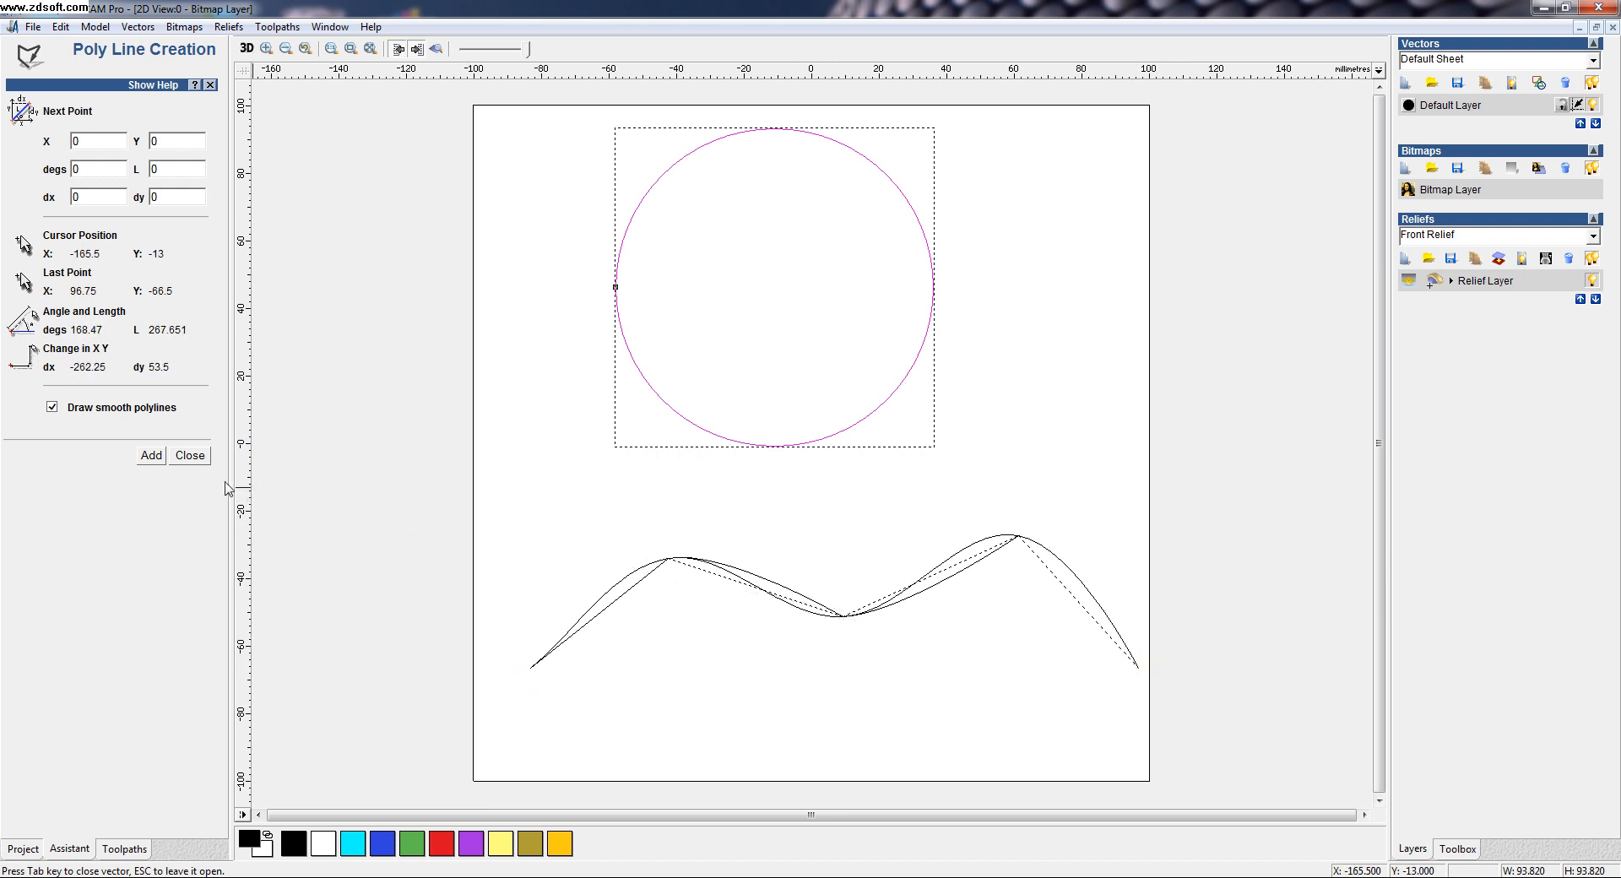
{"action": "left_click", "coordinate": [189, 455]}
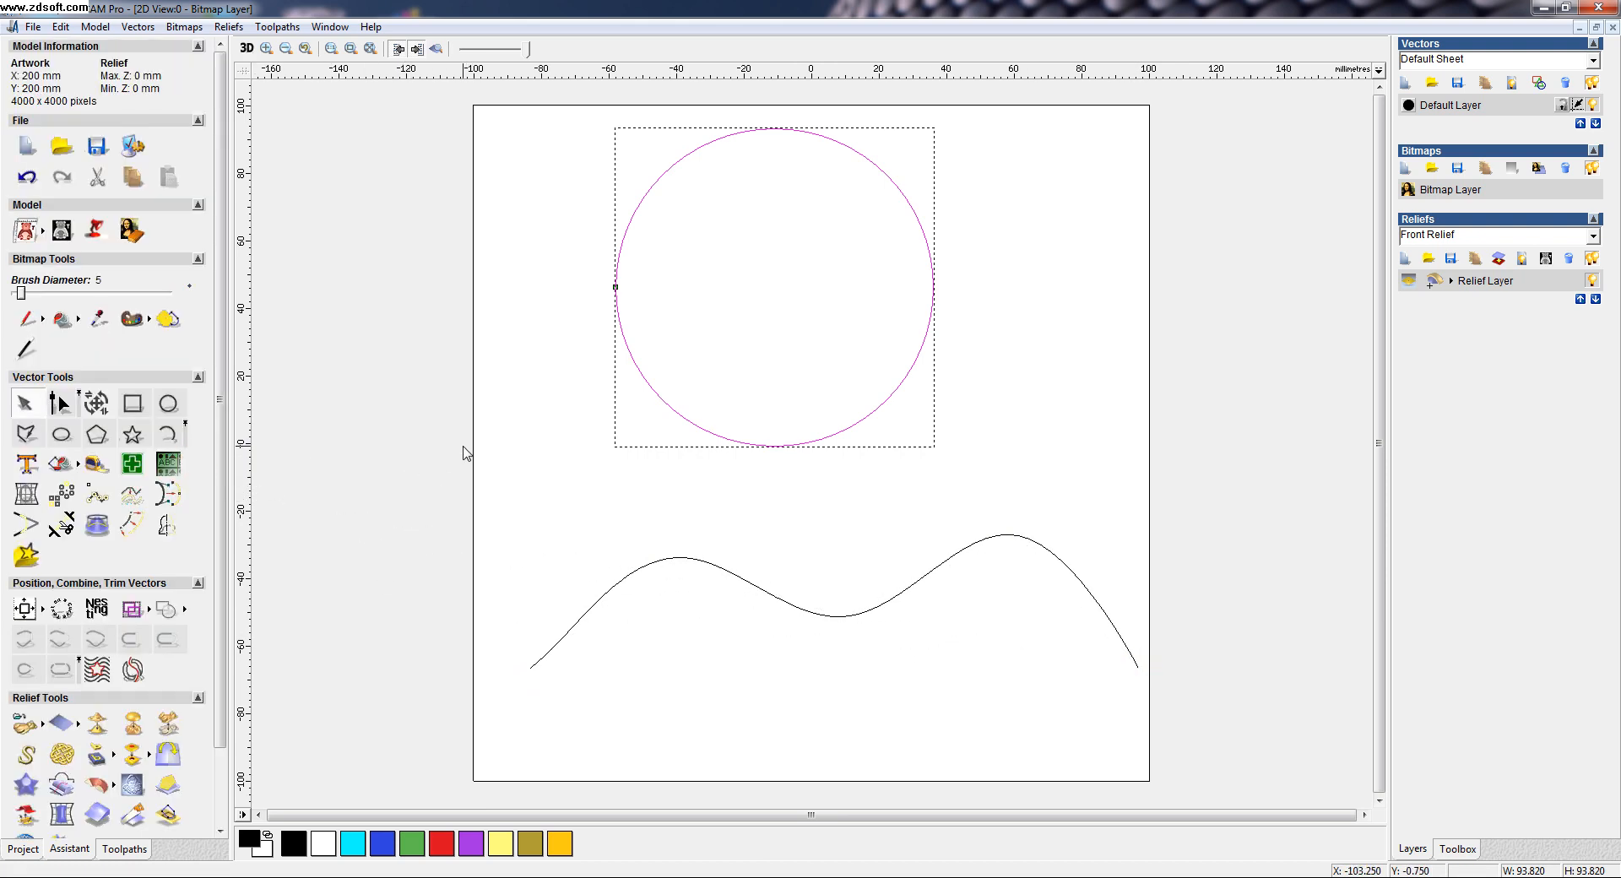
- Add 'ALL THE BEST' as Arial vector text just above the circle
{"action": "left_click", "coordinate": [466, 454]}
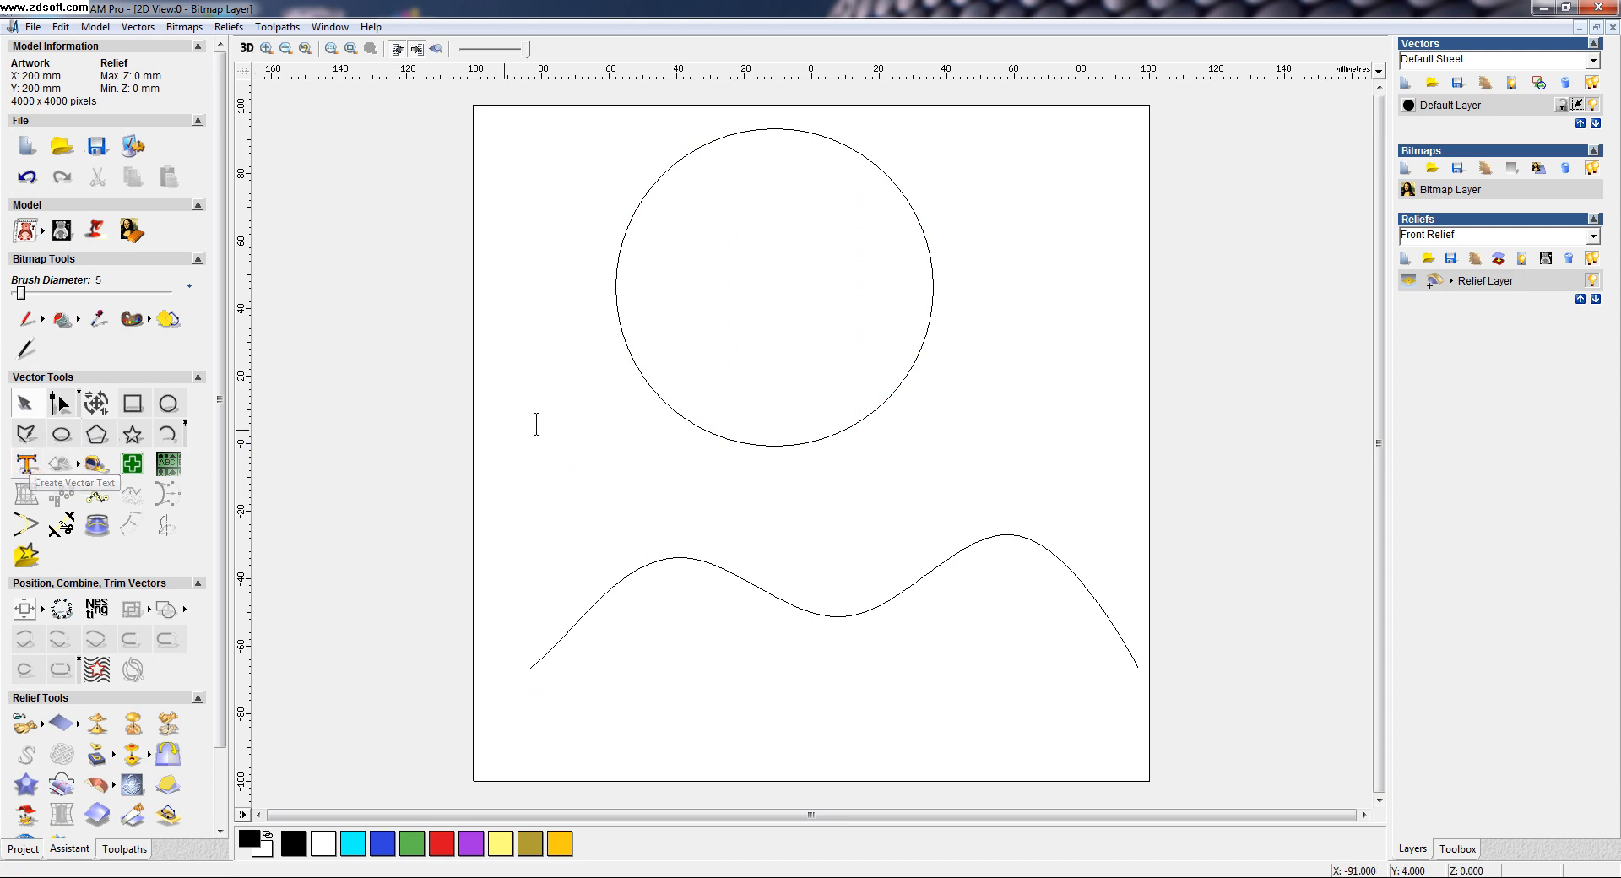
{"action": "left_click", "coordinate": [25, 463]}
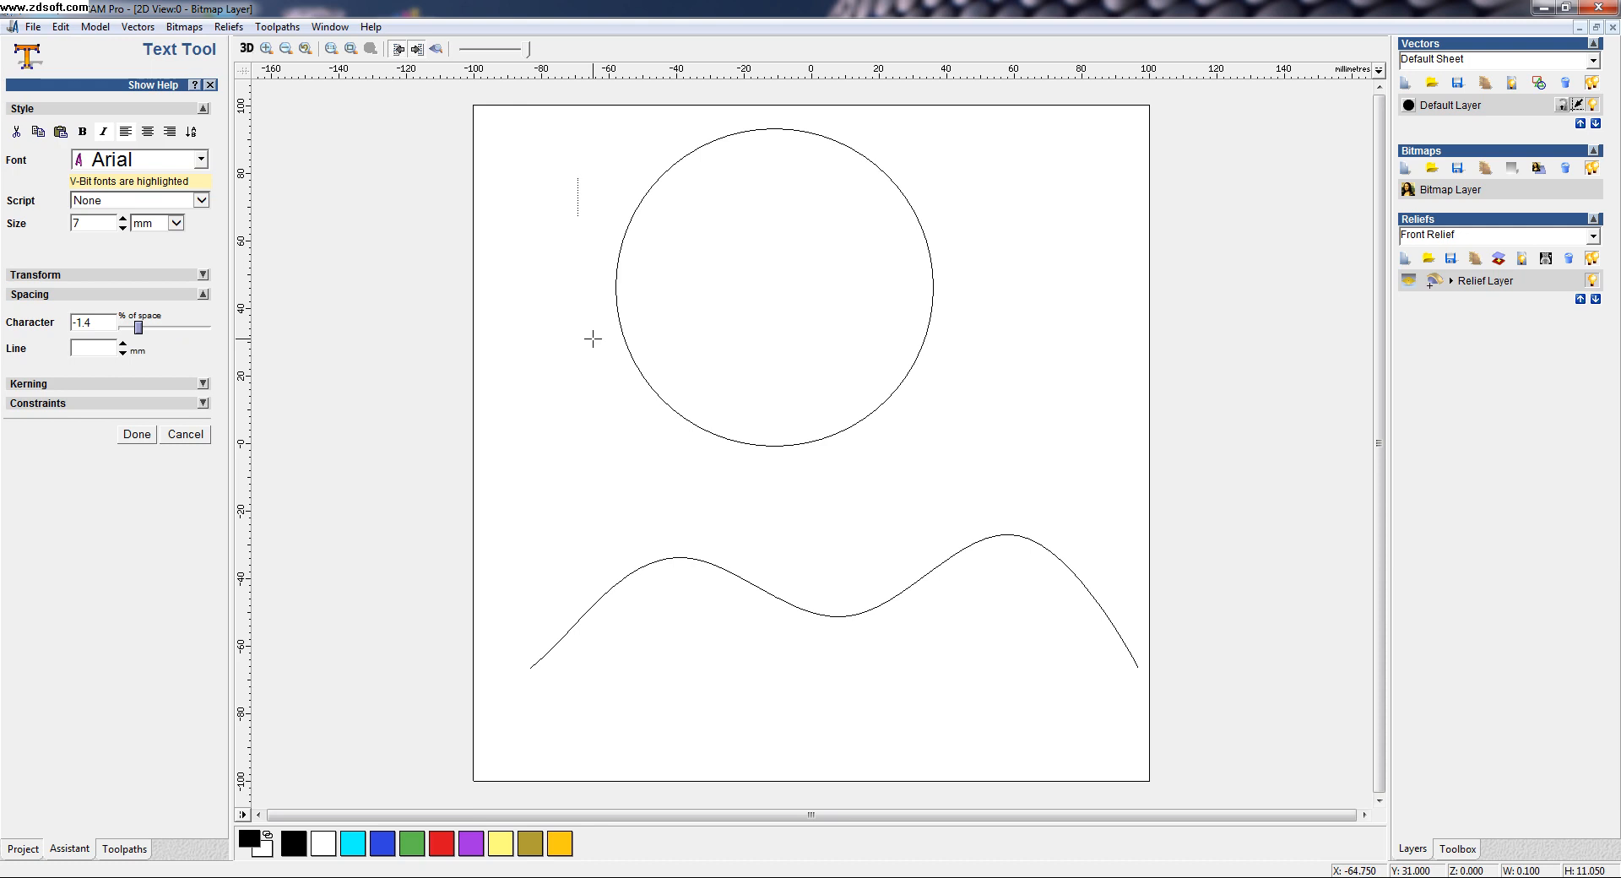
{"action": "type", "text": "ALL THE BE"}
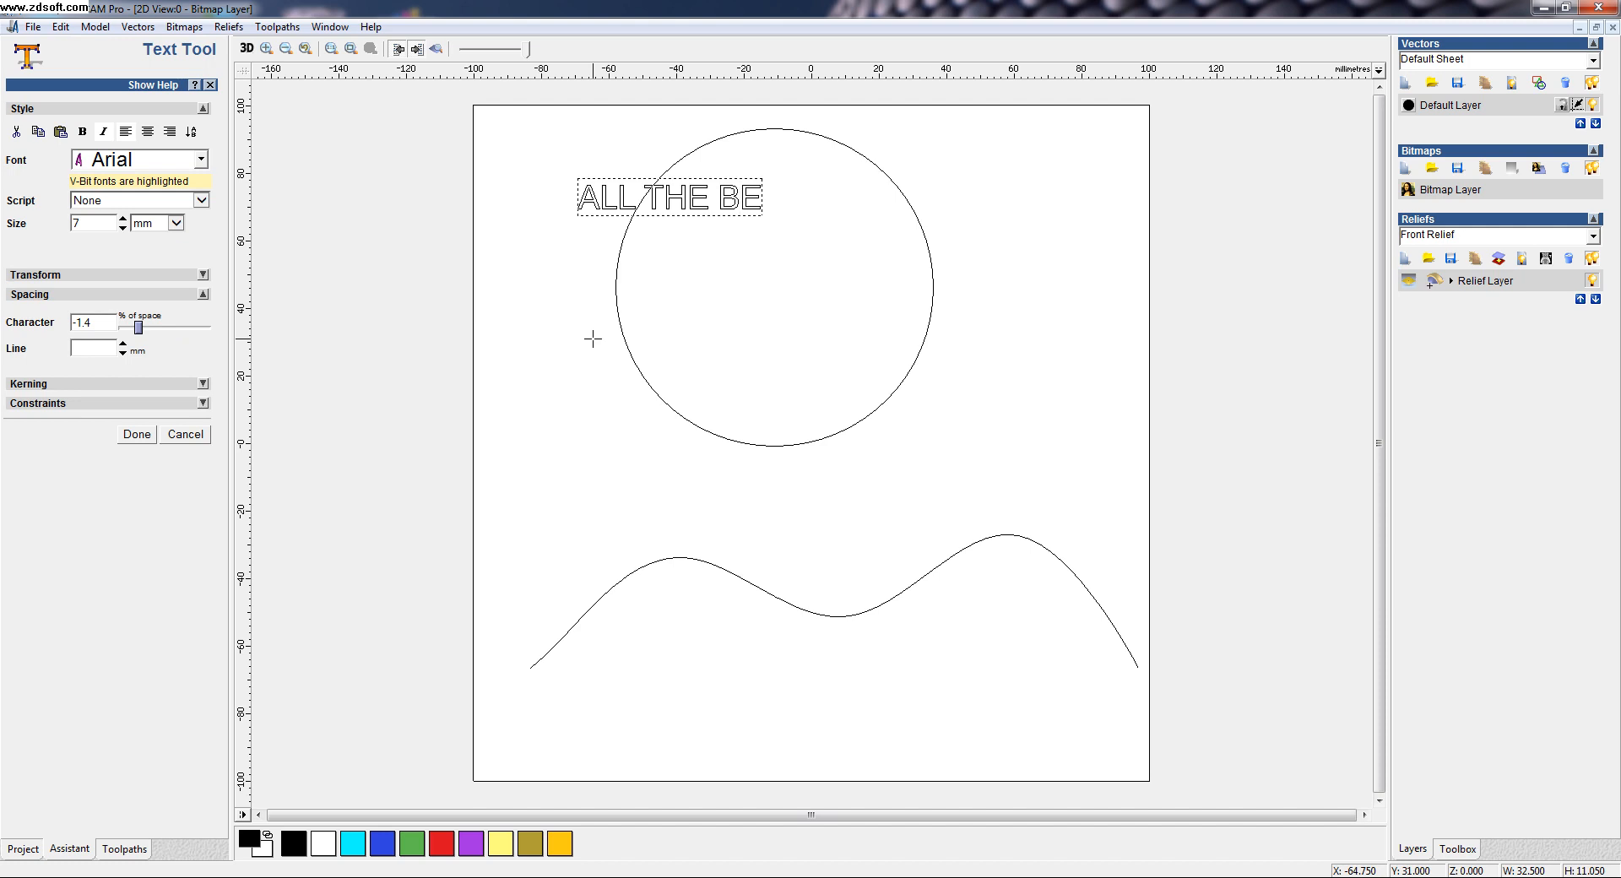
{"action": "type", "text": "ST"}
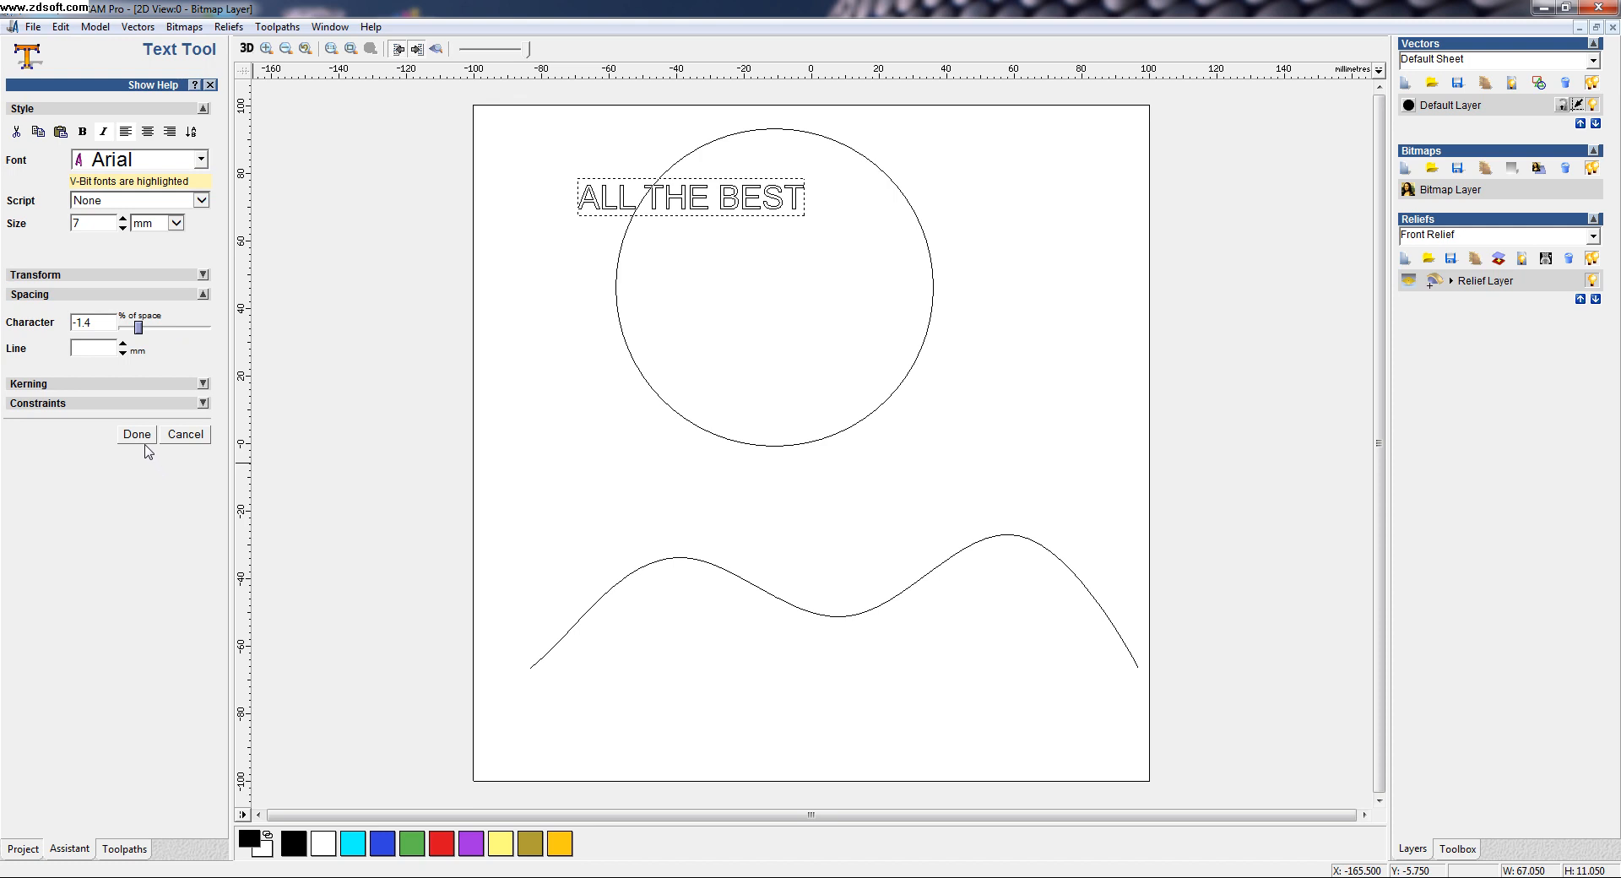
{"action": "mouse_move", "coordinate": [580, 507]}
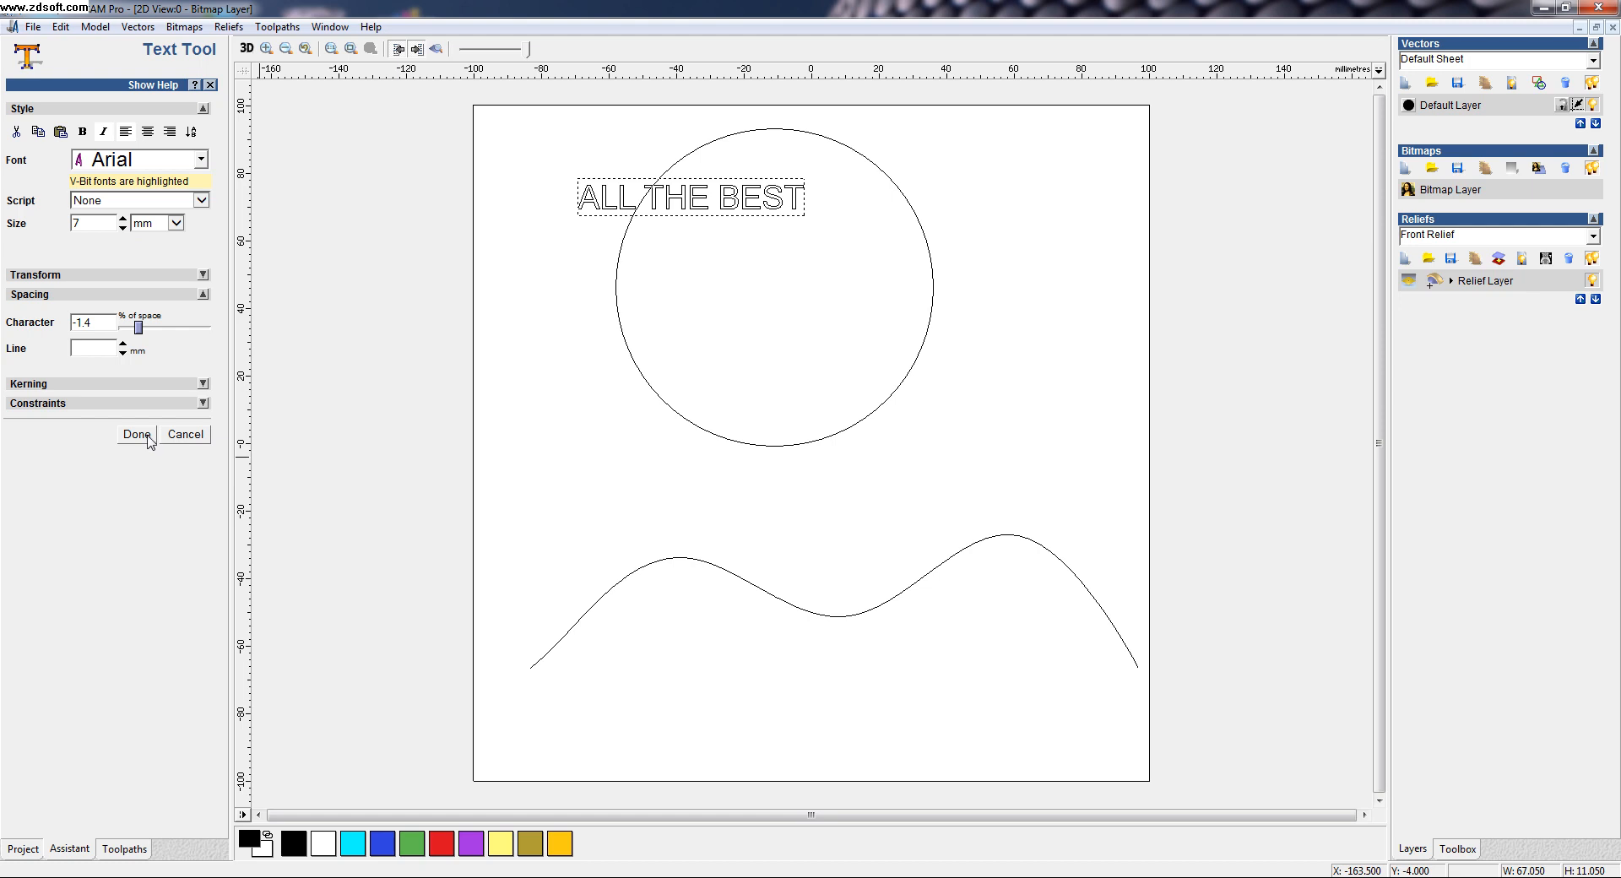
{"action": "left_click", "coordinate": [137, 433]}
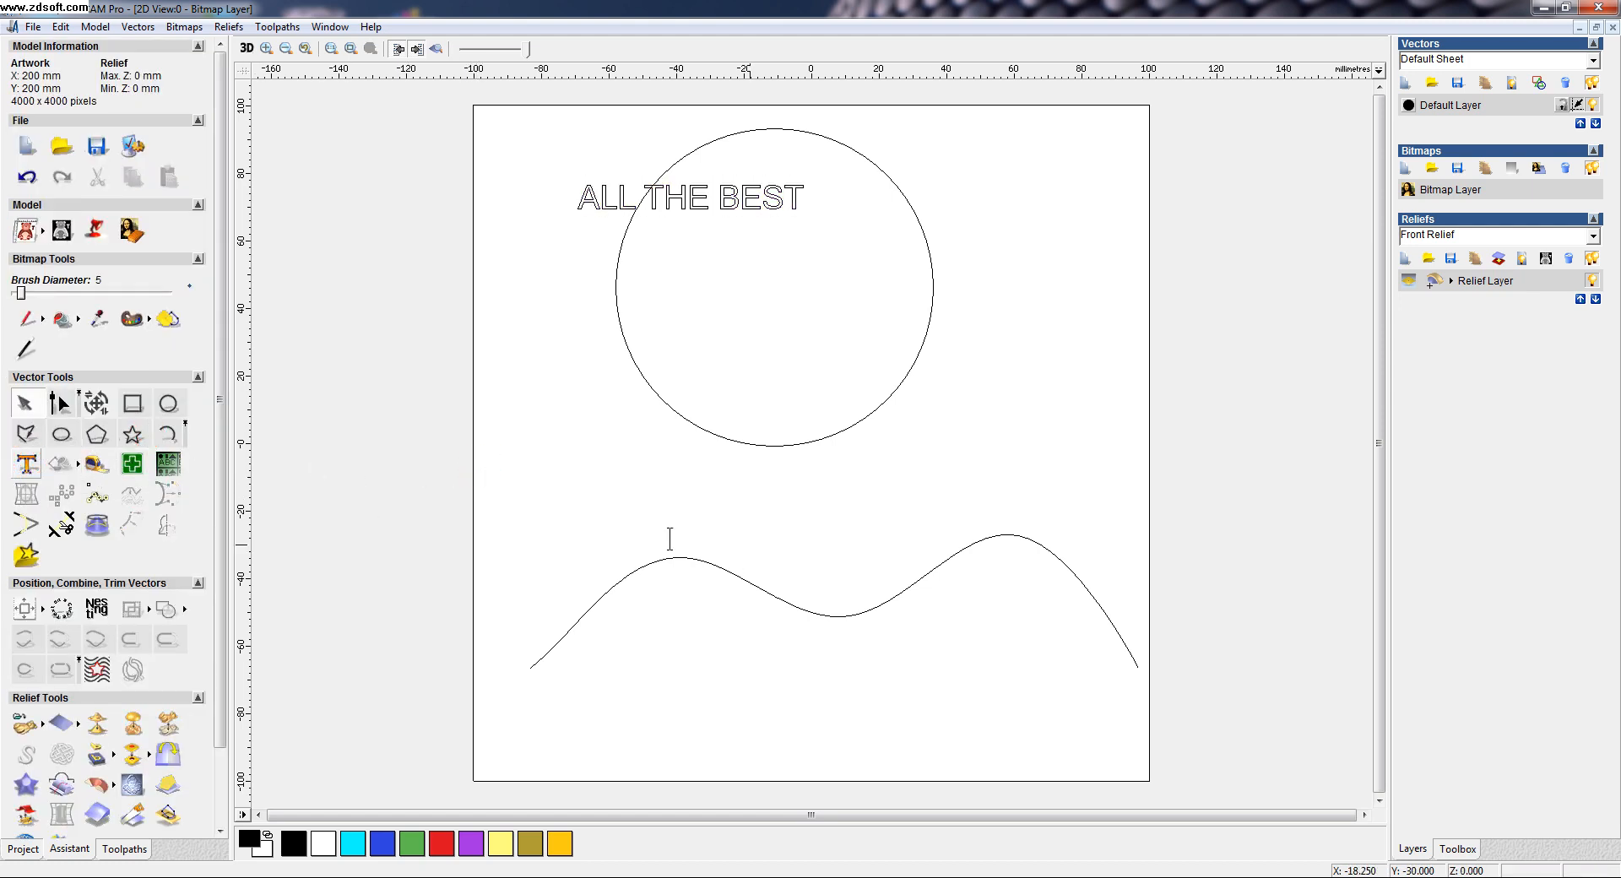
- Type 'PRACTICE MAKE MEN PERFECT' as vector text above the wavy curve and commit it
{"action": "left_click", "coordinate": [27, 464]}
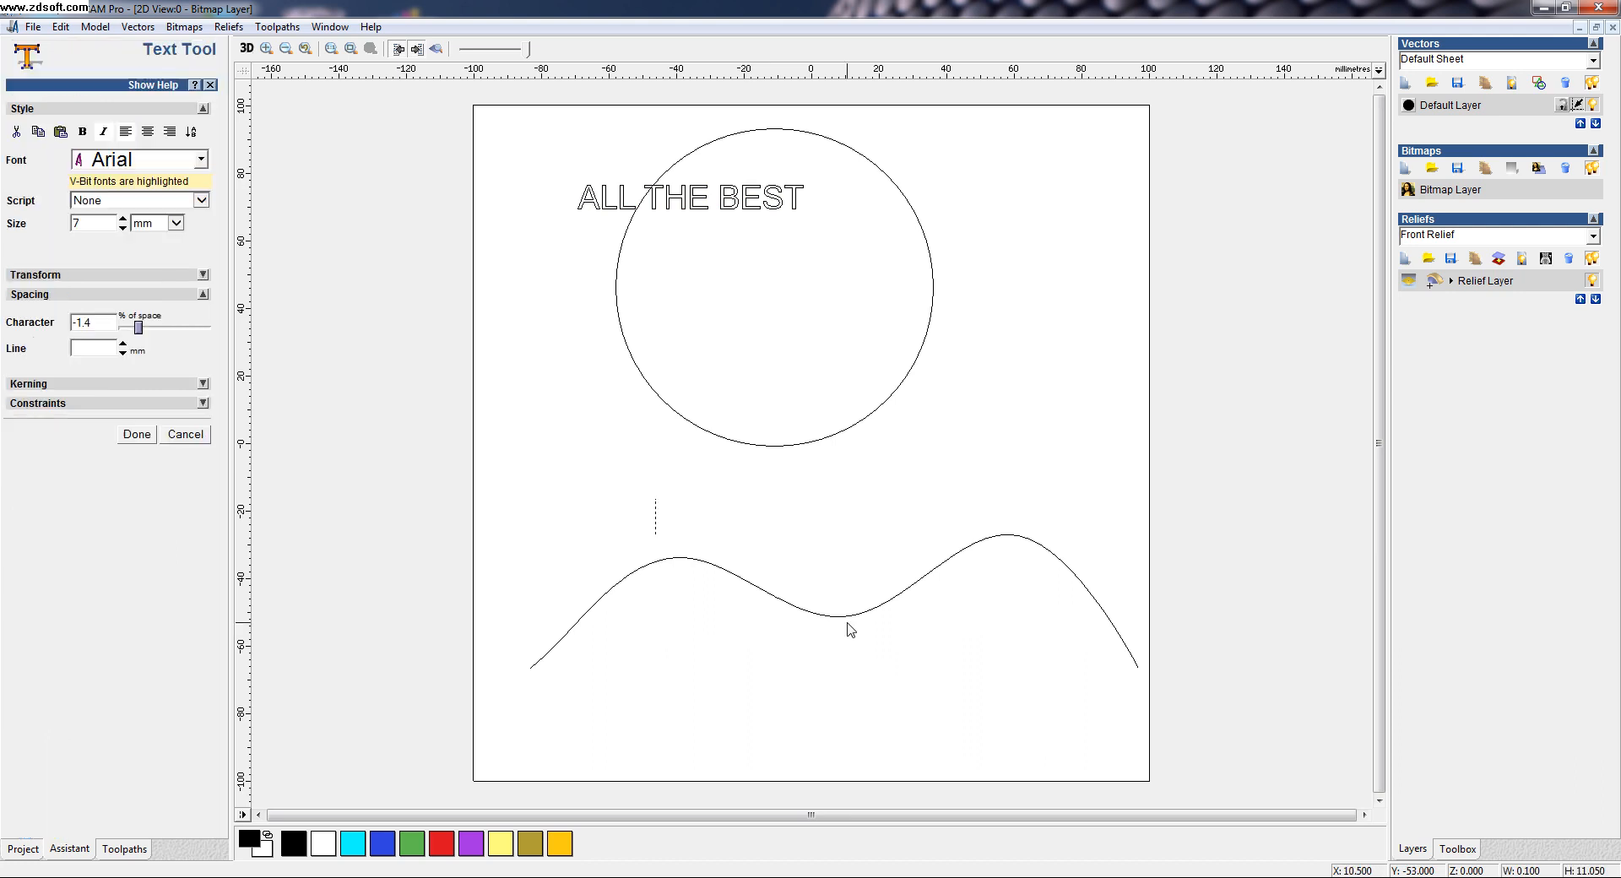
{"action": "type", "text": "PR"}
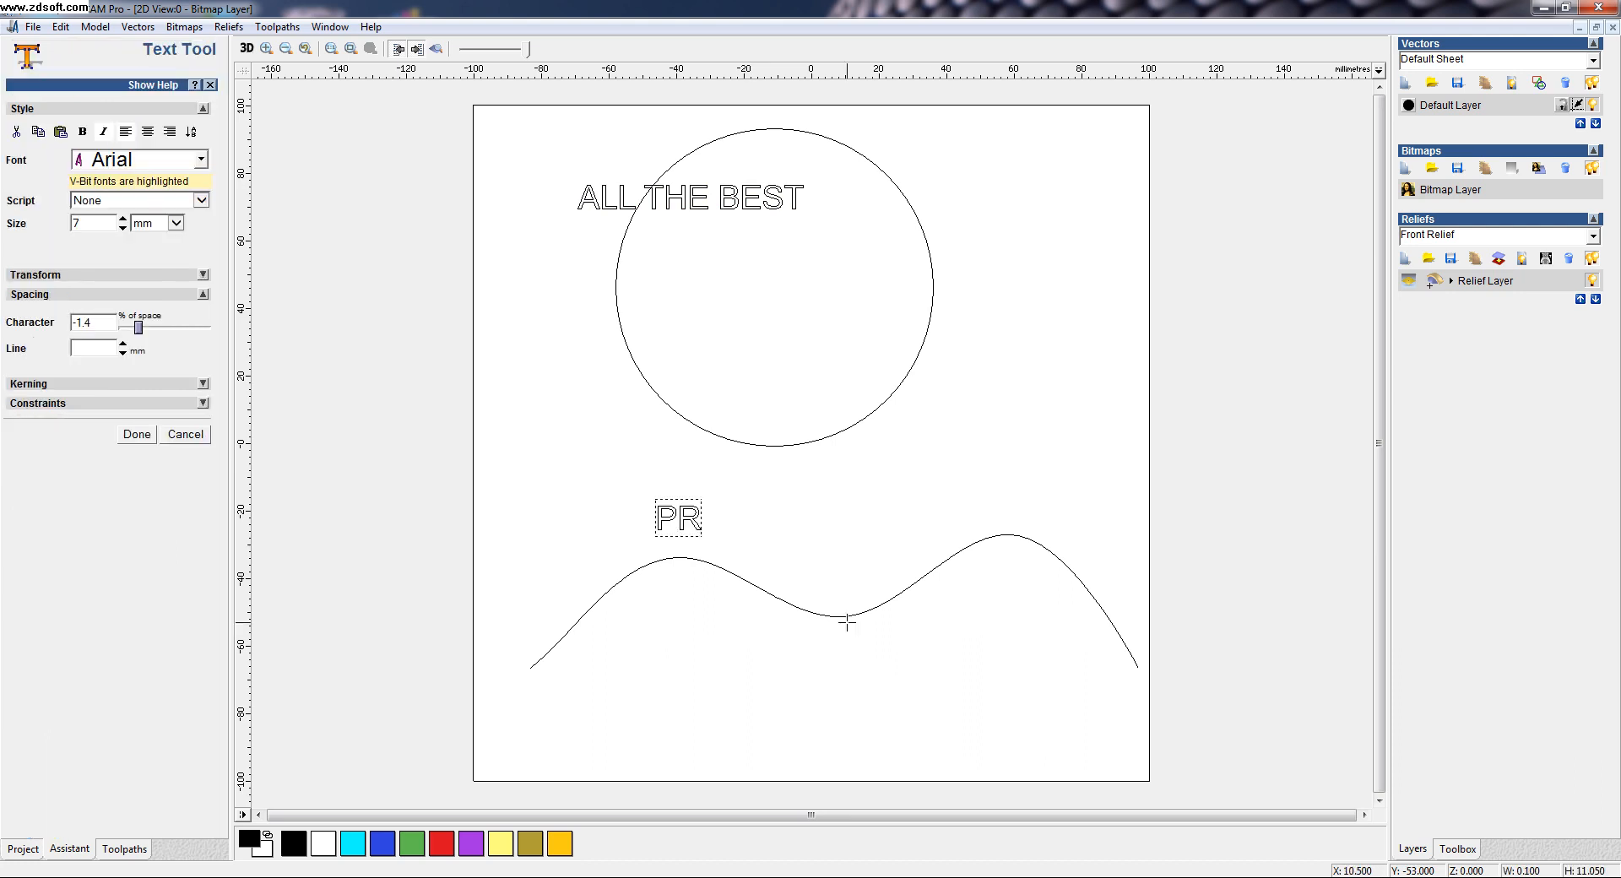
{"action": "type", "text": "ACTICE"}
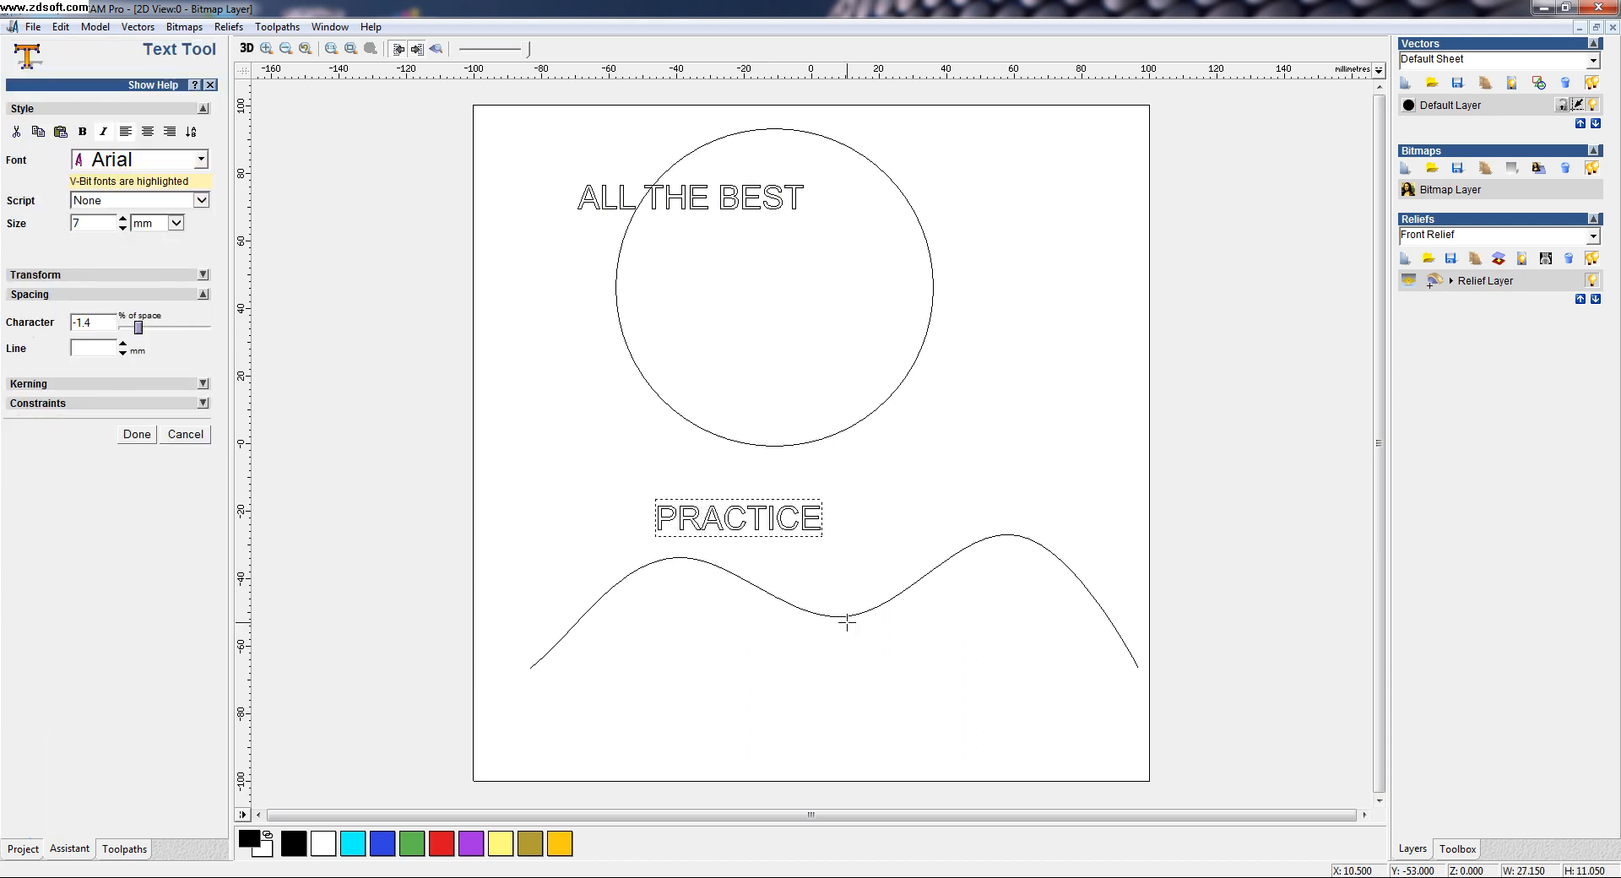
{"action": "type", "text": "MAKE"}
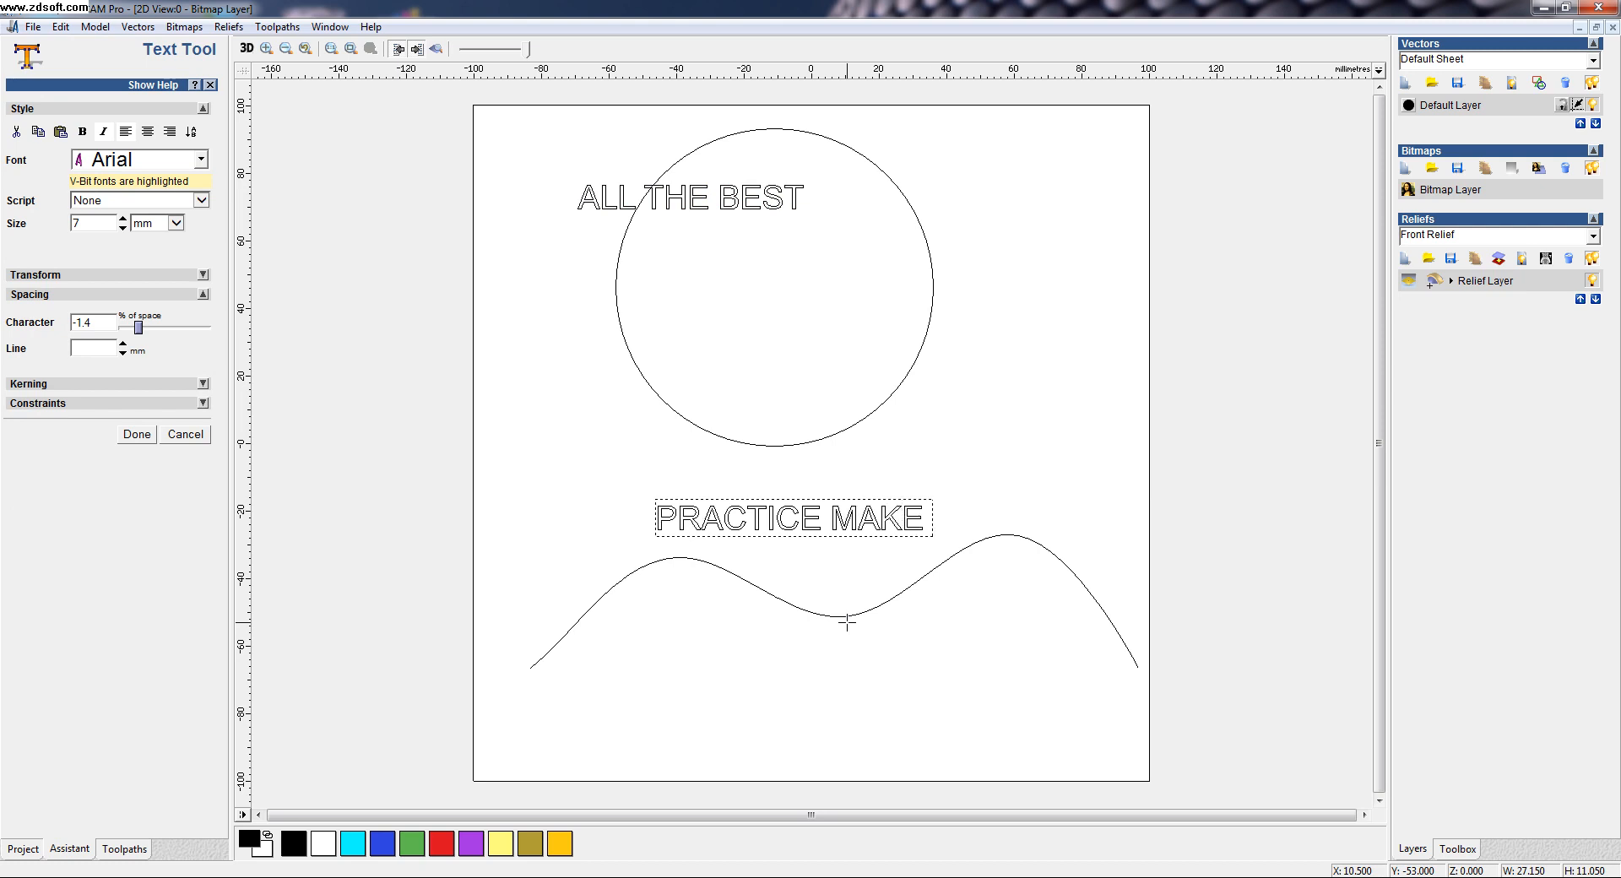
{"action": "type", "text": "MEN"}
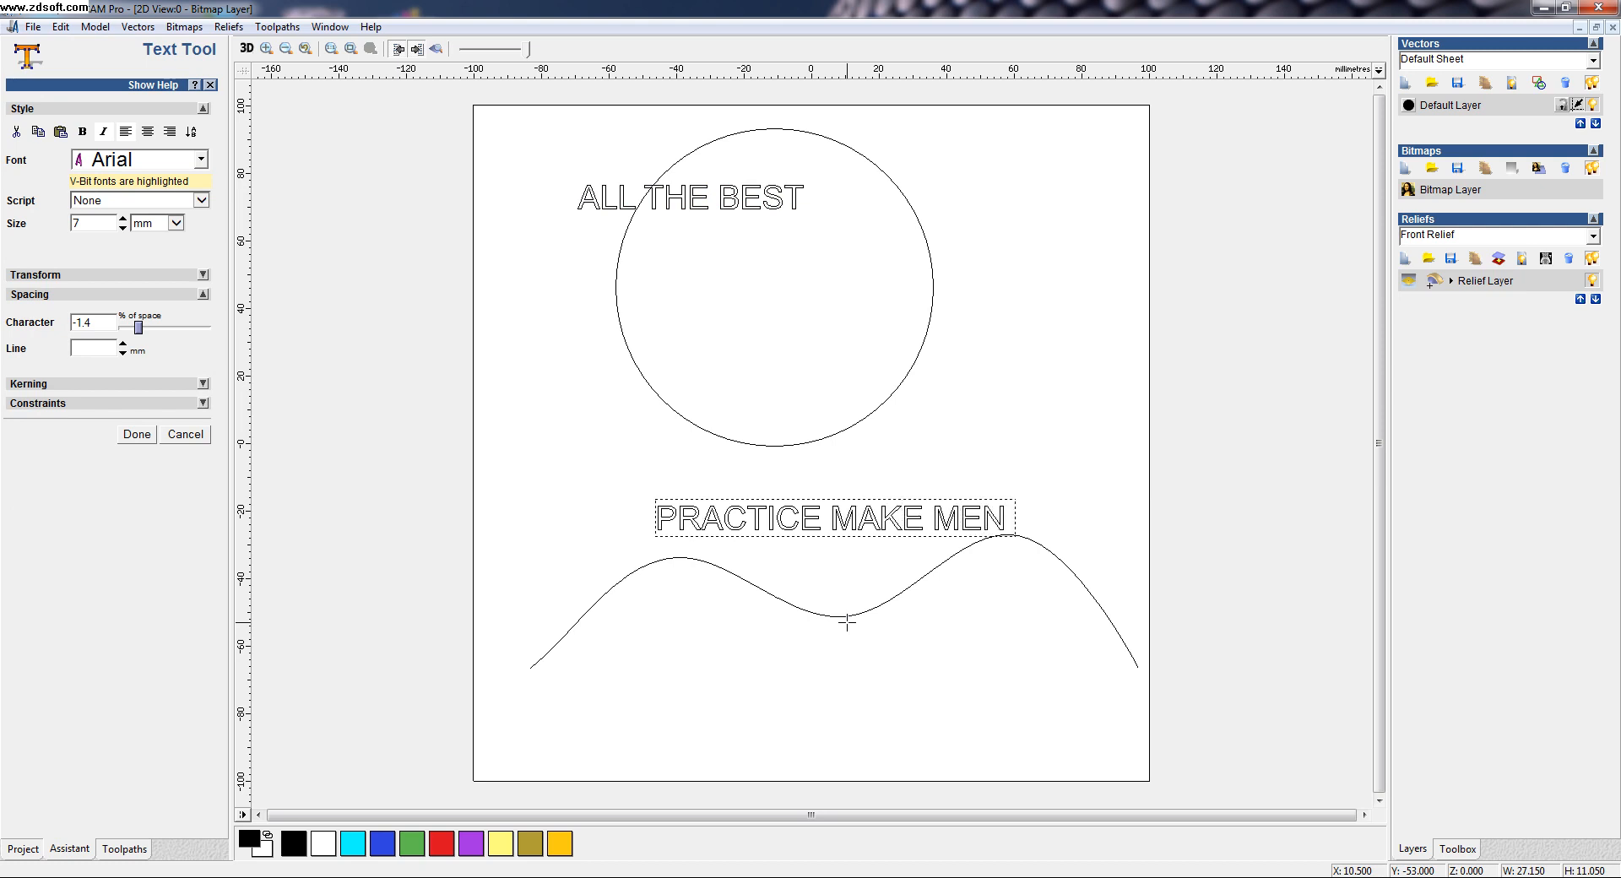
{"action": "type", "text": "PERFEC"}
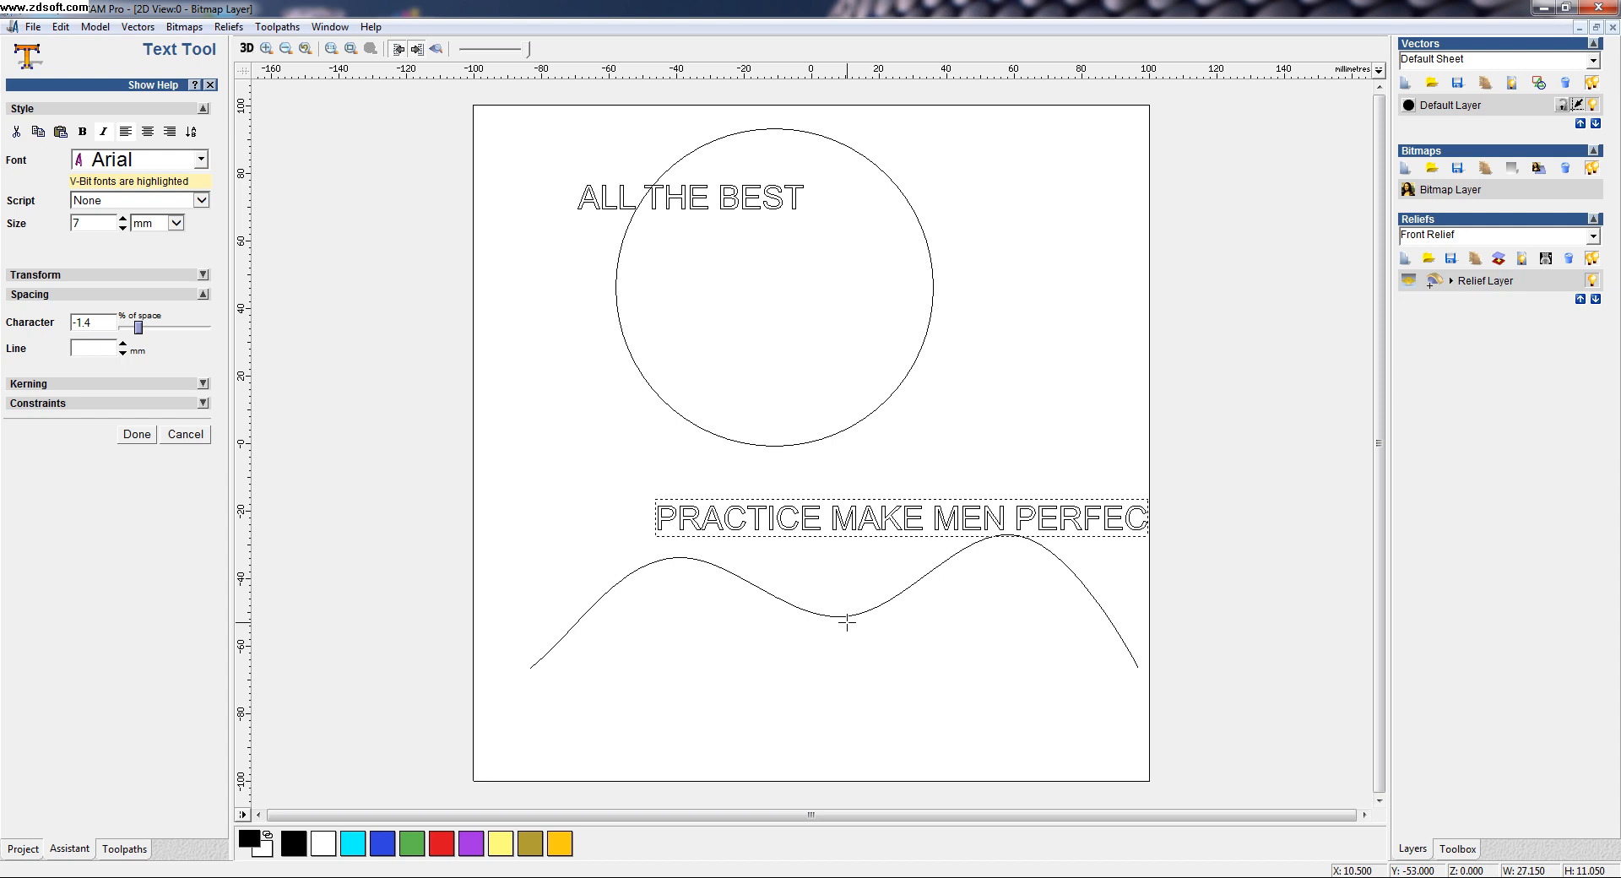
{"action": "type", "text": "T"}
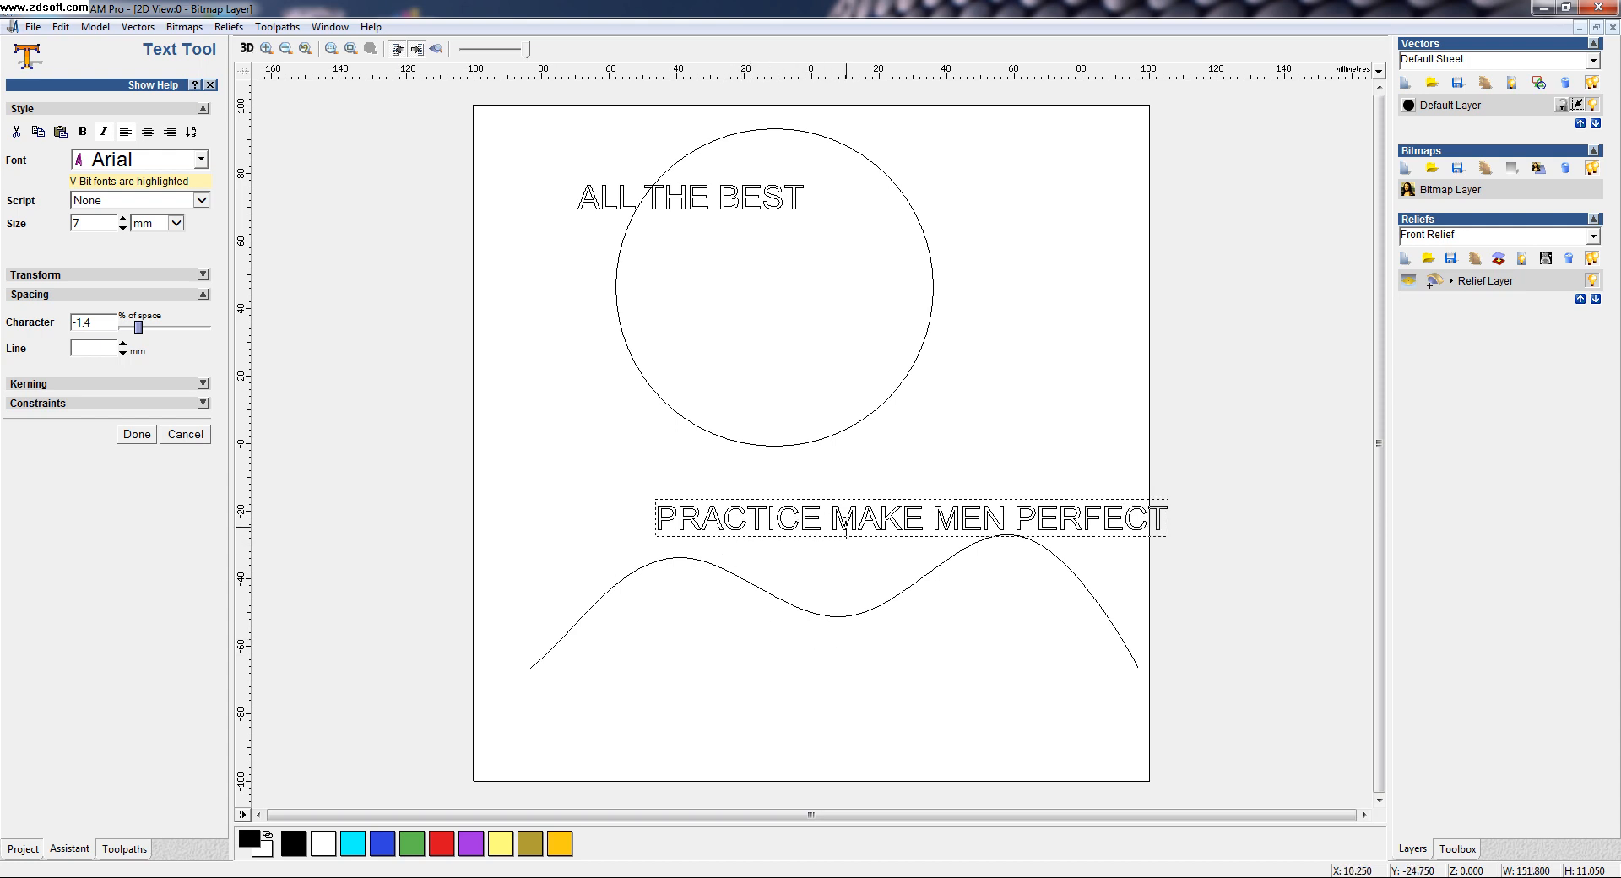
{"action": "mouse_move", "coordinate": [609, 612]}
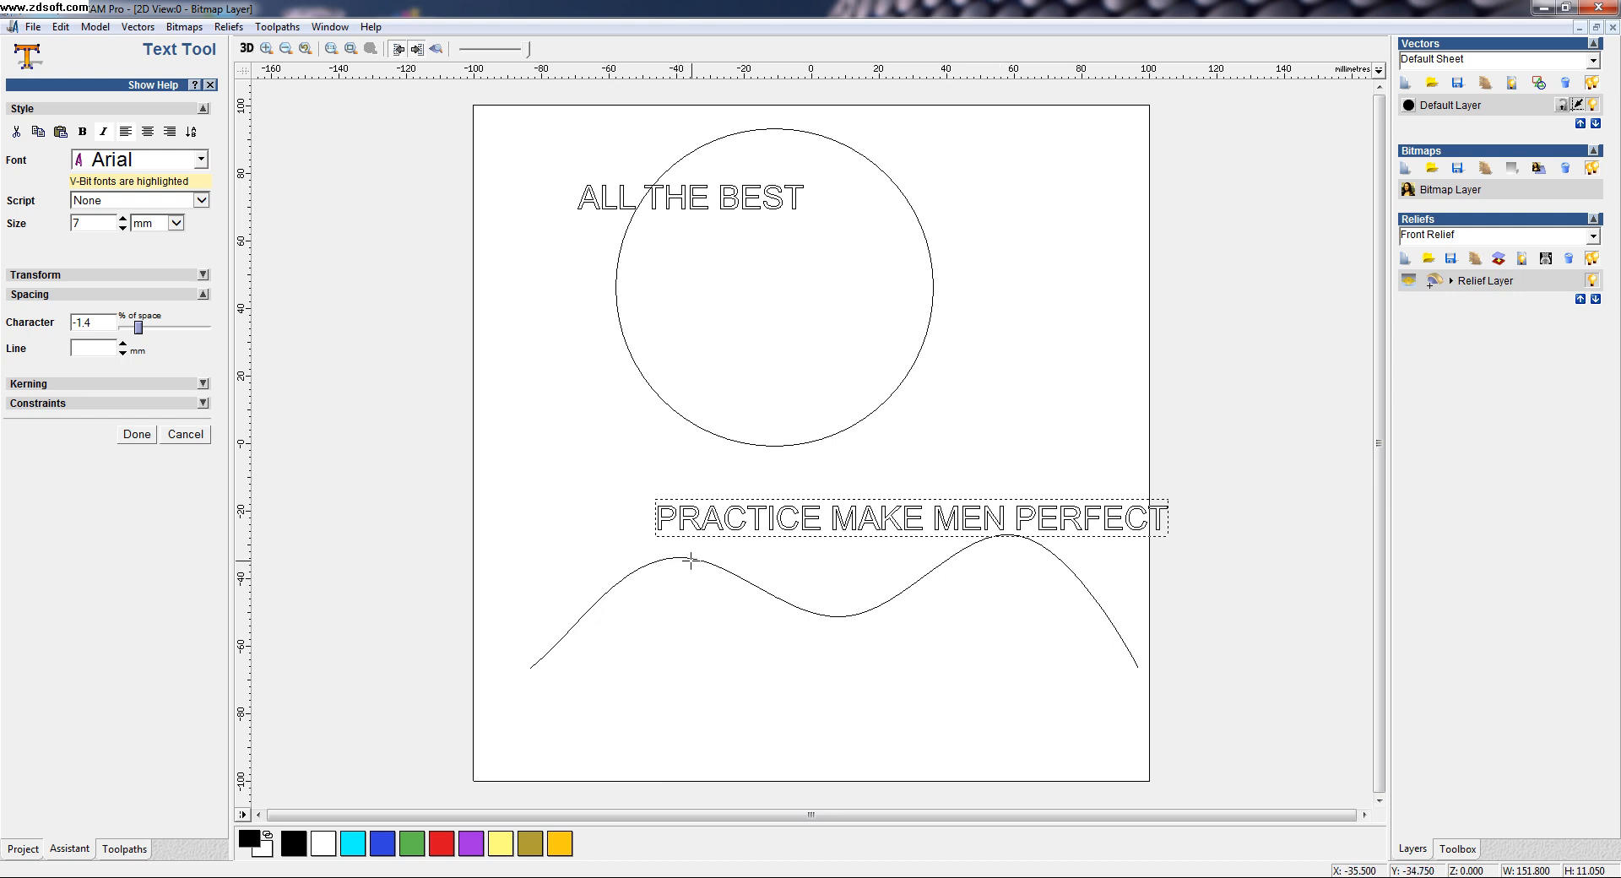
{"action": "mouse_move", "coordinate": [1005, 560]}
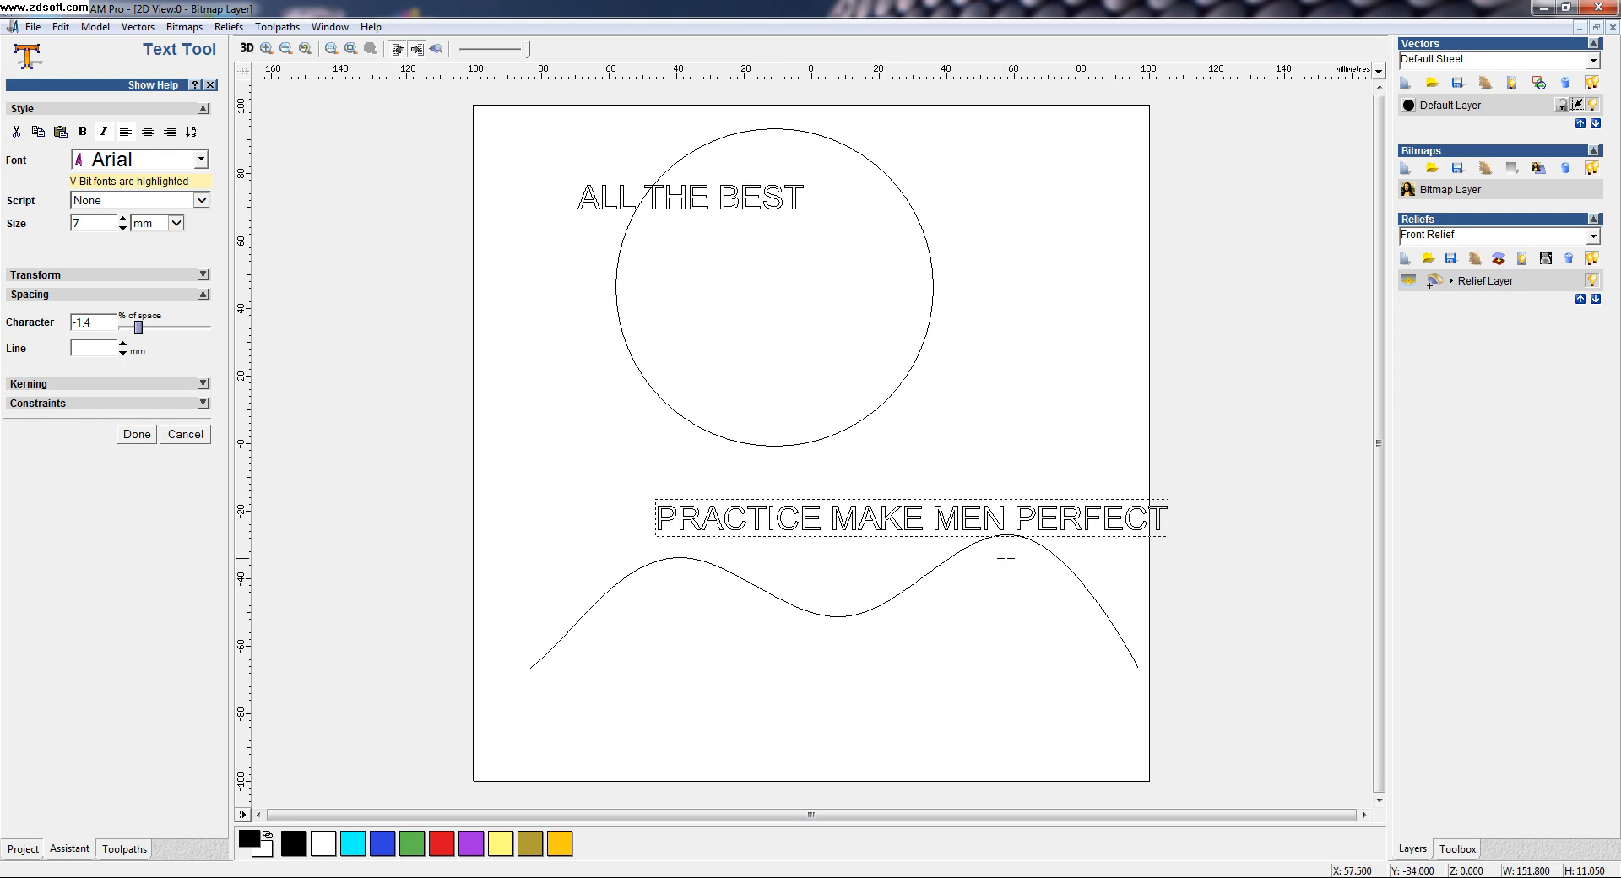
{"action": "left_click", "coordinate": [135, 433]}
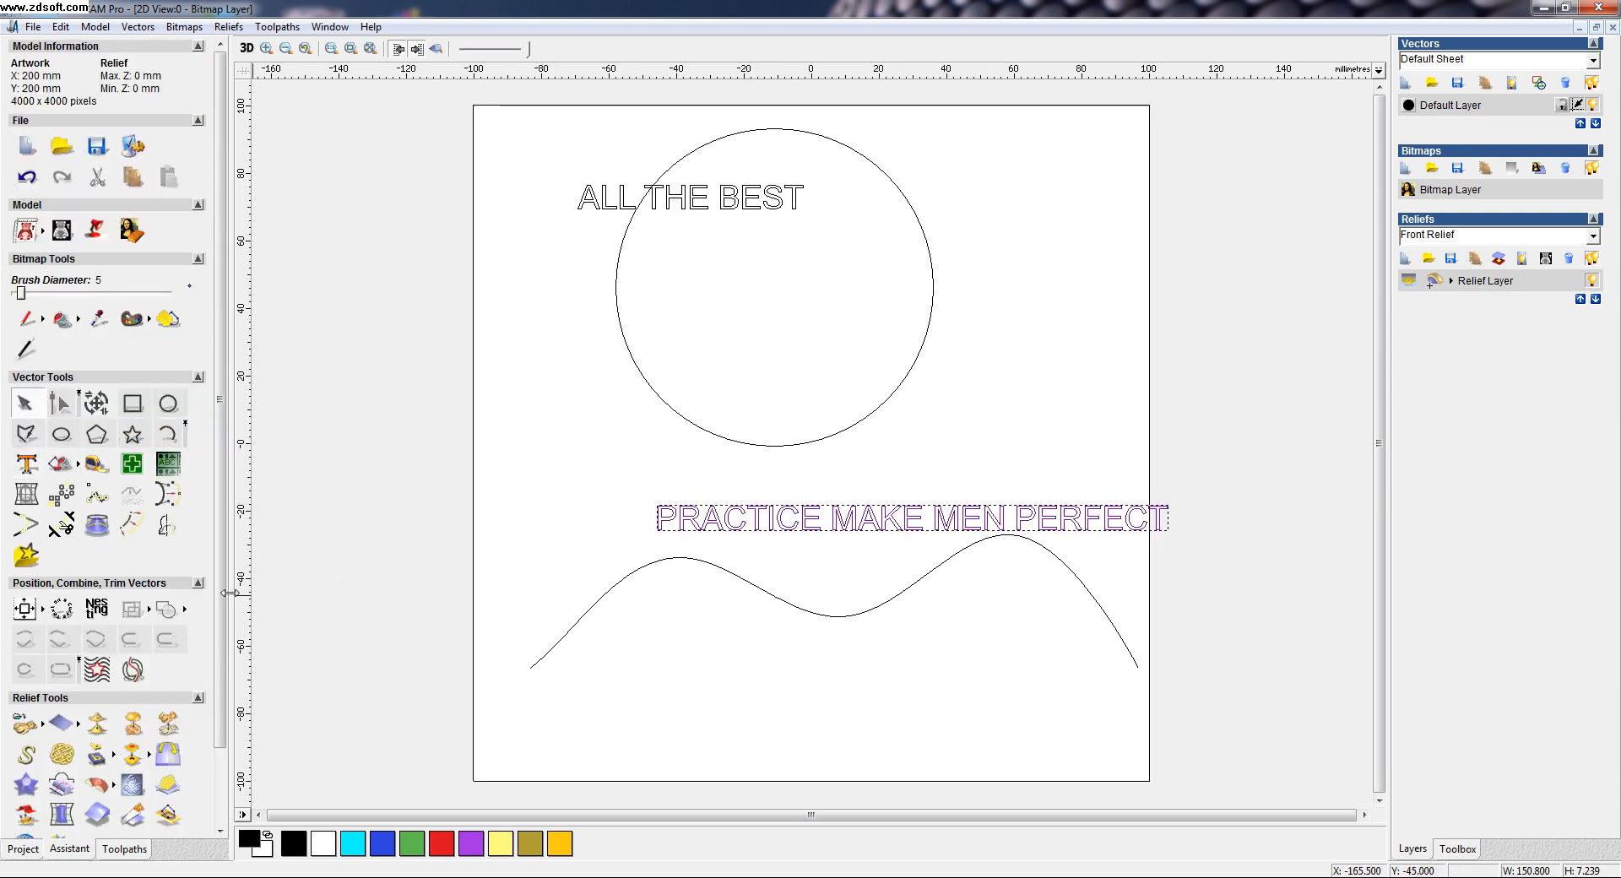
{"action": "mouse_move", "coordinate": [97, 608]}
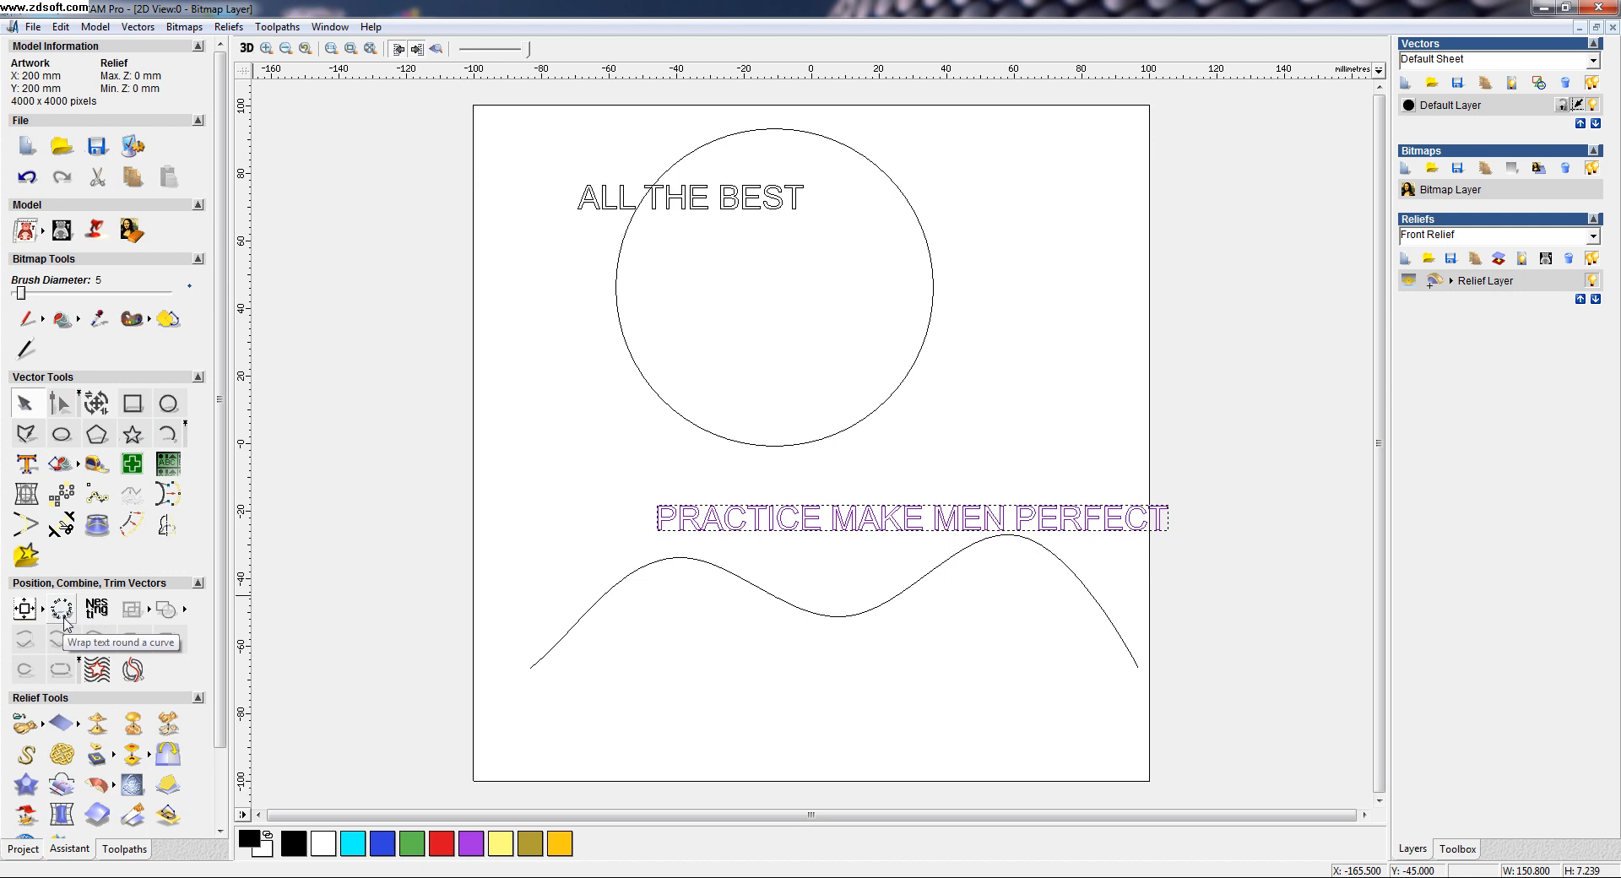
- Wrap 'ALL THE BEST' round the circle with the text-on-curve tool
{"action": "left_click", "coordinate": [60, 608]}
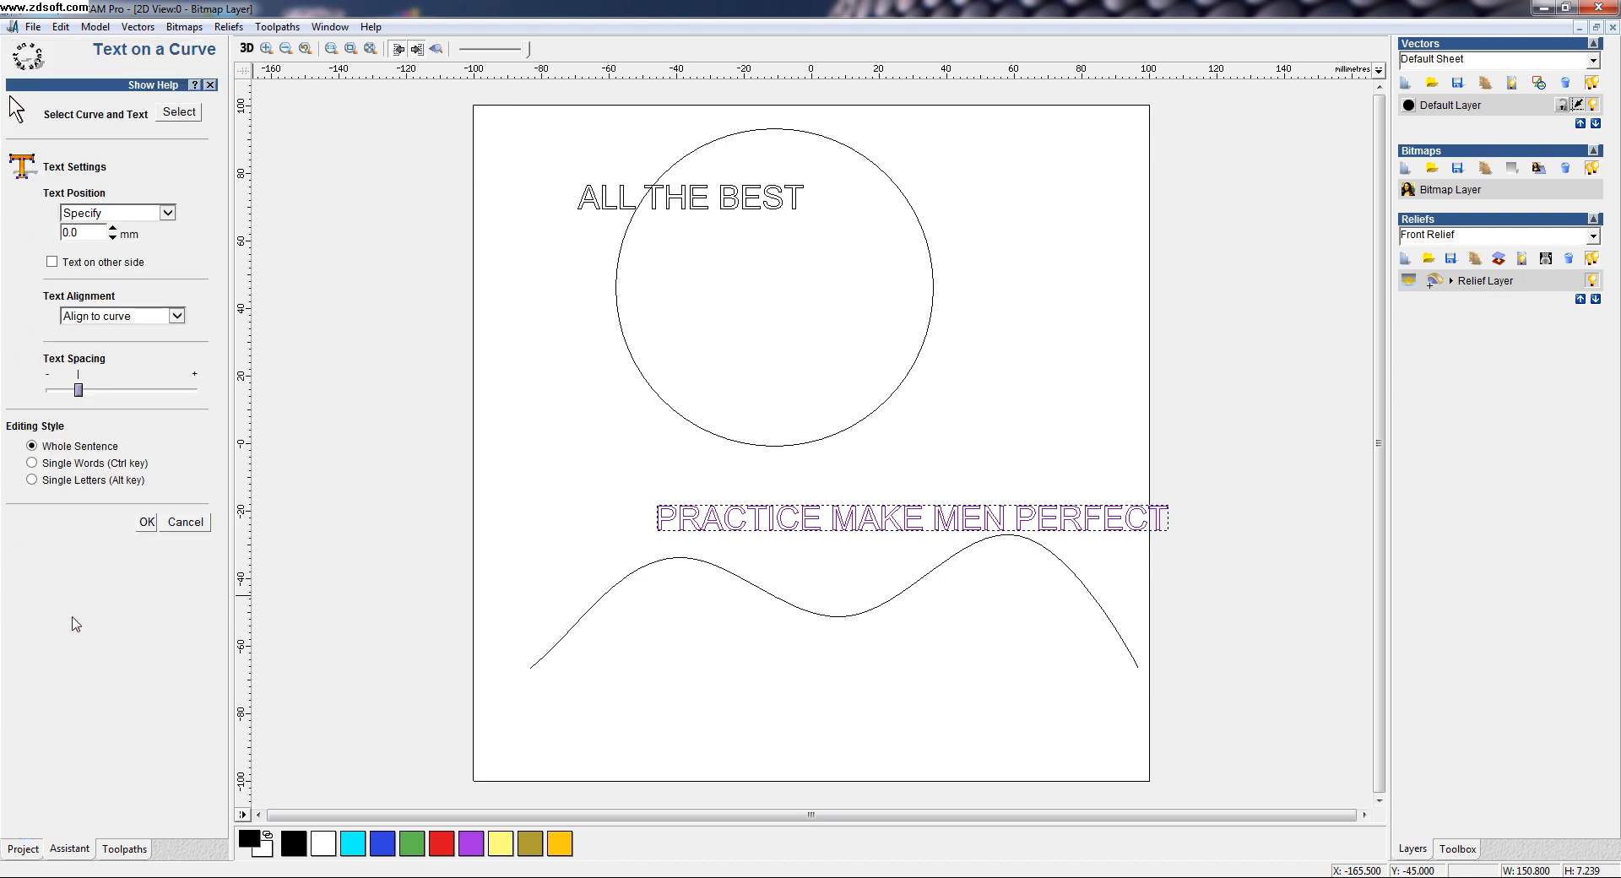
{"action": "mouse_move", "coordinate": [75, 151]}
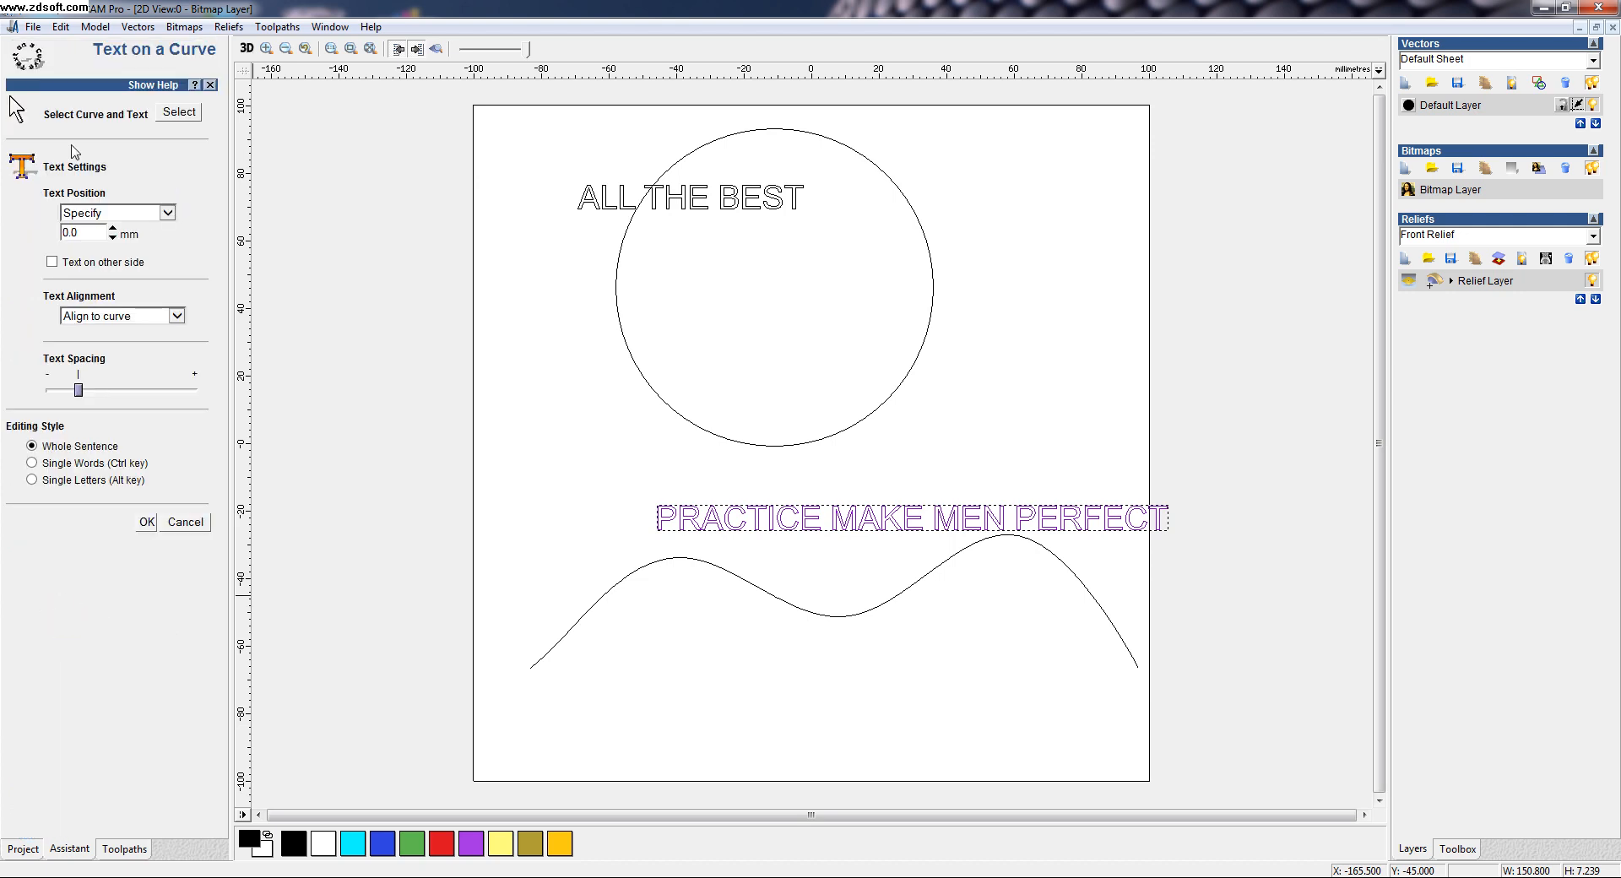
{"action": "mouse_move", "coordinate": [103, 134]}
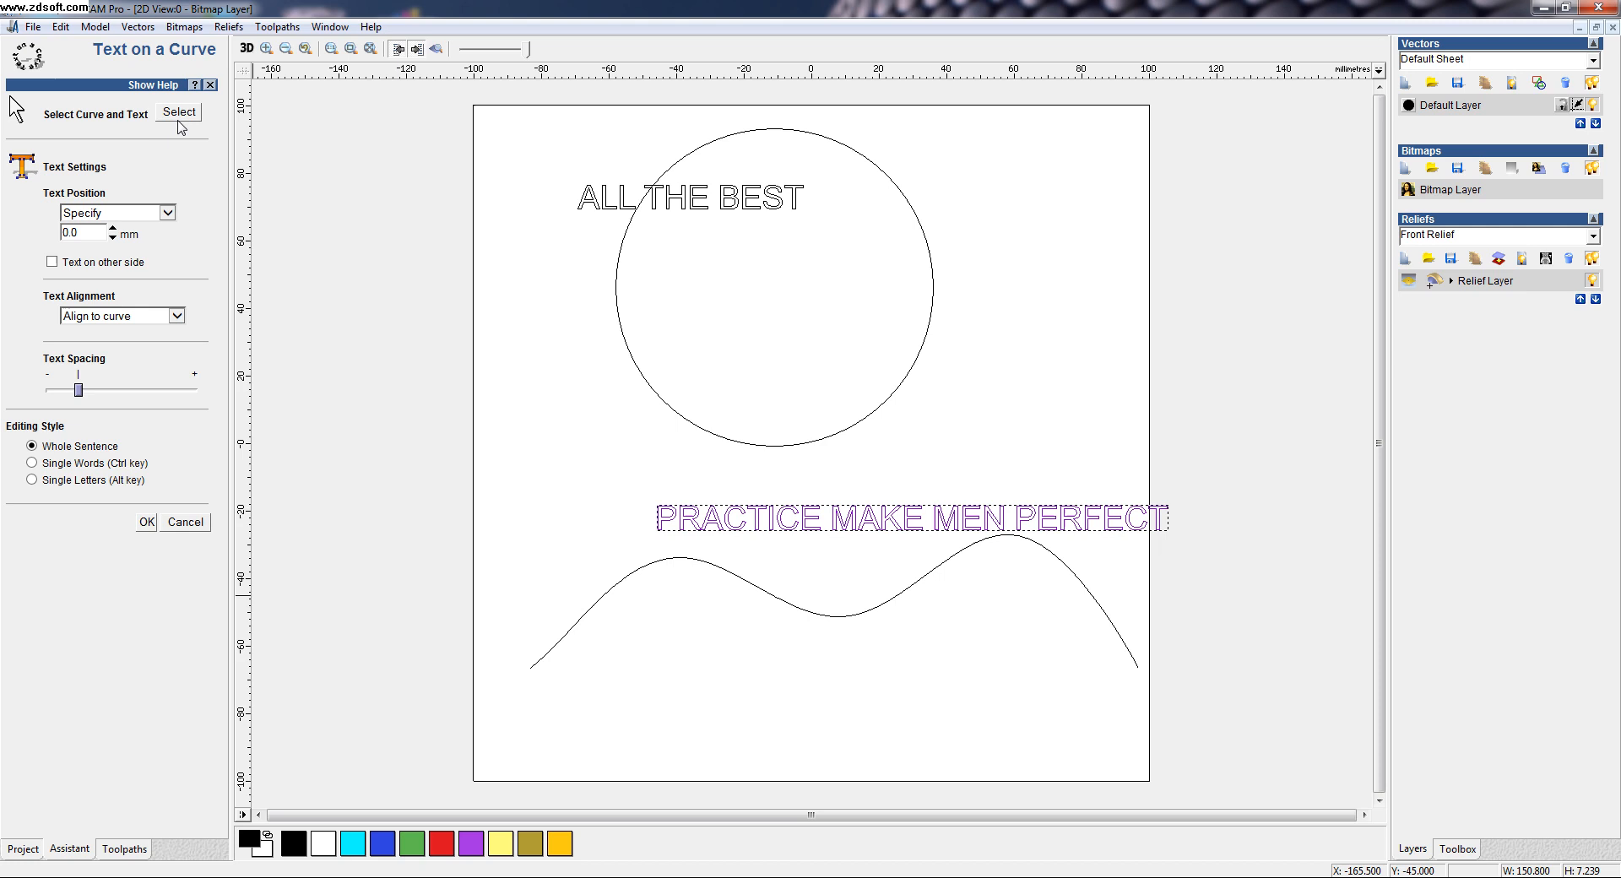
{"action": "mouse_move", "coordinate": [683, 673]}
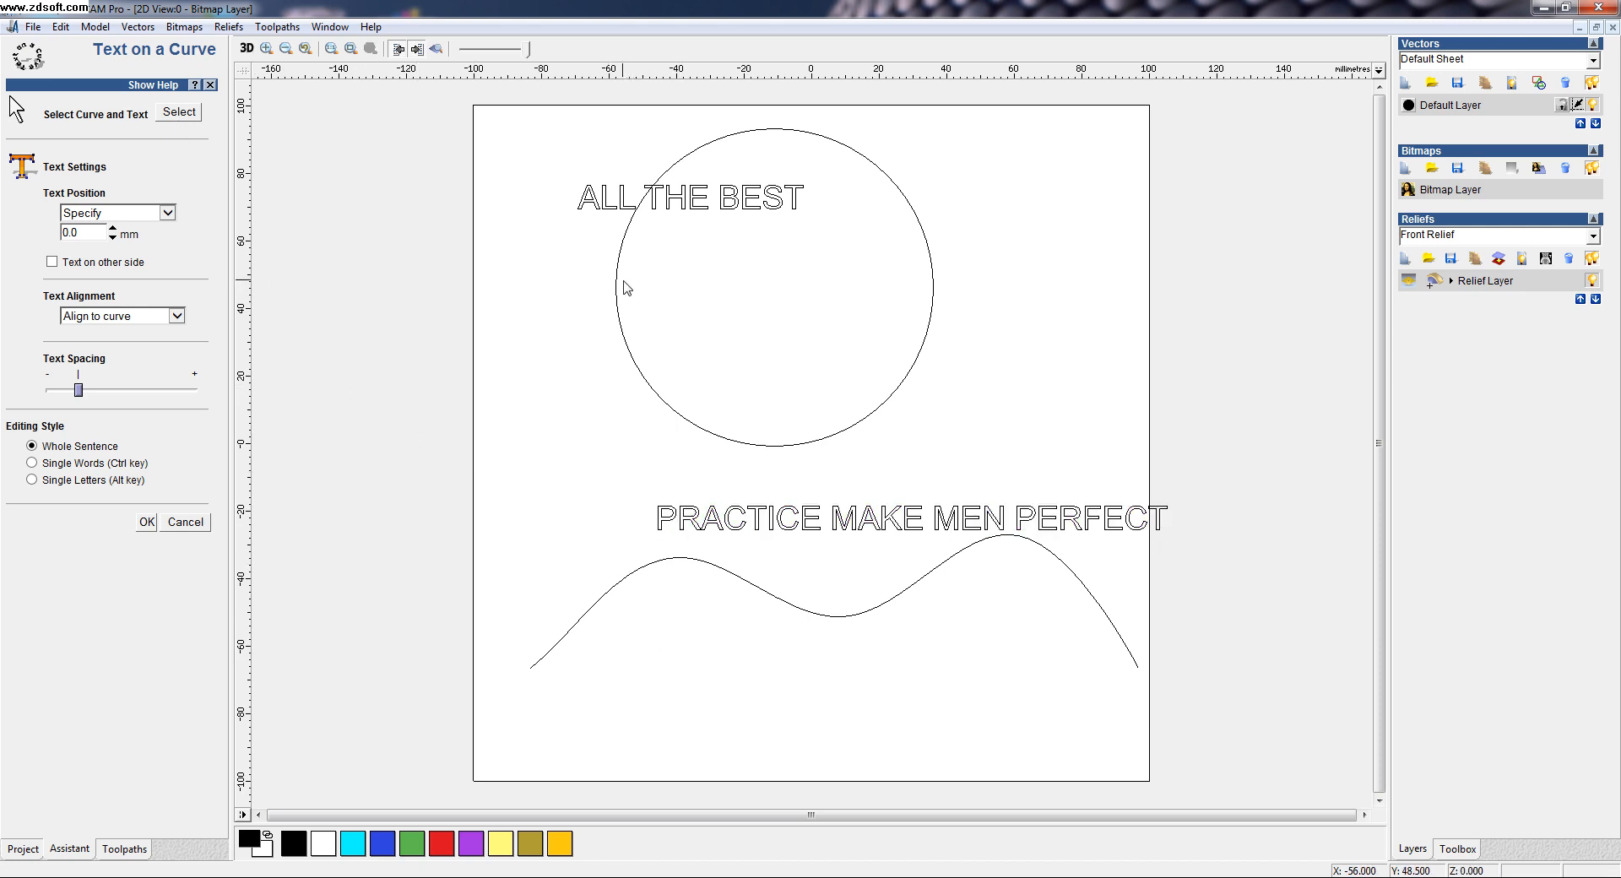
{"action": "left_click", "coordinate": [617, 287]}
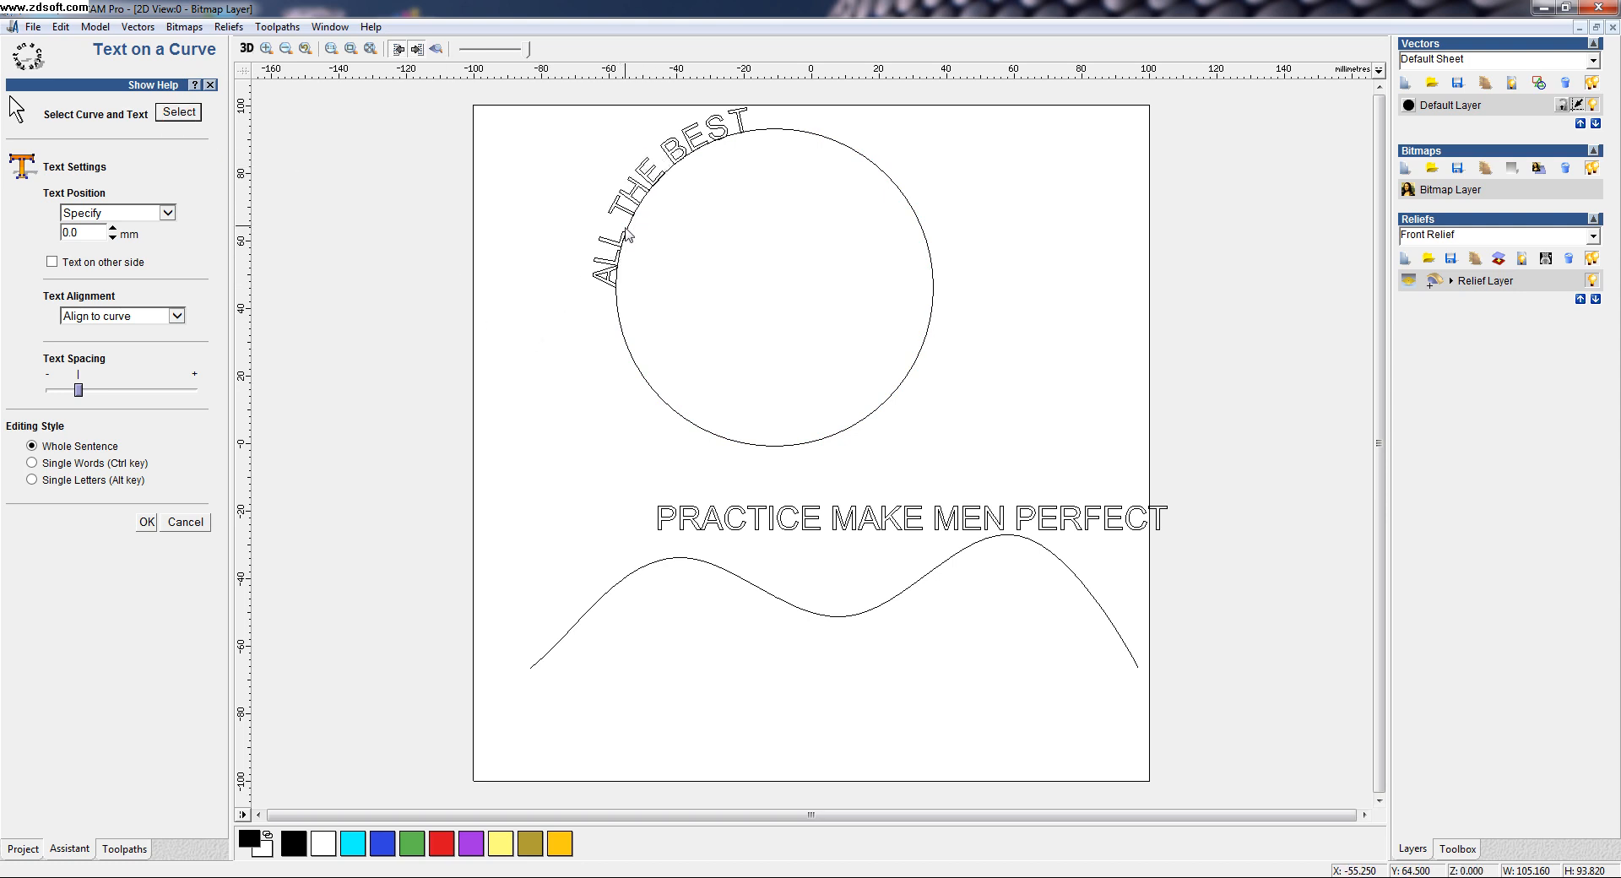
{"action": "mouse_move", "coordinate": [706, 160]}
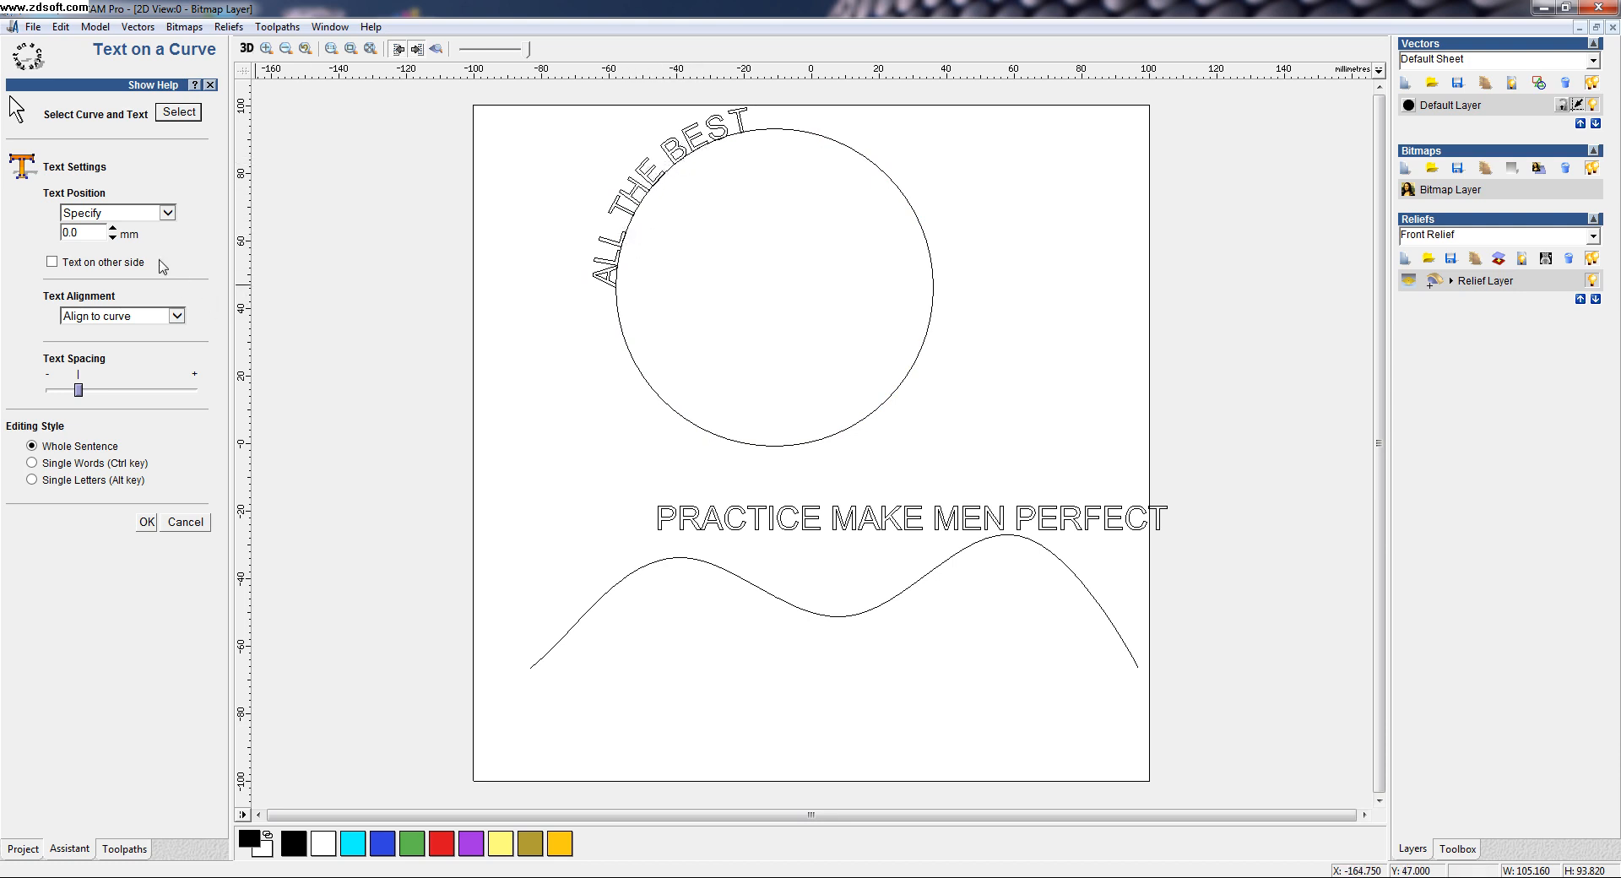
{"action": "mouse_move", "coordinate": [56, 186]}
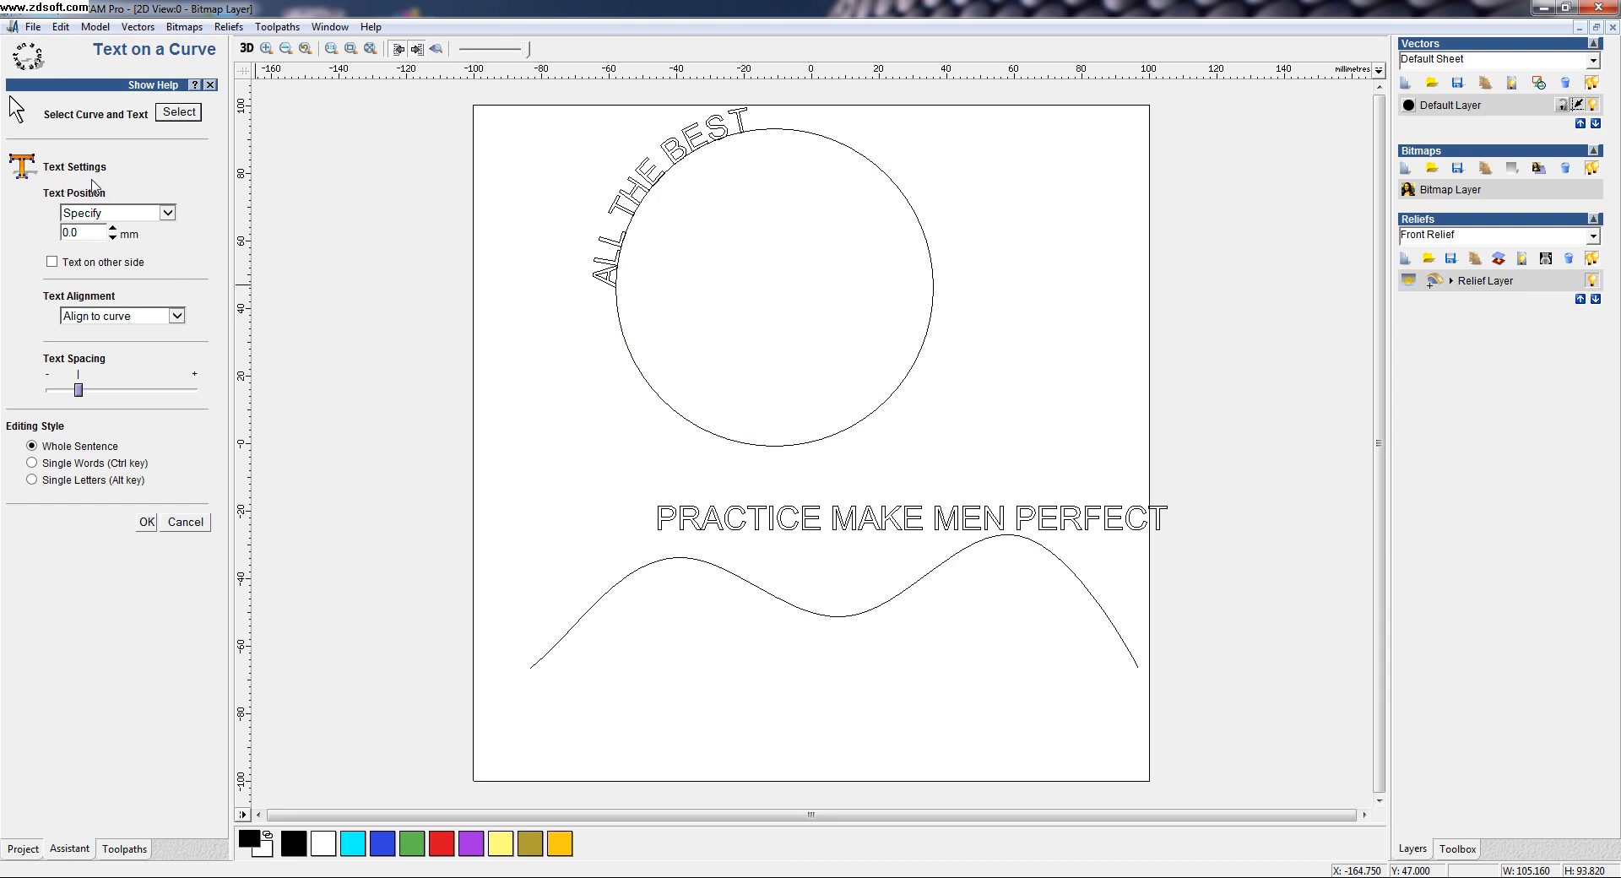
{"action": "mouse_move", "coordinate": [150, 227]}
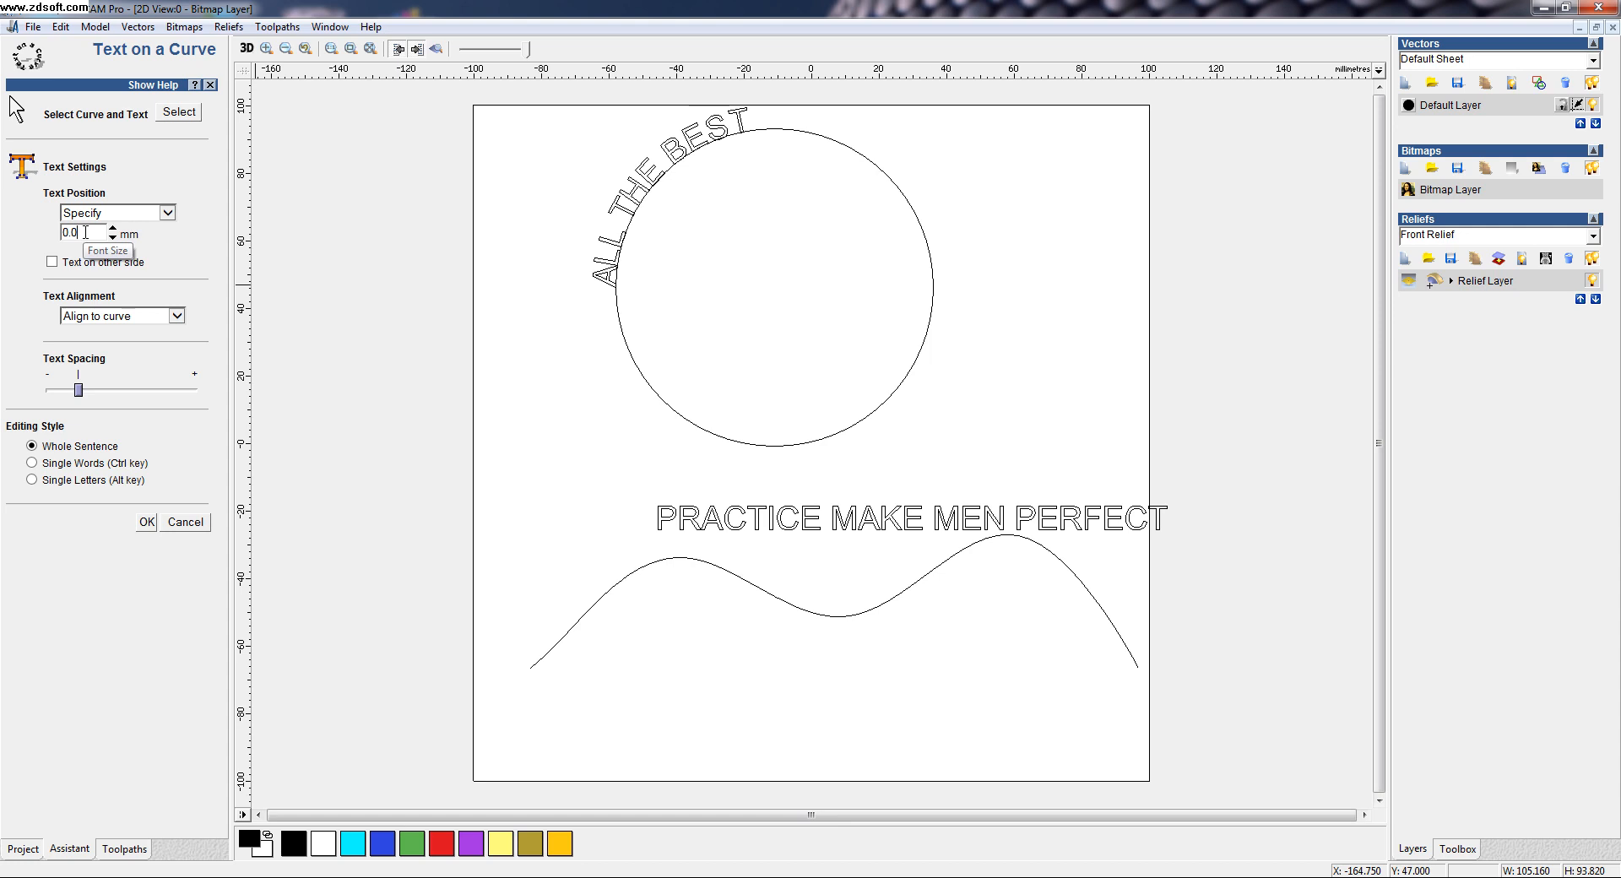
- Set the text's offset from the circle to 5, then -10 mm
{"action": "triple_click", "coordinate": [70, 233]}
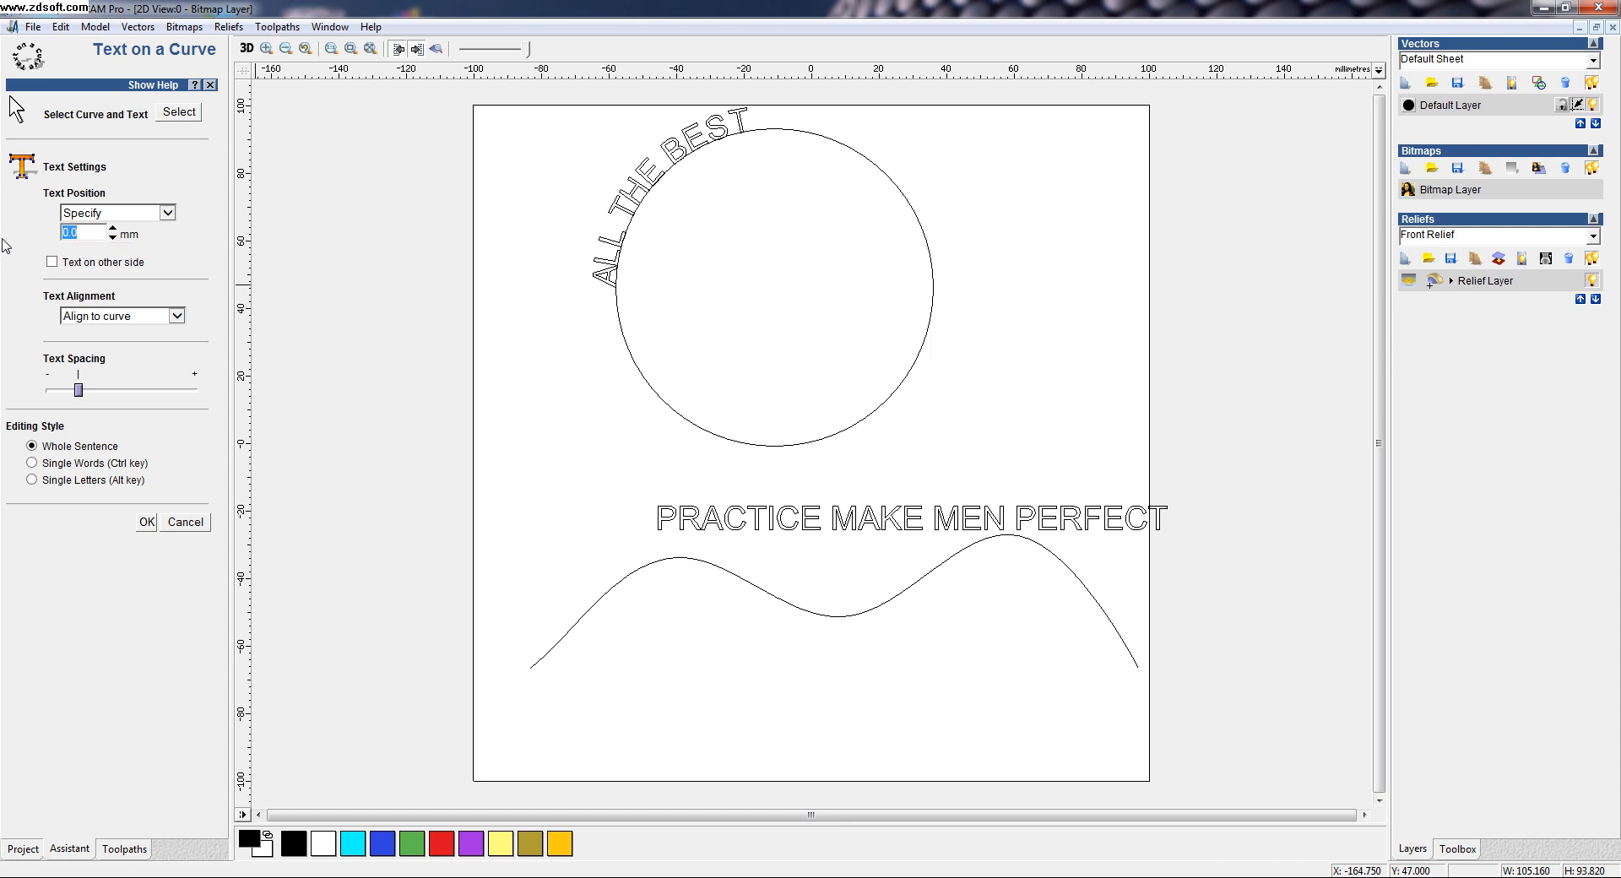
{"action": "type", "text": "5"}
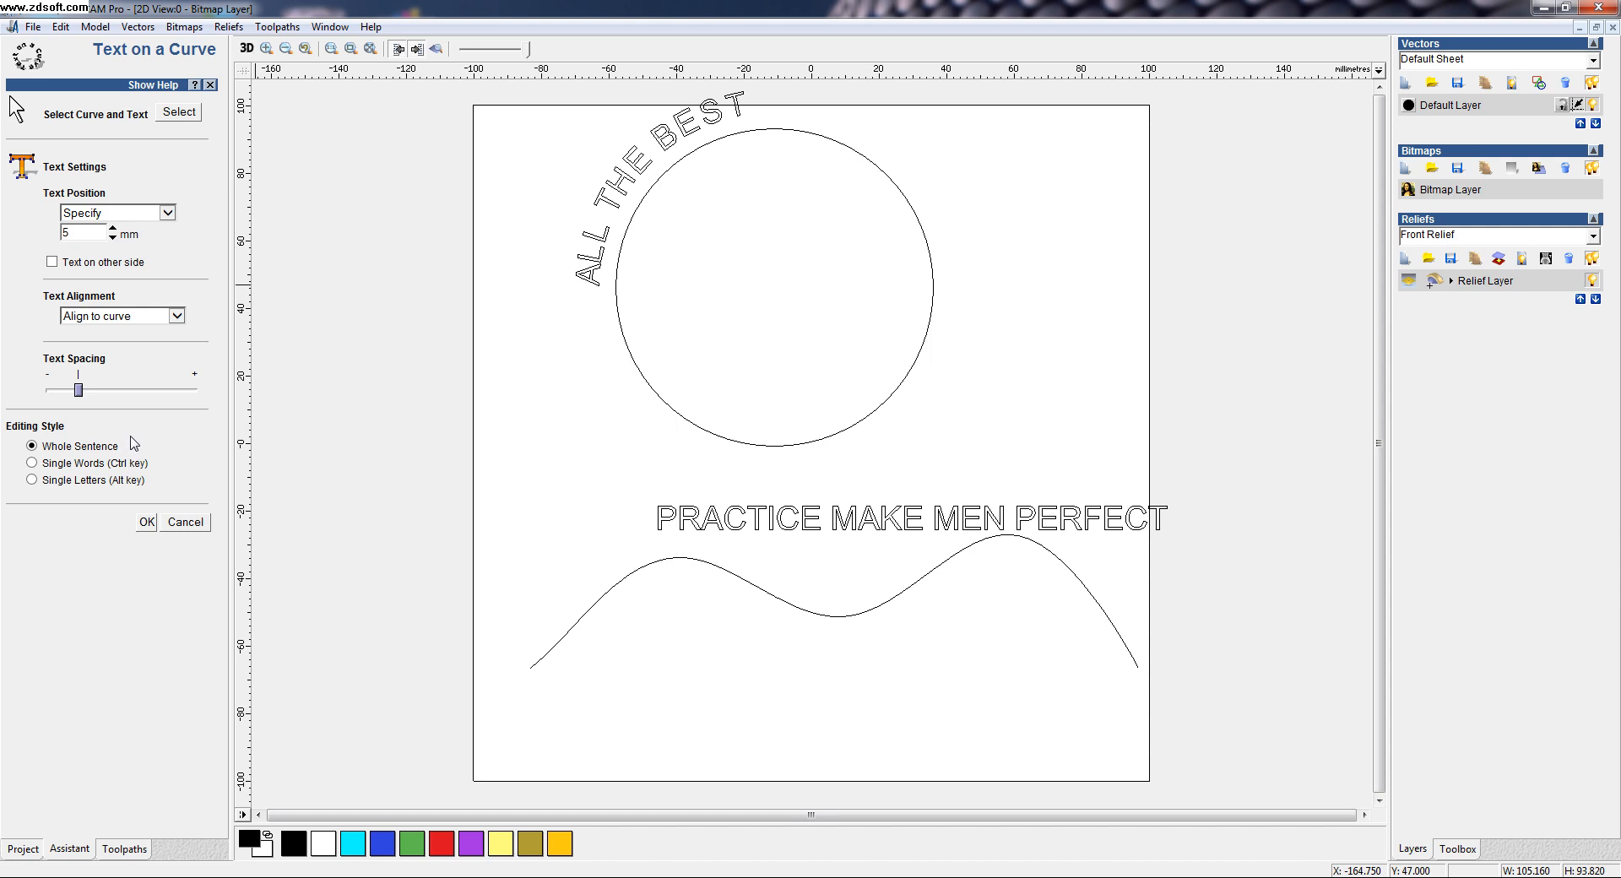
{"action": "mouse_move", "coordinate": [81, 252]}
{"action": "type", "text": "-5"}
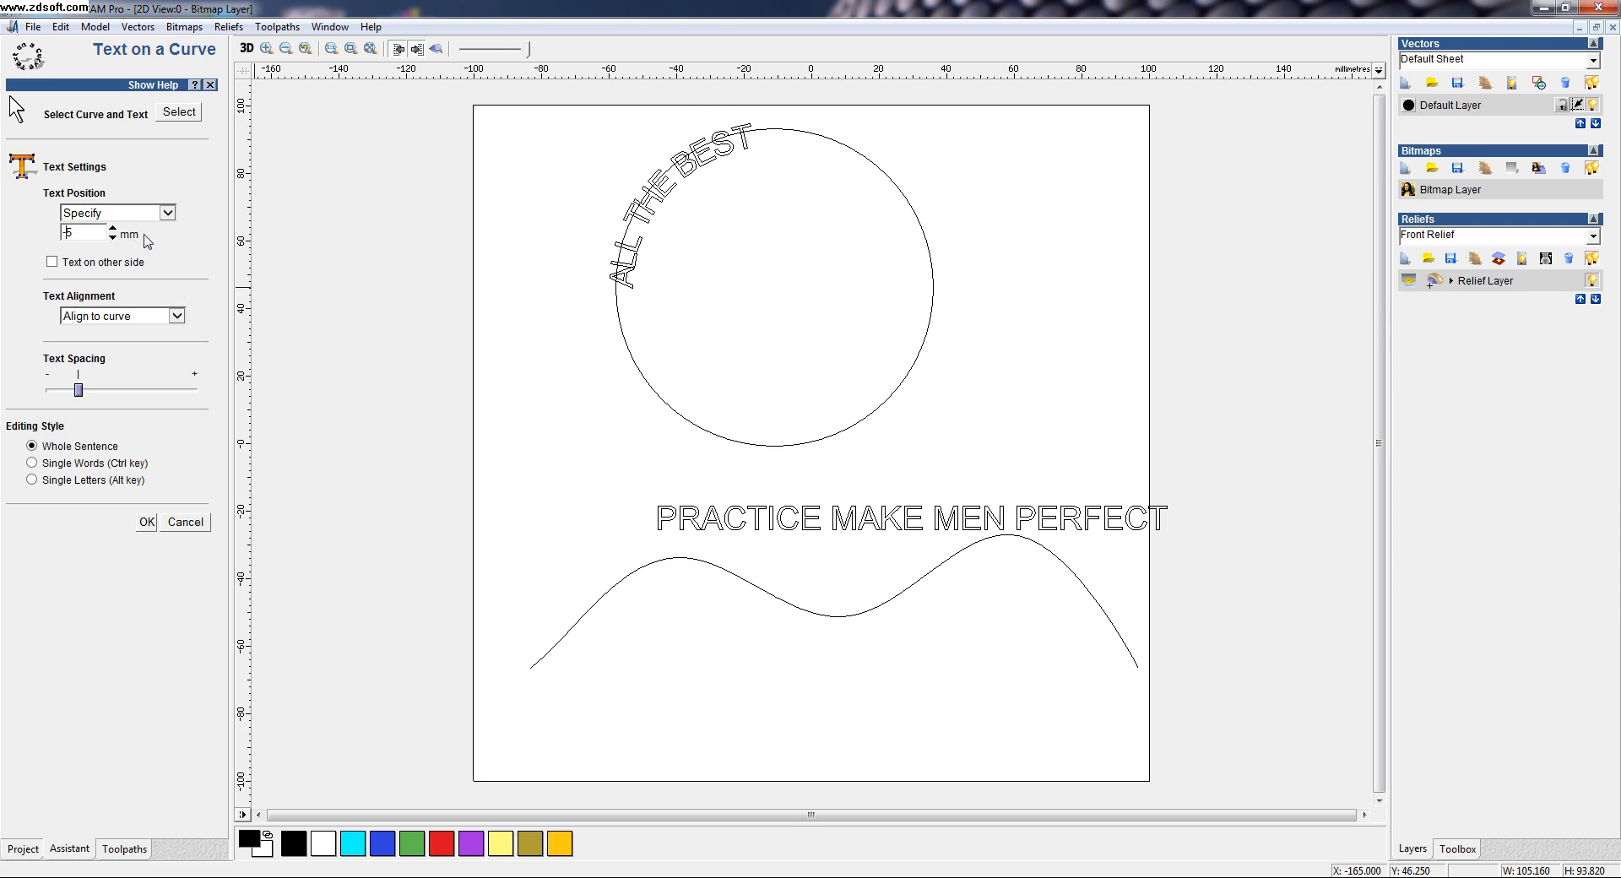
{"action": "mouse_move", "coordinate": [81, 233]}
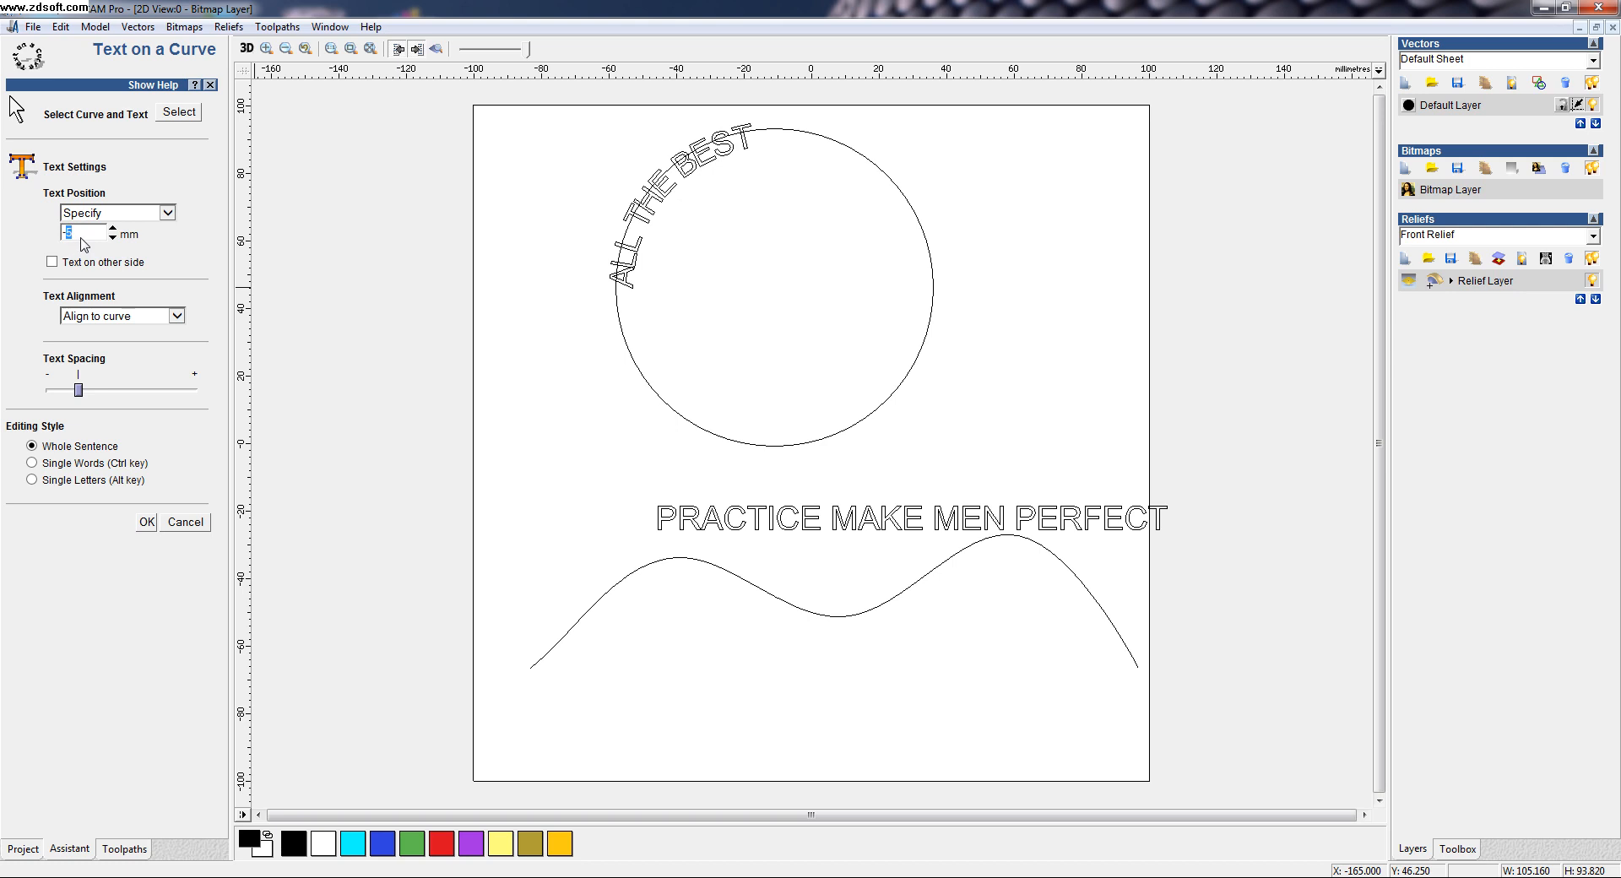
{"action": "type", "text": "-10"}
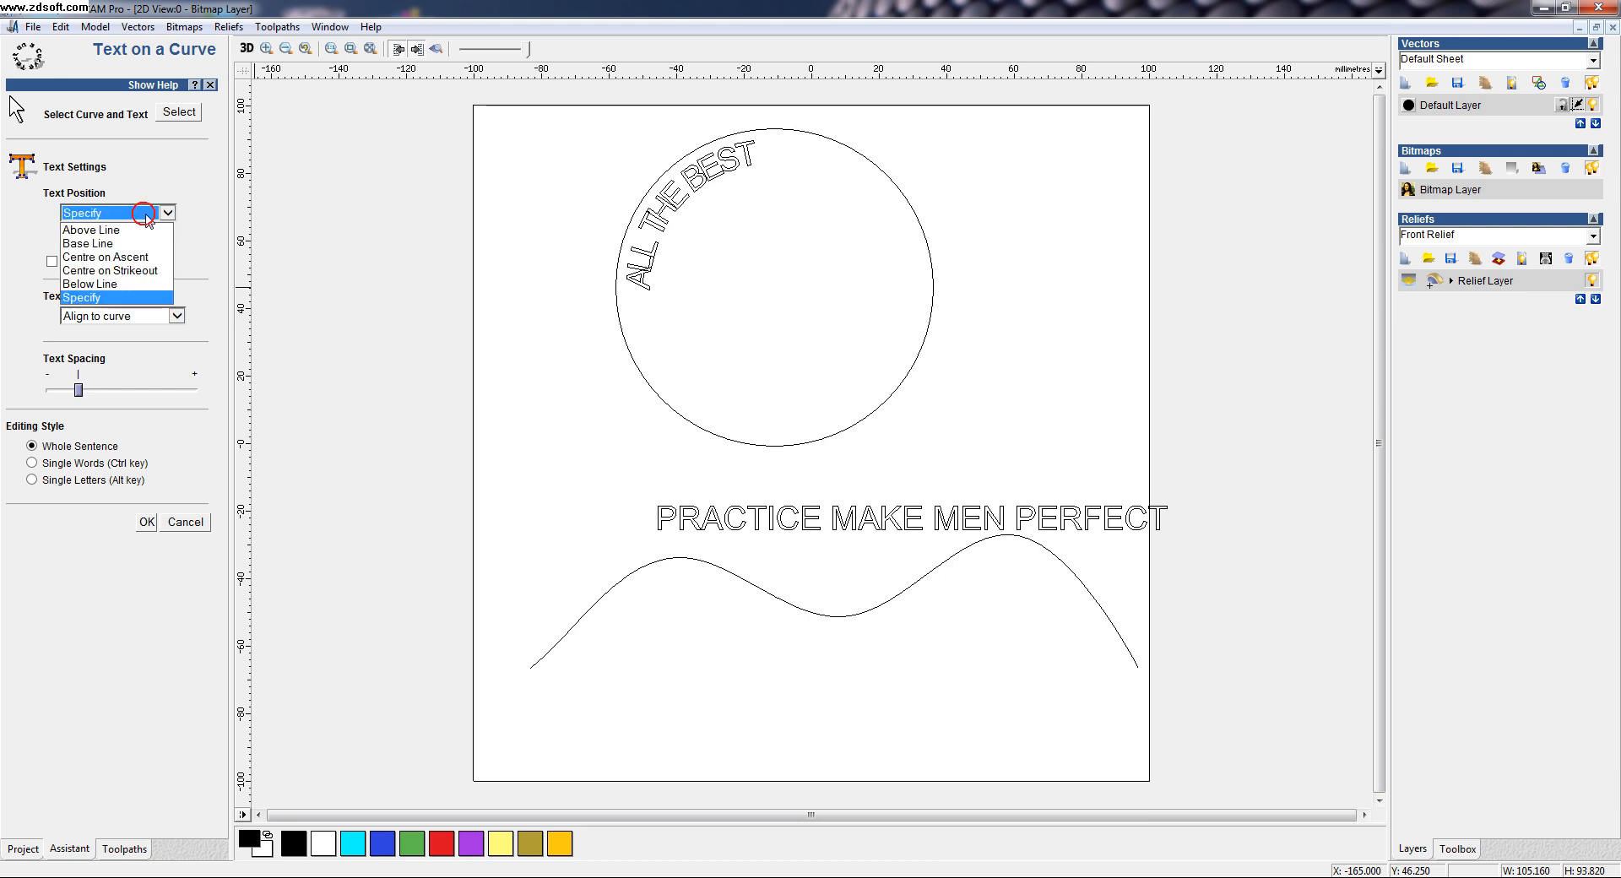
{"action": "mouse_move", "coordinate": [103, 243]}
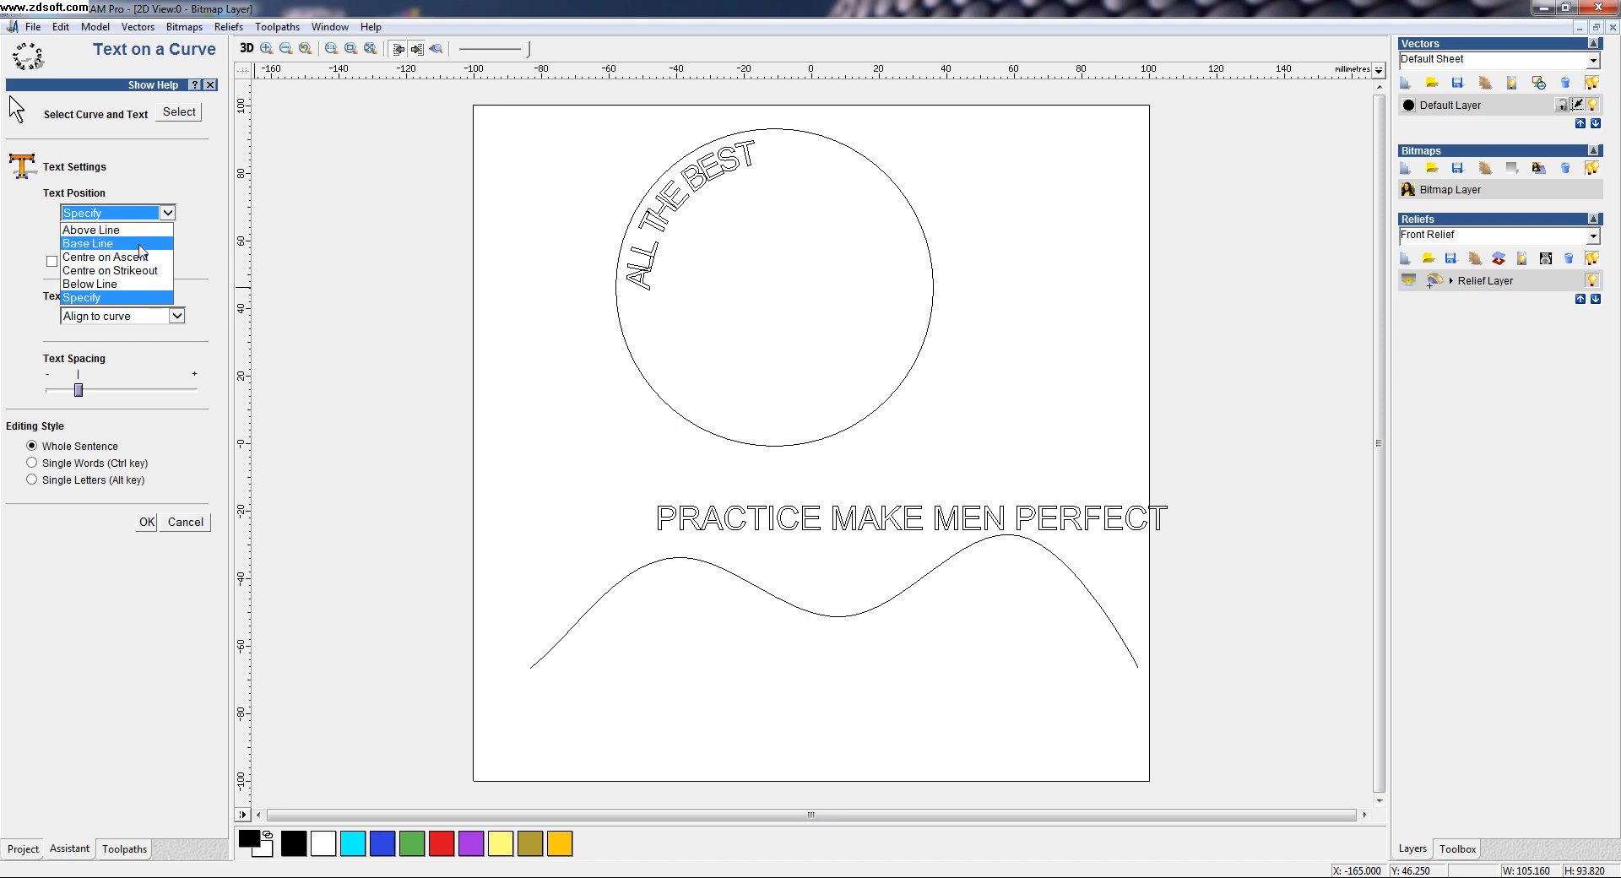
- Try baseline, ascent, strikeout and below text positions, then set a 0 mm offset
{"action": "left_click", "coordinate": [88, 243]}
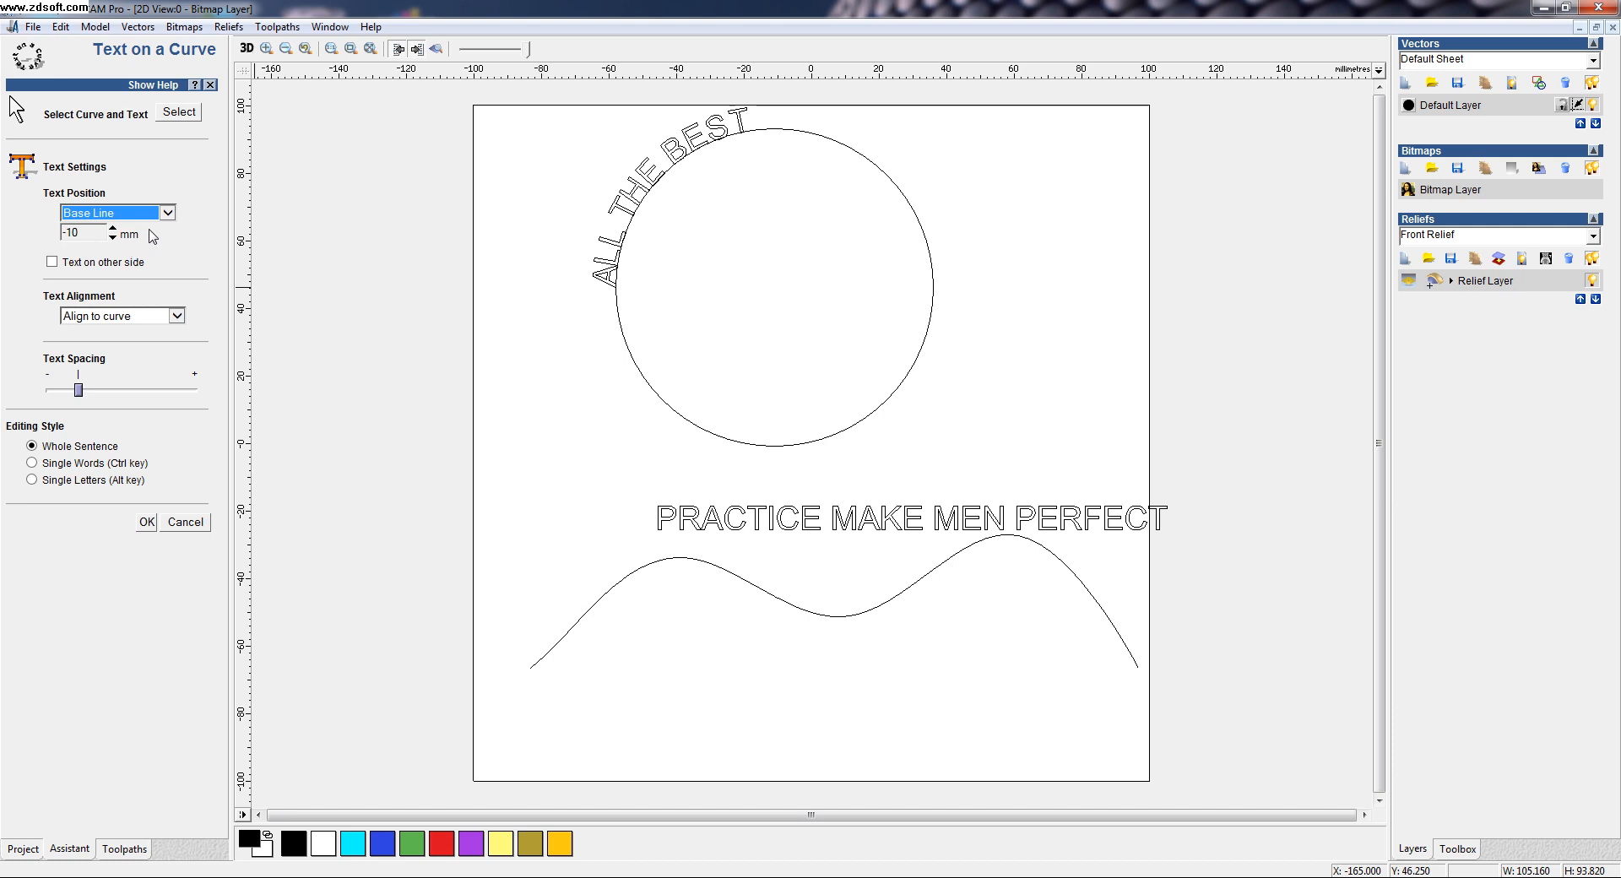
{"action": "left_click", "coordinate": [115, 212]}
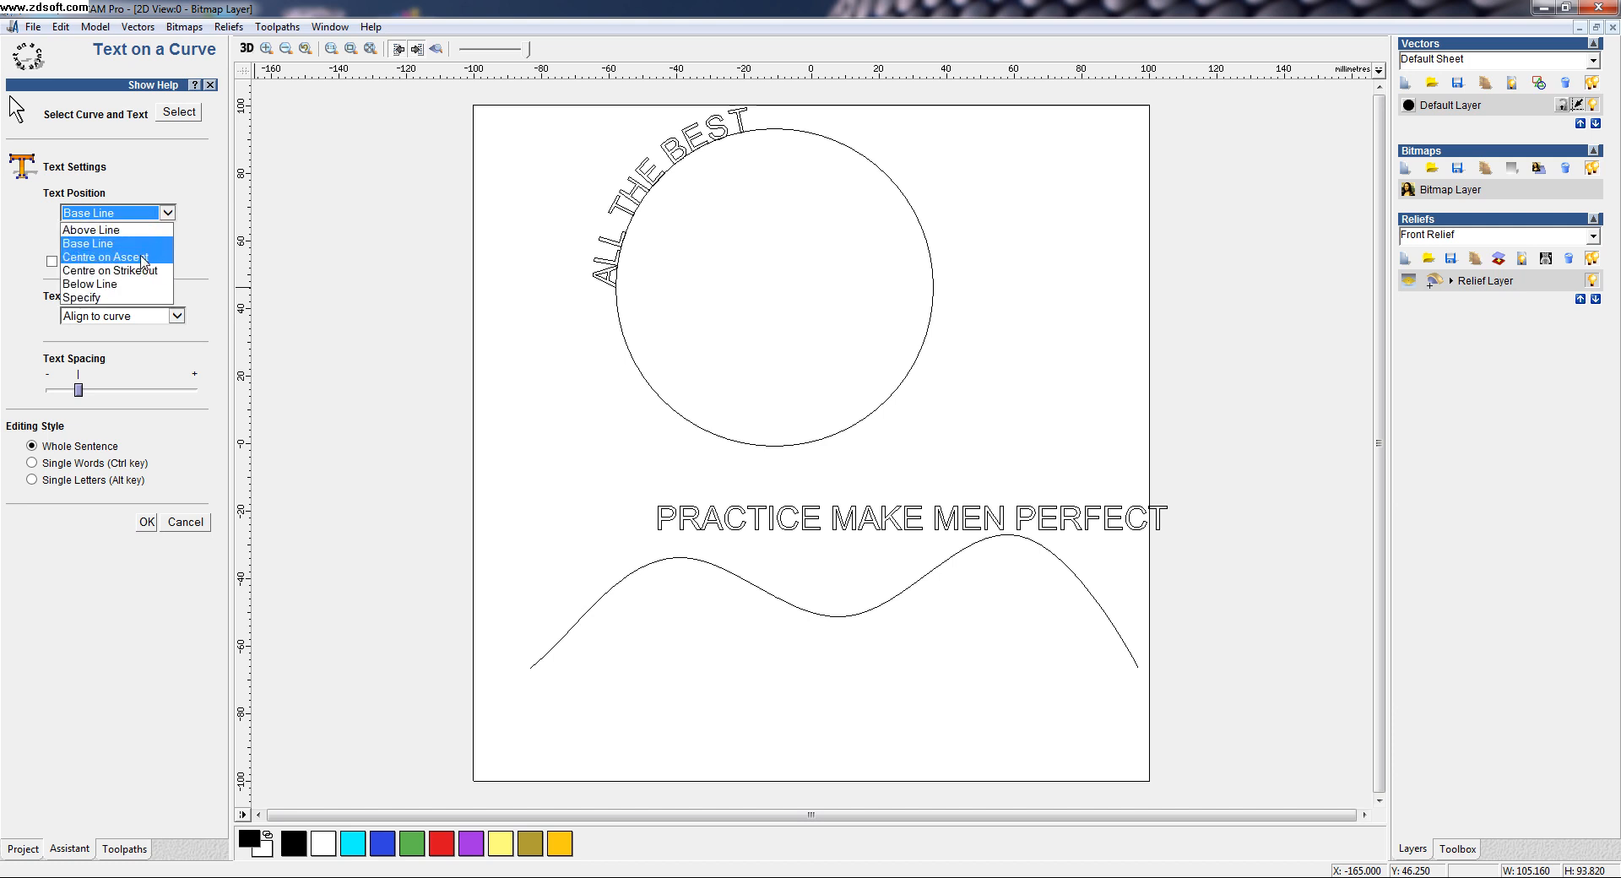
{"action": "left_click", "coordinate": [104, 257]}
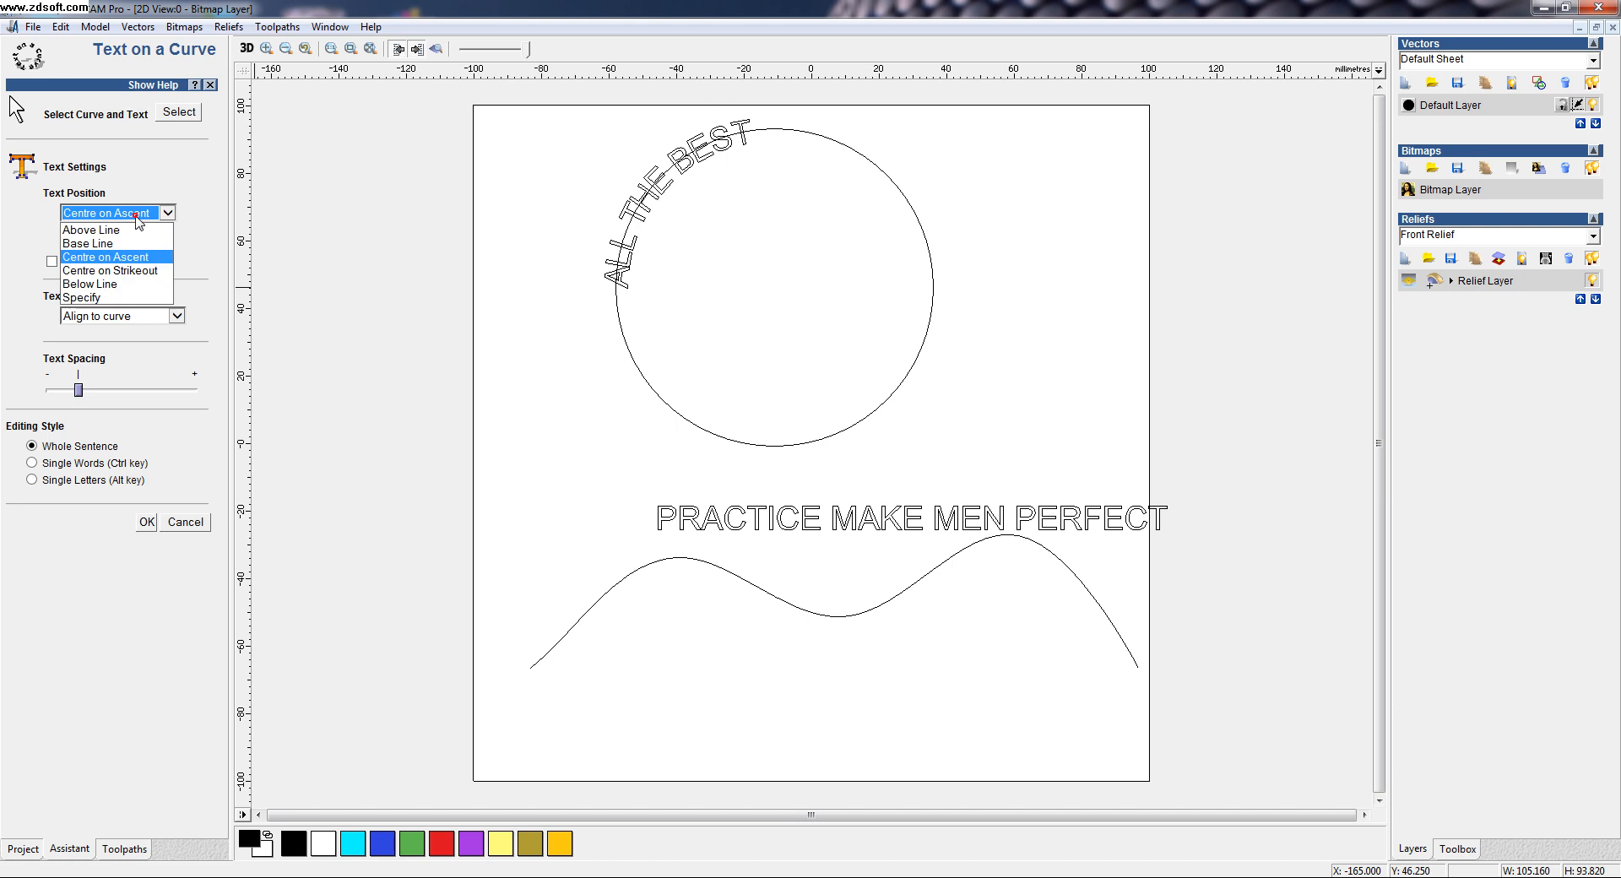
{"action": "mouse_move", "coordinate": [109, 270]}
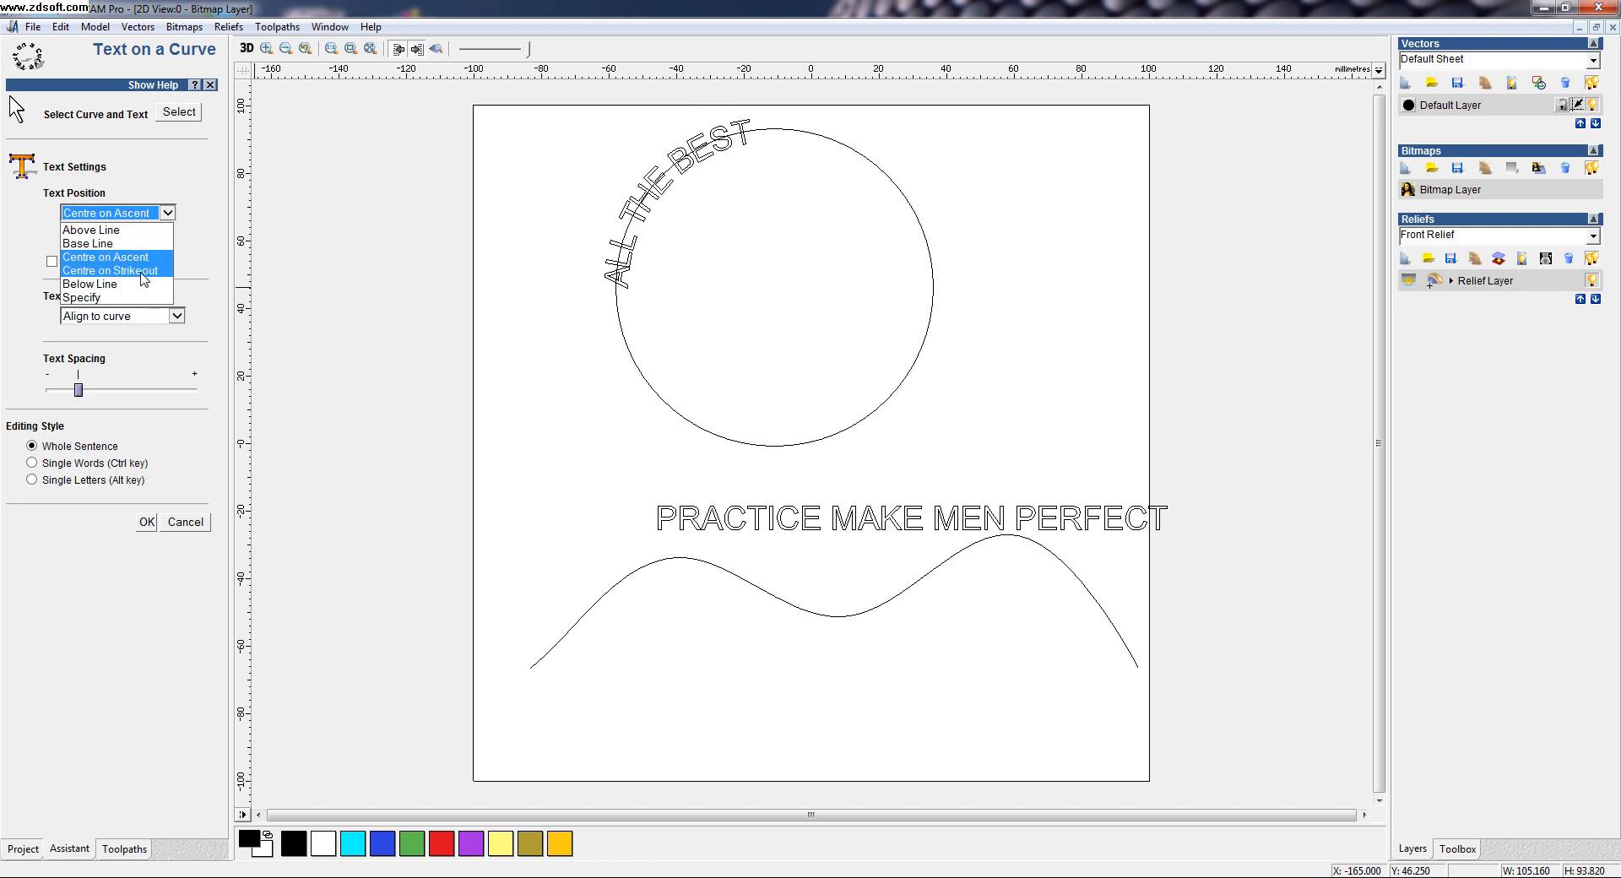
{"action": "left_click", "coordinate": [109, 270]}
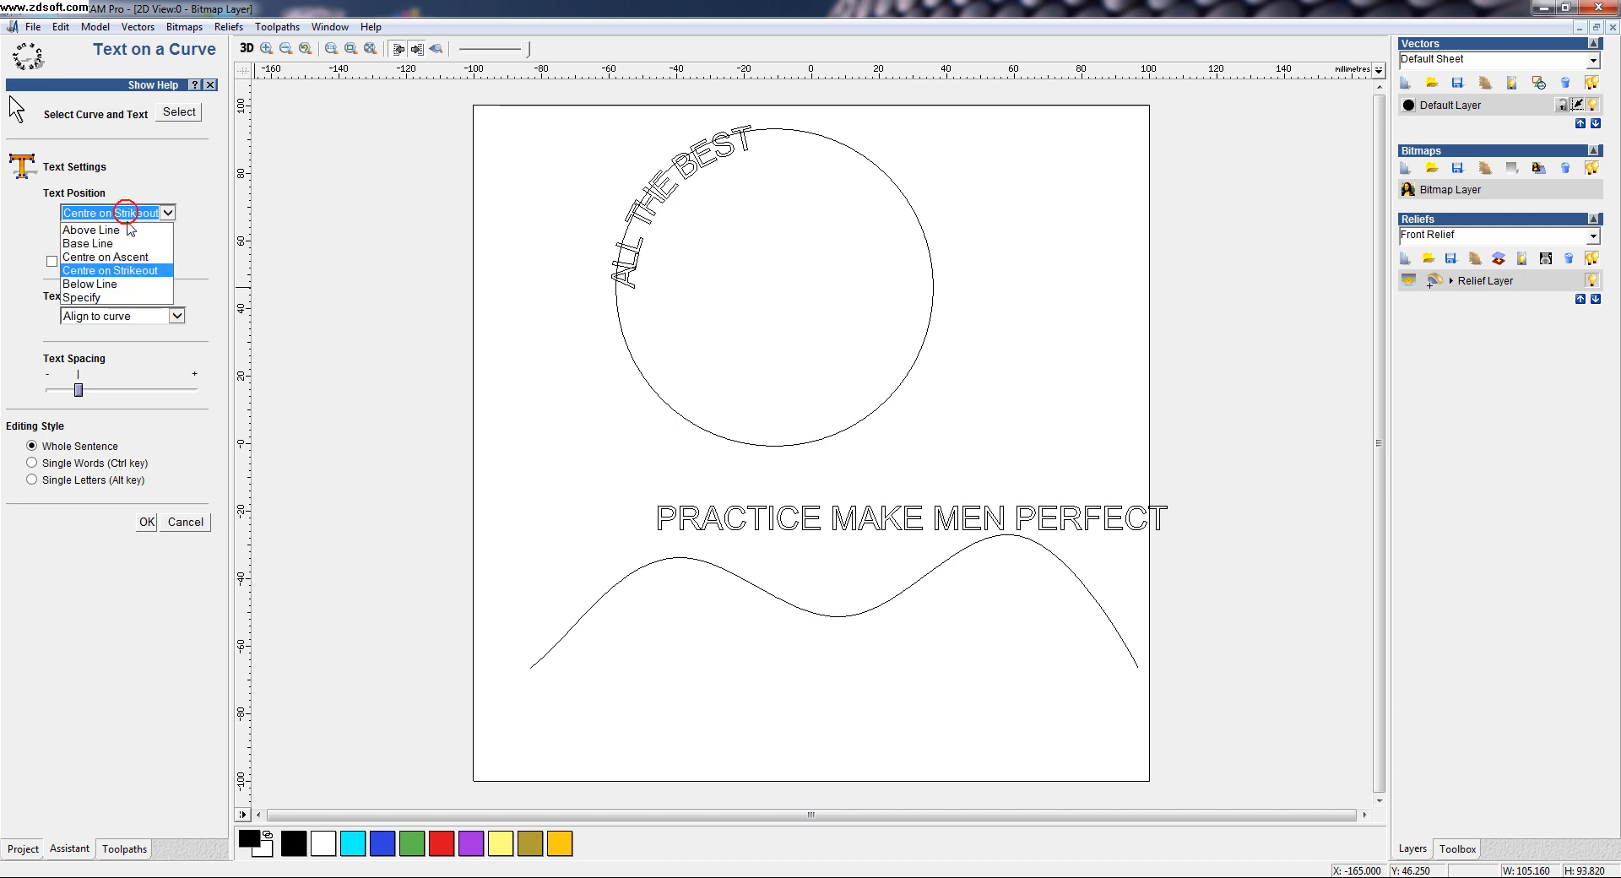
{"action": "mouse_move", "coordinate": [91, 284]}
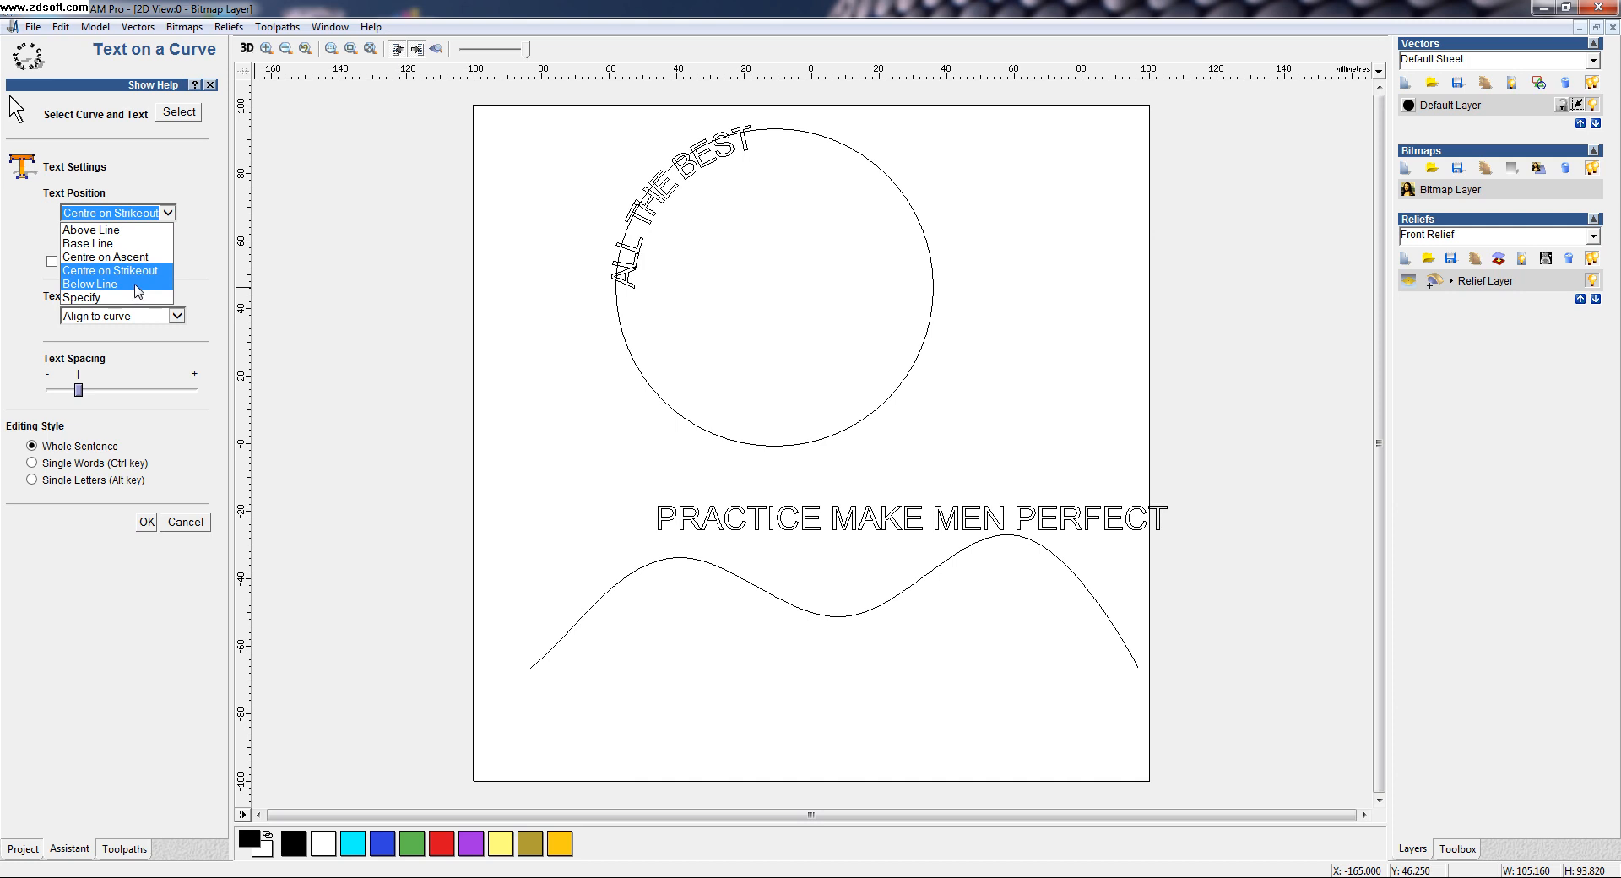
{"action": "left_click", "coordinate": [91, 283]}
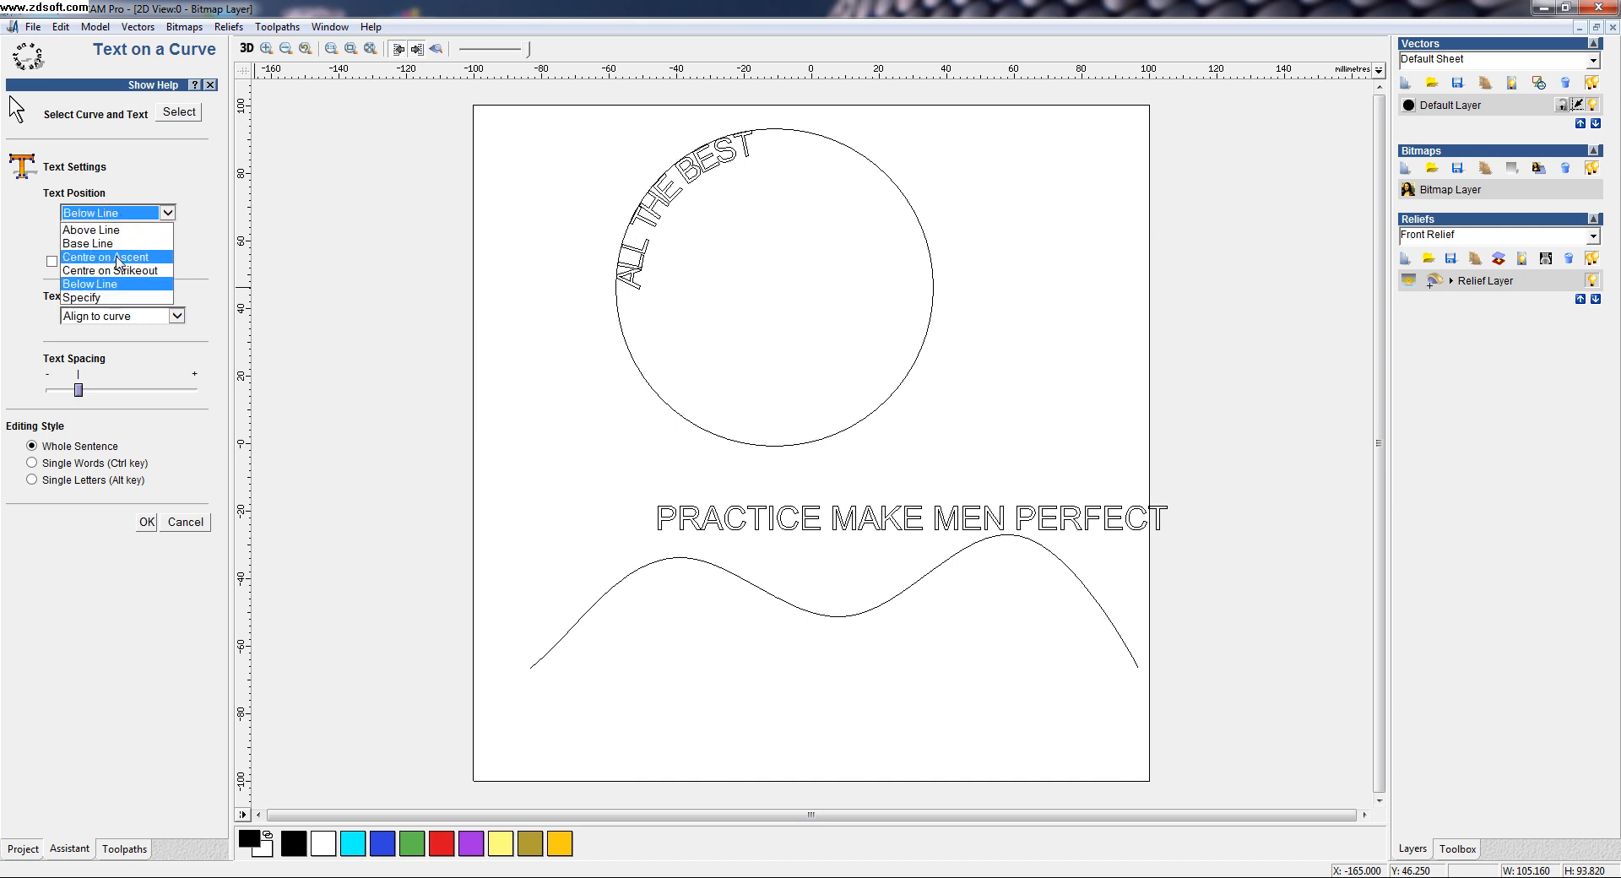
{"action": "left_click", "coordinate": [79, 299]}
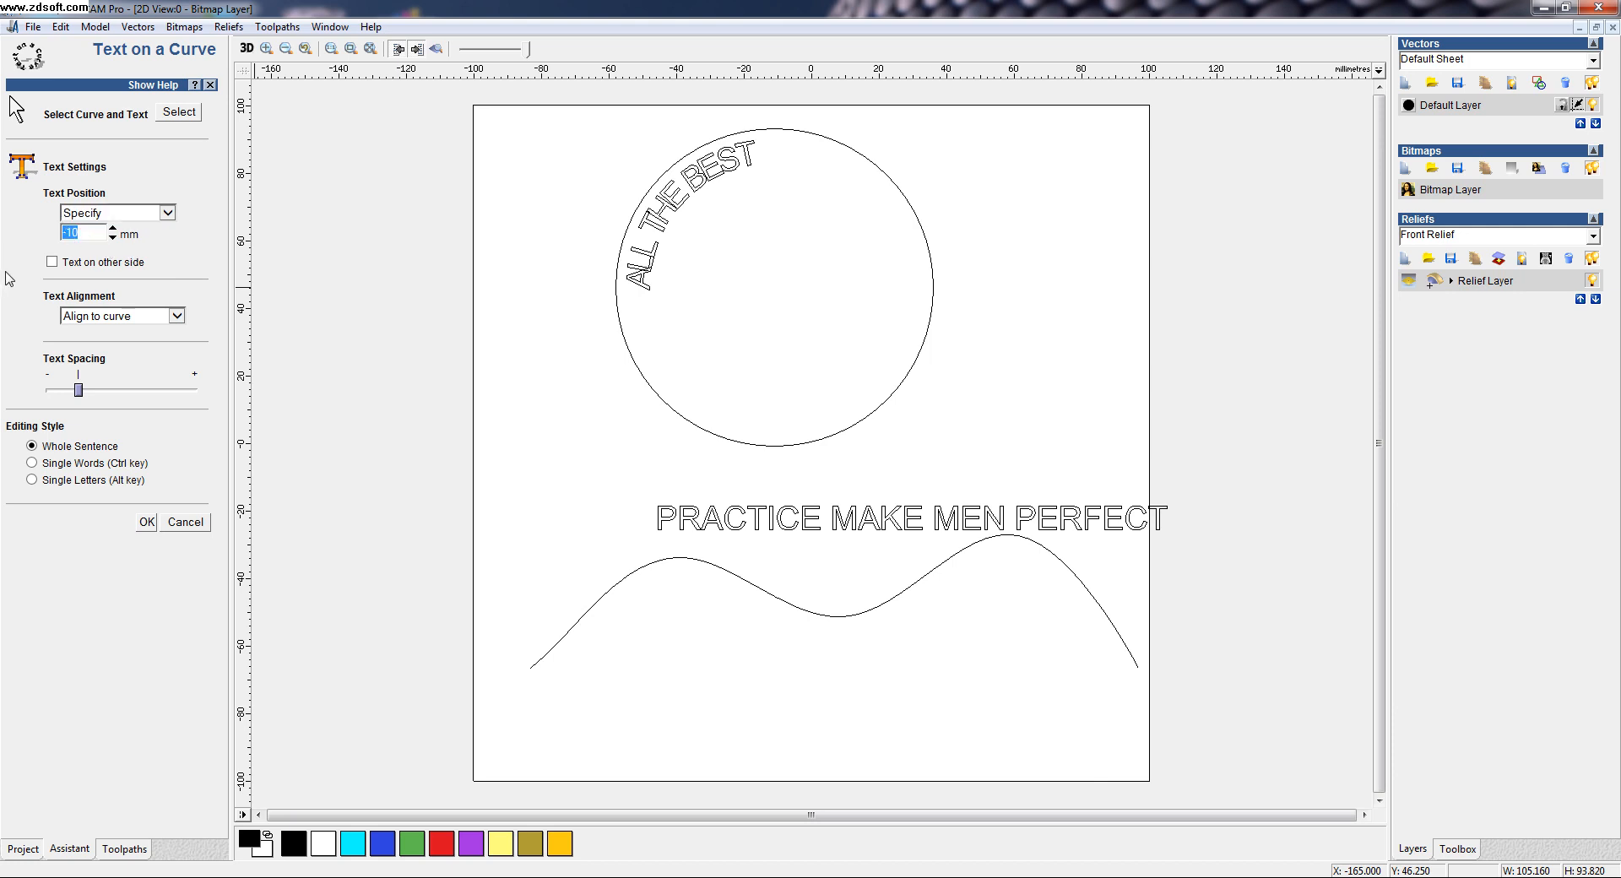
{"action": "type", "text": "0"}
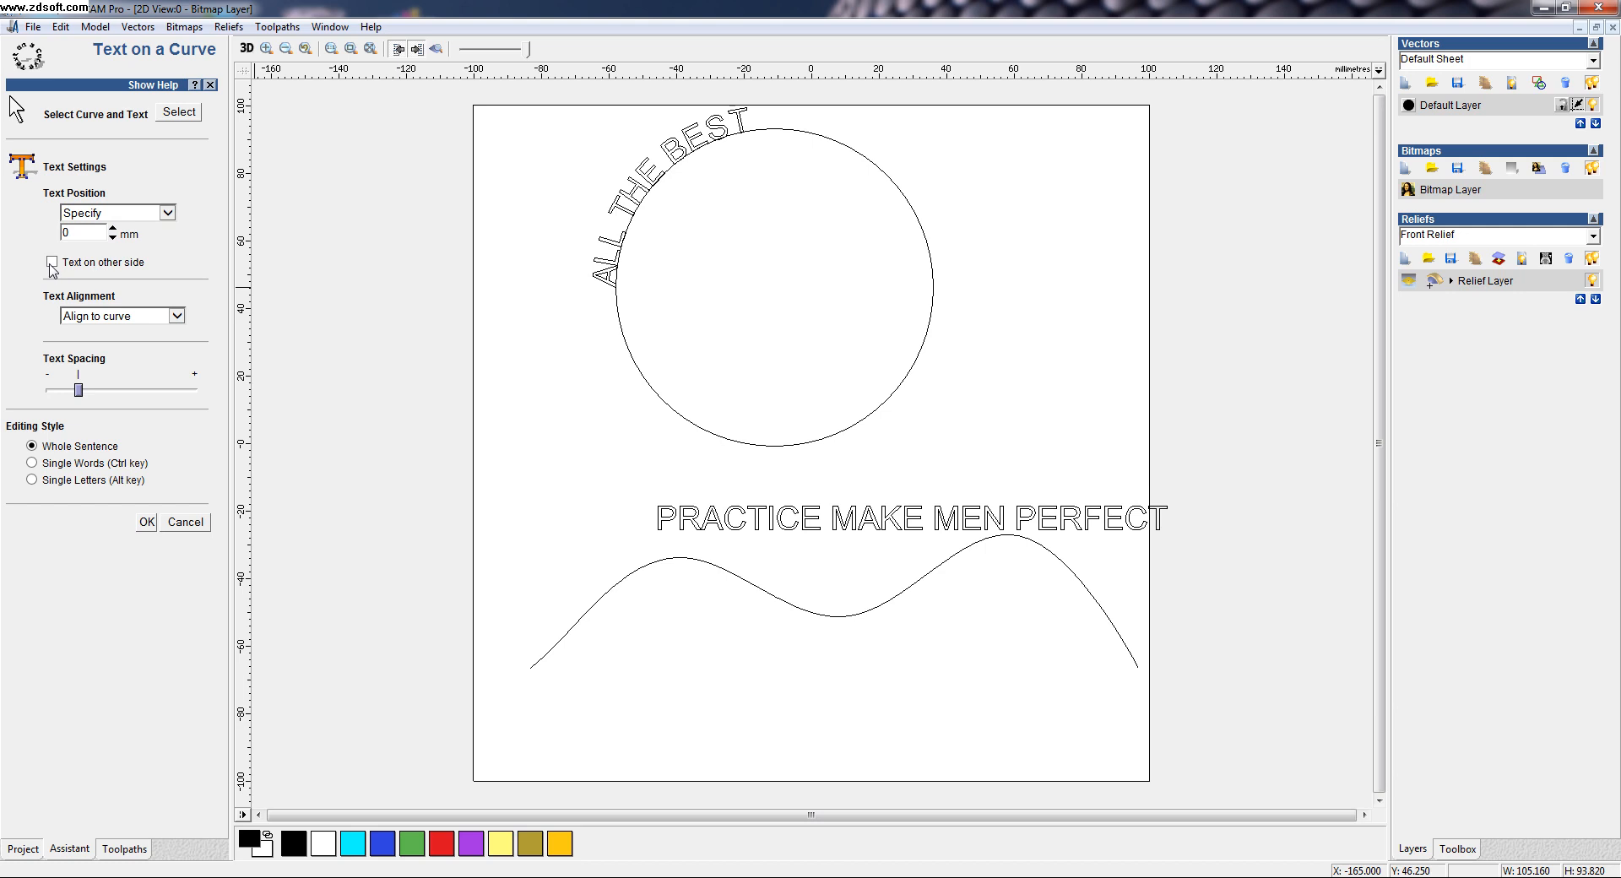
{"action": "left_click", "coordinate": [51, 262]}
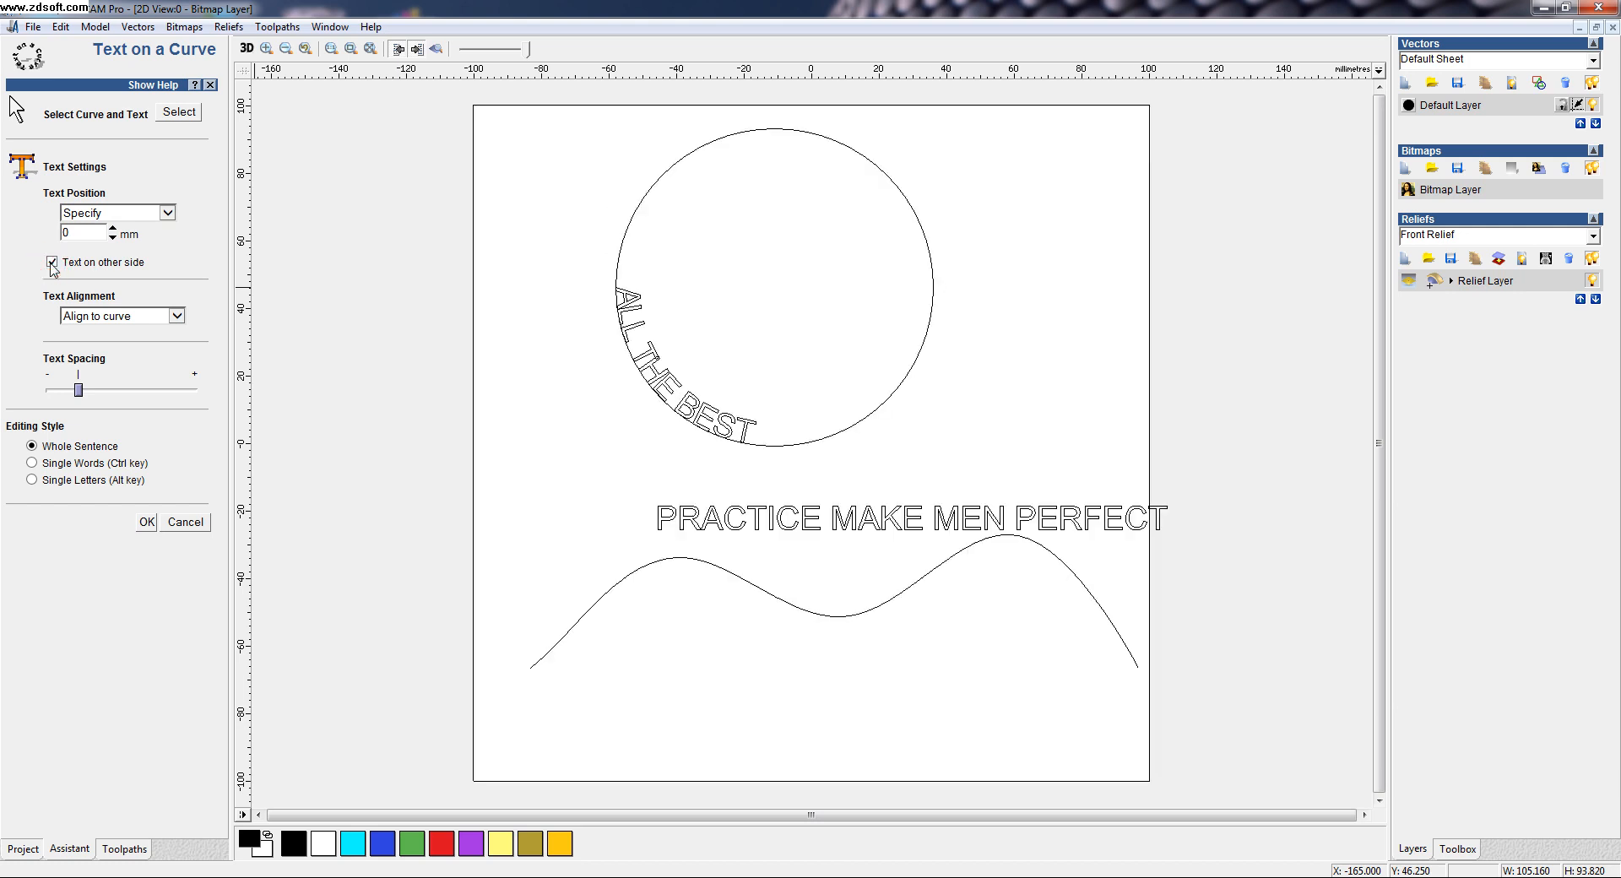
{"action": "left_click", "coordinate": [50, 262]}
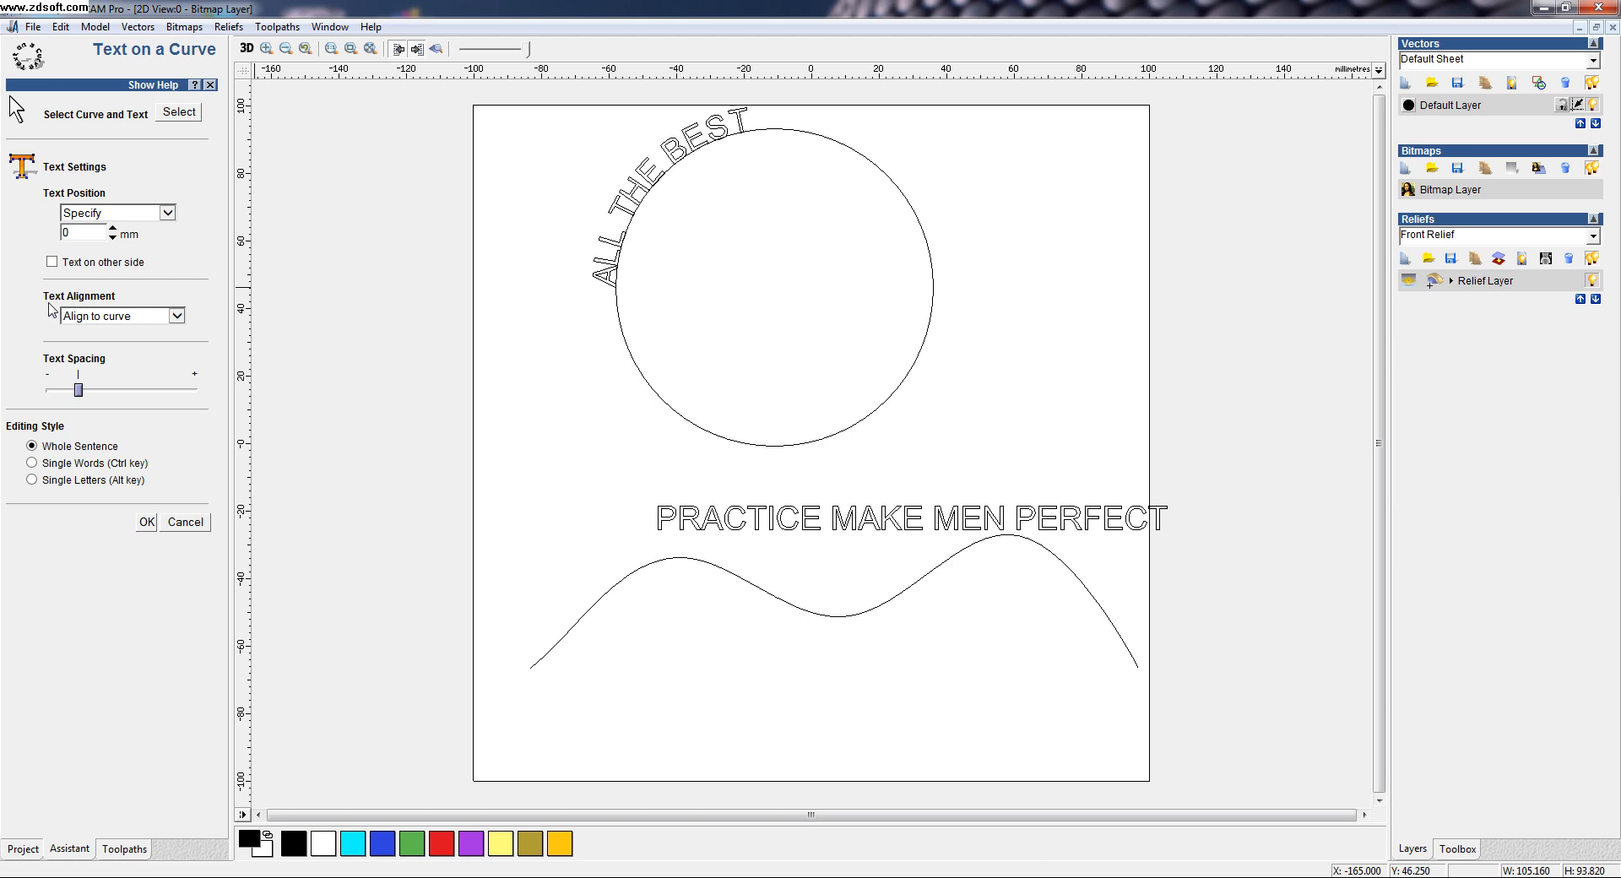
{"action": "mouse_move", "coordinate": [167, 349]}
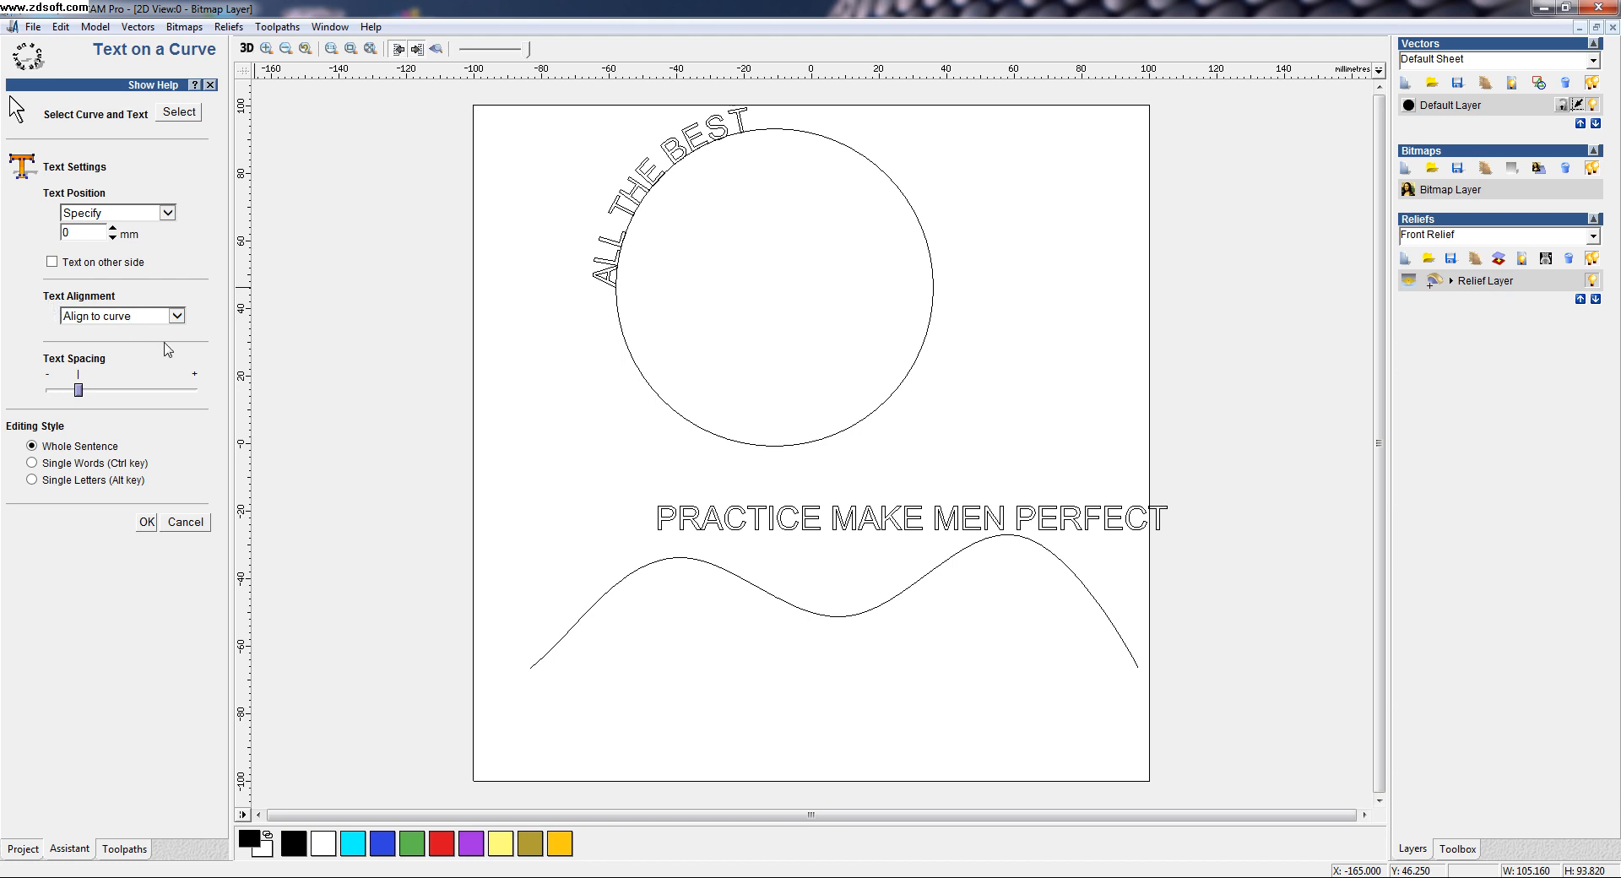
{"action": "mouse_move", "coordinate": [176, 331]}
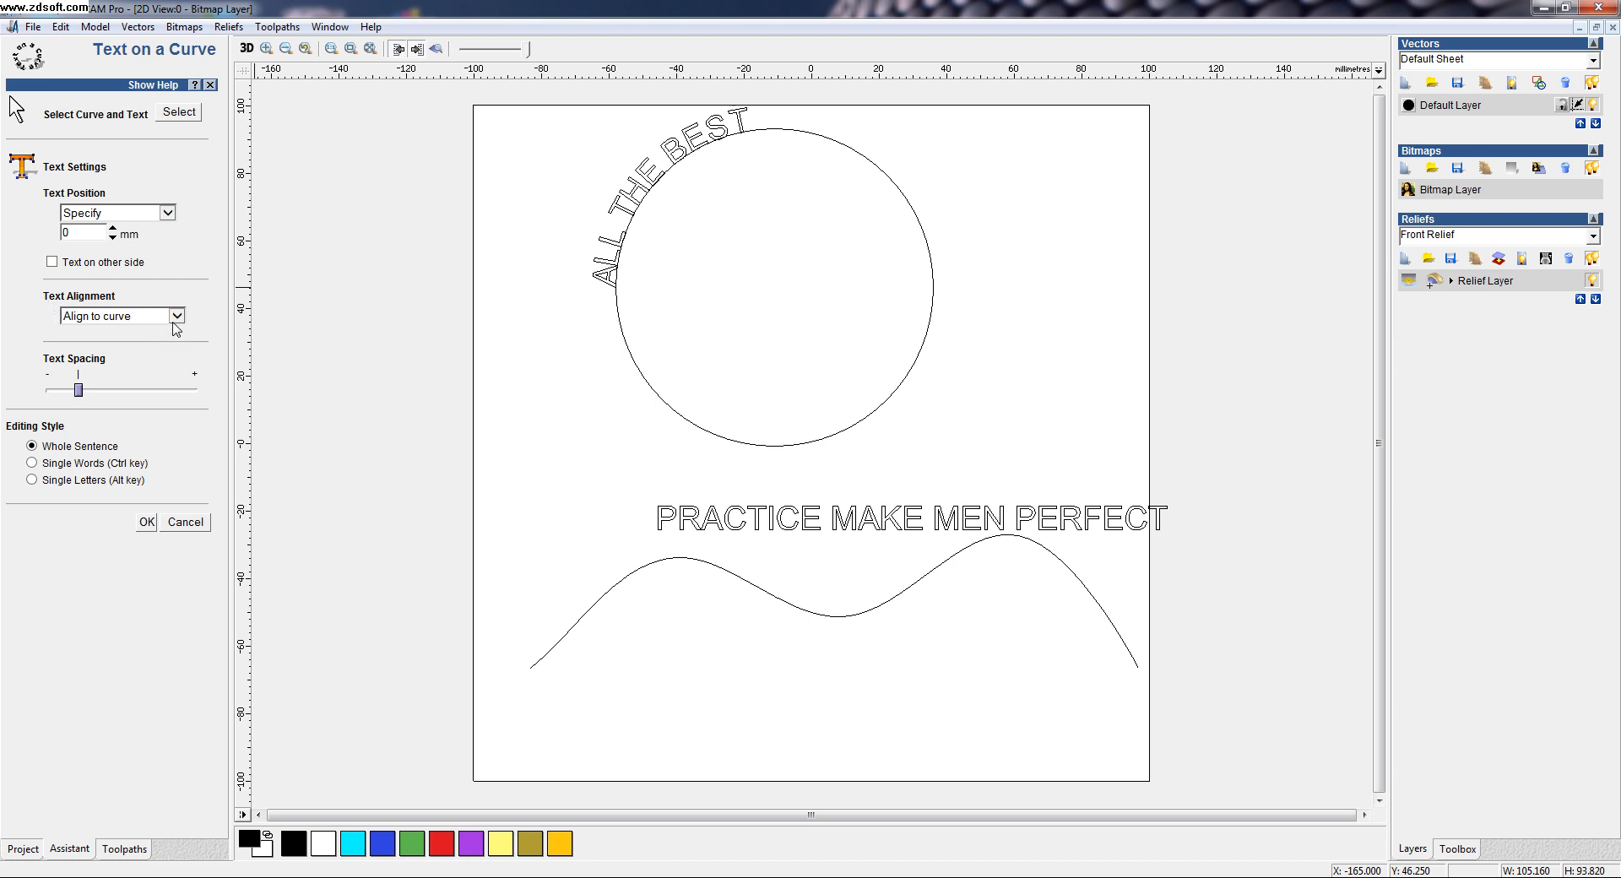
{"action": "mouse_move", "coordinate": [174, 329]}
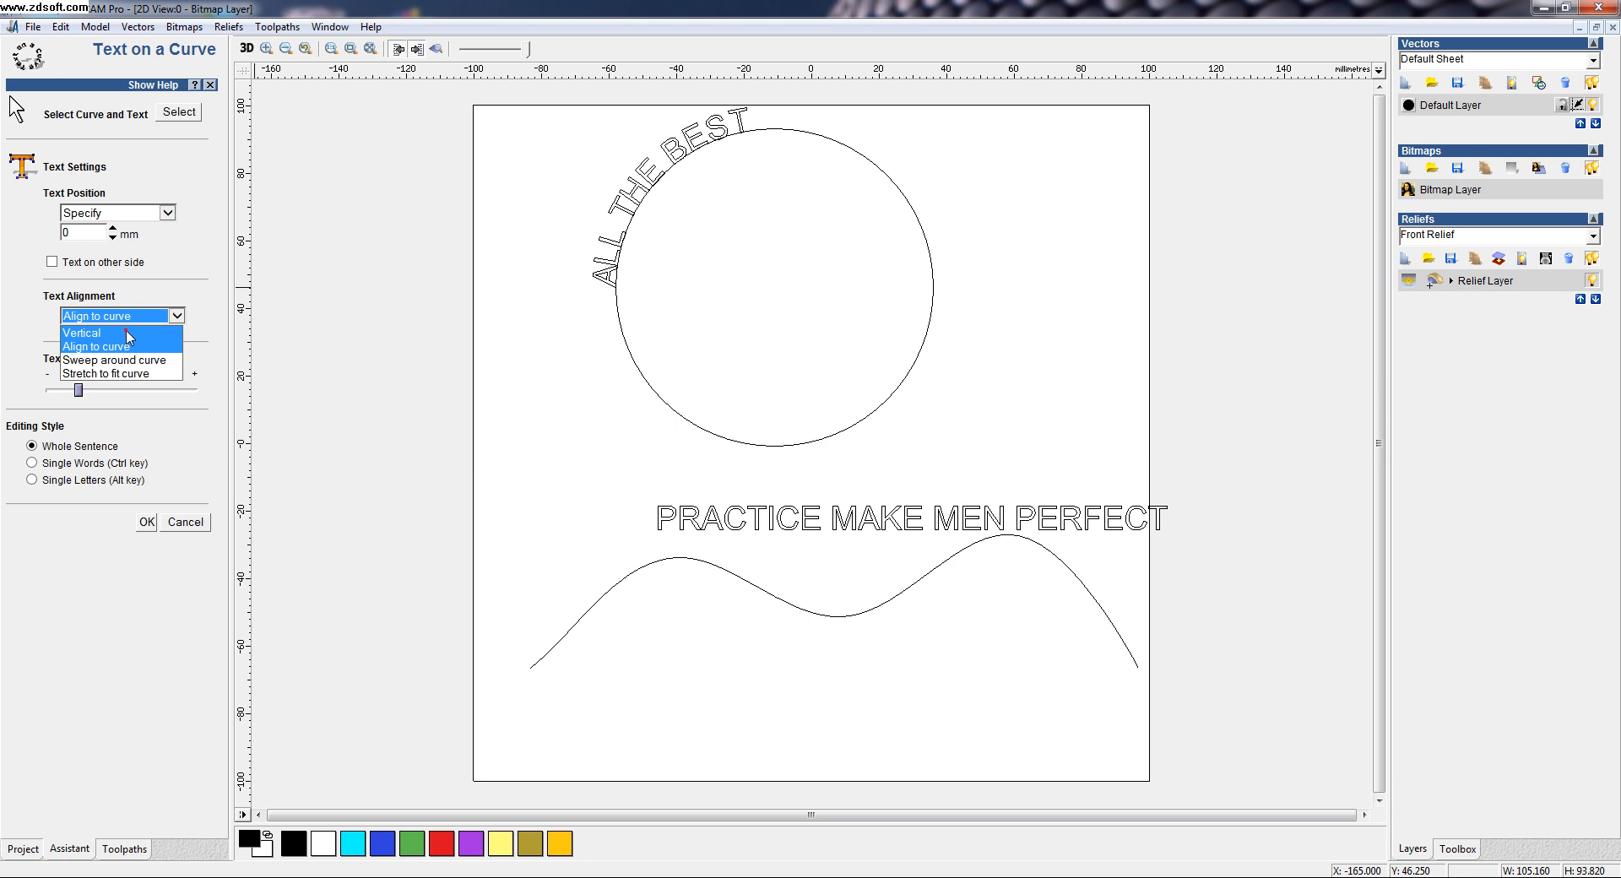
{"action": "left_click", "coordinate": [81, 332]}
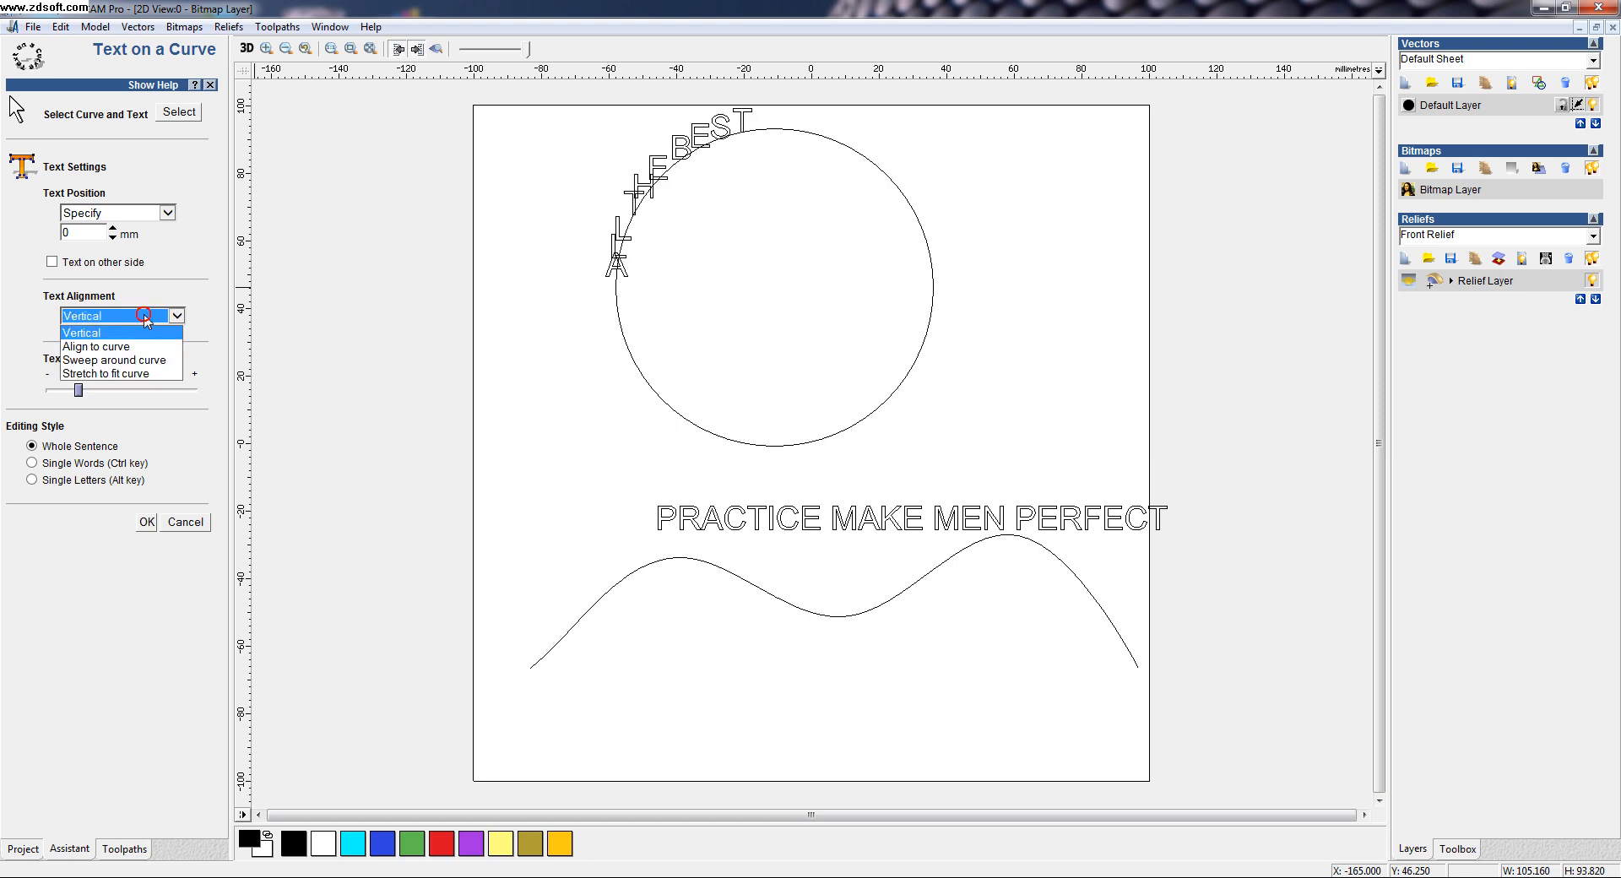
{"action": "left_click", "coordinate": [114, 360]}
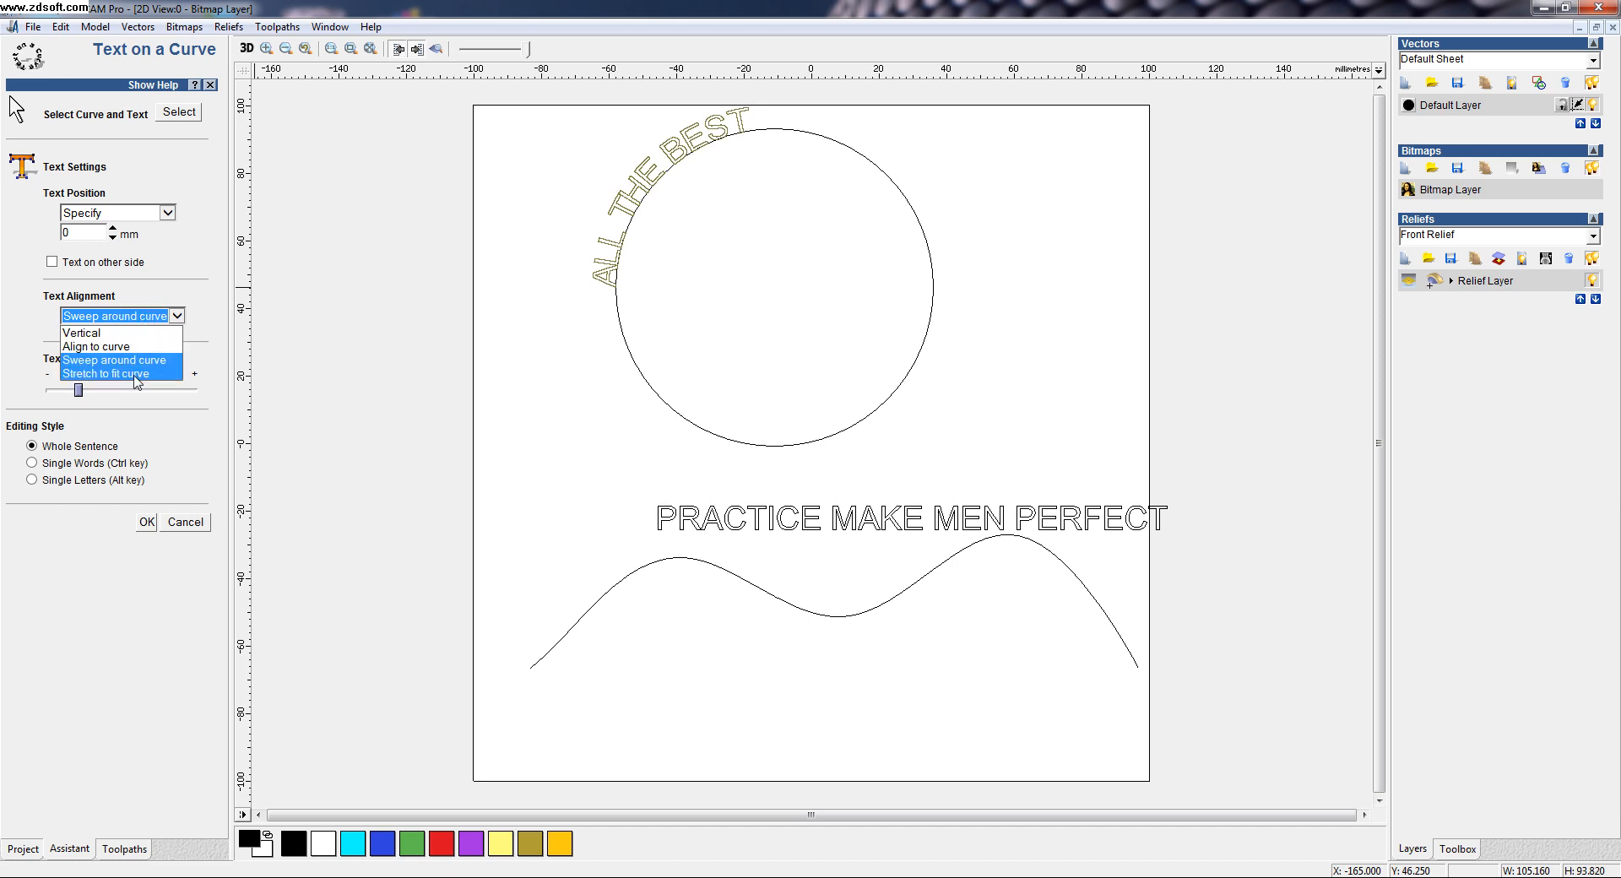
{"action": "left_click", "coordinate": [111, 373]}
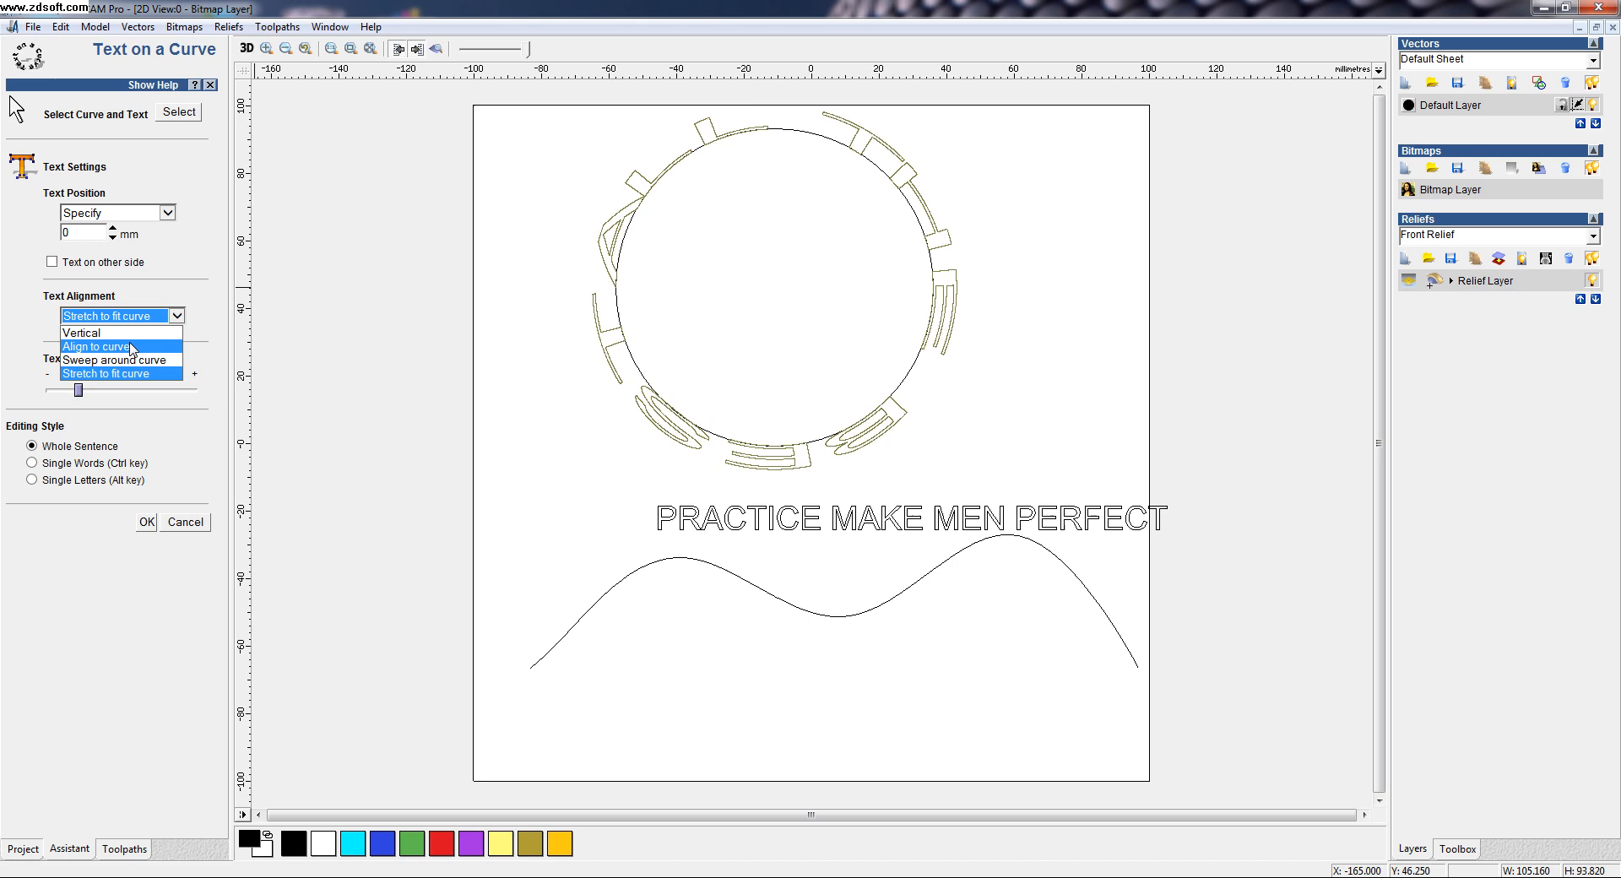
{"action": "left_click", "coordinate": [97, 346]}
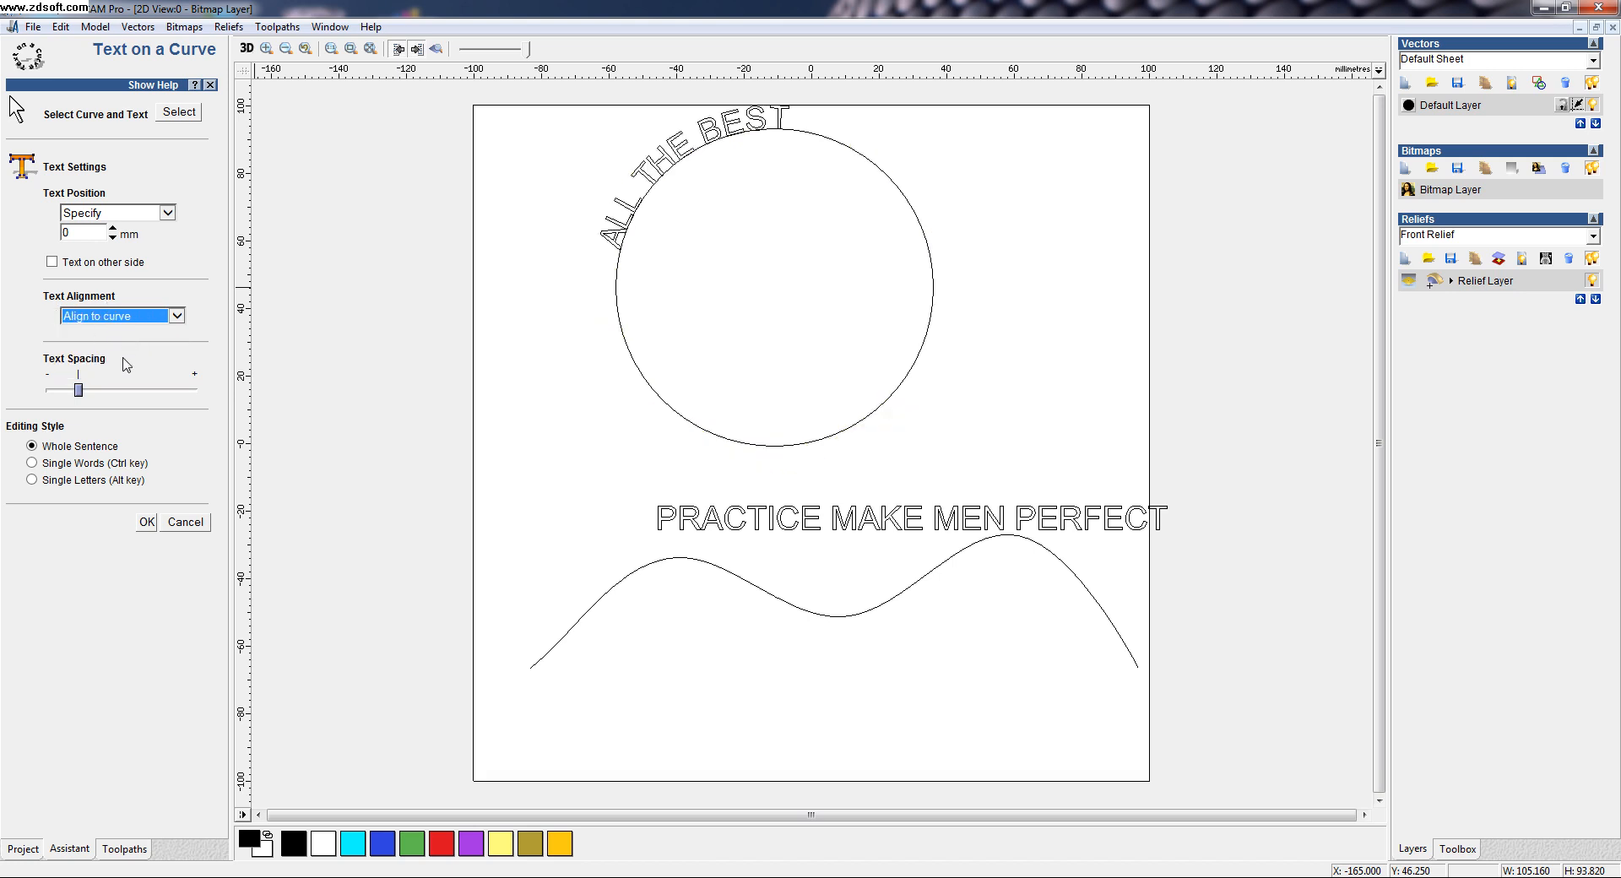
- Widen the letter spacing of 'ALL THE BEST' and choose Single Words editing style
{"action": "left_click_drag", "start_coordinate": [75, 389], "coordinate": [89, 389]}
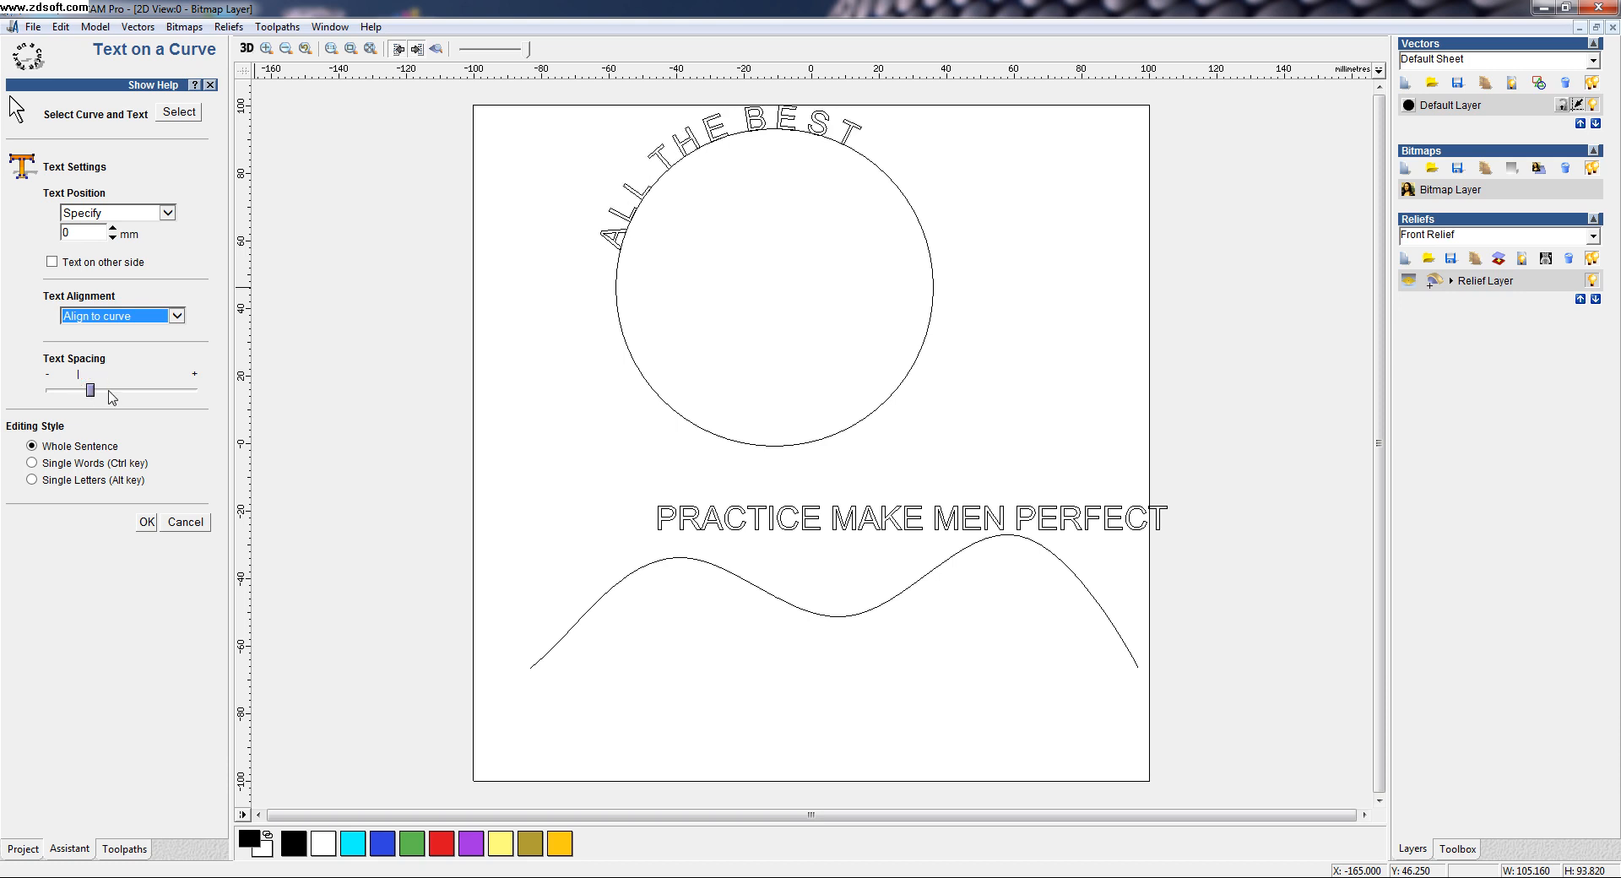
{"action": "left_click_drag", "start_coordinate": [88, 391], "coordinate": [109, 390]}
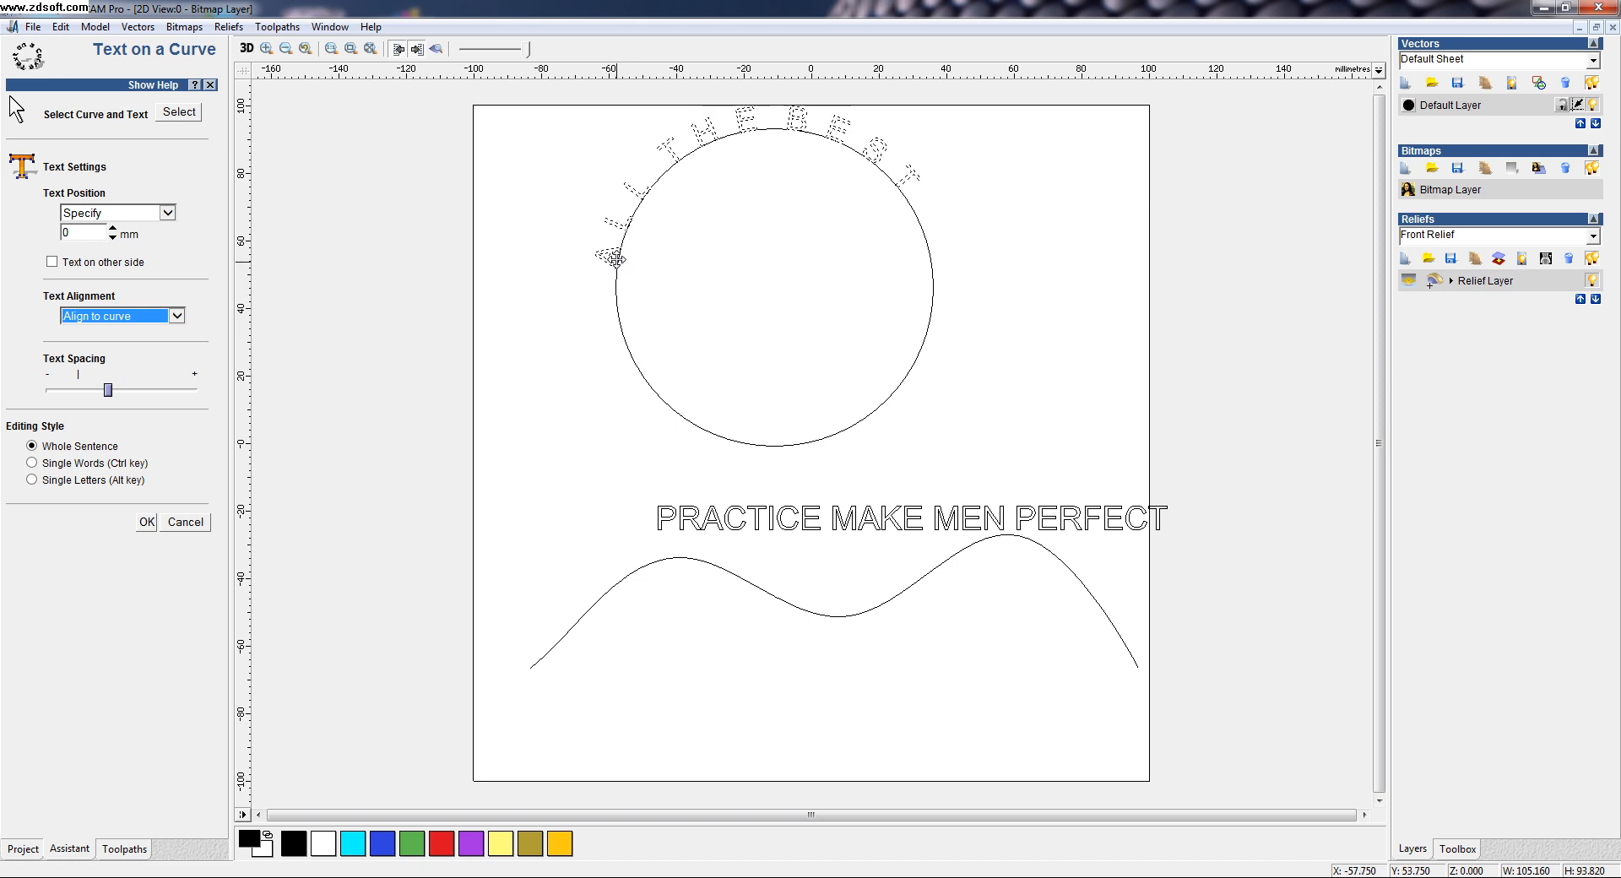
{"action": "left_click", "coordinate": [32, 462]}
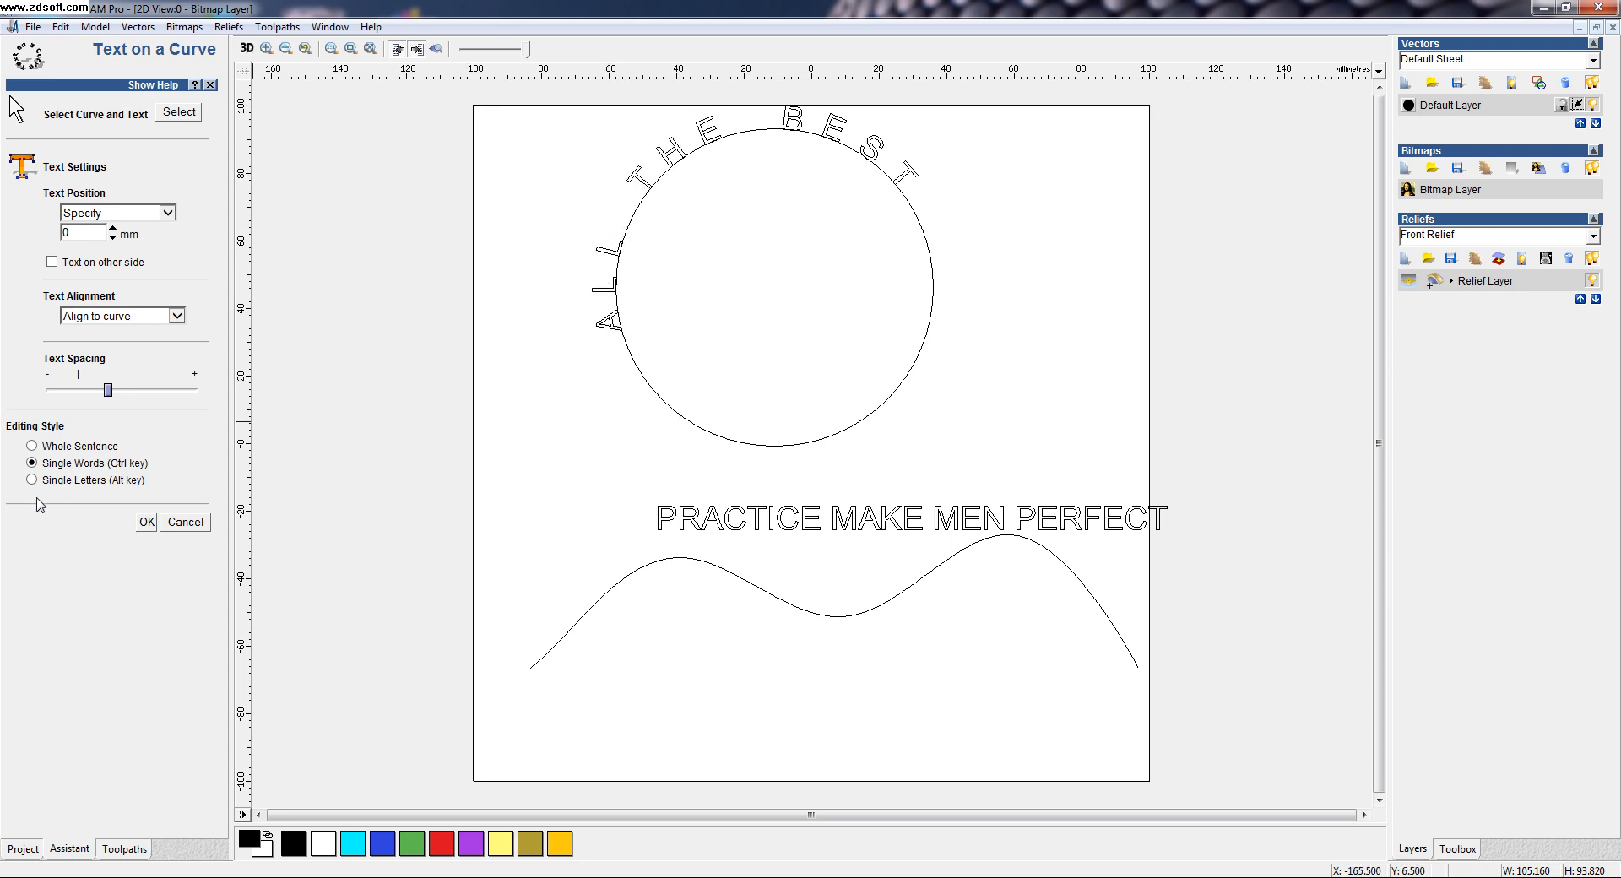
- Switch to Single Letters editing, nudge 'BEST' around, and apply the circle text
{"action": "left_click", "coordinate": [32, 479]}
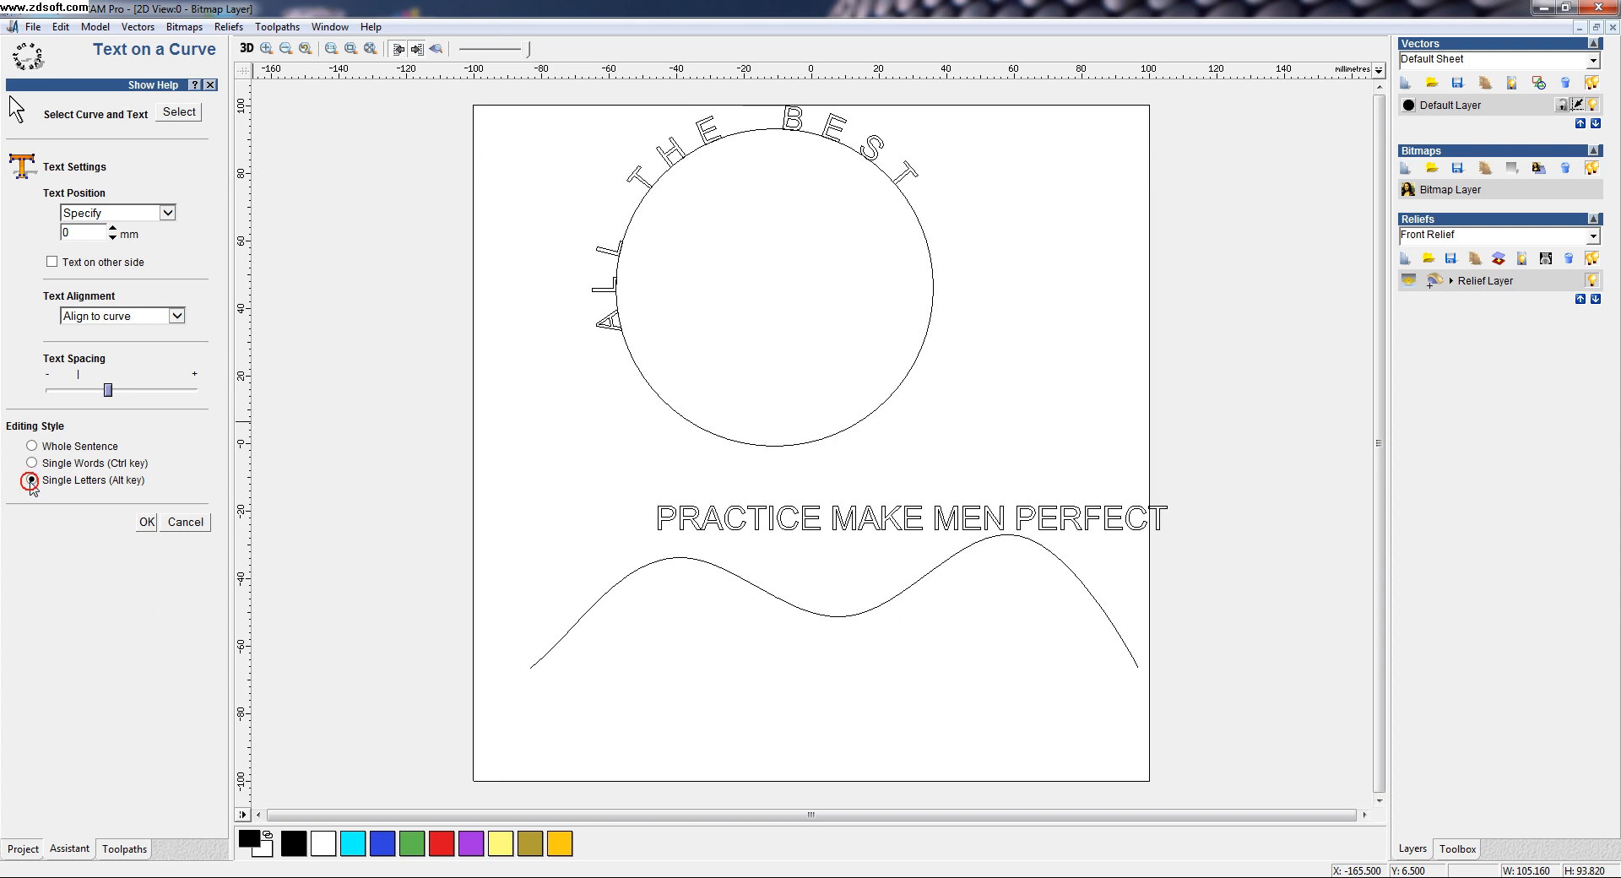
{"action": "left_click", "coordinate": [31, 480]}
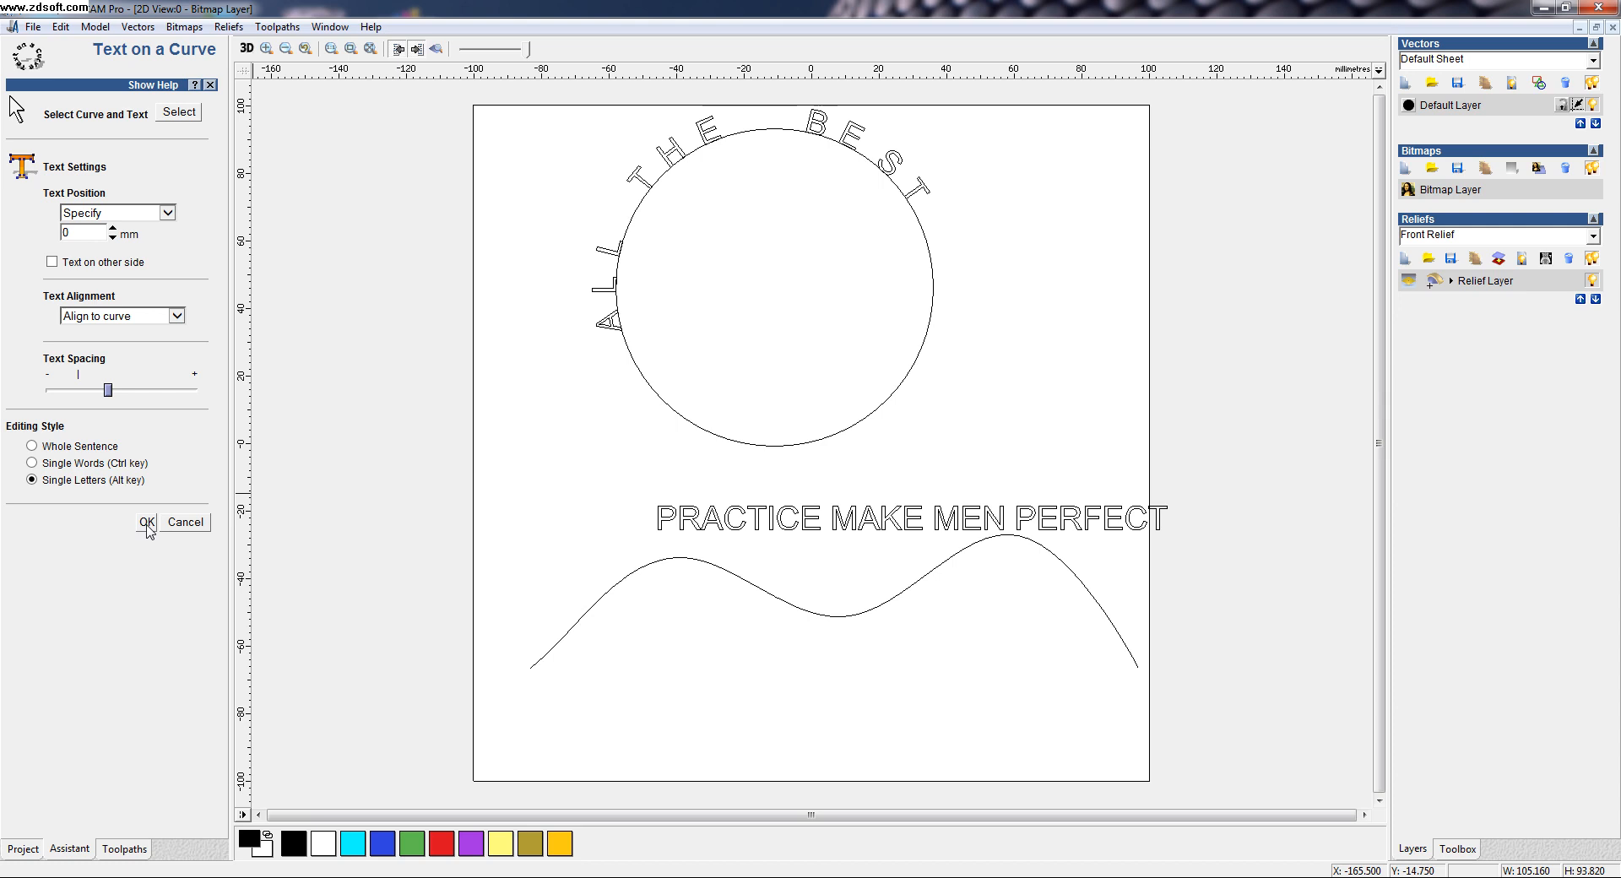
{"action": "left_click", "coordinate": [146, 521]}
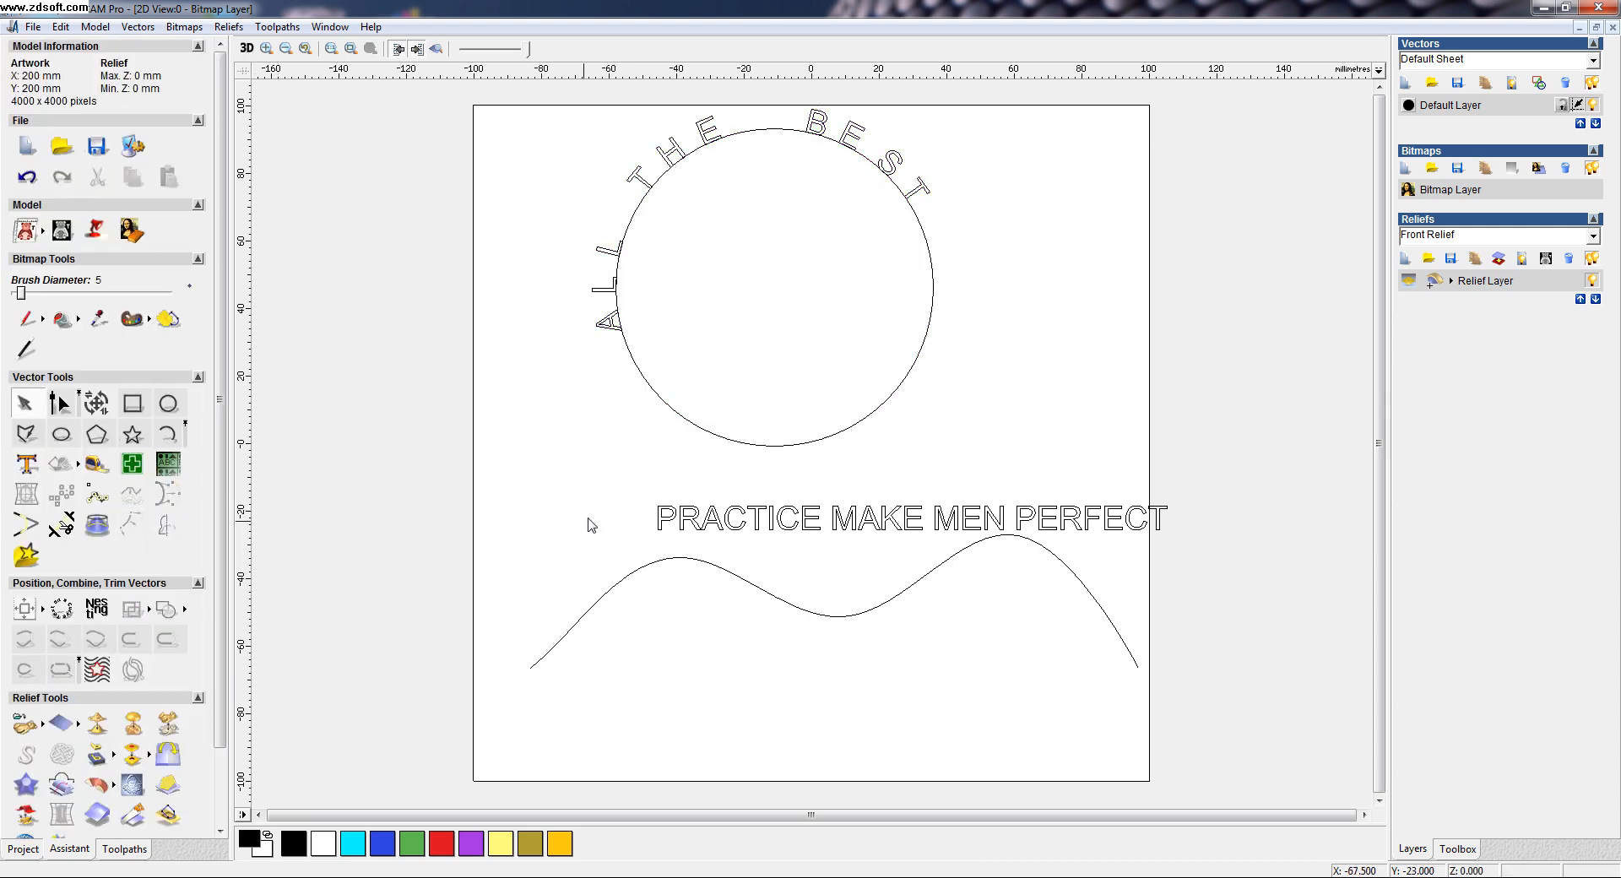
{"action": "mouse_move", "coordinate": [72, 621]}
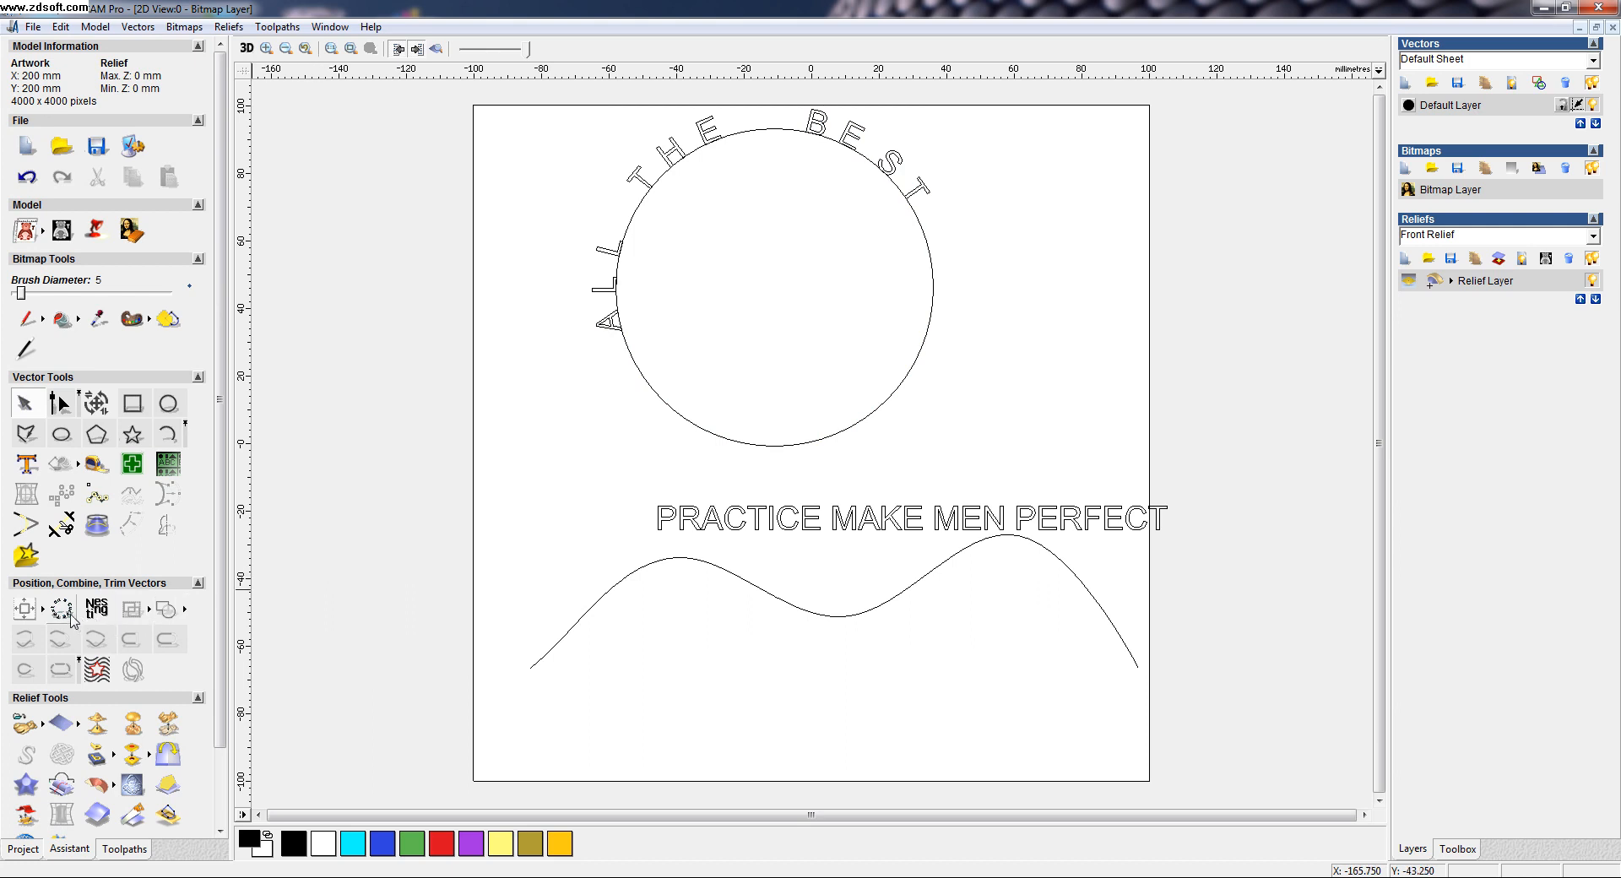
{"action": "mouse_move", "coordinate": [60, 608]}
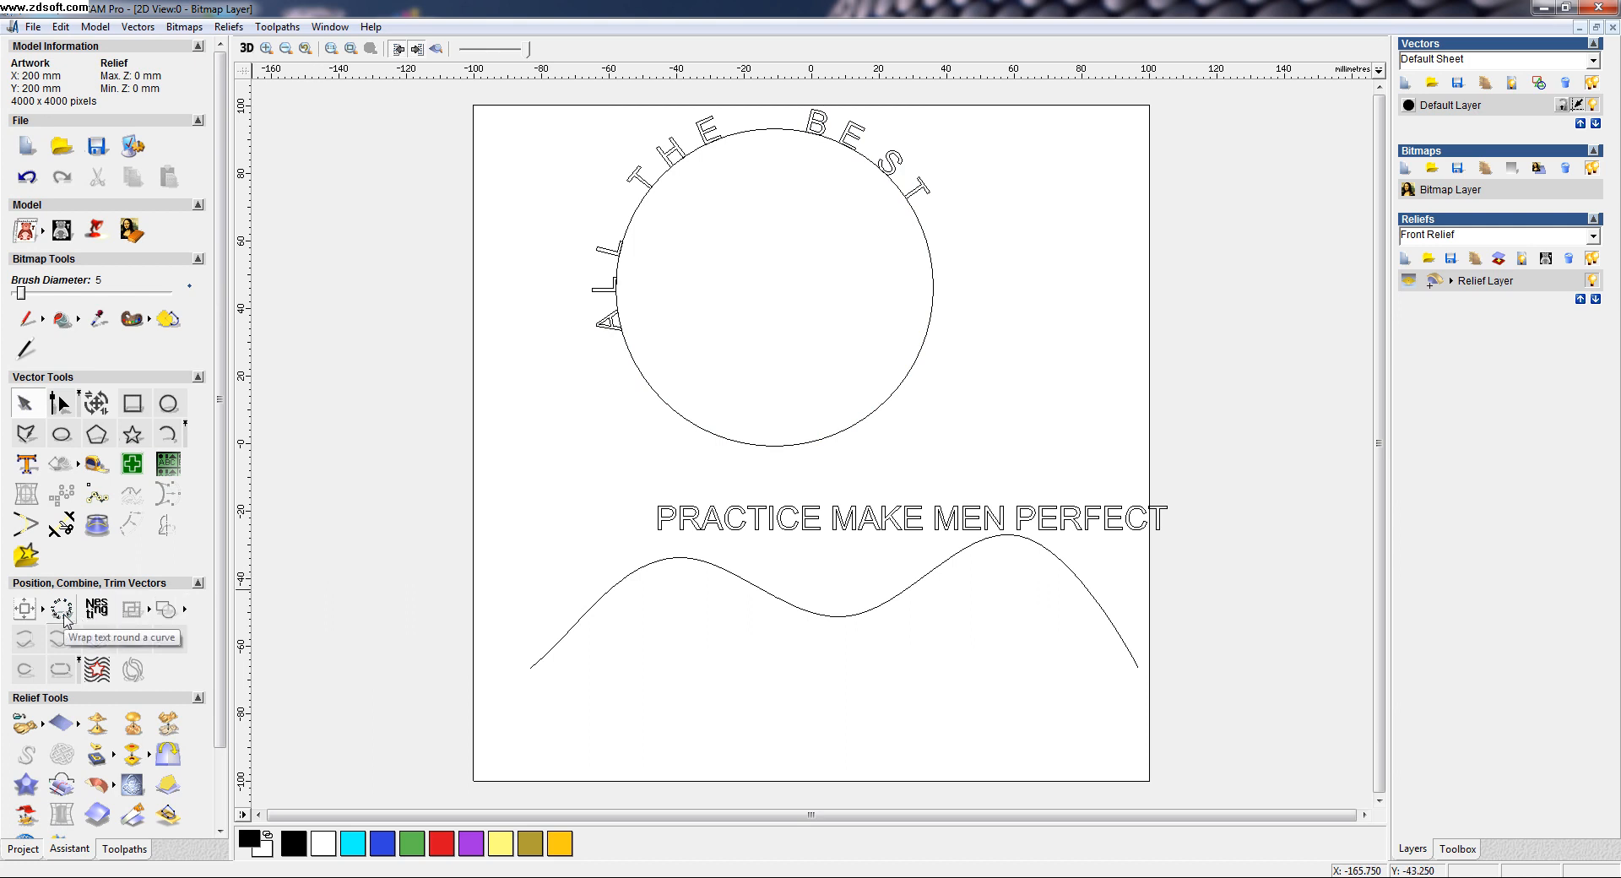
- Reopen the Wrap text round a curve tool for the second text
{"action": "left_click", "coordinate": [60, 608]}
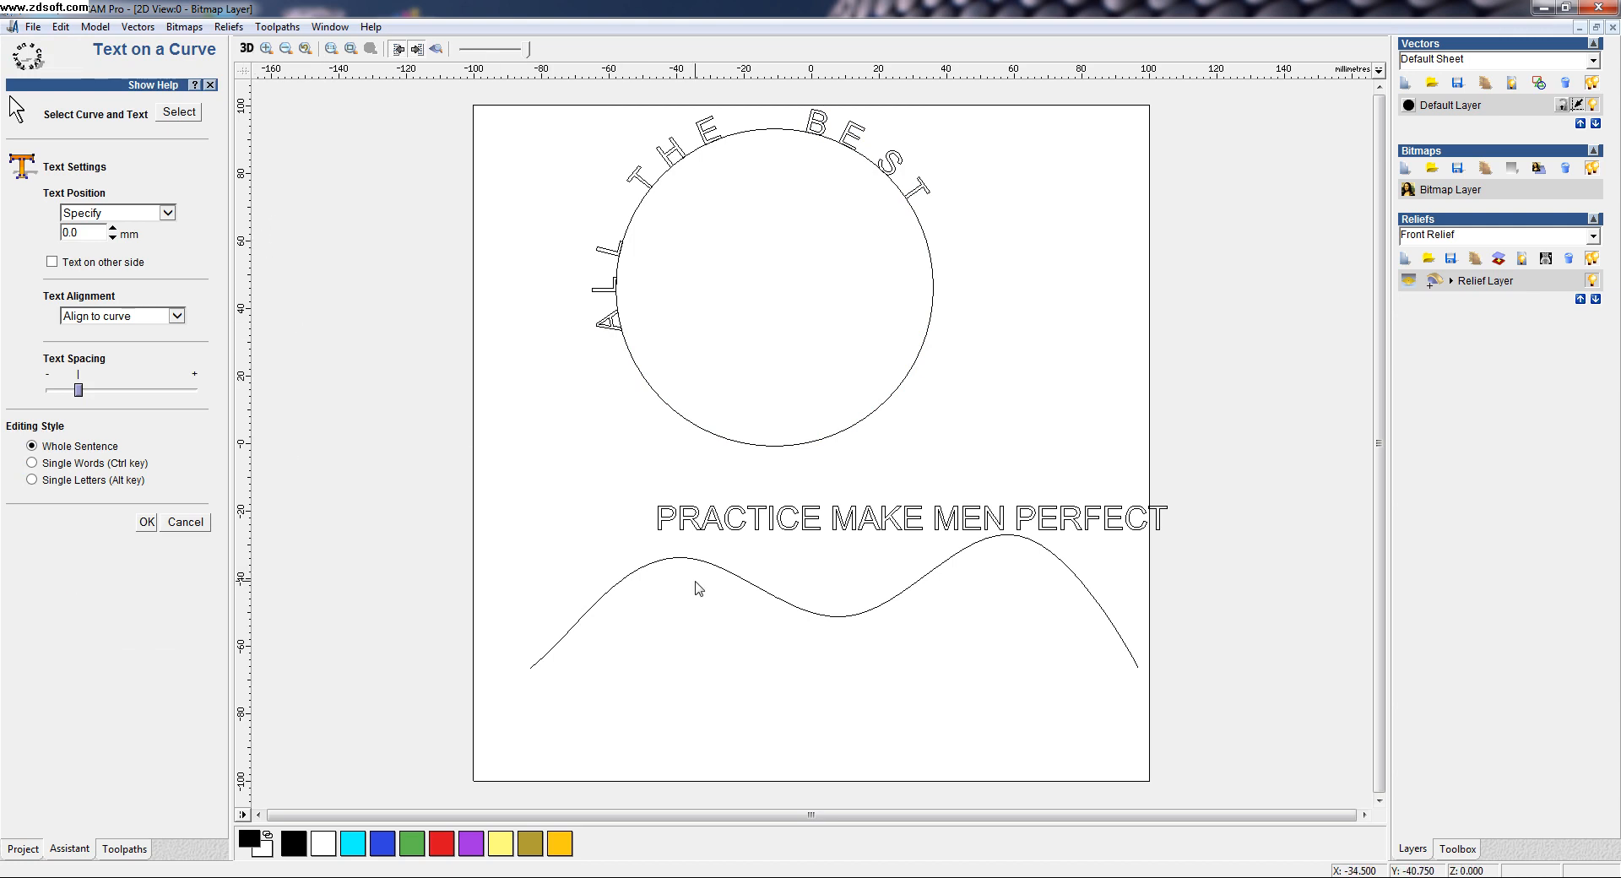
- Select the wavy curve with 'PRACTICE MAKE MEN PERFECT' and wrap the text onto it
{"action": "left_click", "coordinate": [696, 574]}
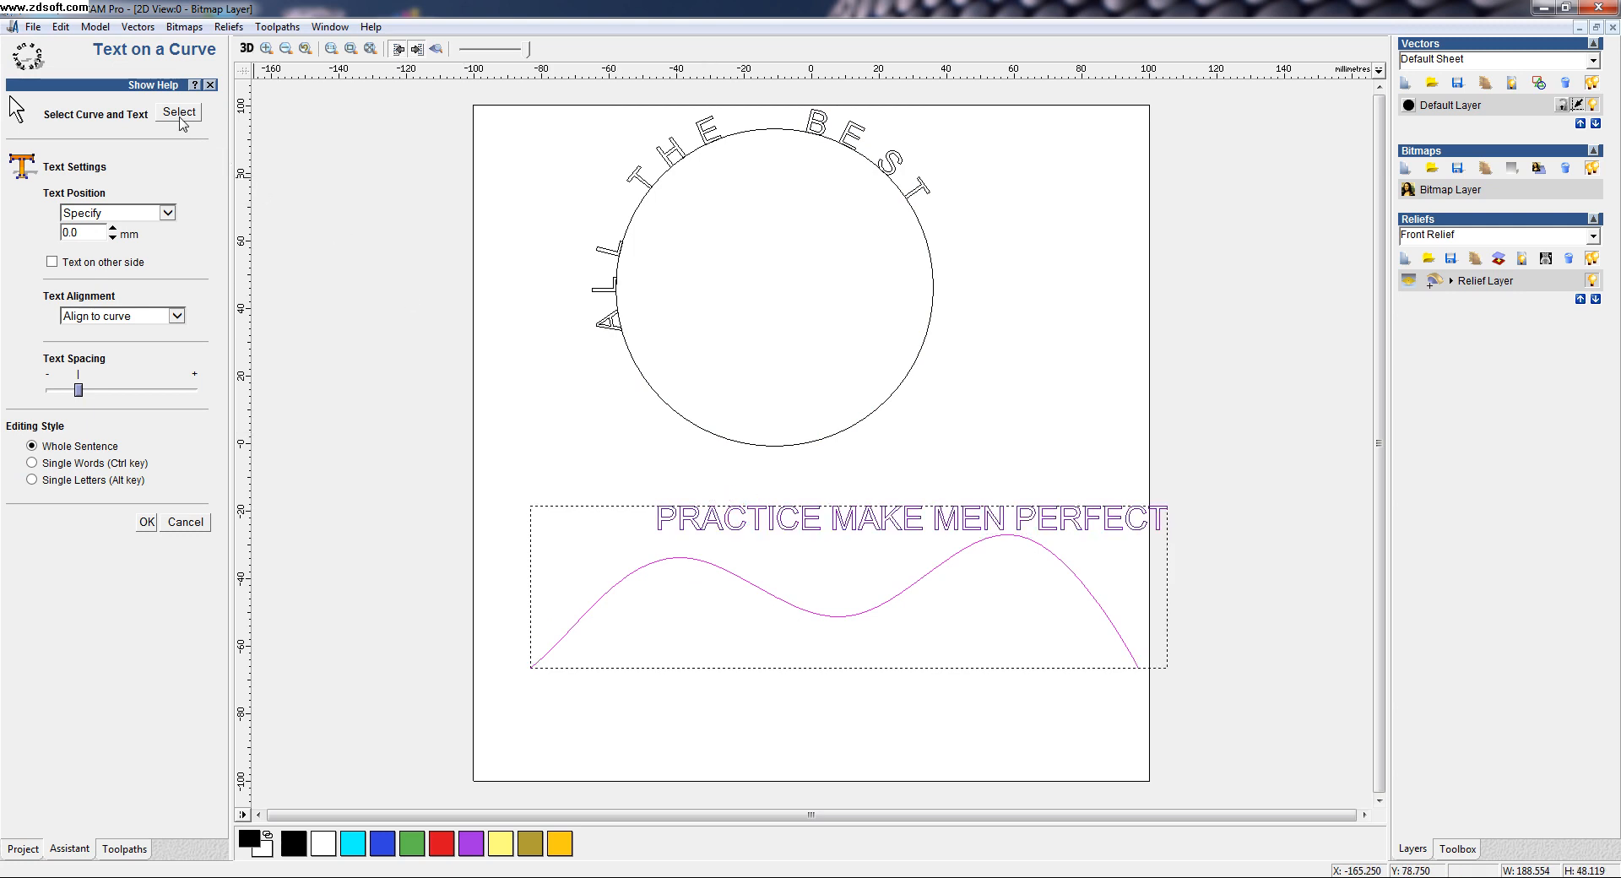
{"action": "left_click", "coordinate": [177, 111]}
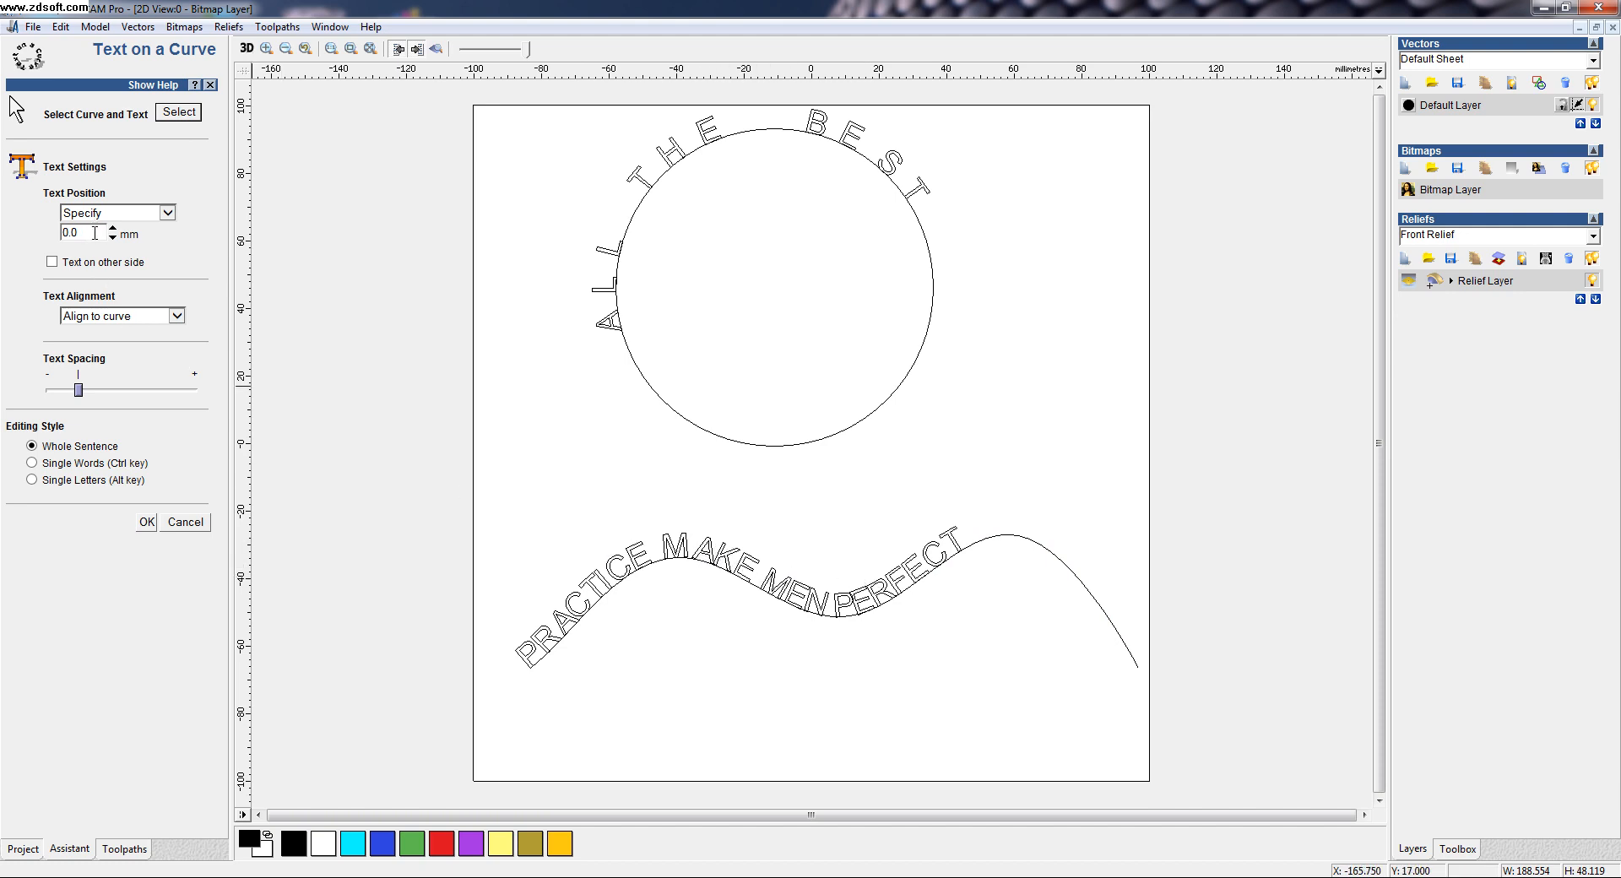
{"action": "left_click", "coordinate": [164, 212]}
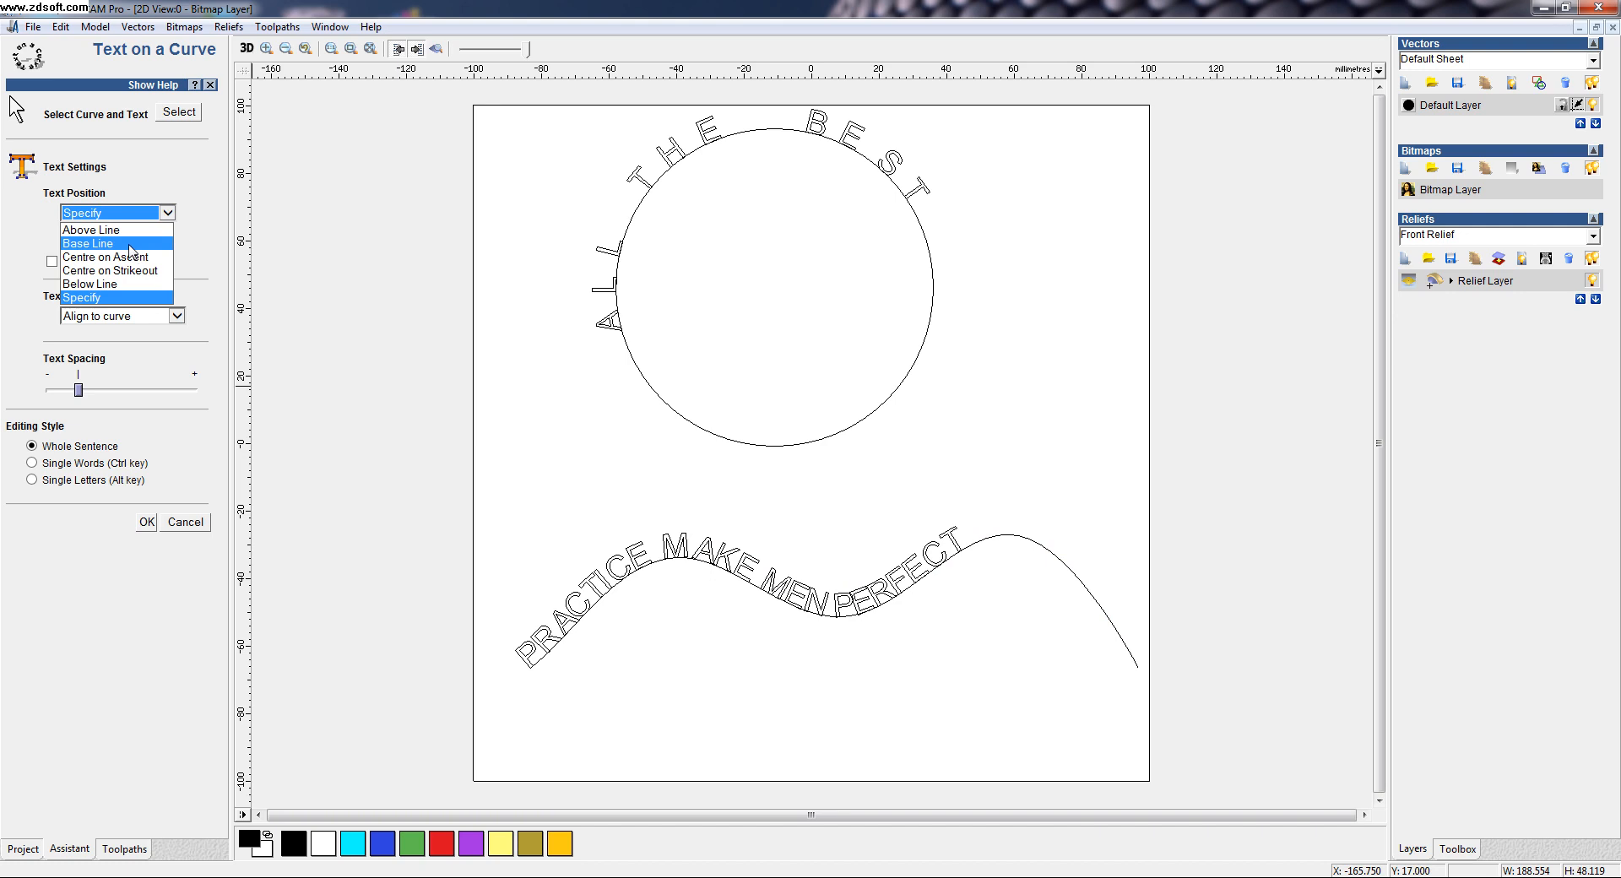
{"action": "left_click", "coordinate": [107, 256]}
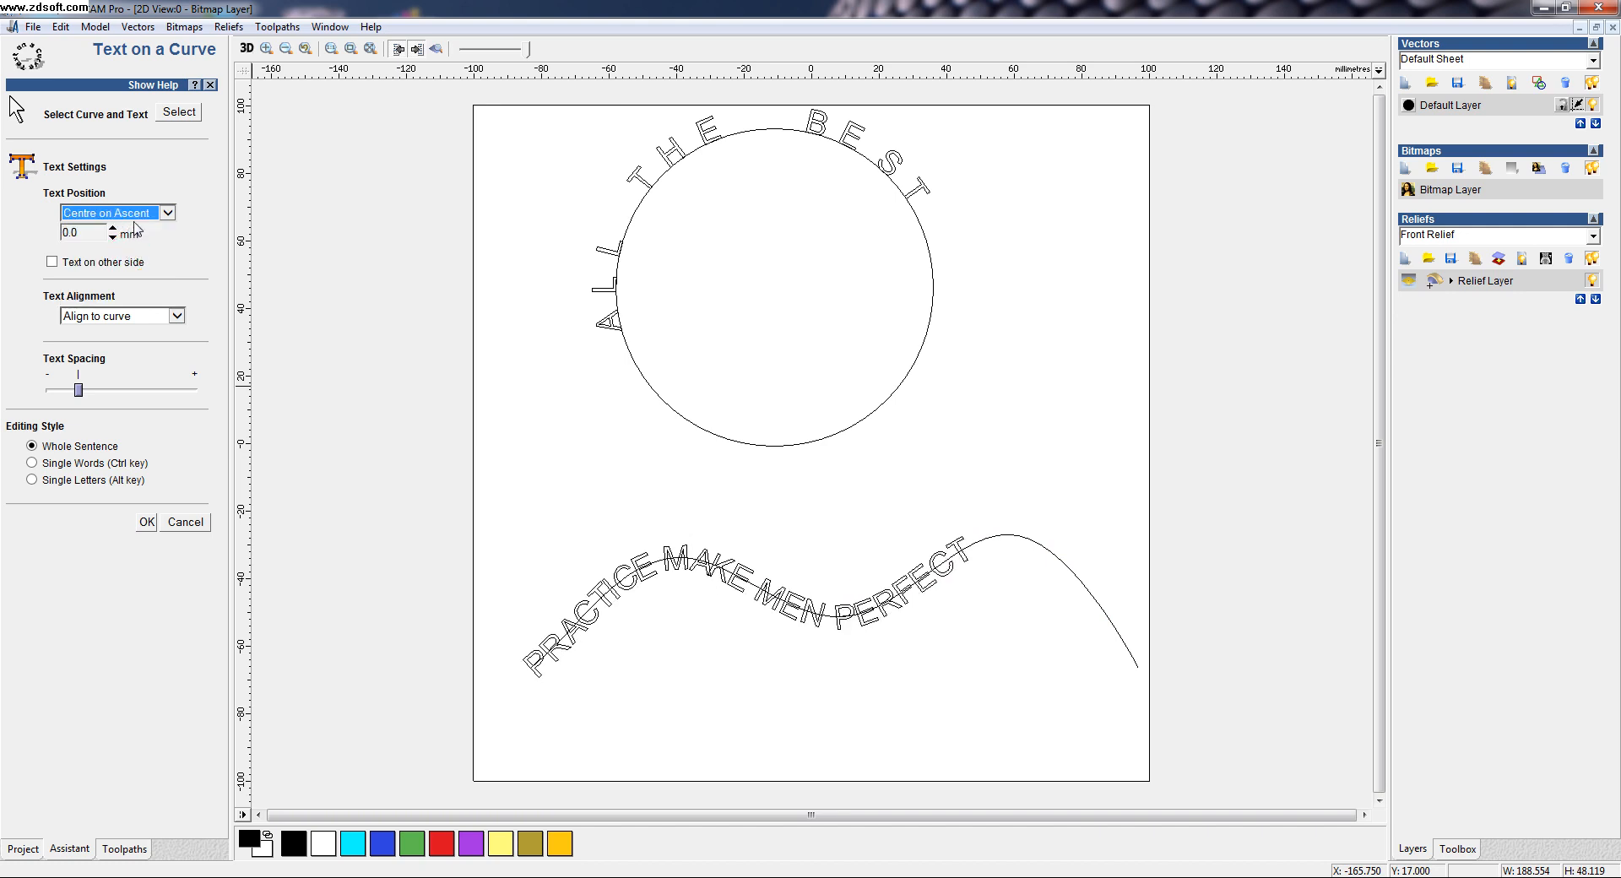
{"action": "left_click", "coordinate": [117, 212]}
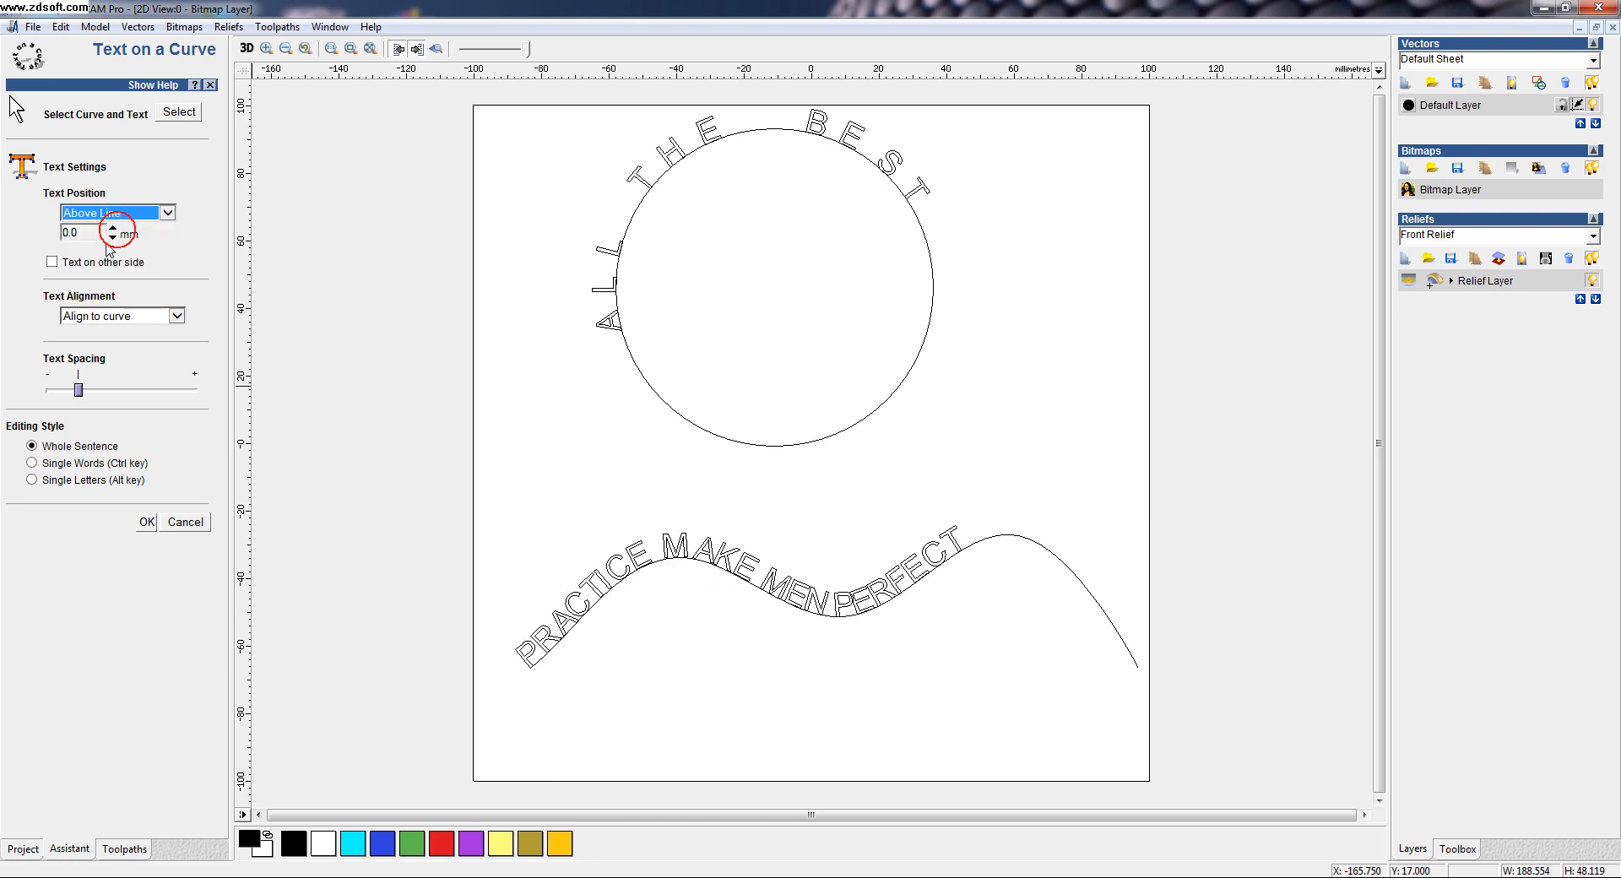
{"action": "left_click", "coordinate": [166, 213]}
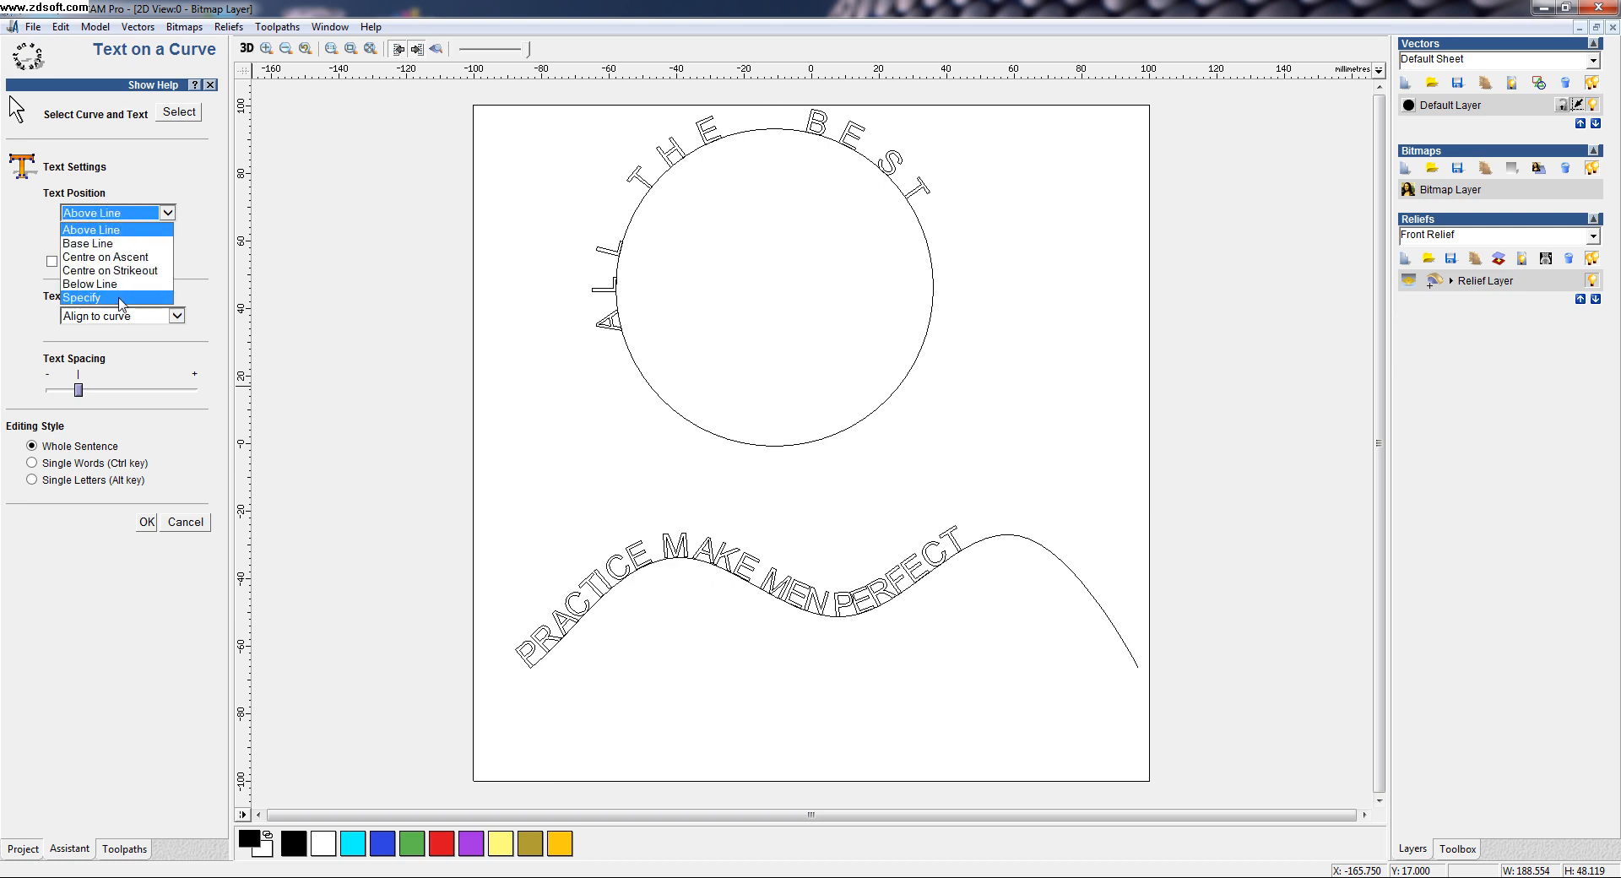
{"action": "left_click", "coordinate": [79, 298]}
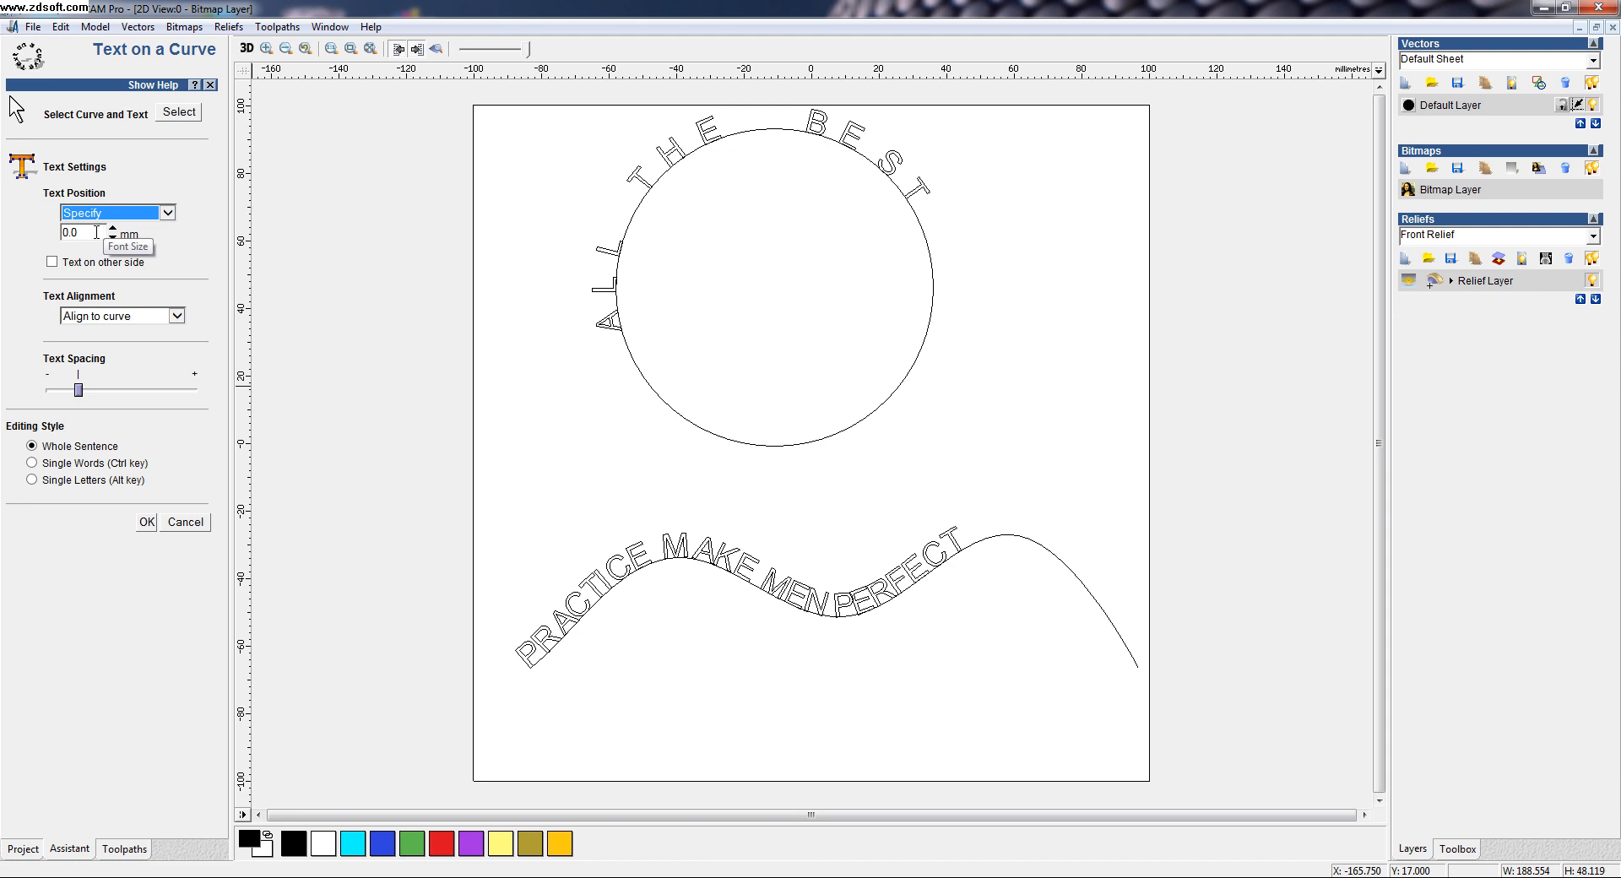
{"action": "type", "text": "10"}
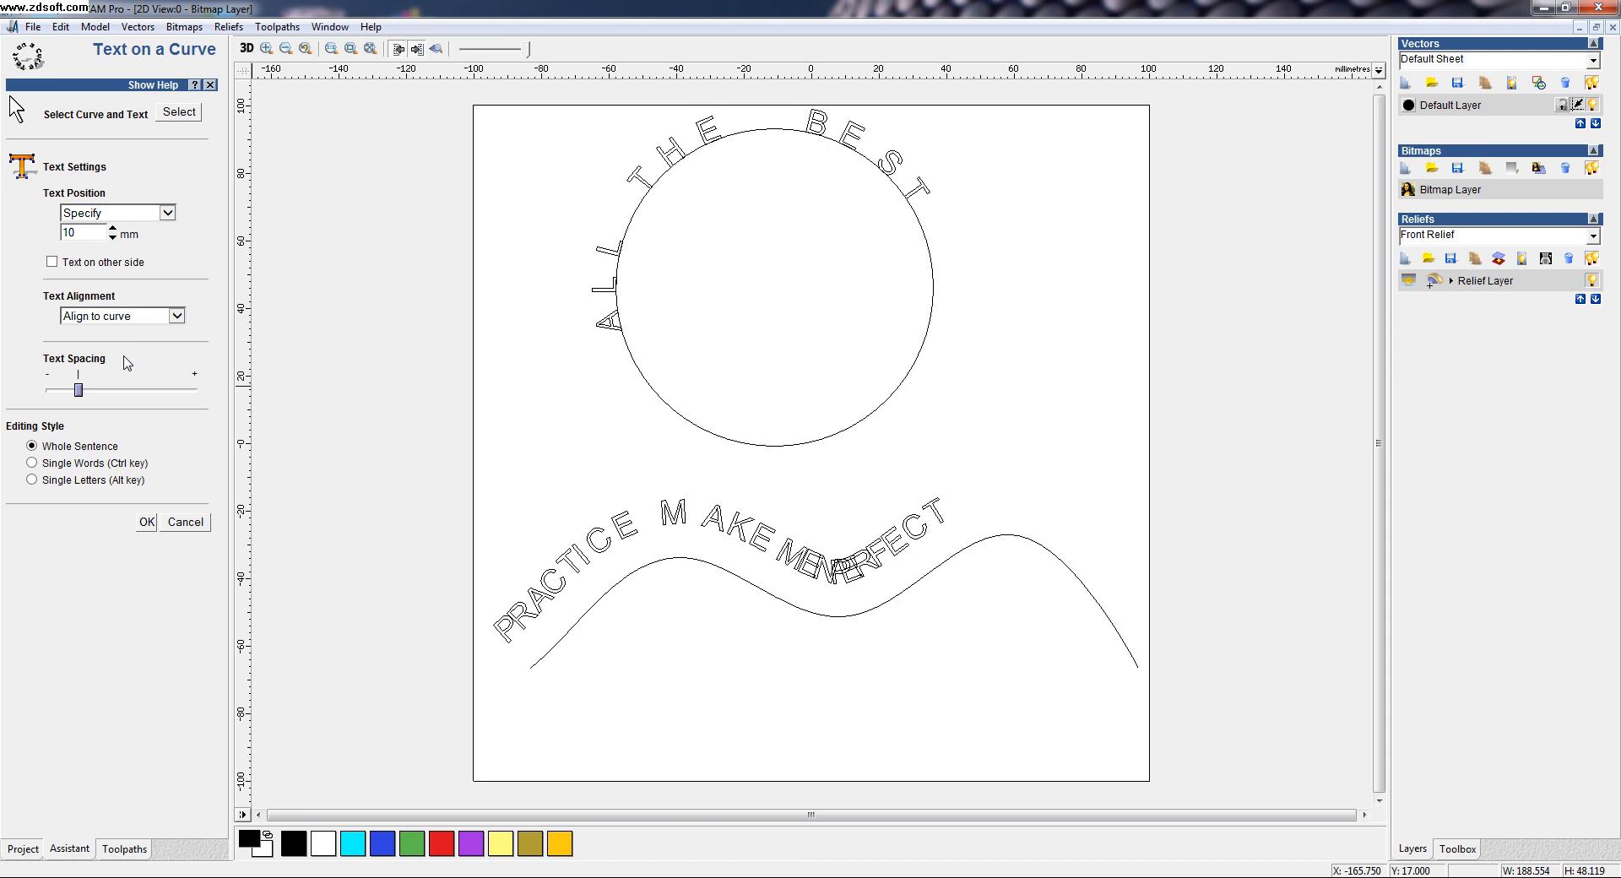
{"action": "mouse_move", "coordinate": [175, 335]}
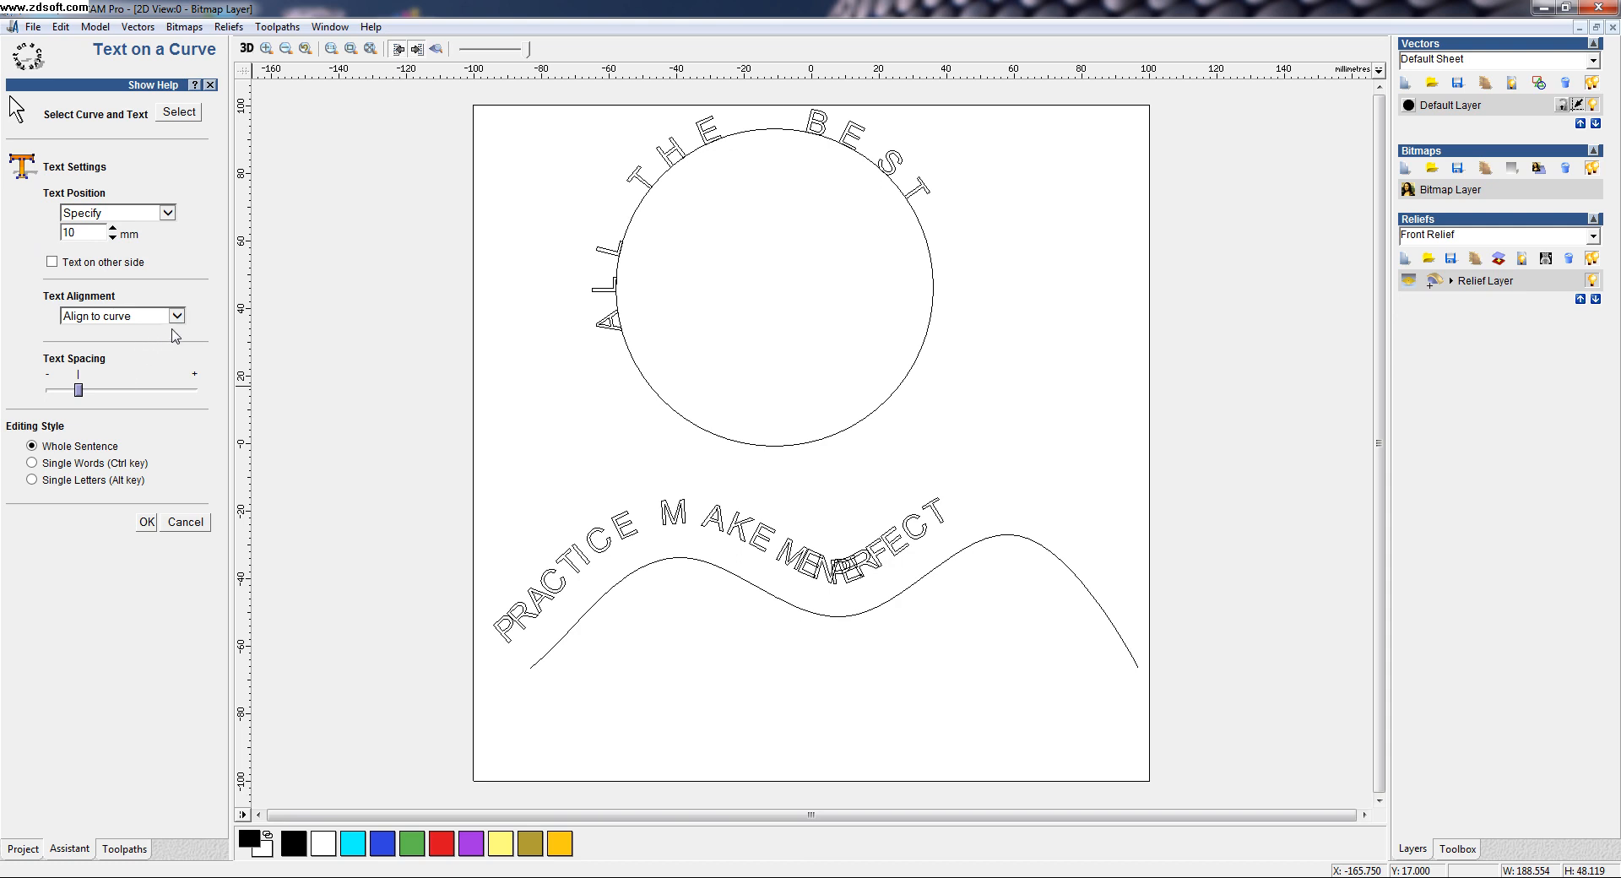
{"action": "mouse_move", "coordinate": [177, 322]}
{"action": "type", "text": "0"}
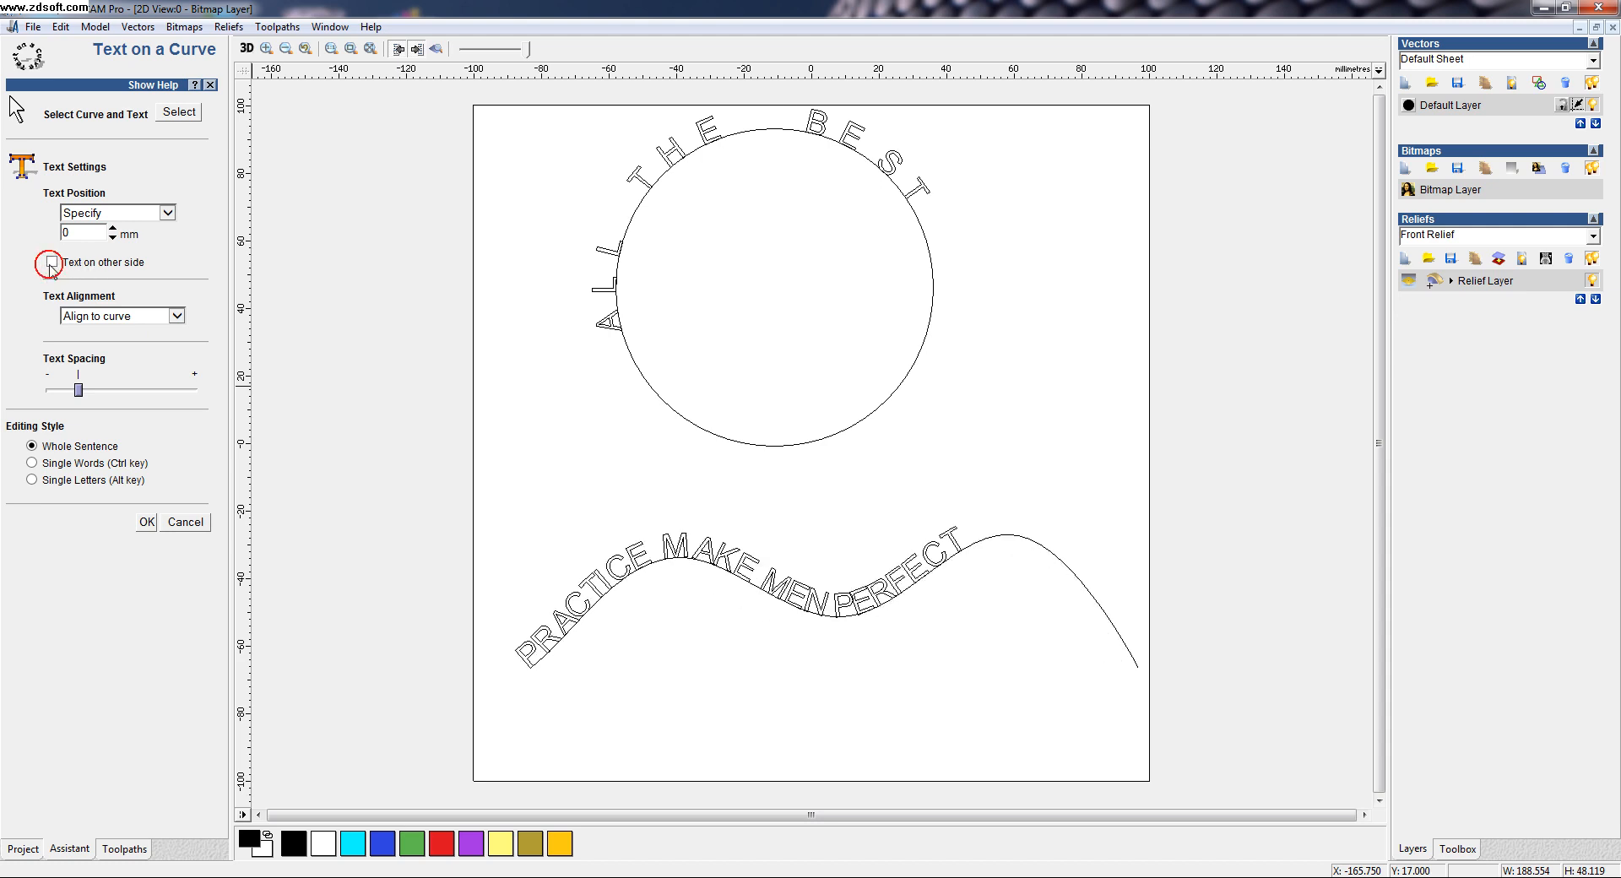
{"action": "left_click", "coordinate": [48, 262]}
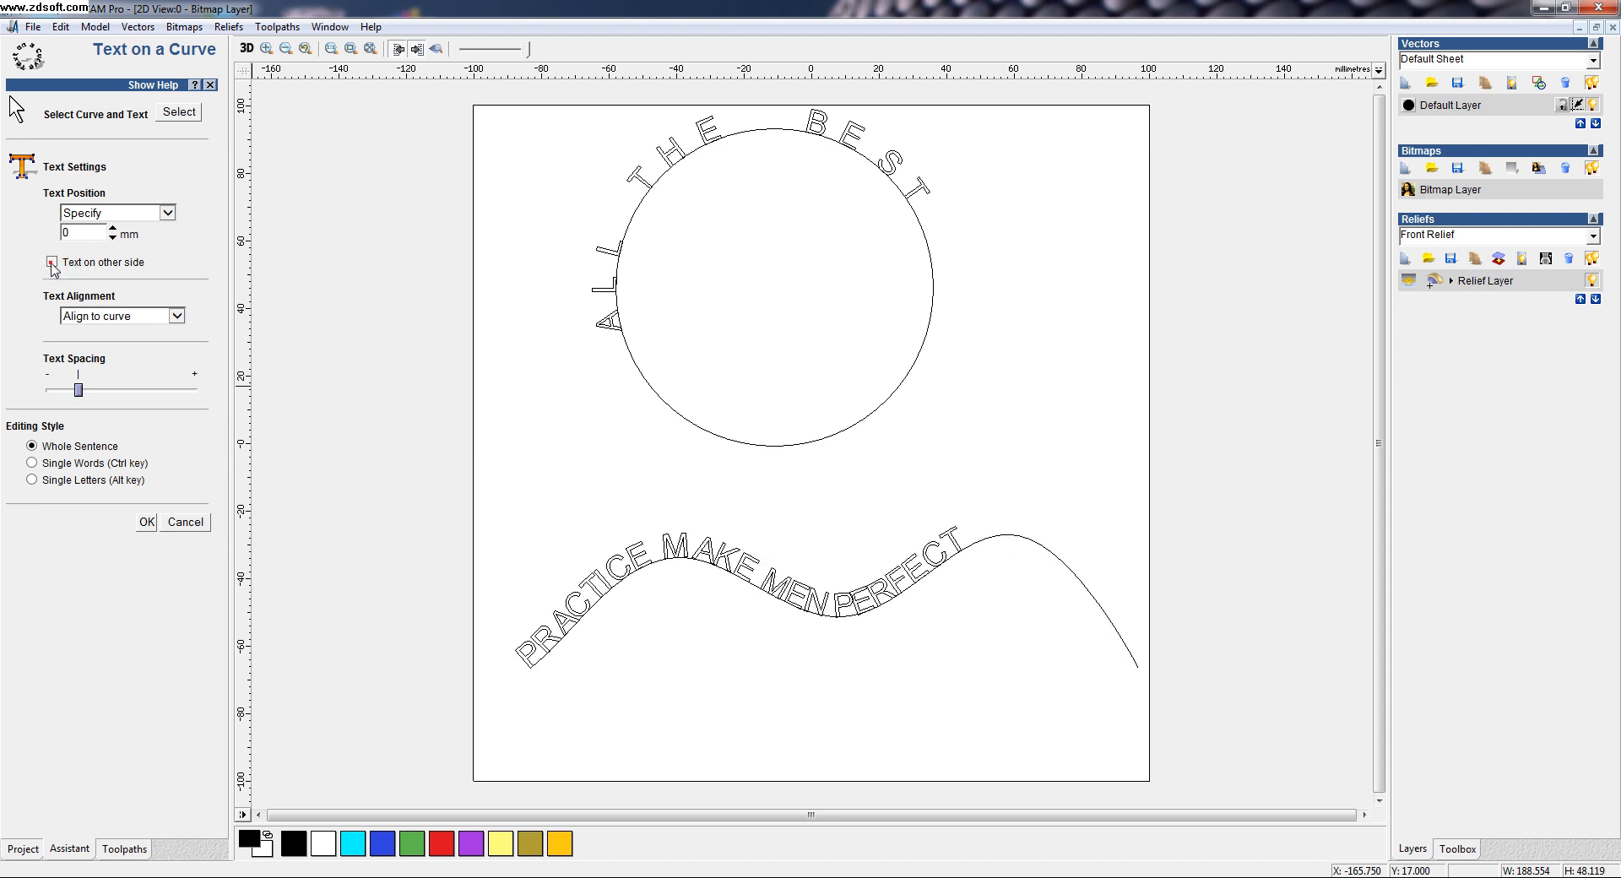
{"action": "left_click", "coordinate": [52, 261]}
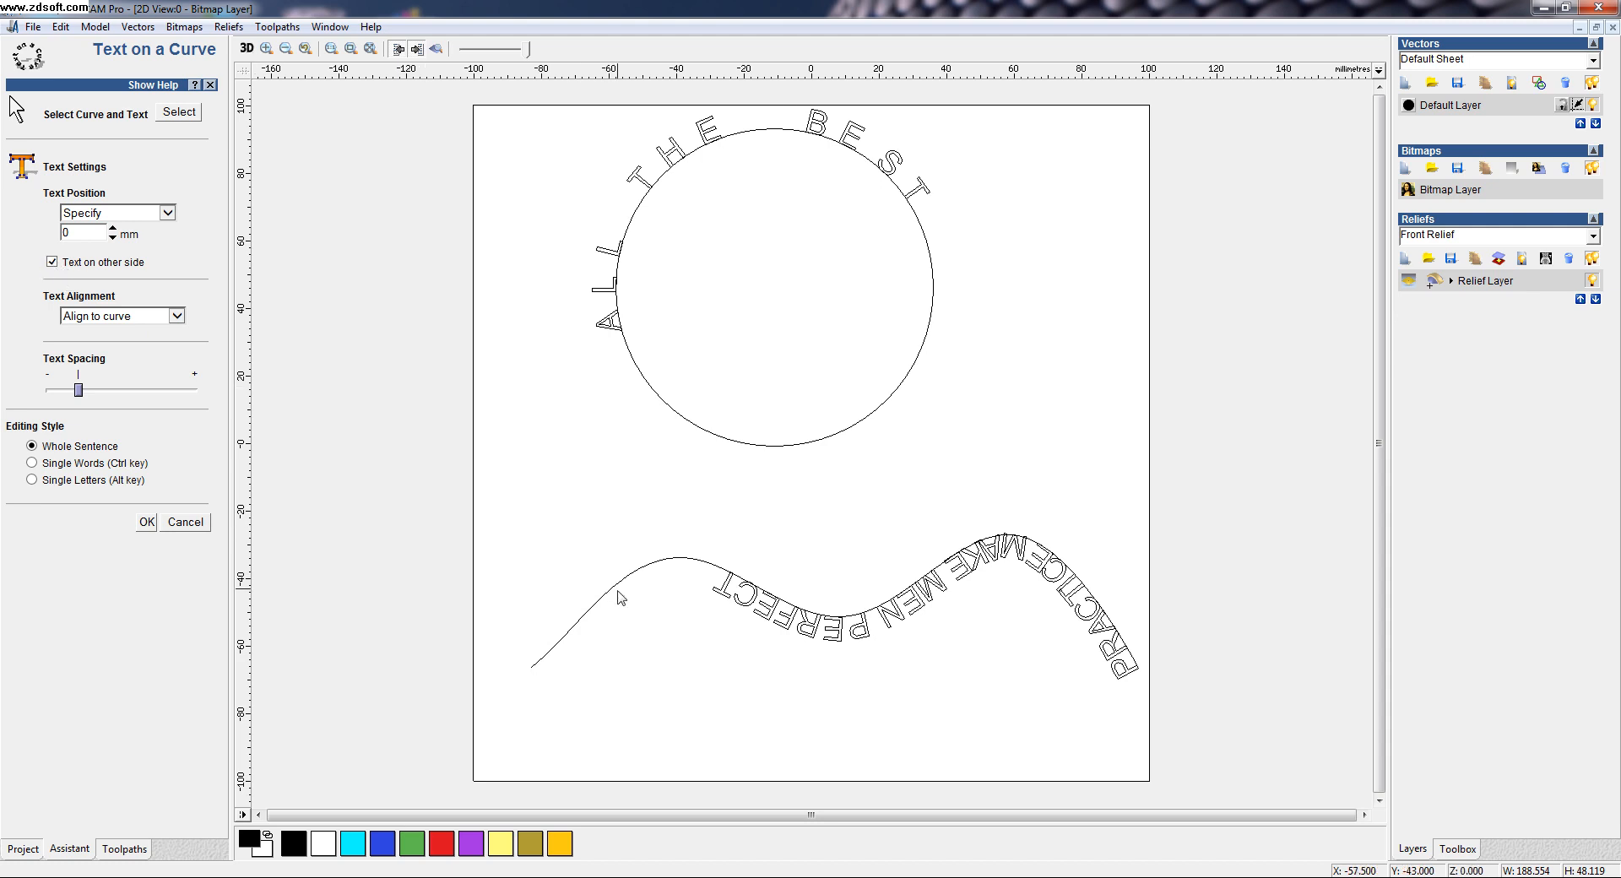
{"action": "left_click", "coordinate": [52, 261]}
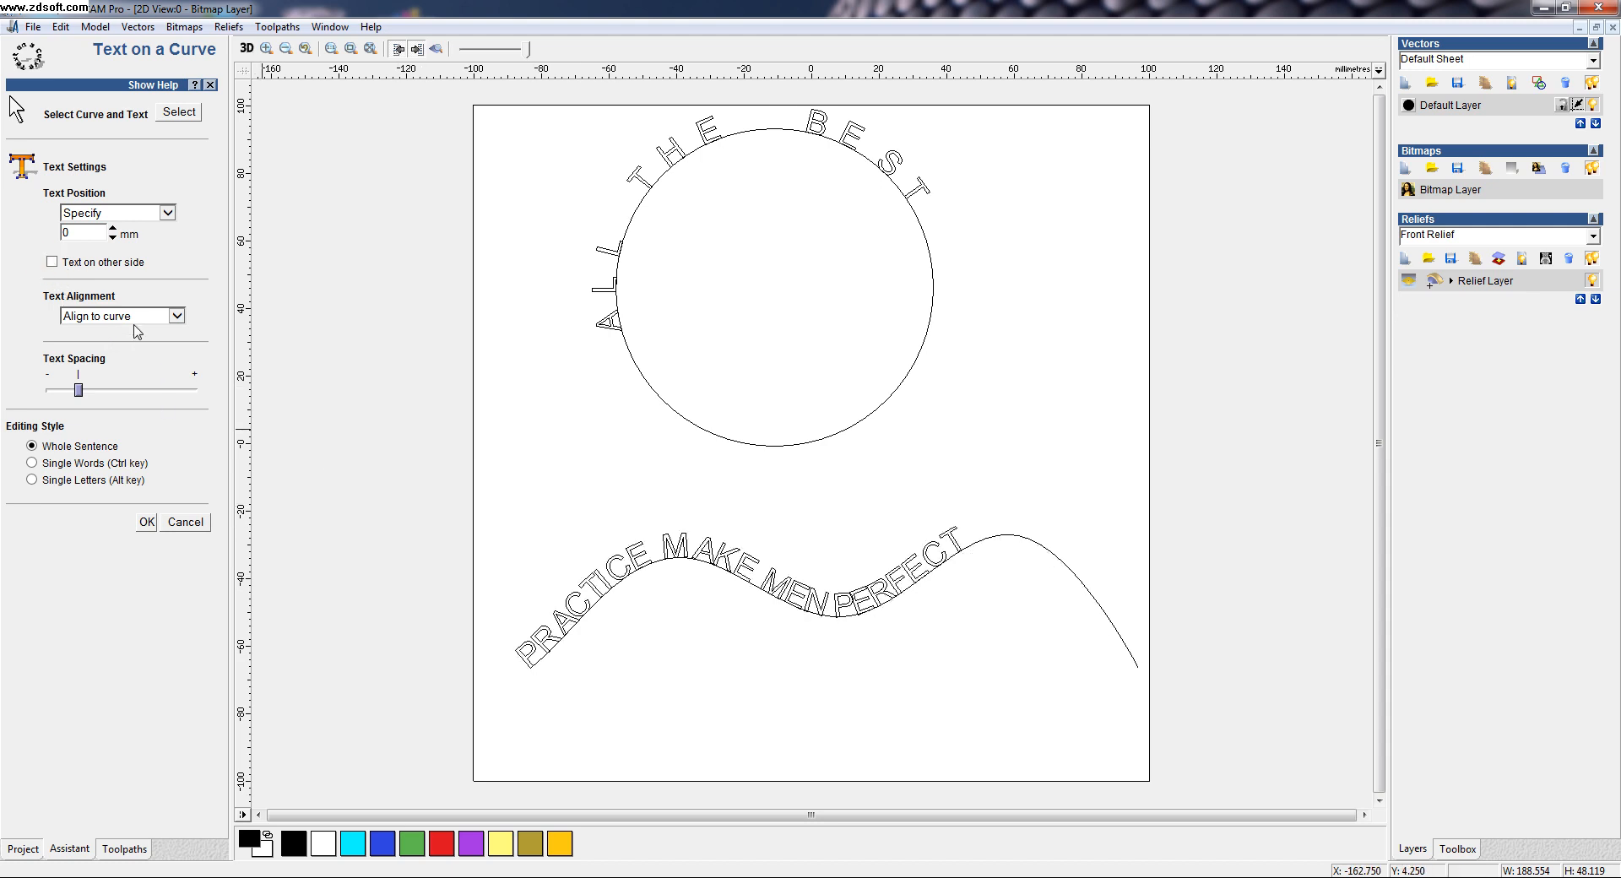
{"action": "left_click", "coordinate": [120, 315]}
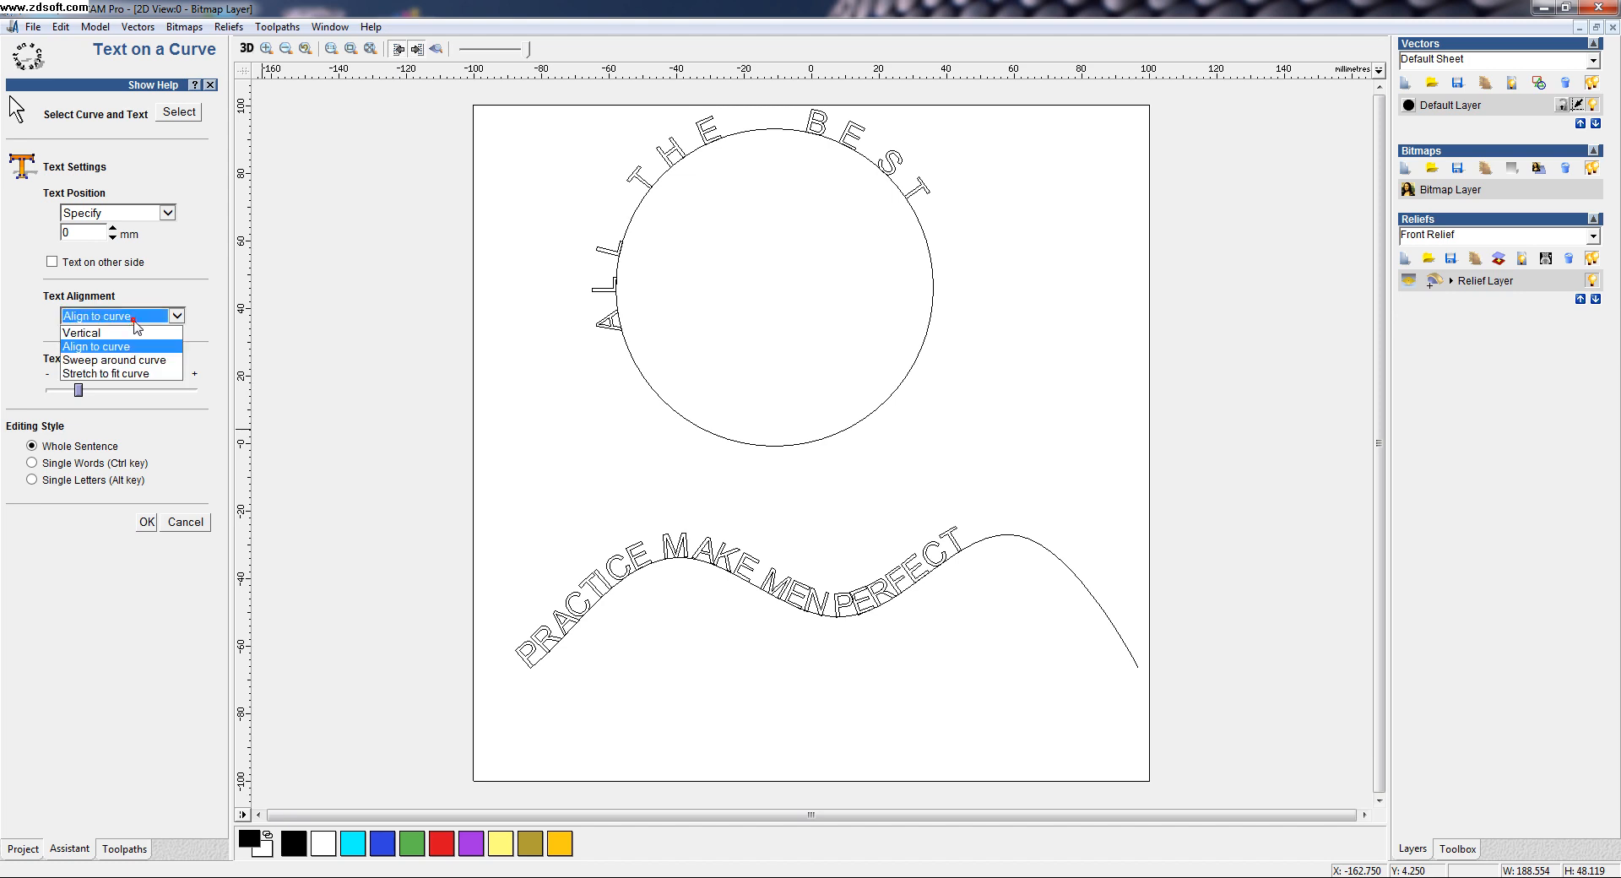
{"action": "left_click", "coordinate": [79, 331]}
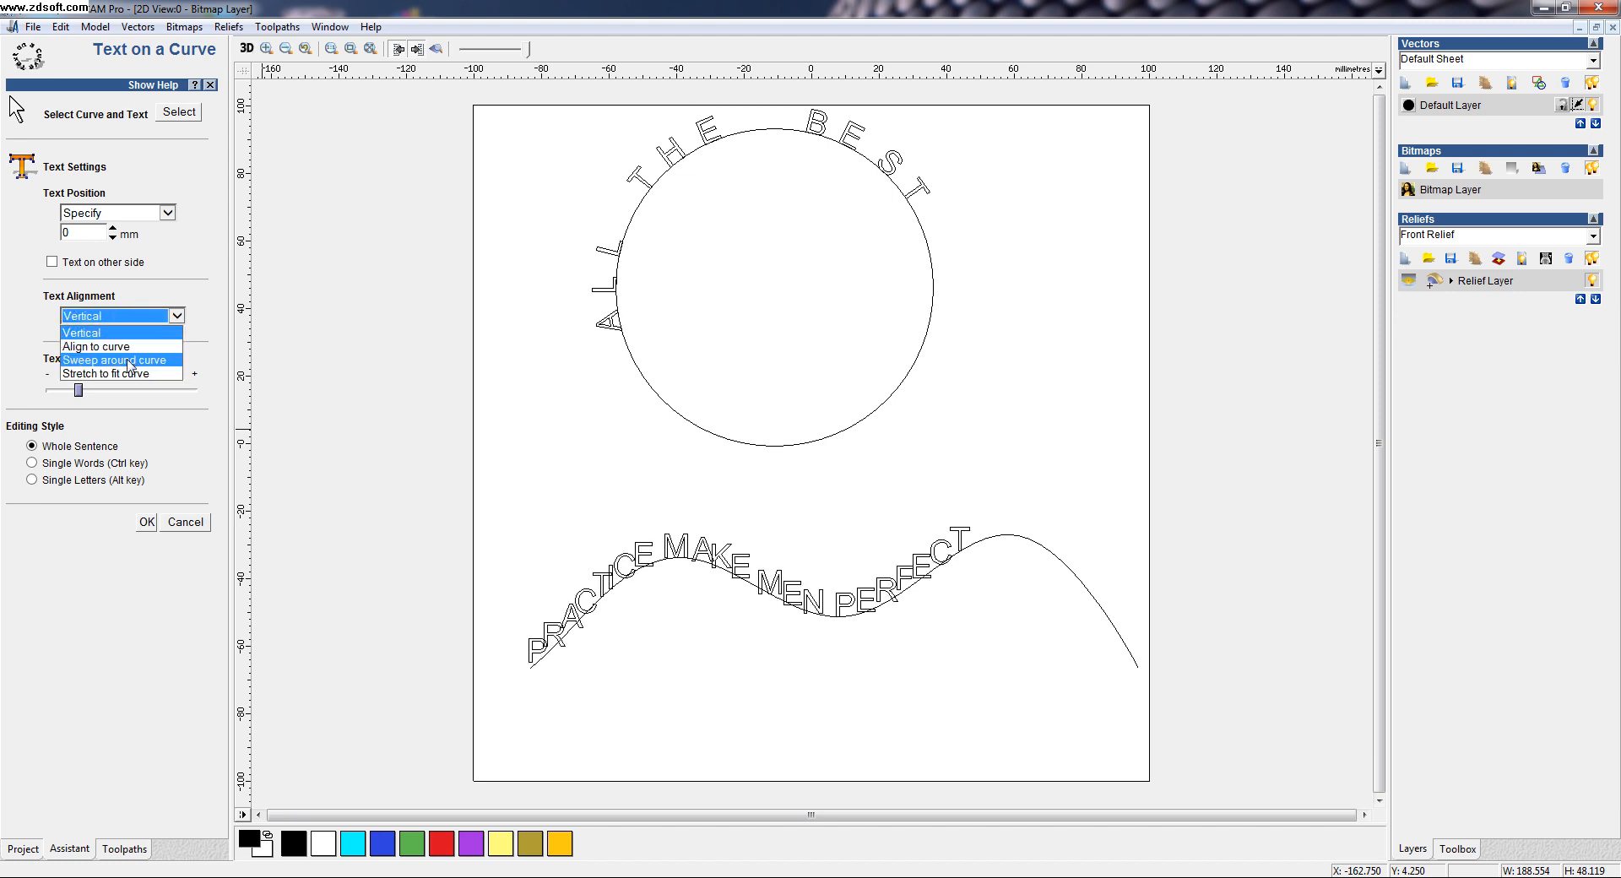
{"action": "left_click", "coordinate": [115, 360]}
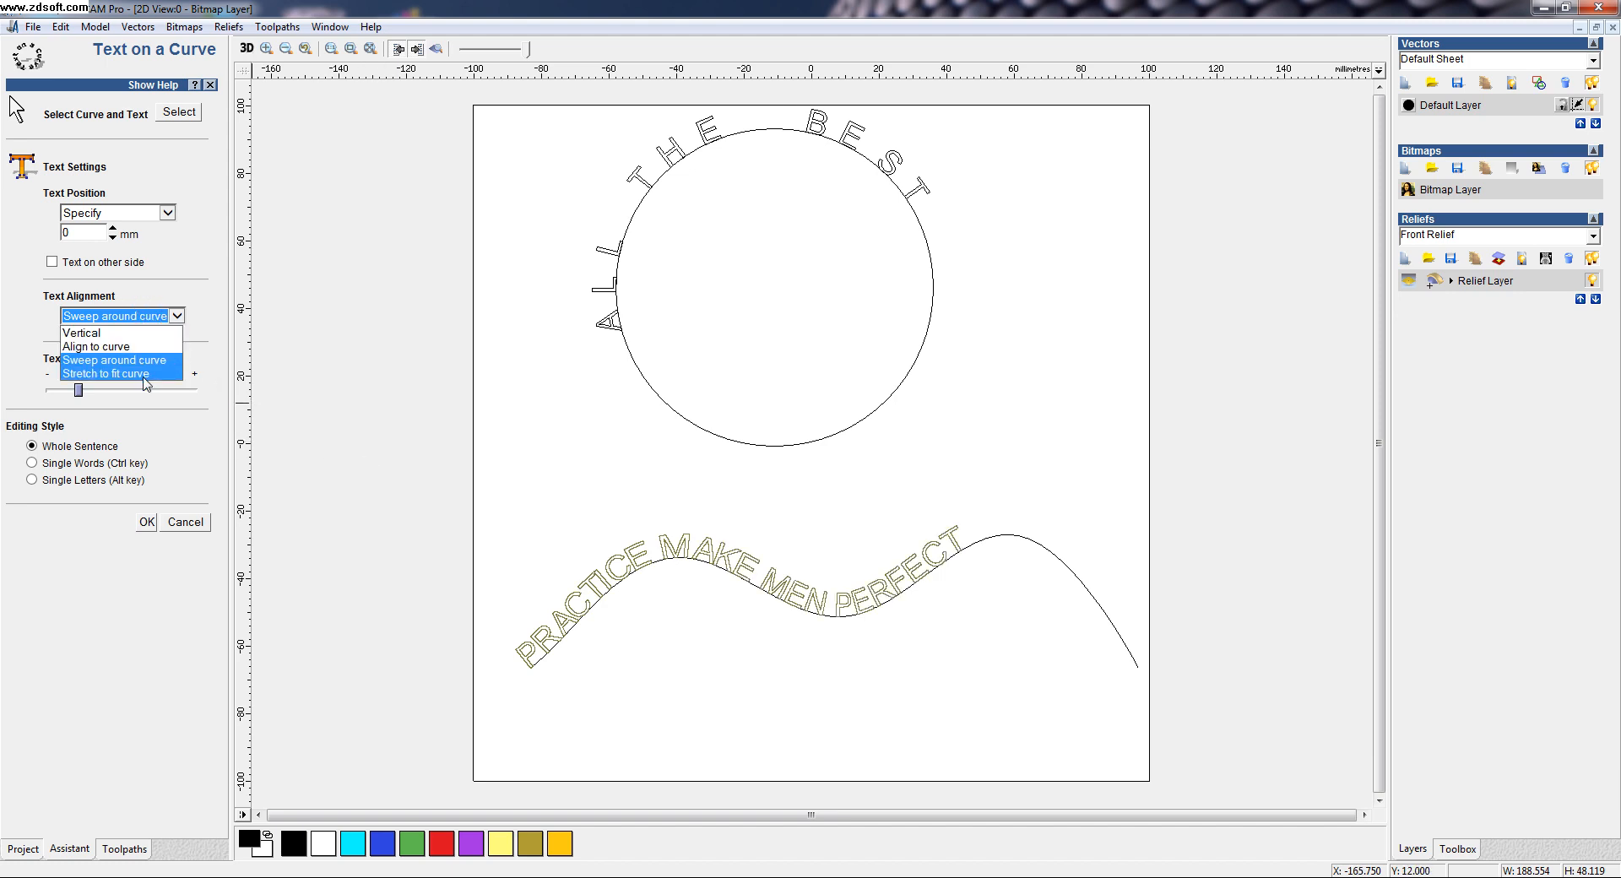
{"action": "left_click", "coordinate": [114, 373]}
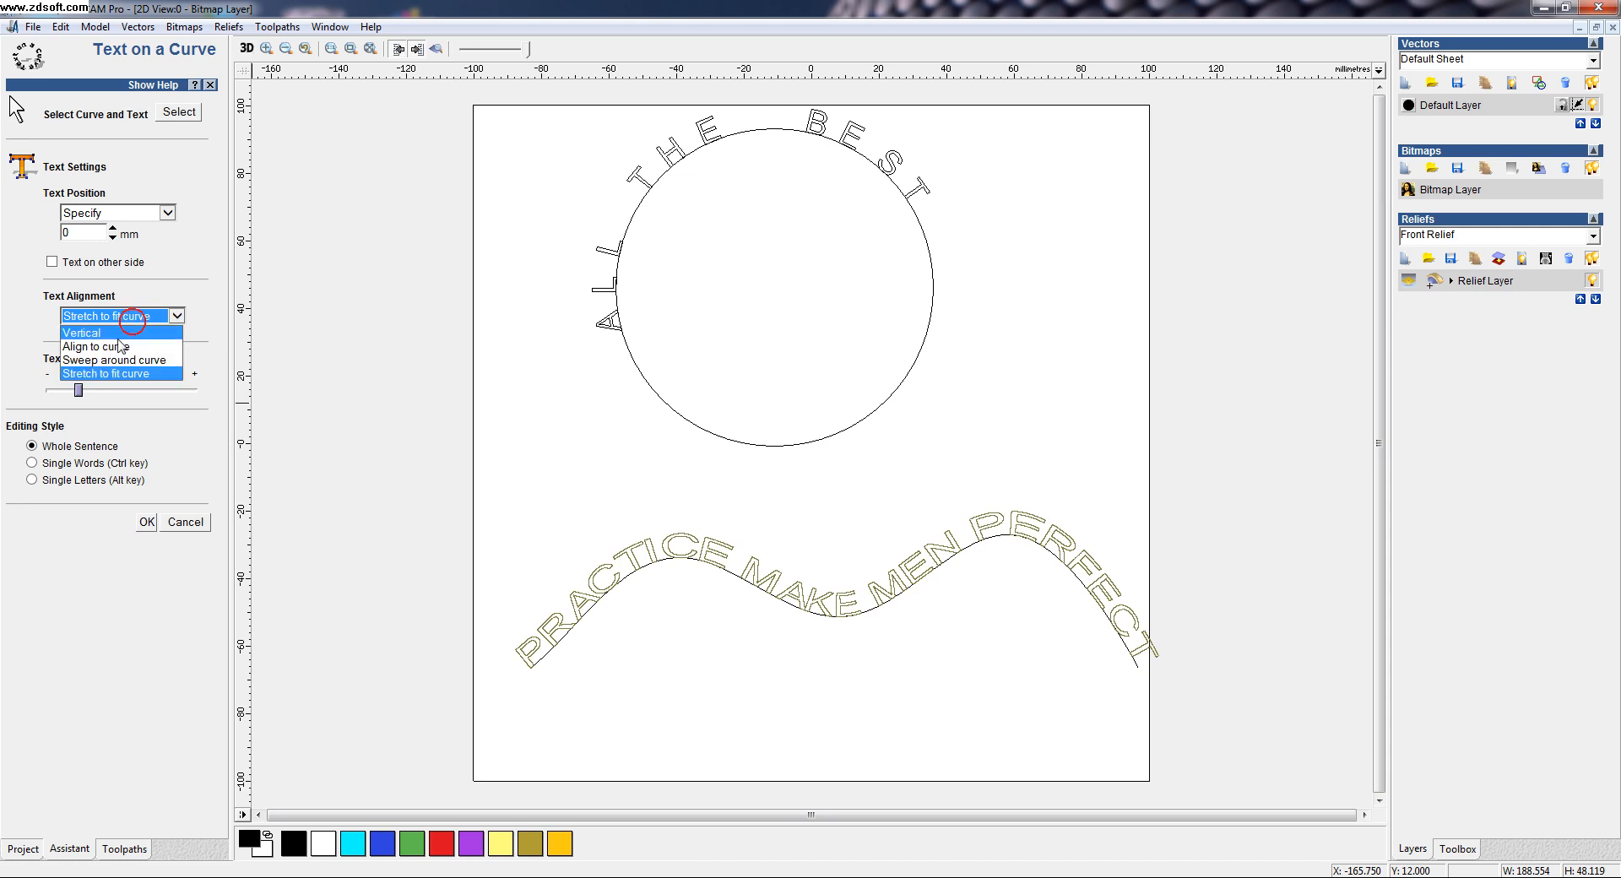
{"action": "left_click", "coordinate": [92, 345]}
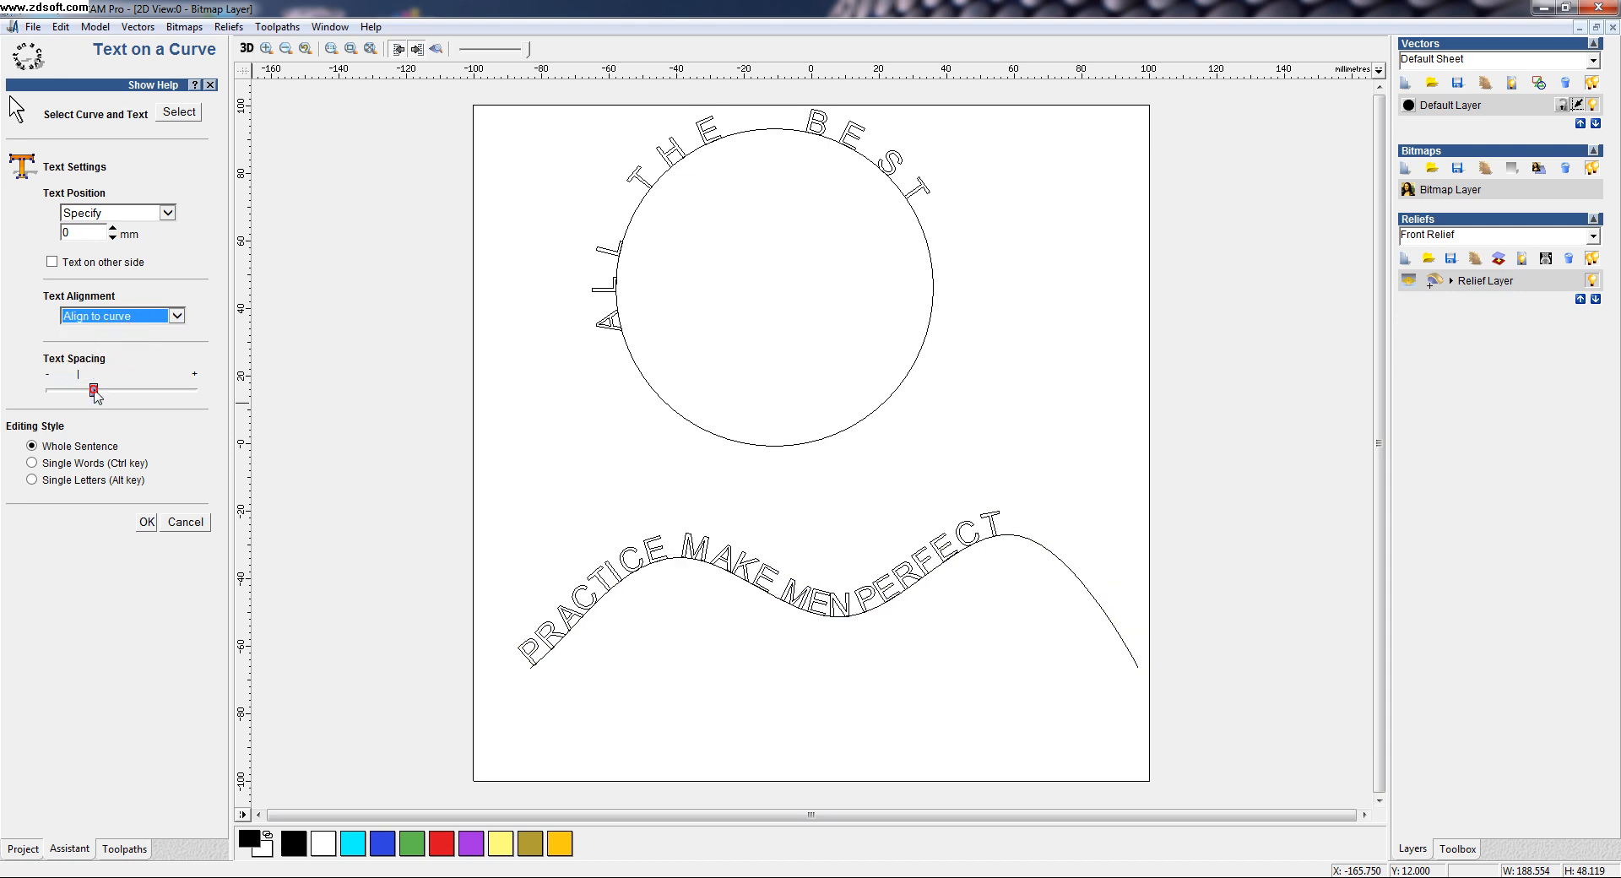
- Widen the Text Spacing slider so the letters spread further along the wavy curve
{"action": "left_click_drag", "start_coordinate": [91, 391], "coordinate": [121, 390]}
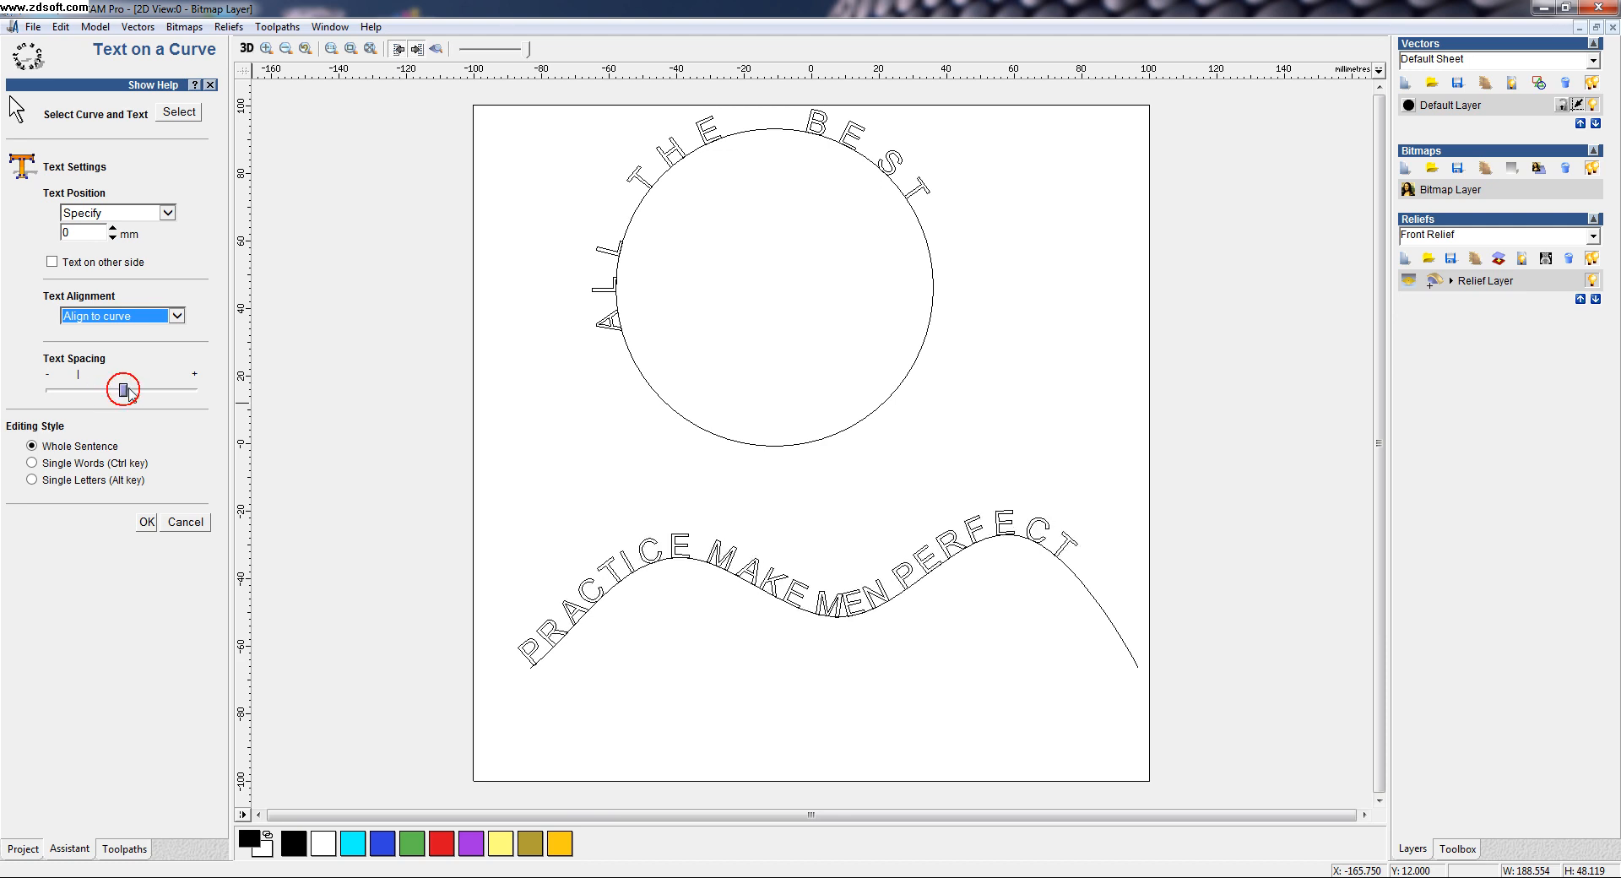
{"action": "left_click_drag", "start_coordinate": [121, 389], "coordinate": [134, 391]}
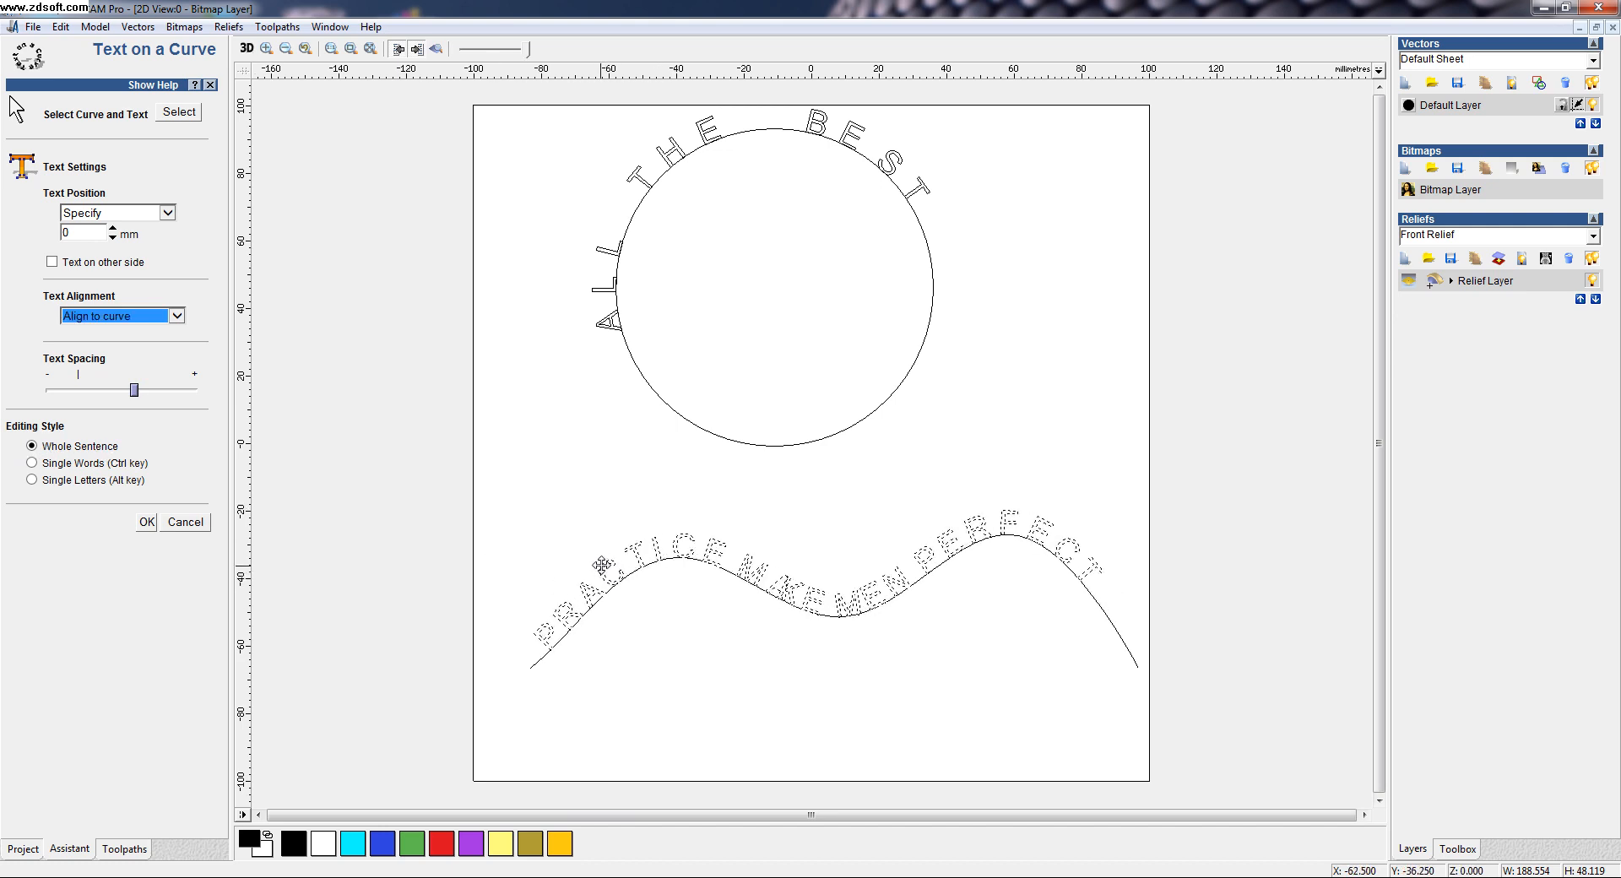
- Set Editing Style to Single Words, then Single Letters, and adjust the curved text
{"action": "left_click", "coordinate": [32, 463]}
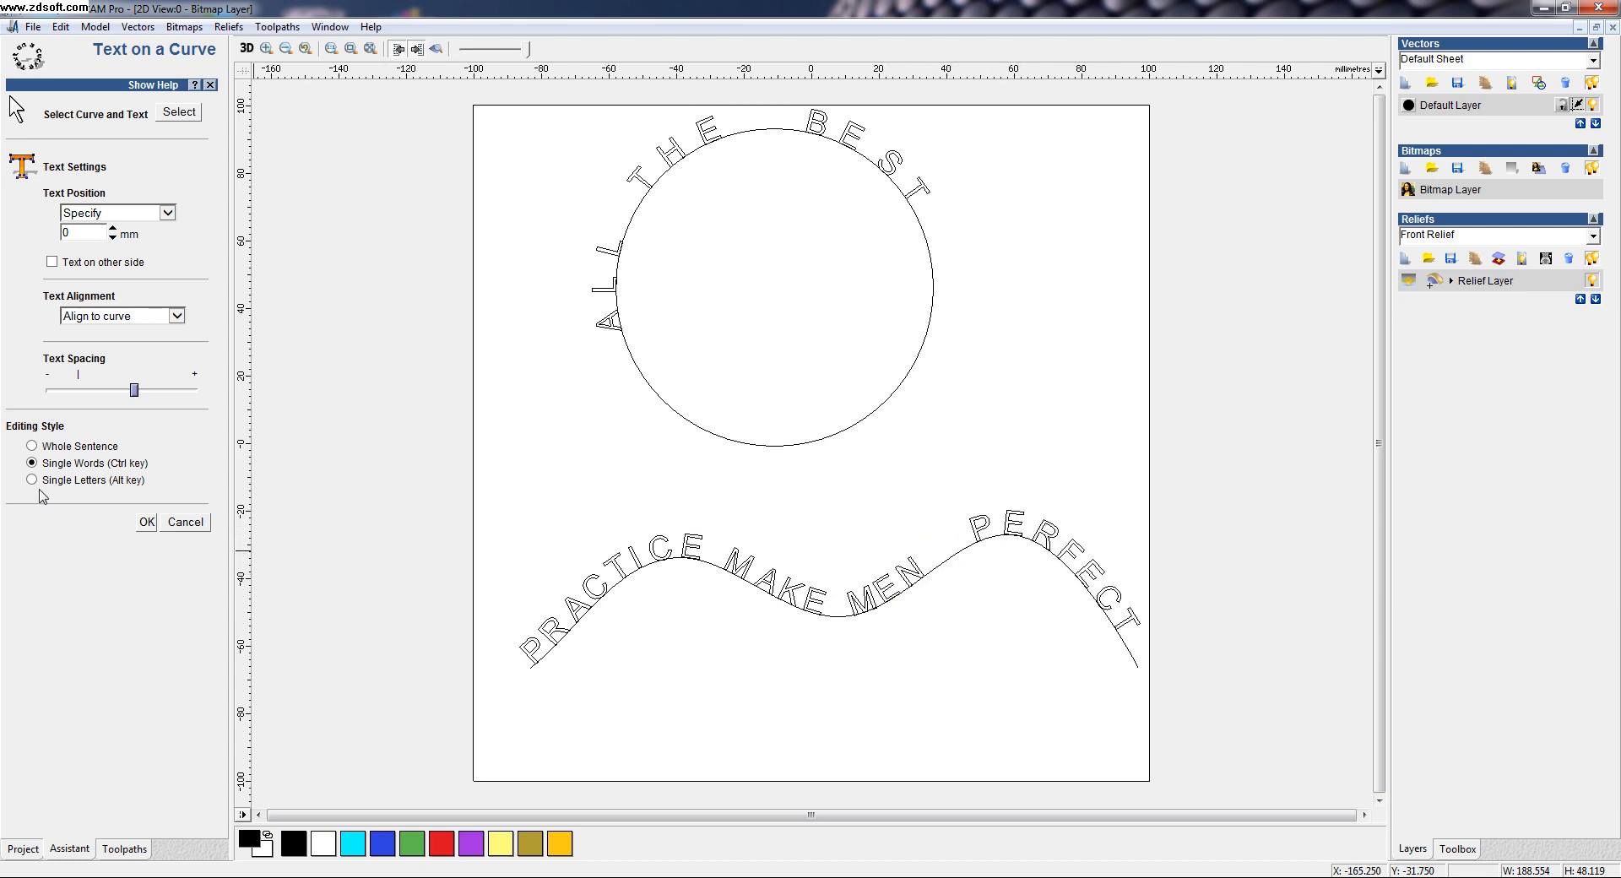
{"action": "left_click", "coordinate": [32, 480]}
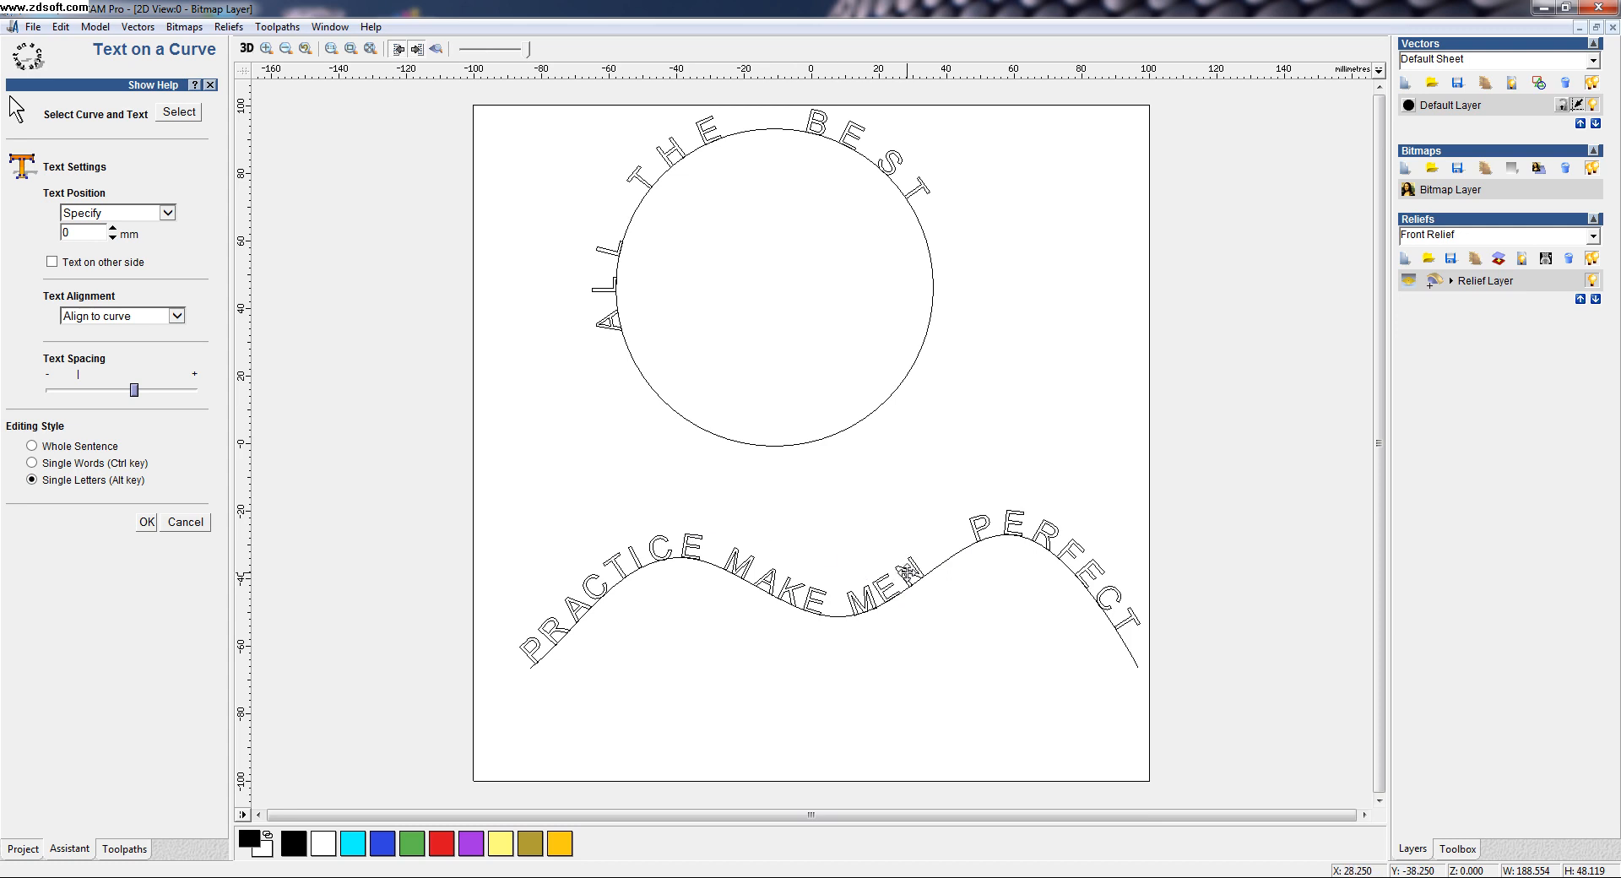
{"action": "left_click", "coordinate": [885, 582]}
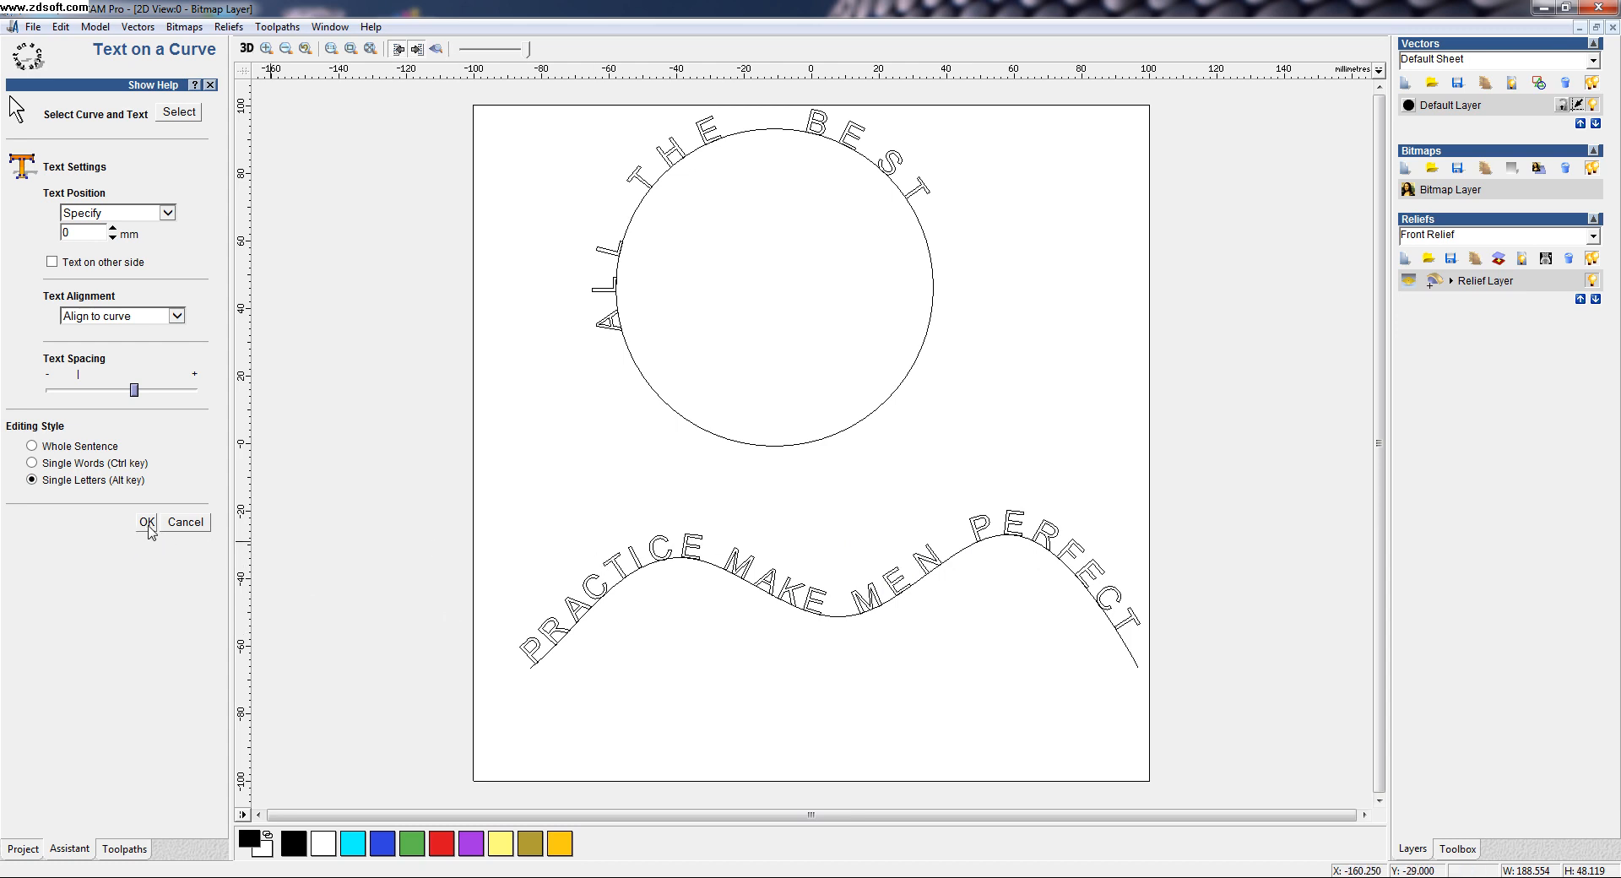
- Apply the Text on a Curve settings with OK, closing the panel
{"action": "left_click", "coordinate": [145, 521]}
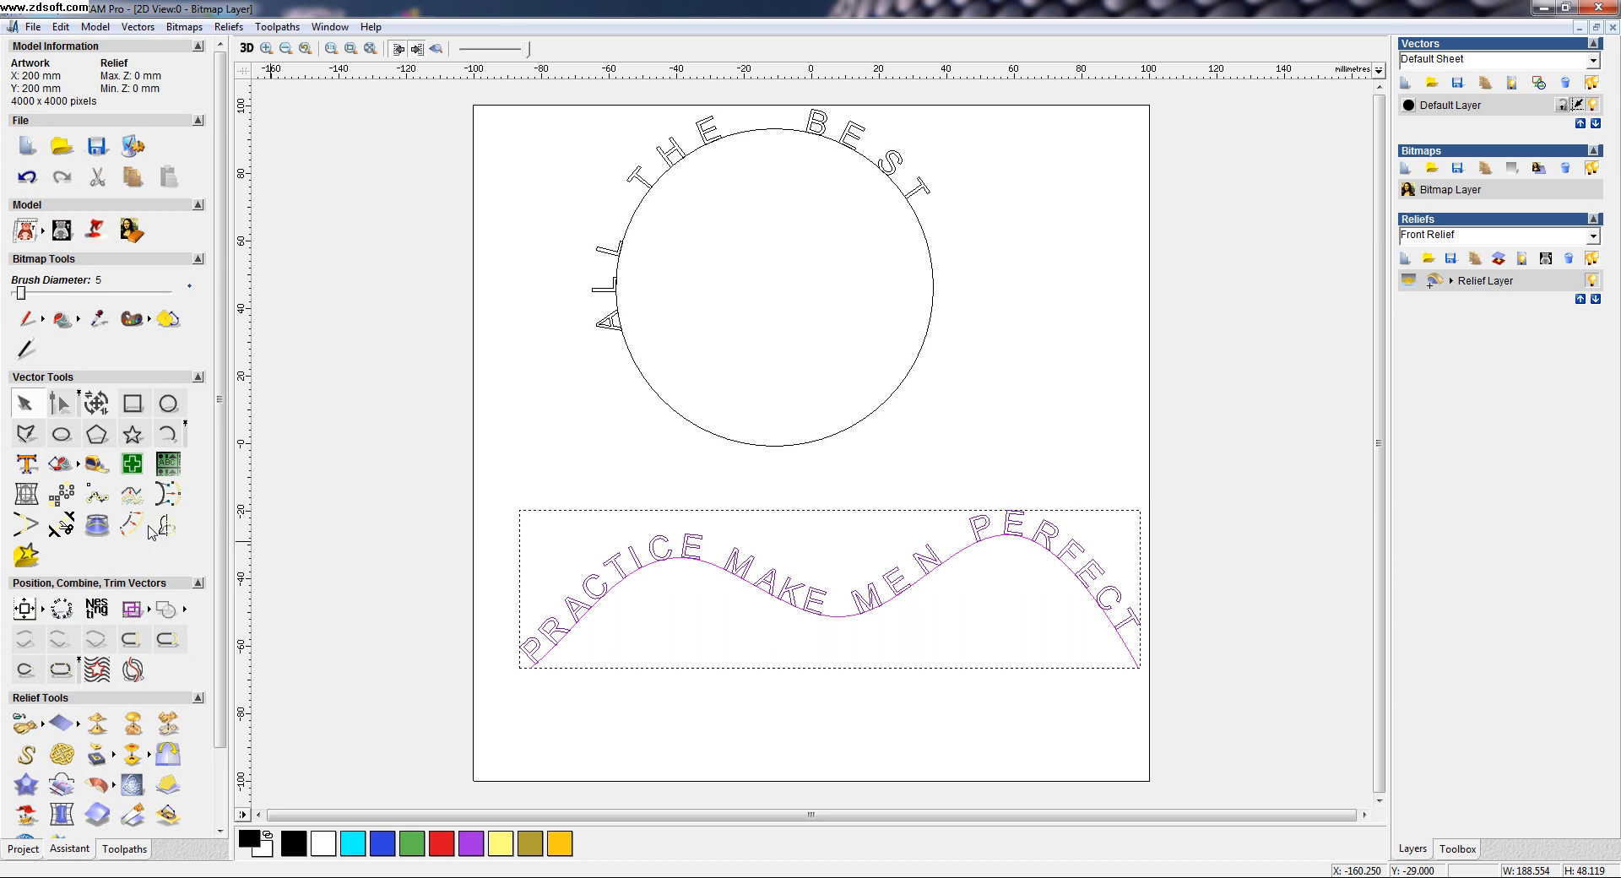
{"action": "mouse_move", "coordinate": [547, 433]}
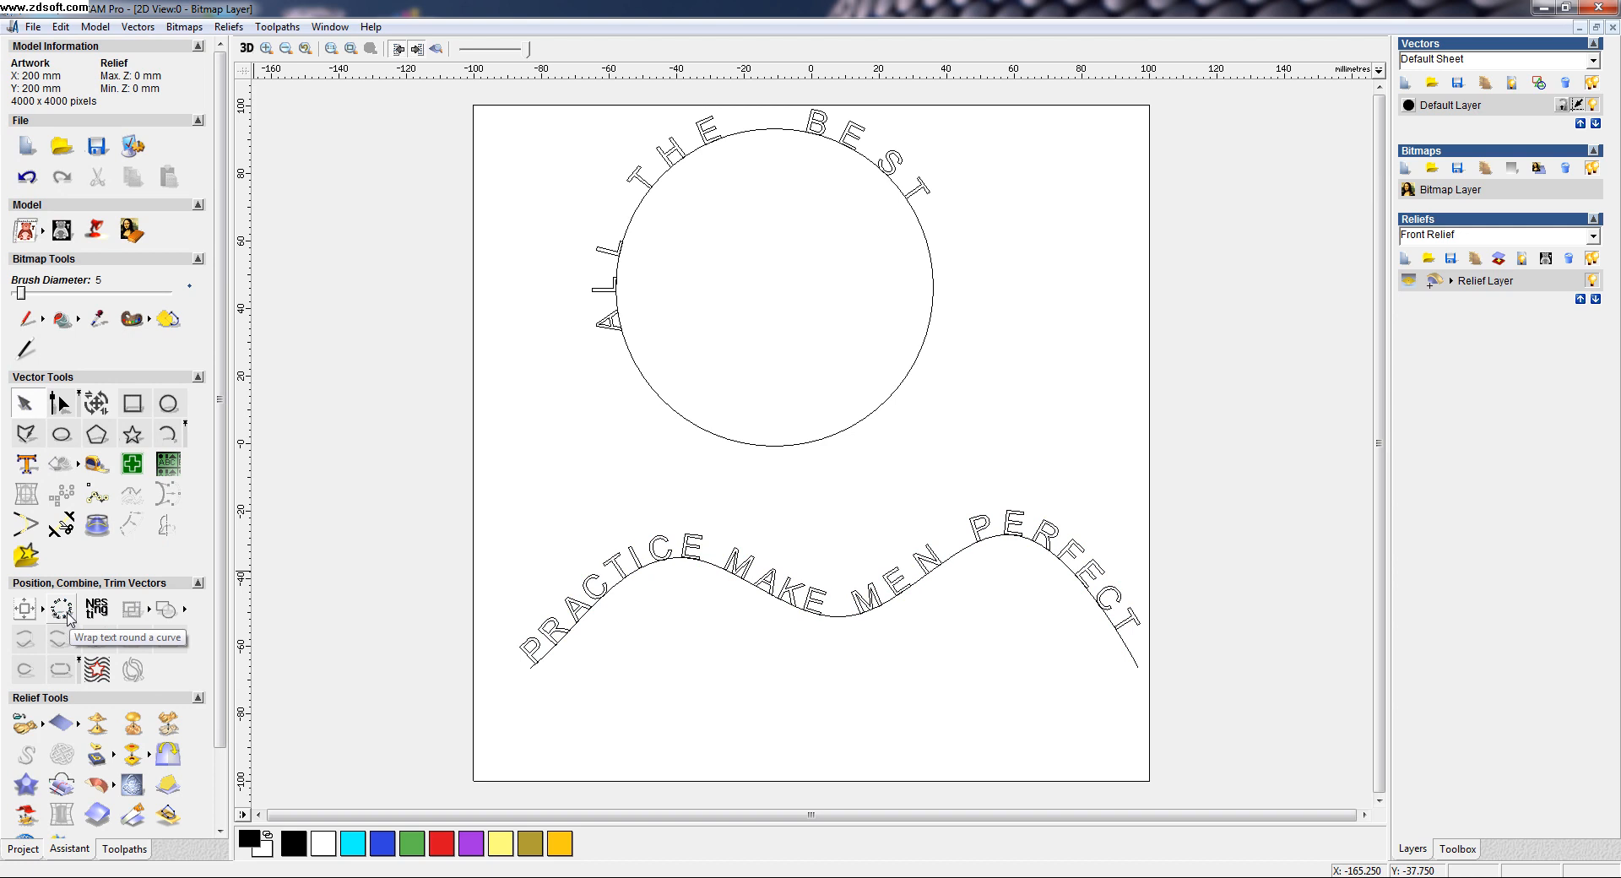
{"action": "mouse_move", "coordinate": [70, 619]}
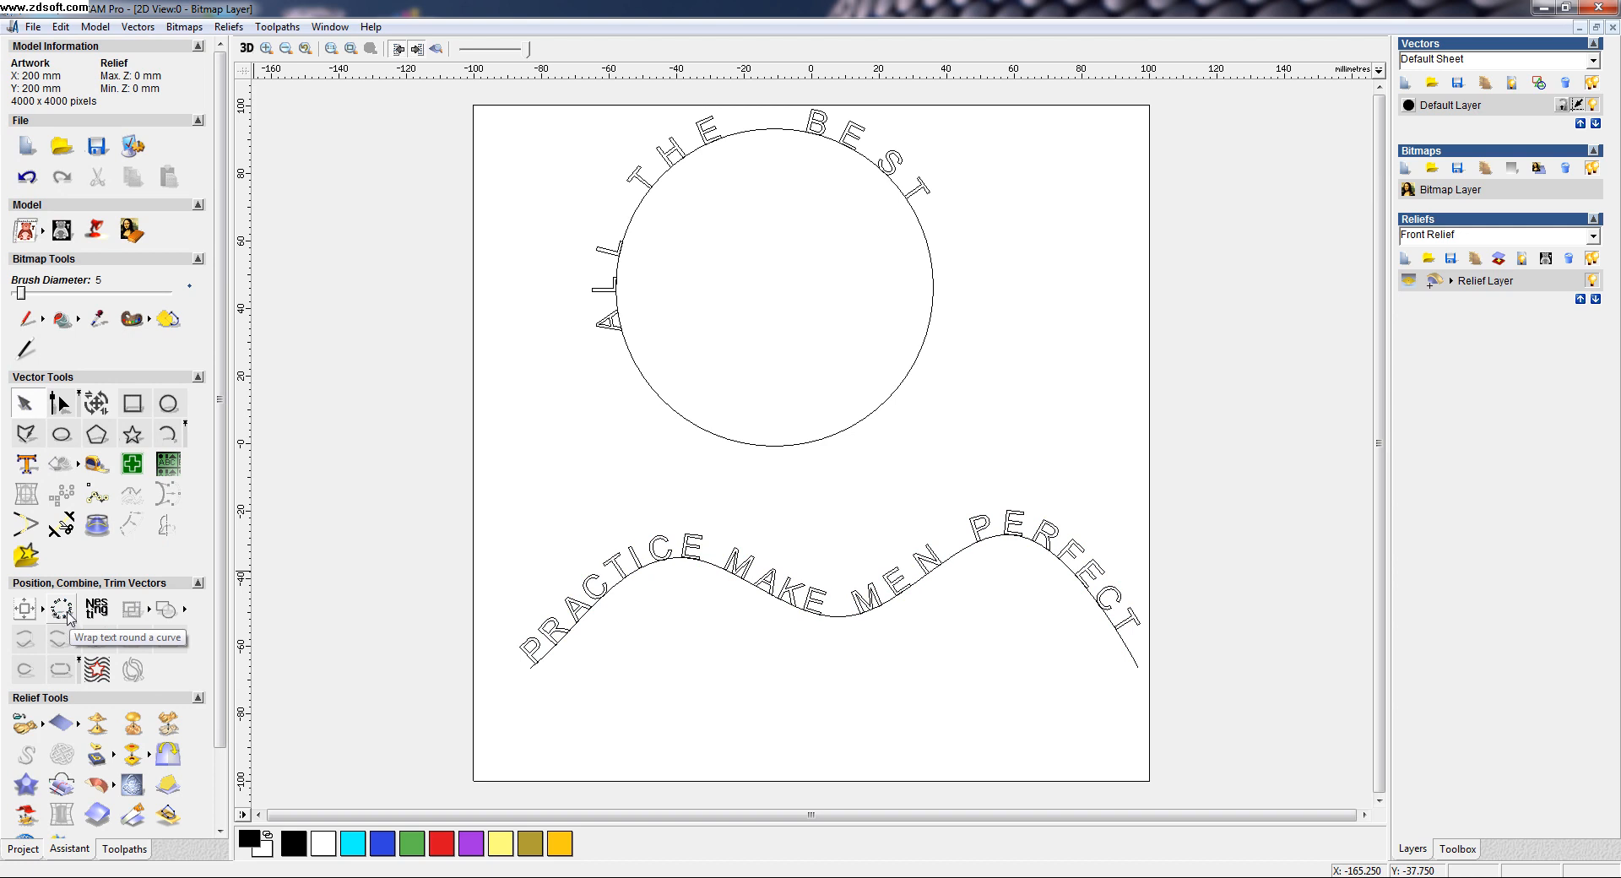
{"action": "mouse_move", "coordinate": [556, 506]}
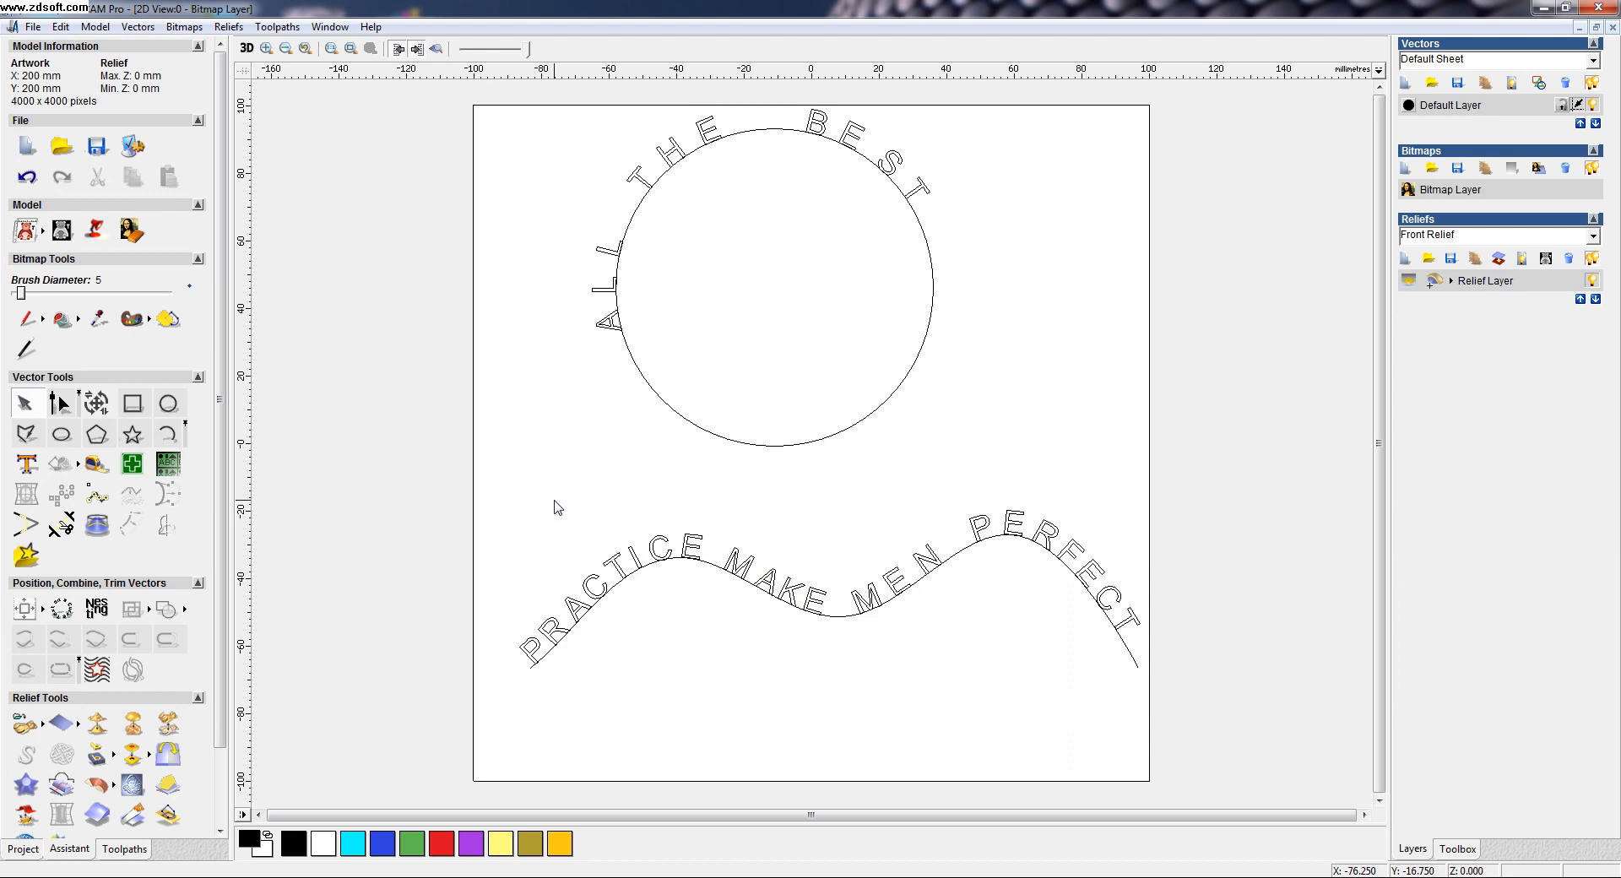
{"action": "mouse_move", "coordinate": [544, 520]}
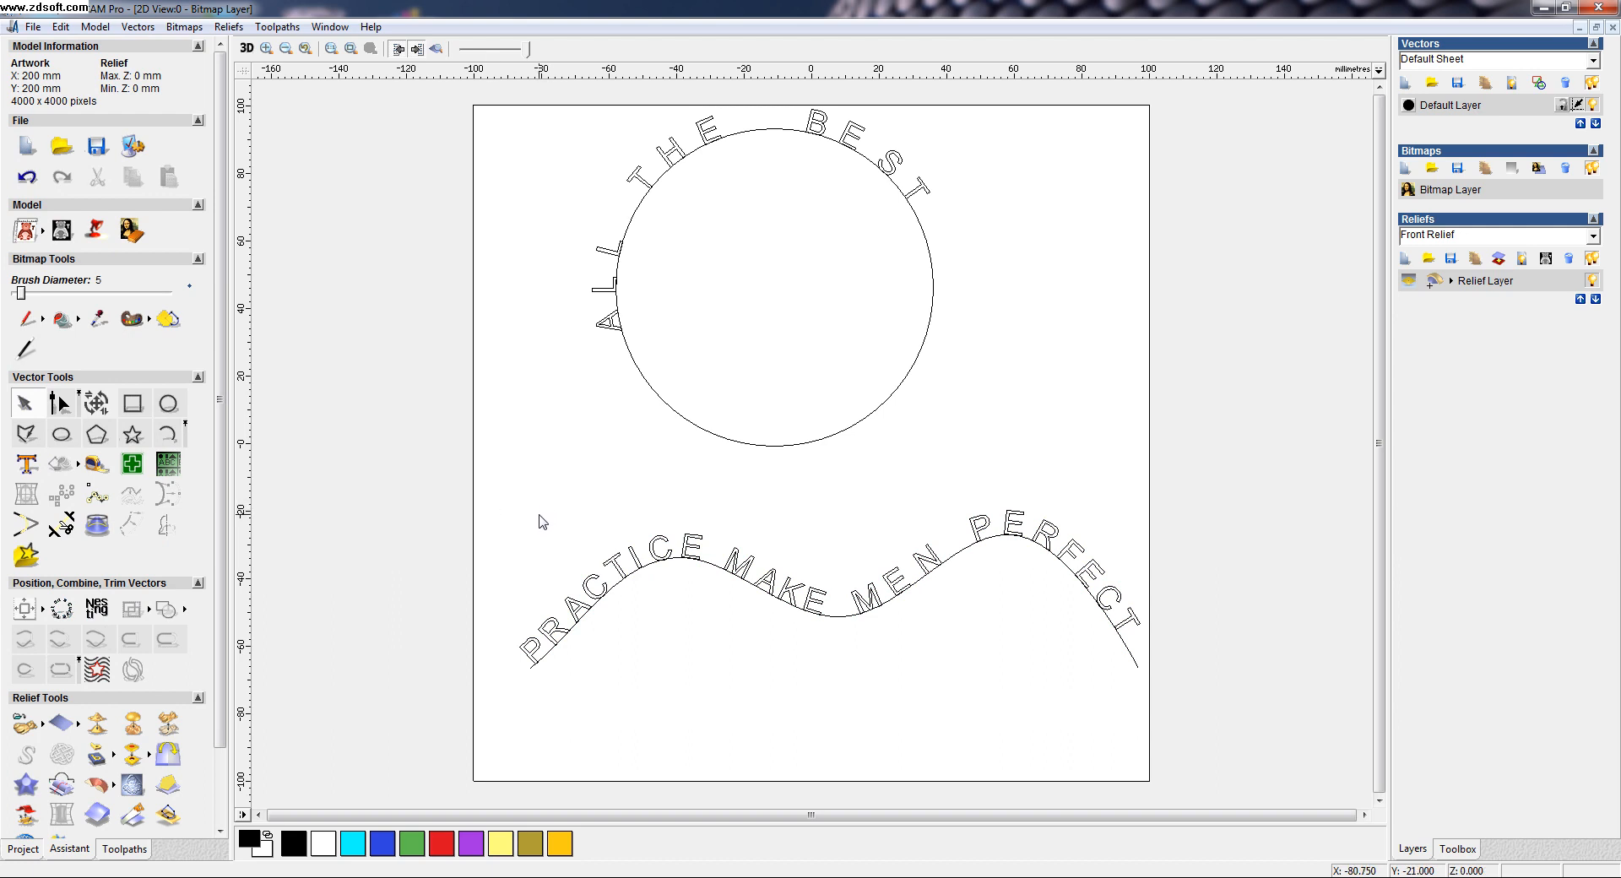
{"action": "mouse_move", "coordinate": [525, 536]}
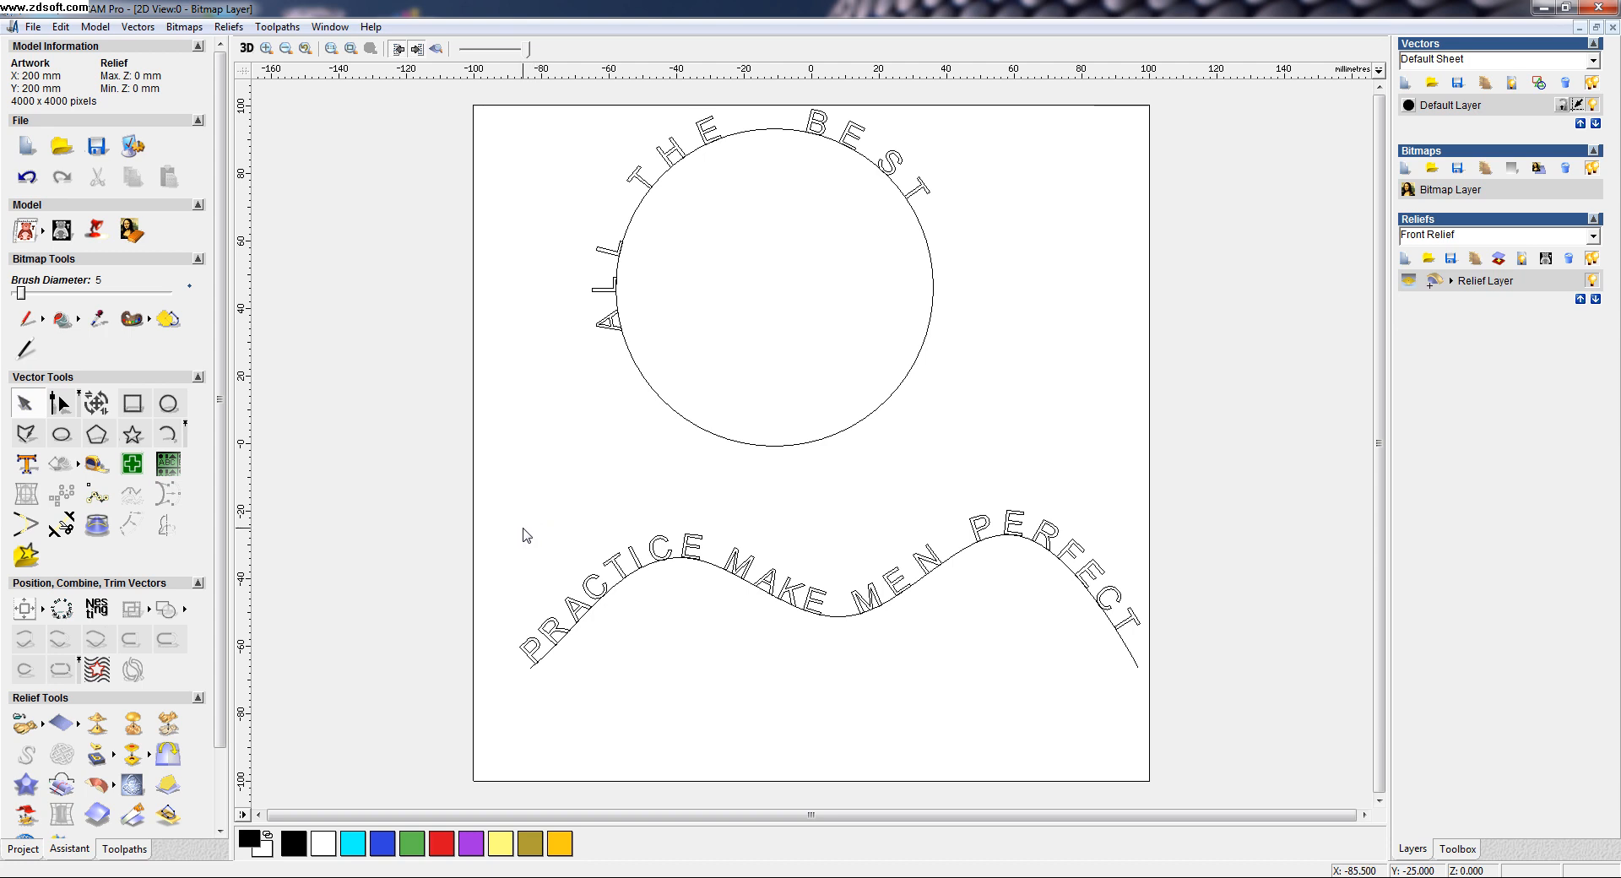
{"action": "mouse_move", "coordinate": [531, 542]}
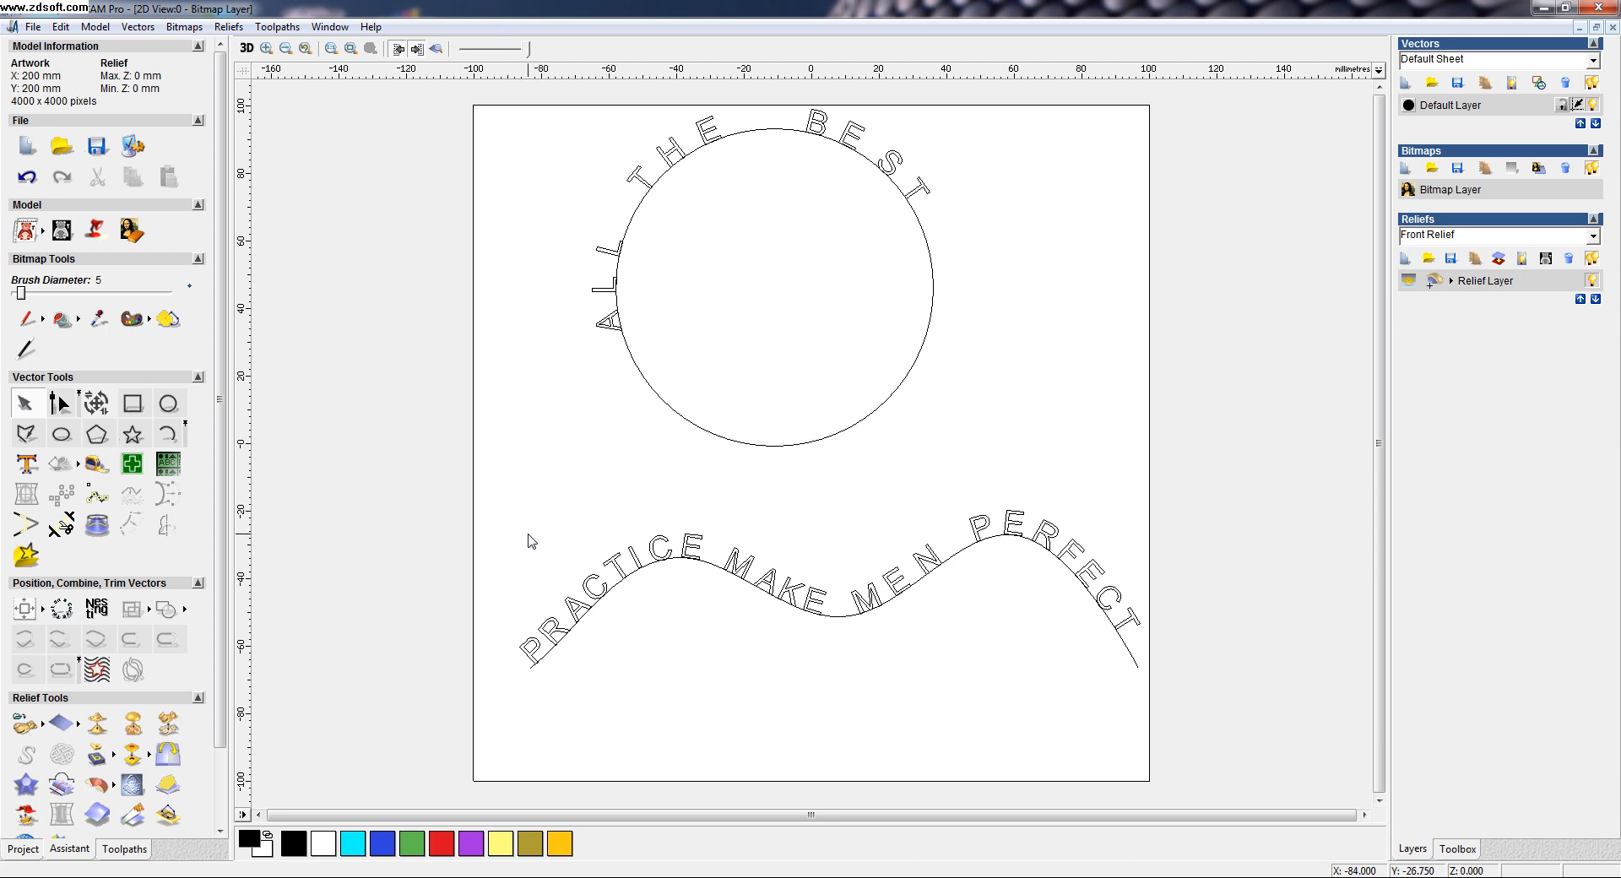